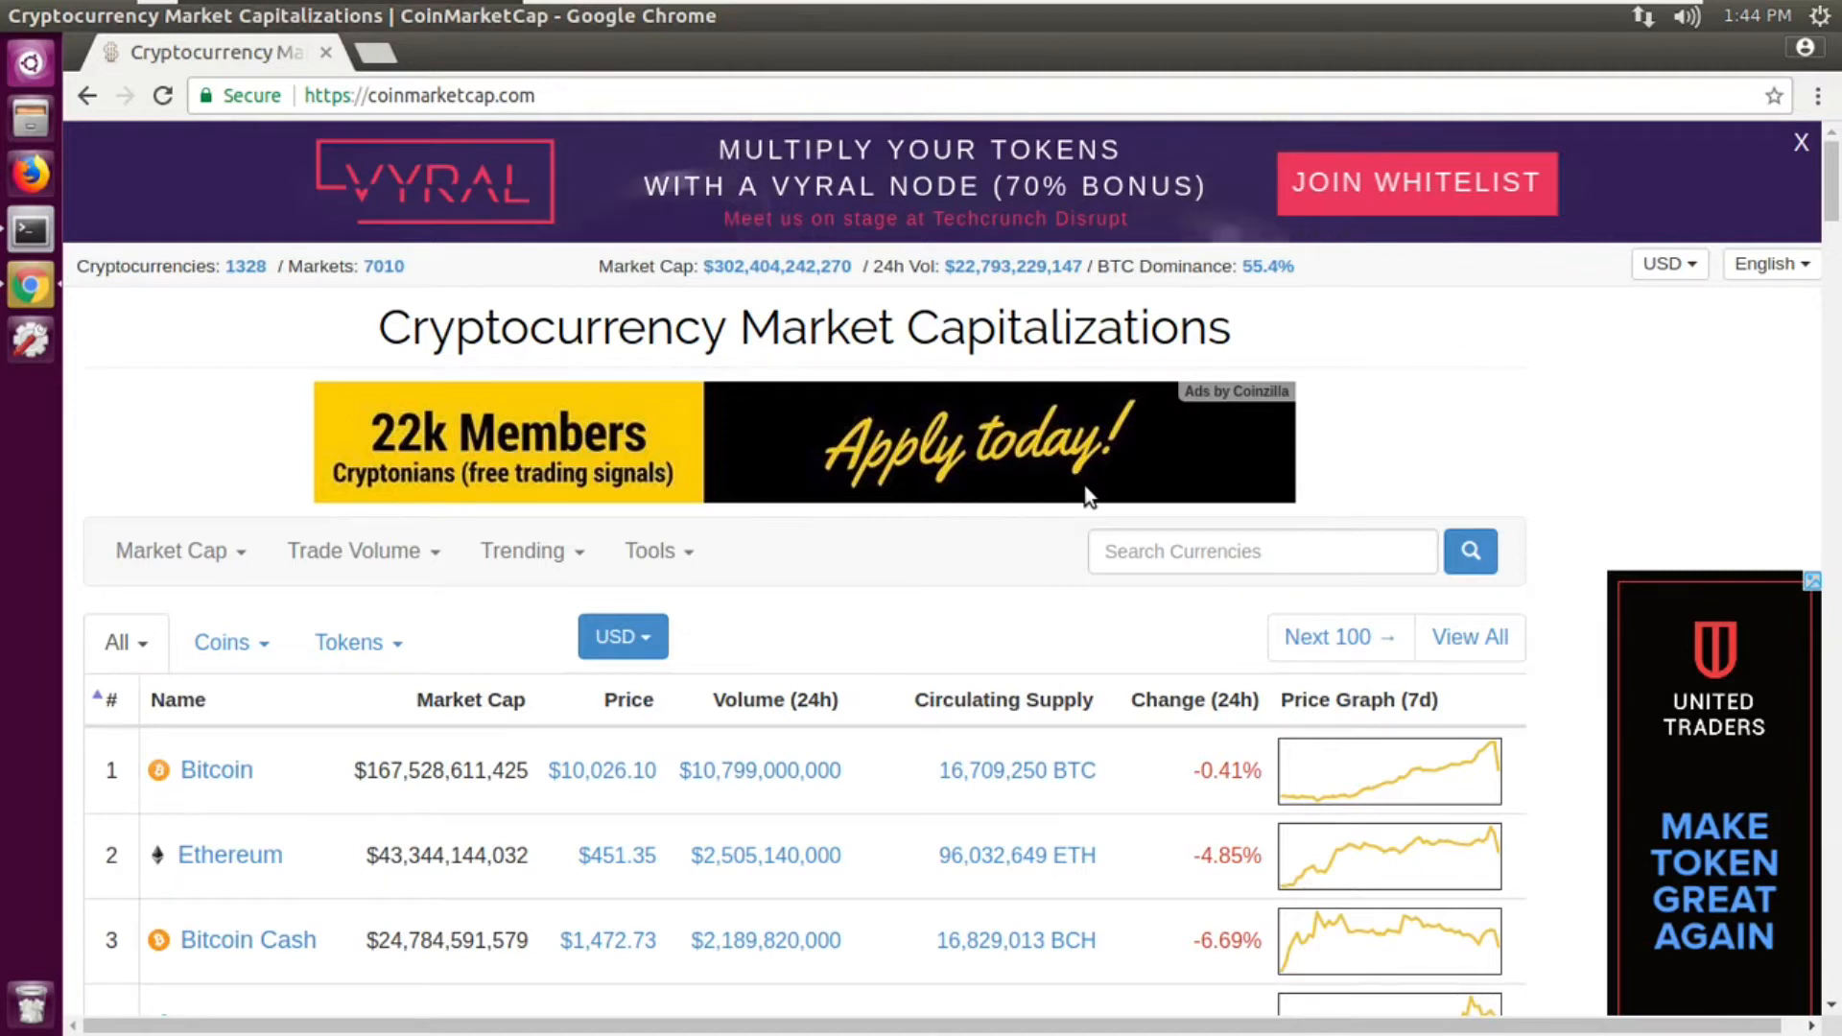
mouse_move(629, 42)
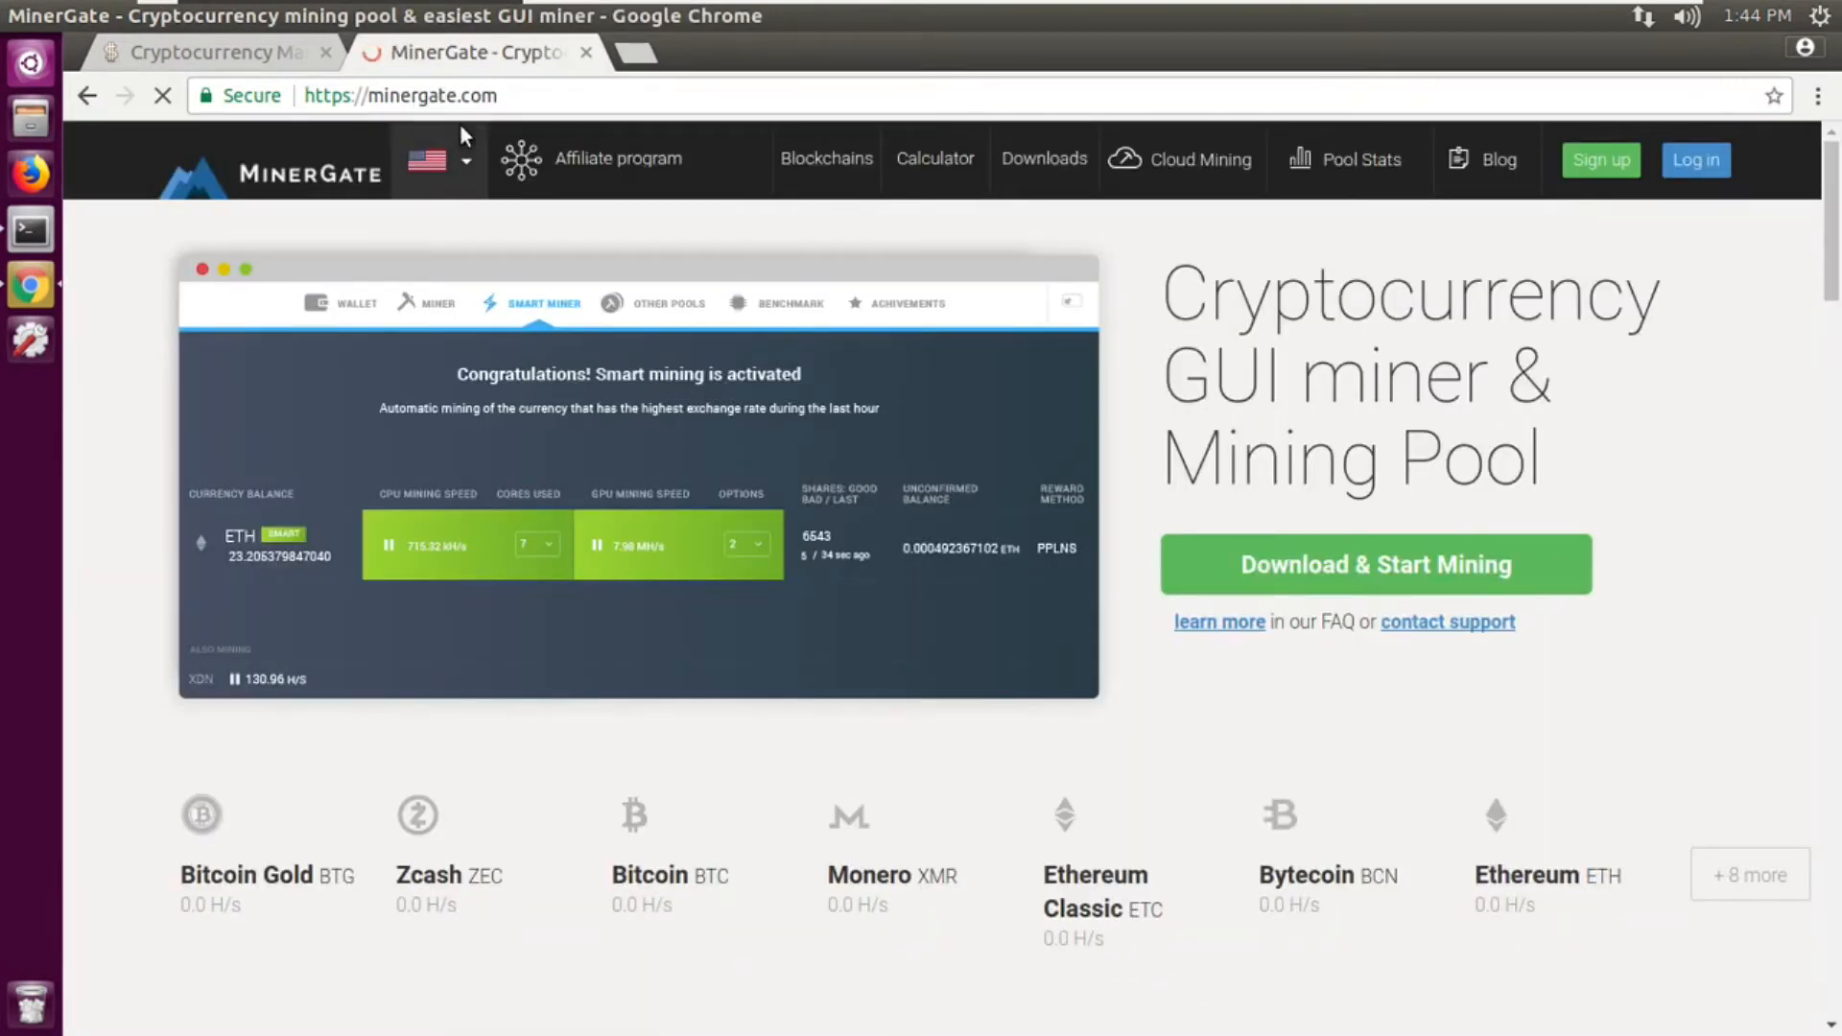
mouse_move(1587, 201)
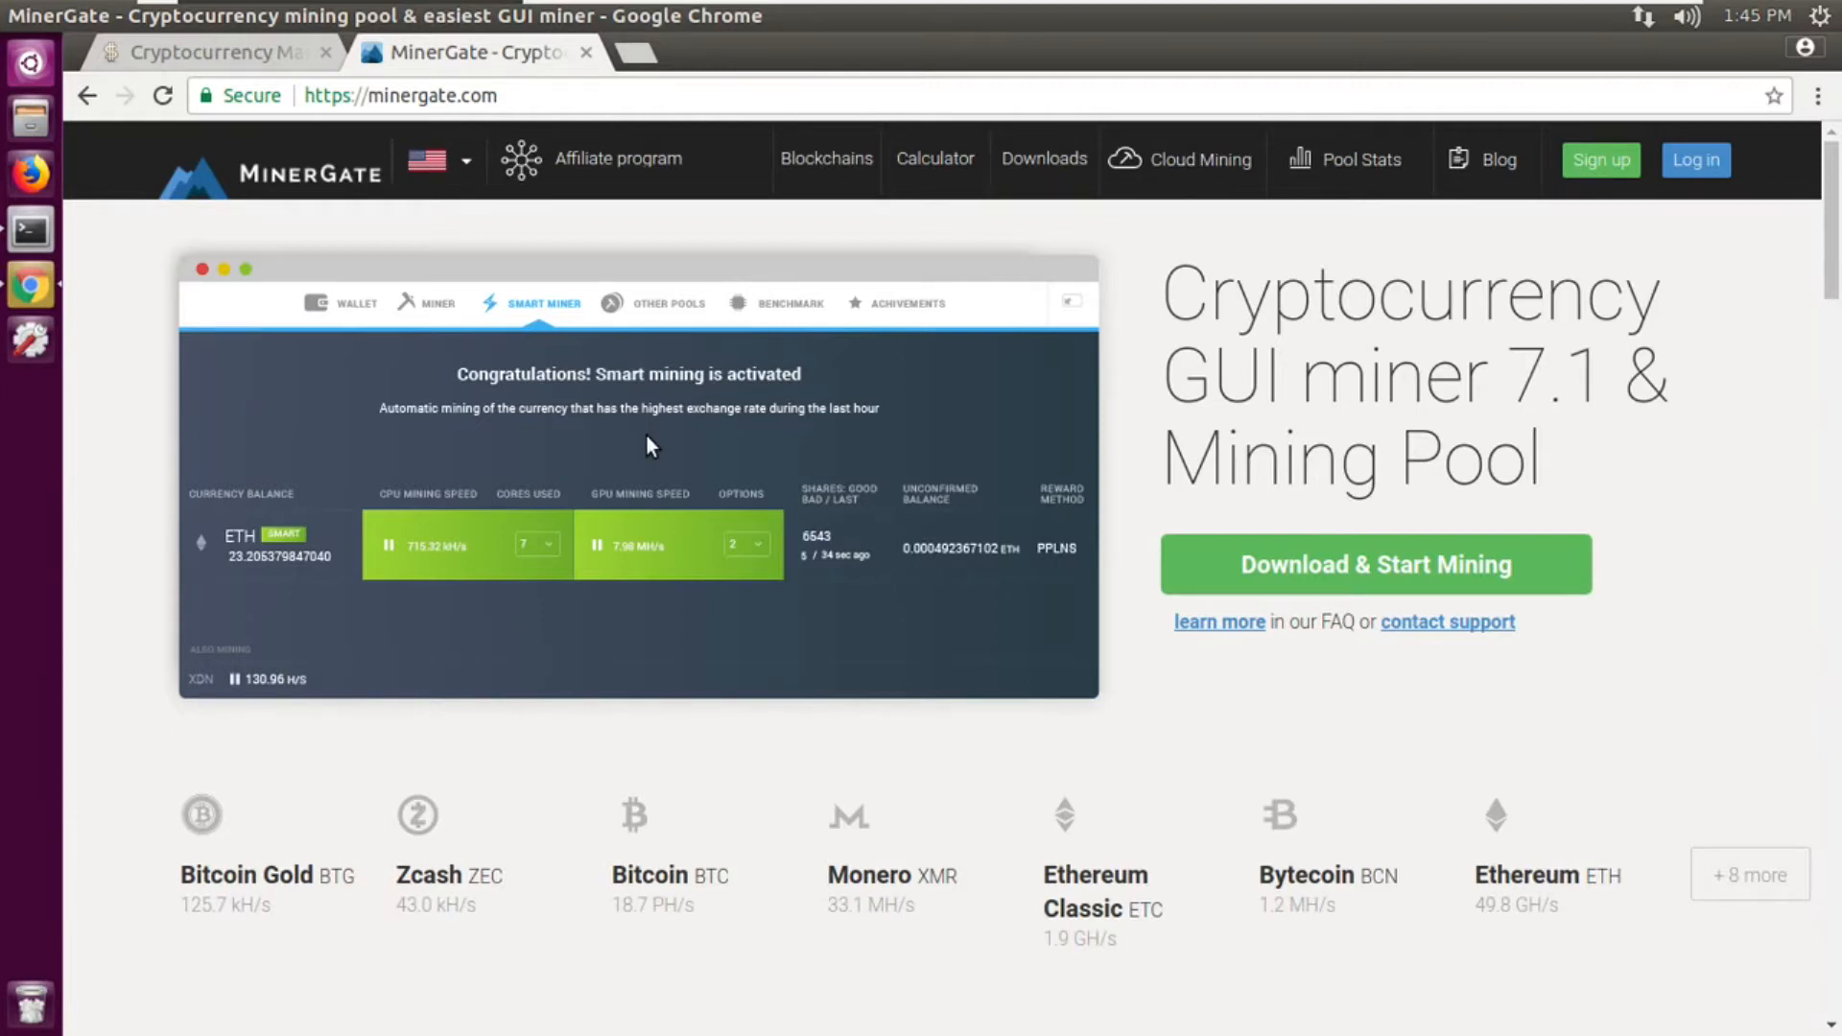
mouse_move(1601, 159)
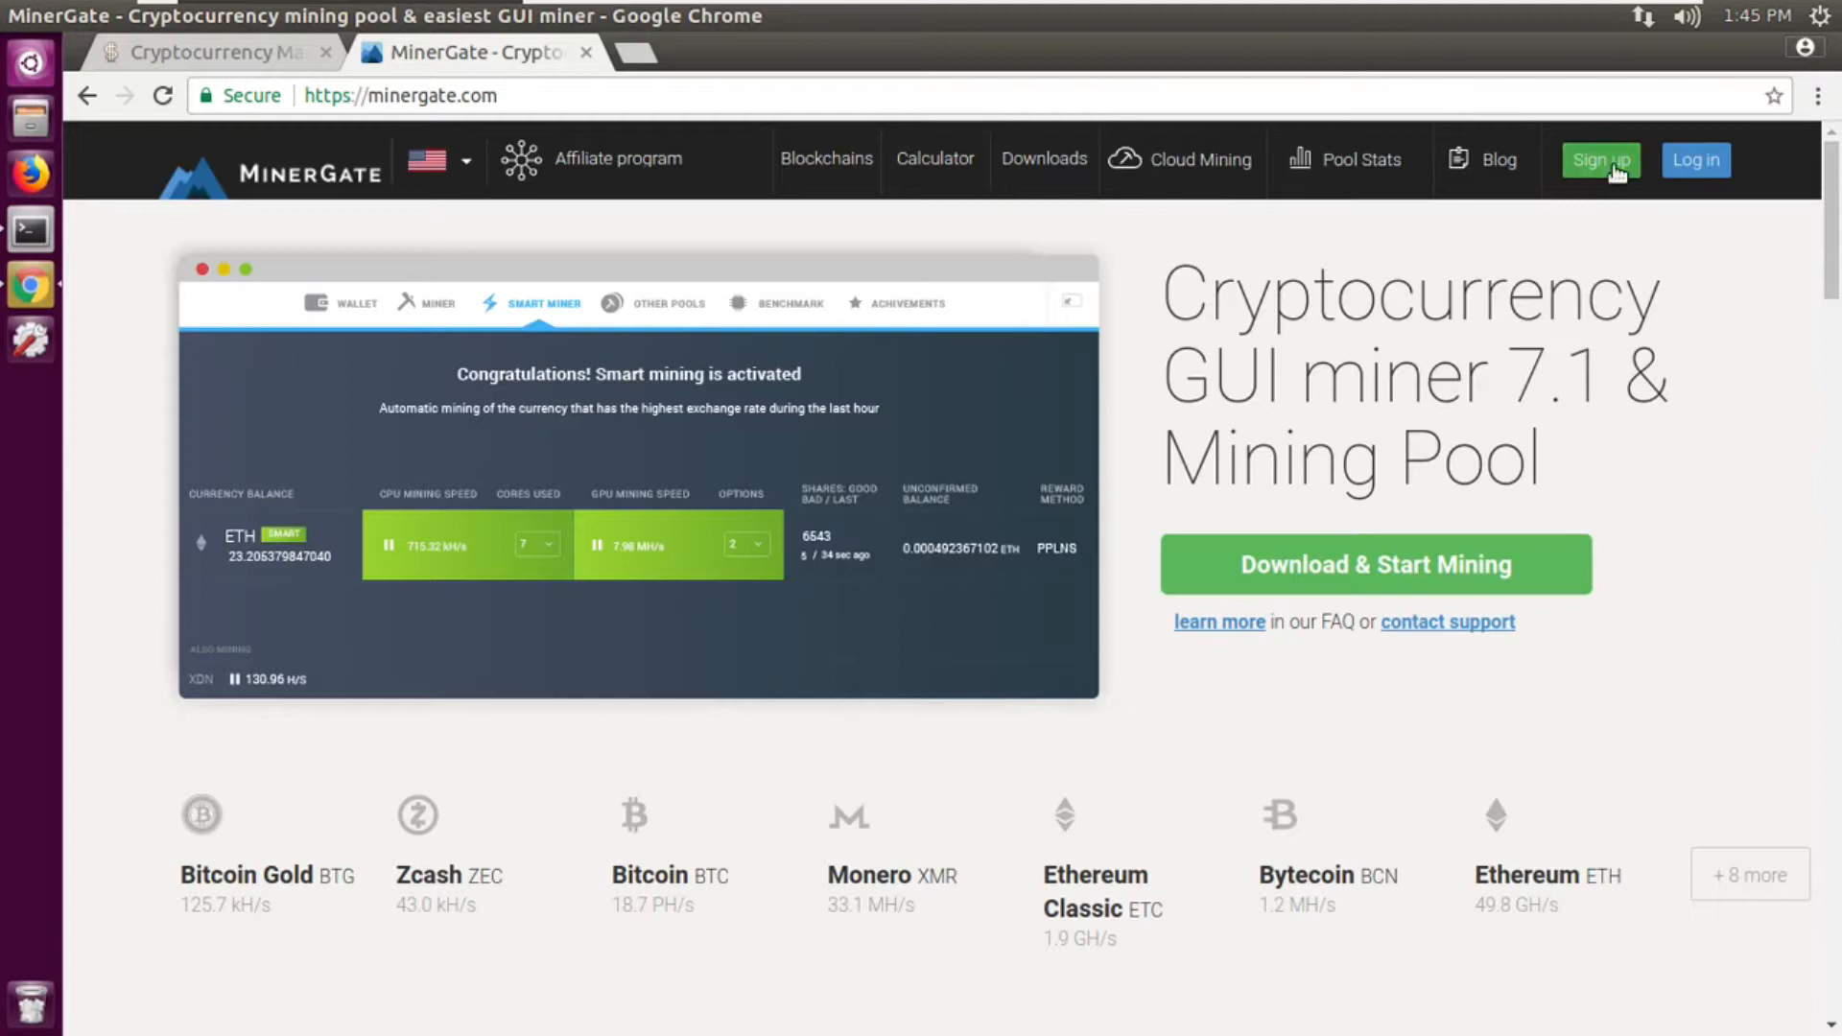
mouse_move(1600, 182)
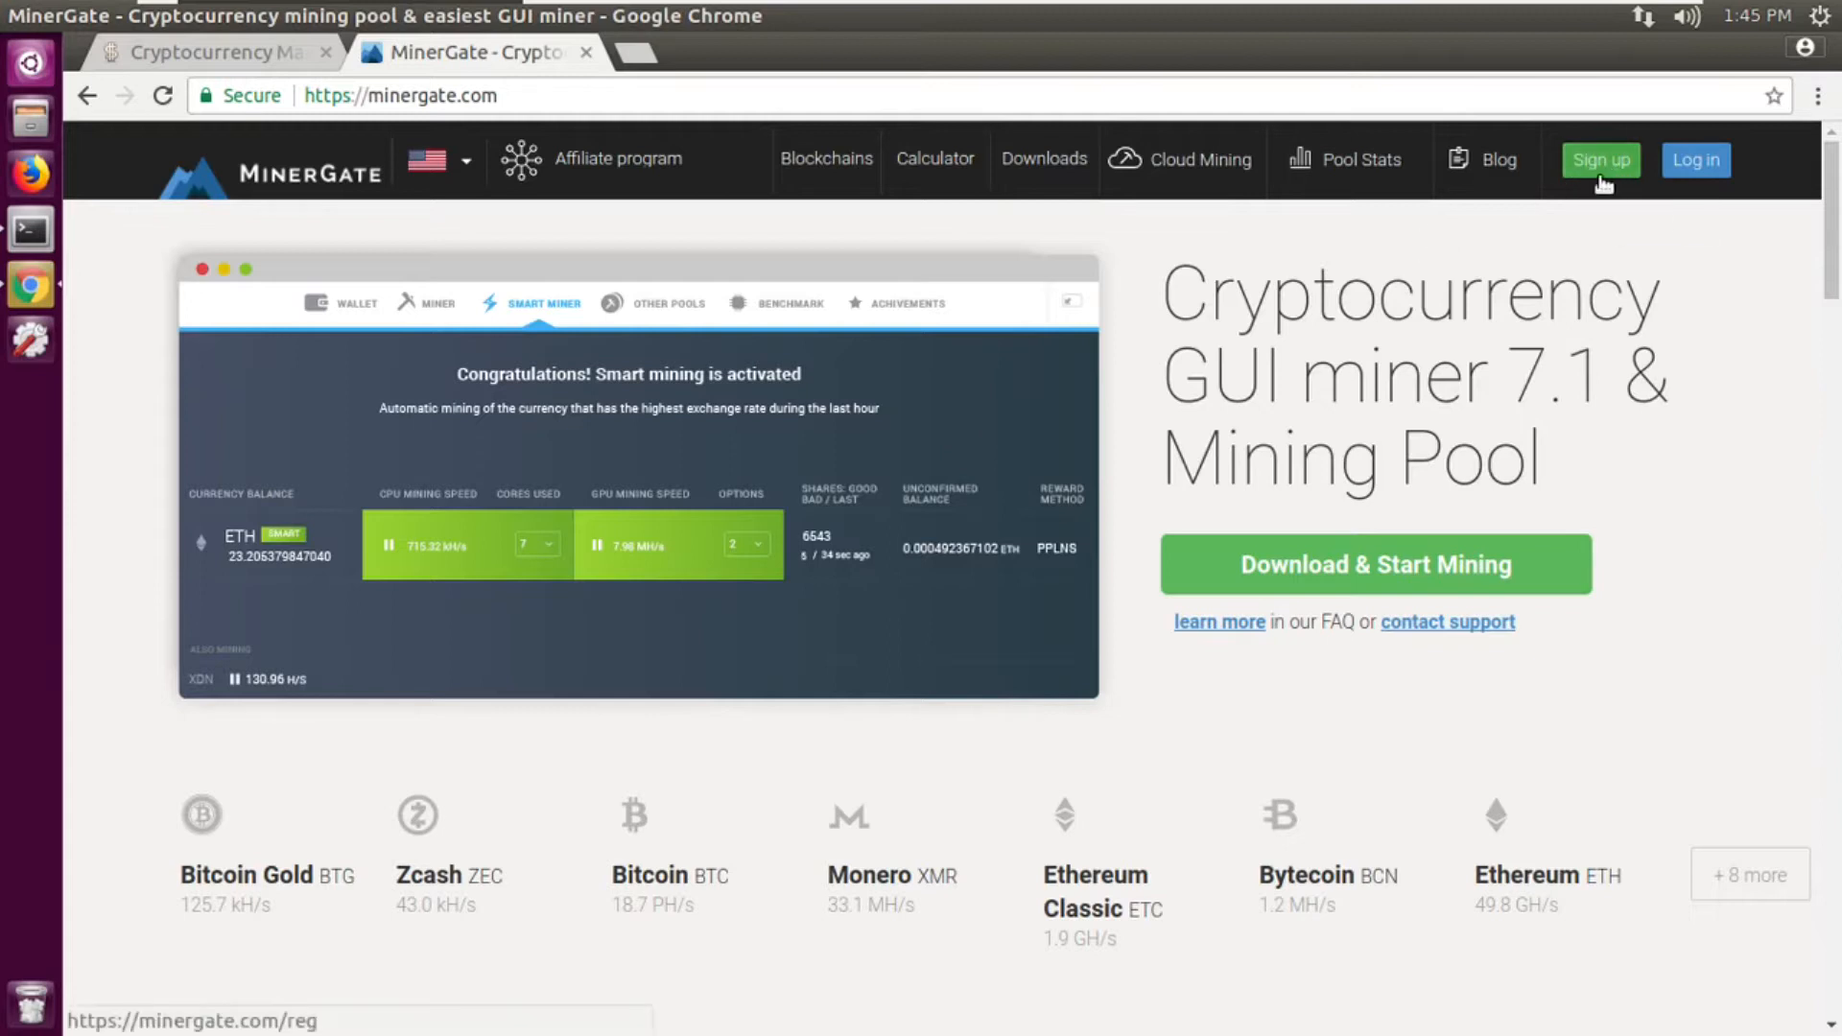
mouse_move(1228, 234)
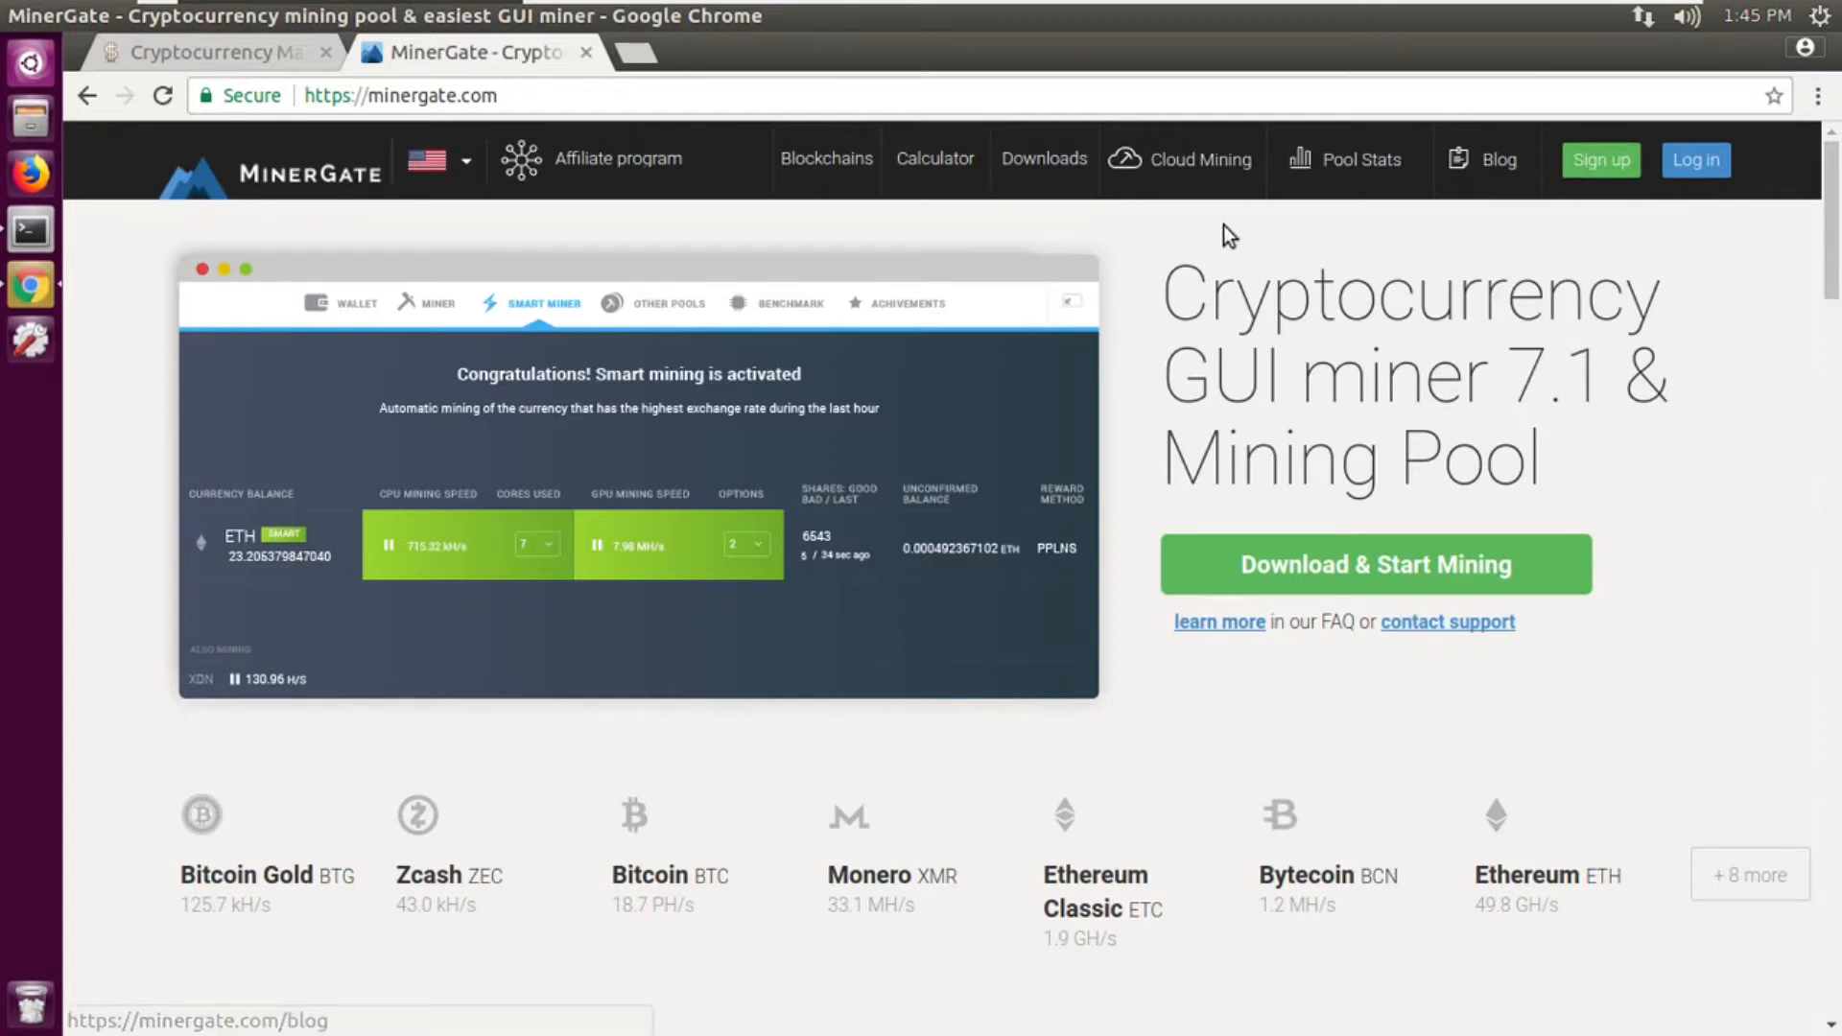
Go to the MinerGate downloads page to get the Ubuntu 16.04 64-bit .deb package.
left_click(1044, 159)
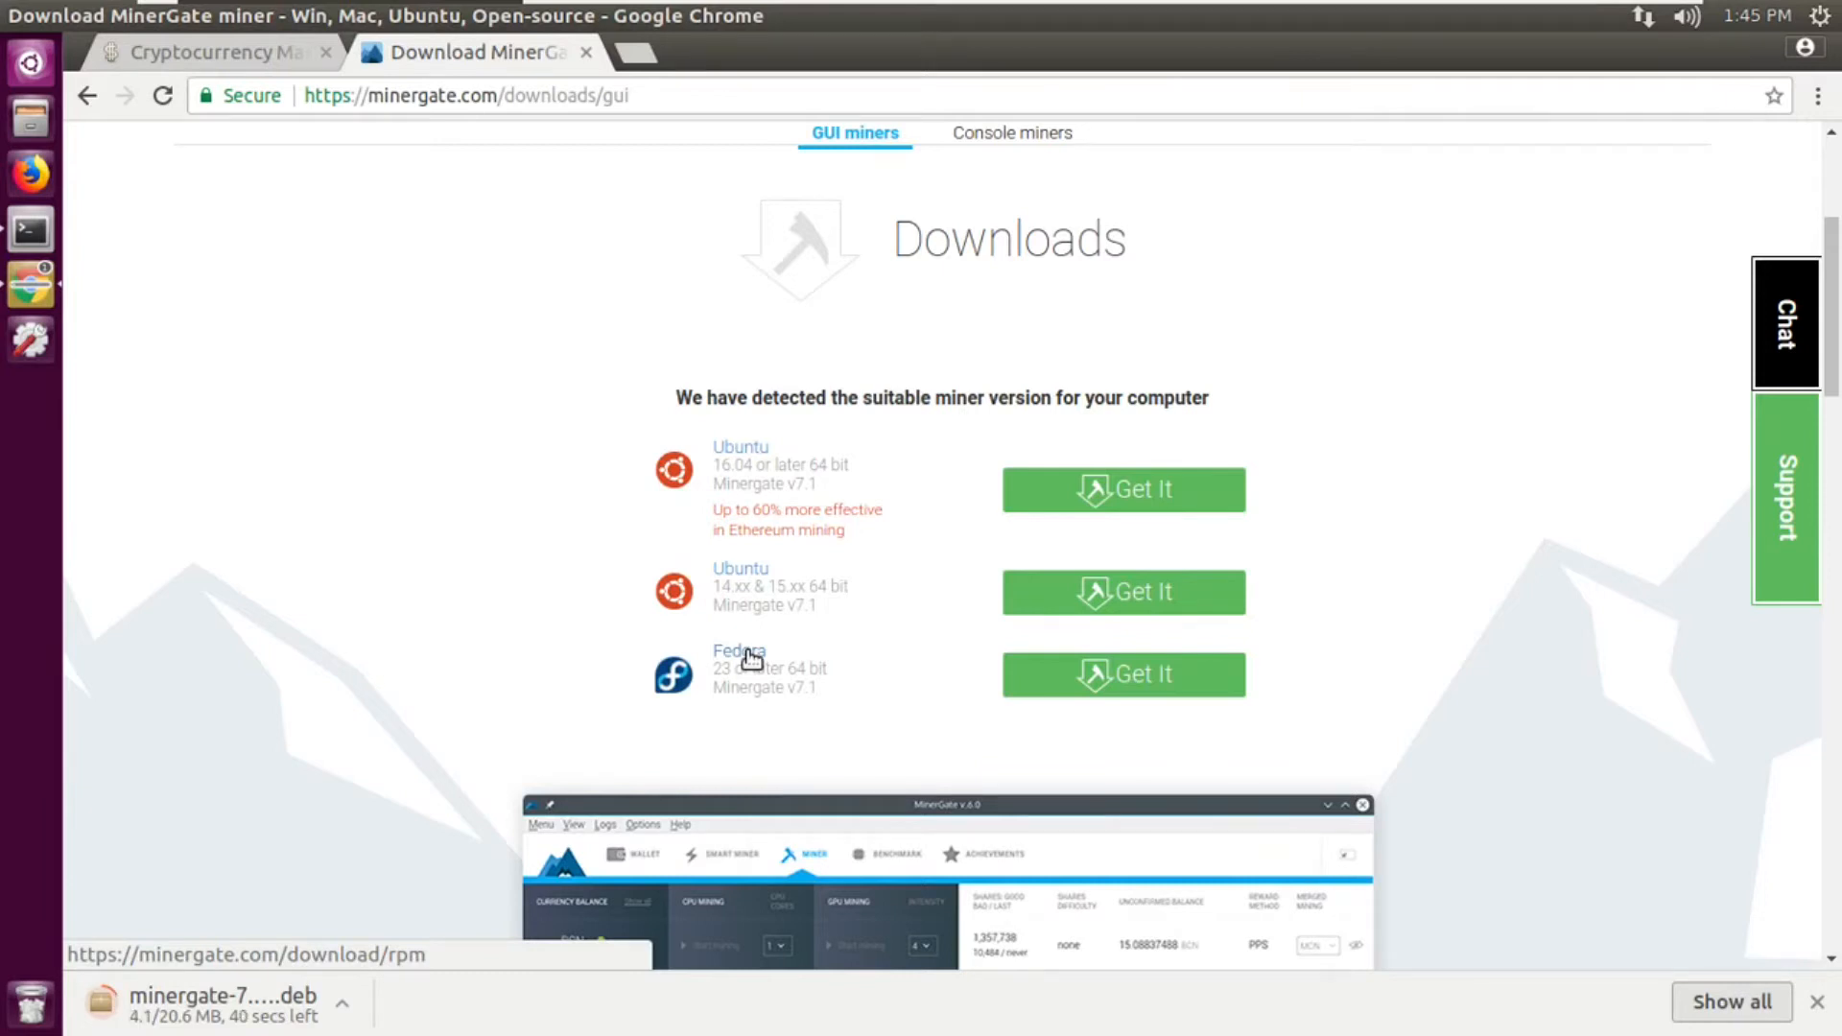
mouse_move(306, 622)
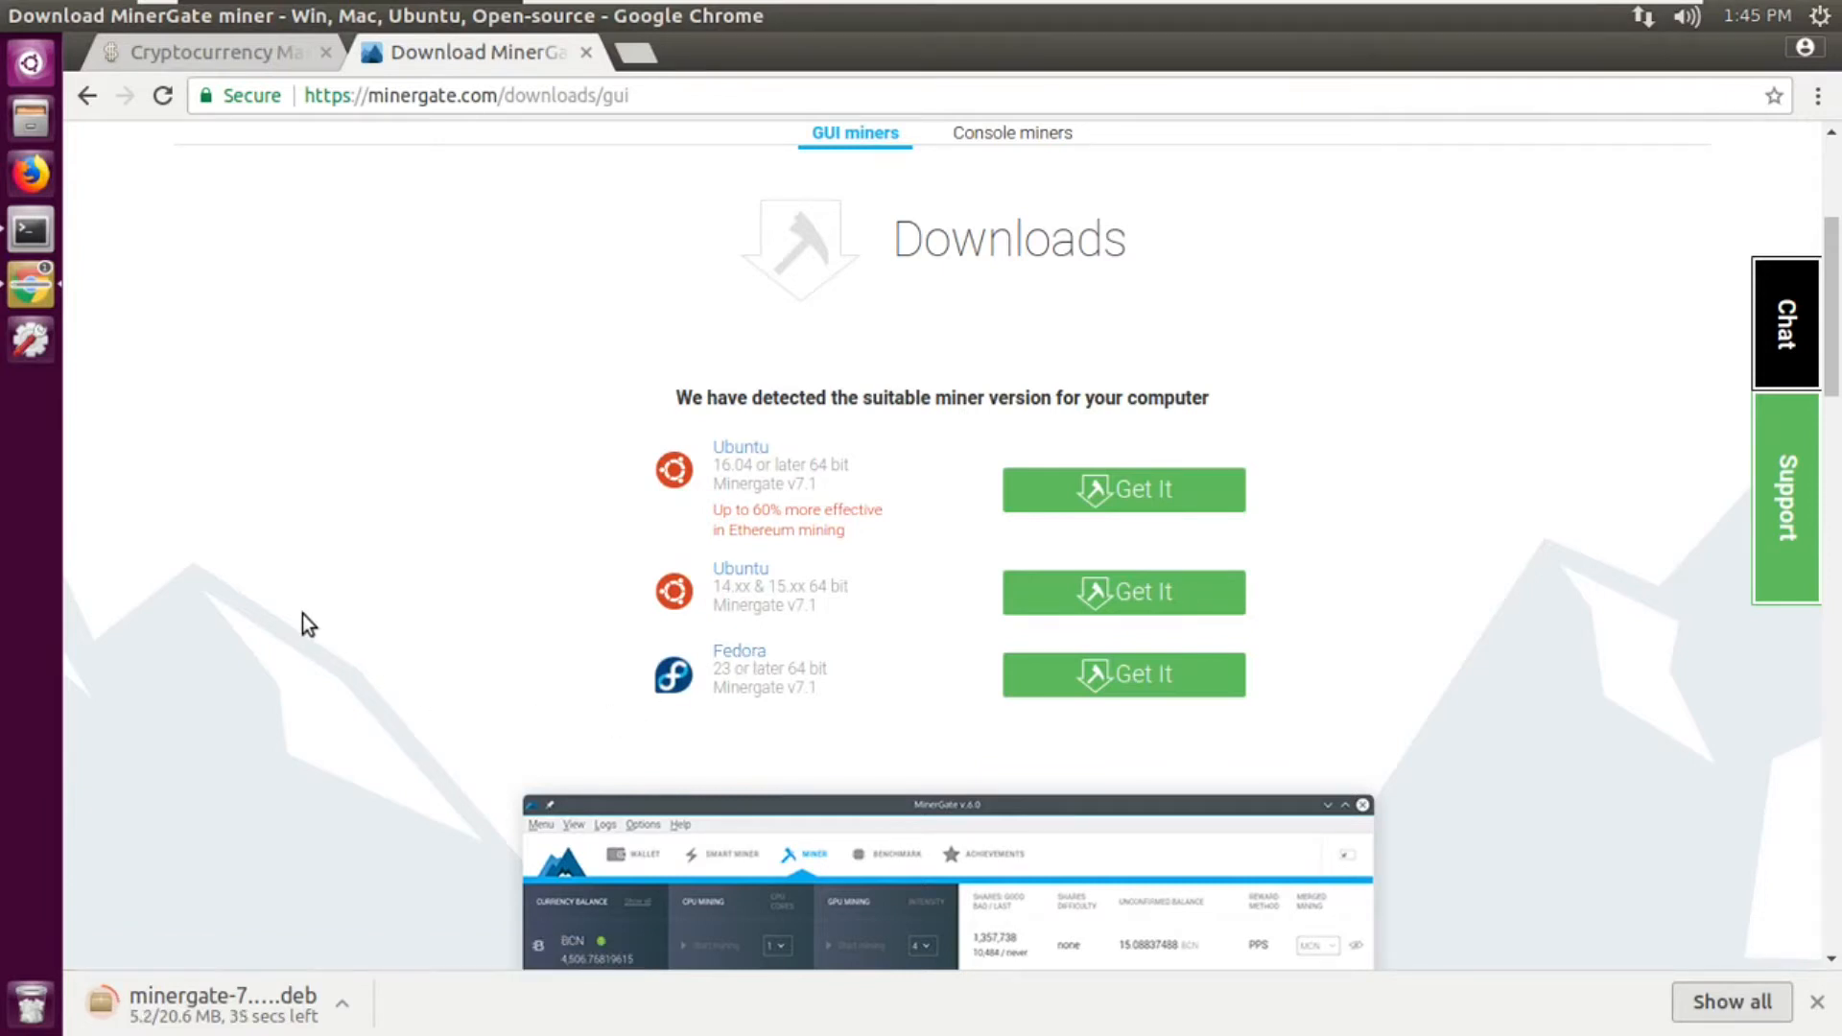
mouse_move(138, 320)
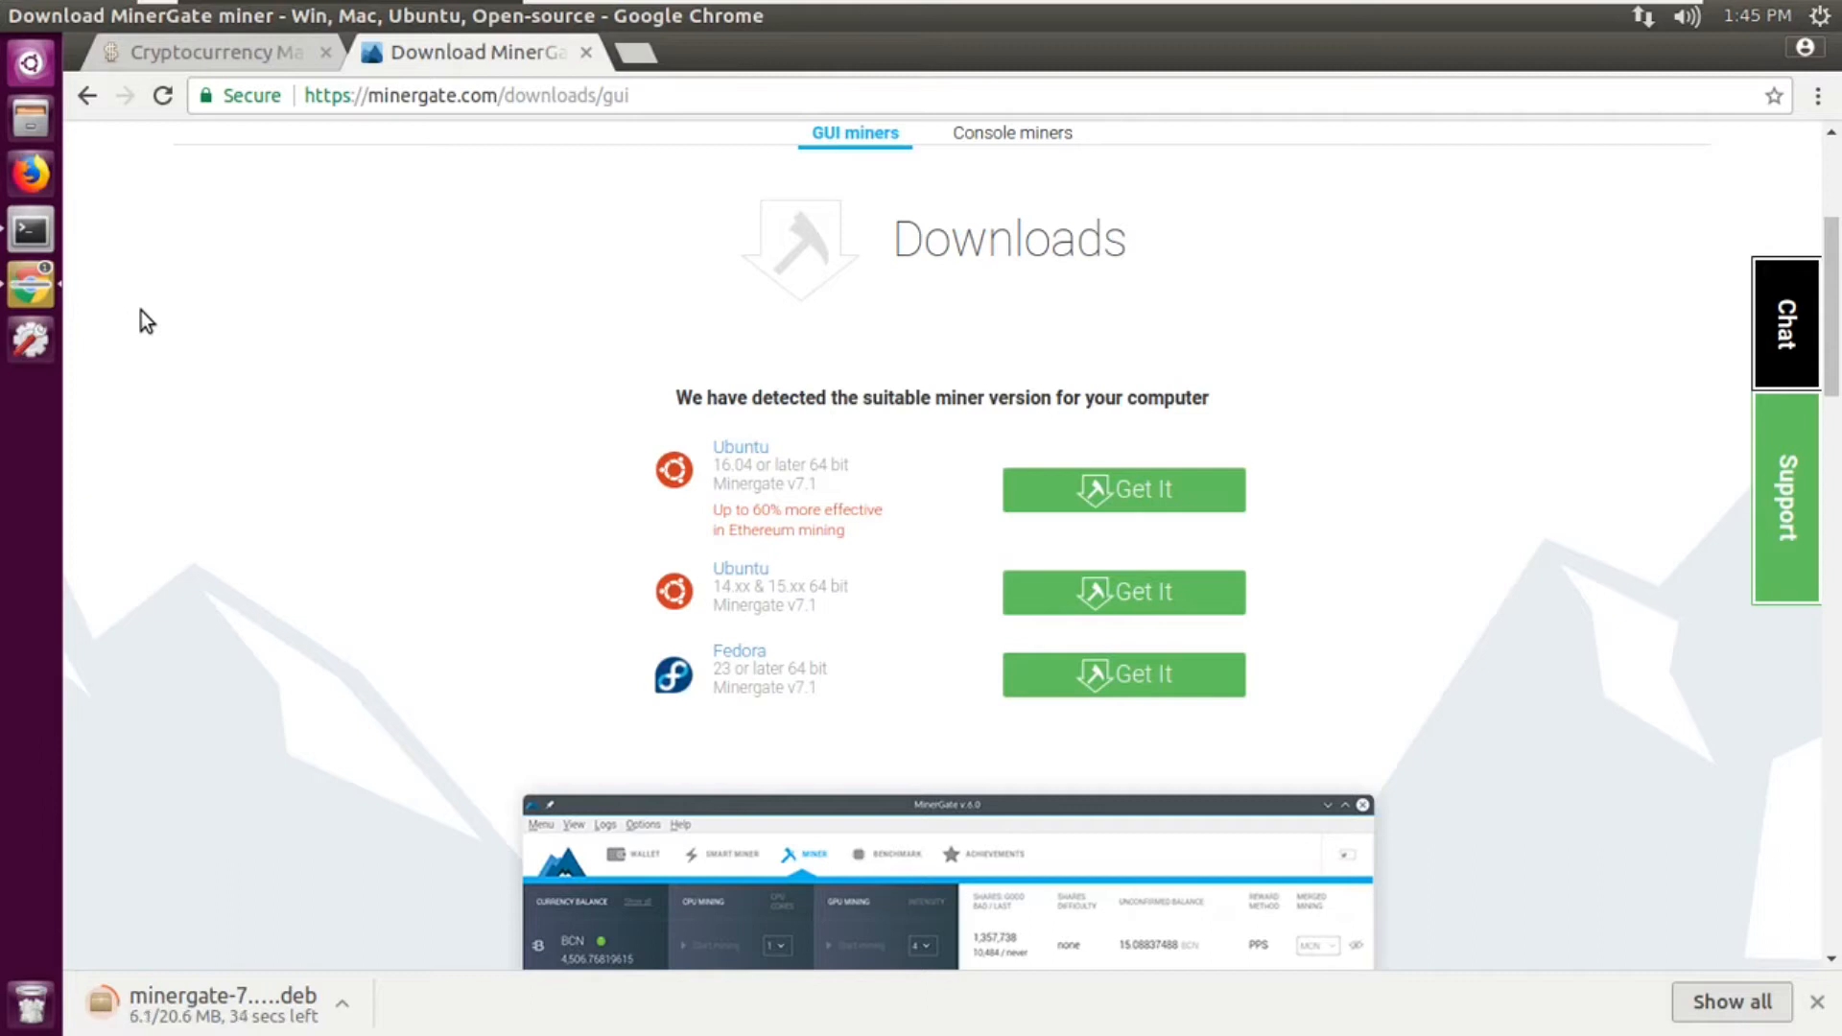
mouse_move(275, 1002)
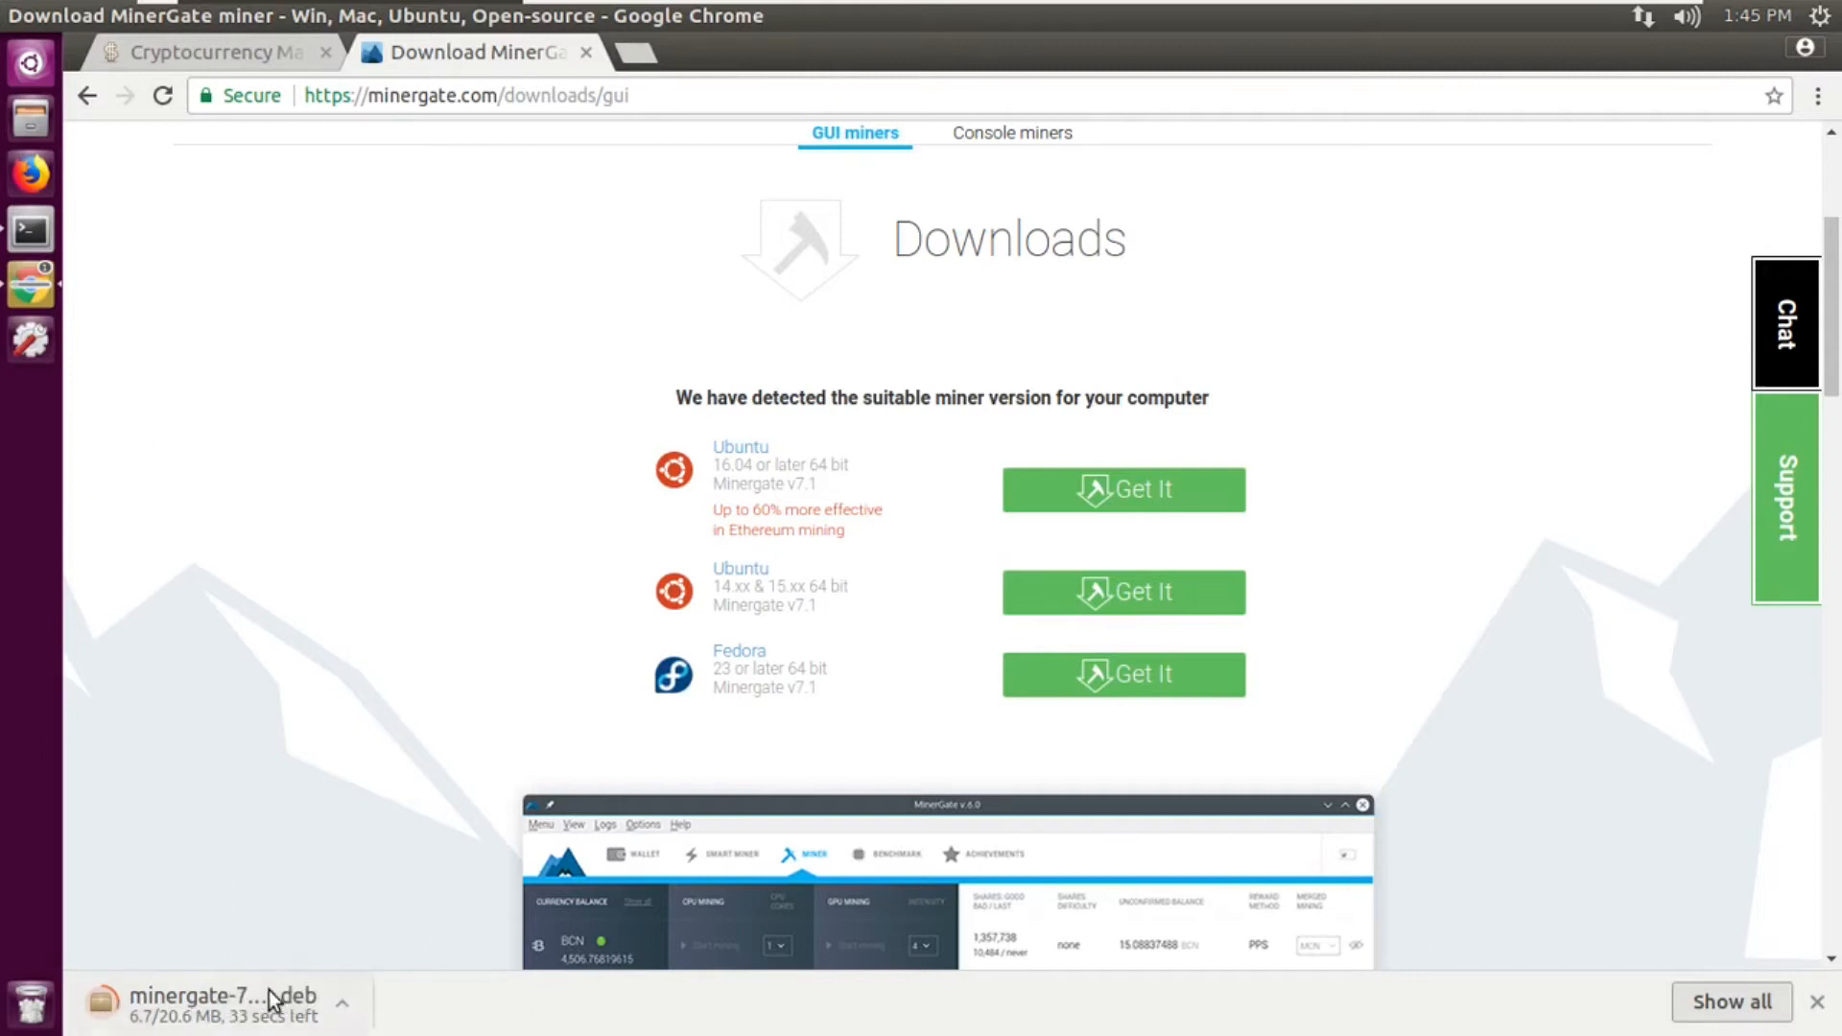
mouse_move(29, 175)
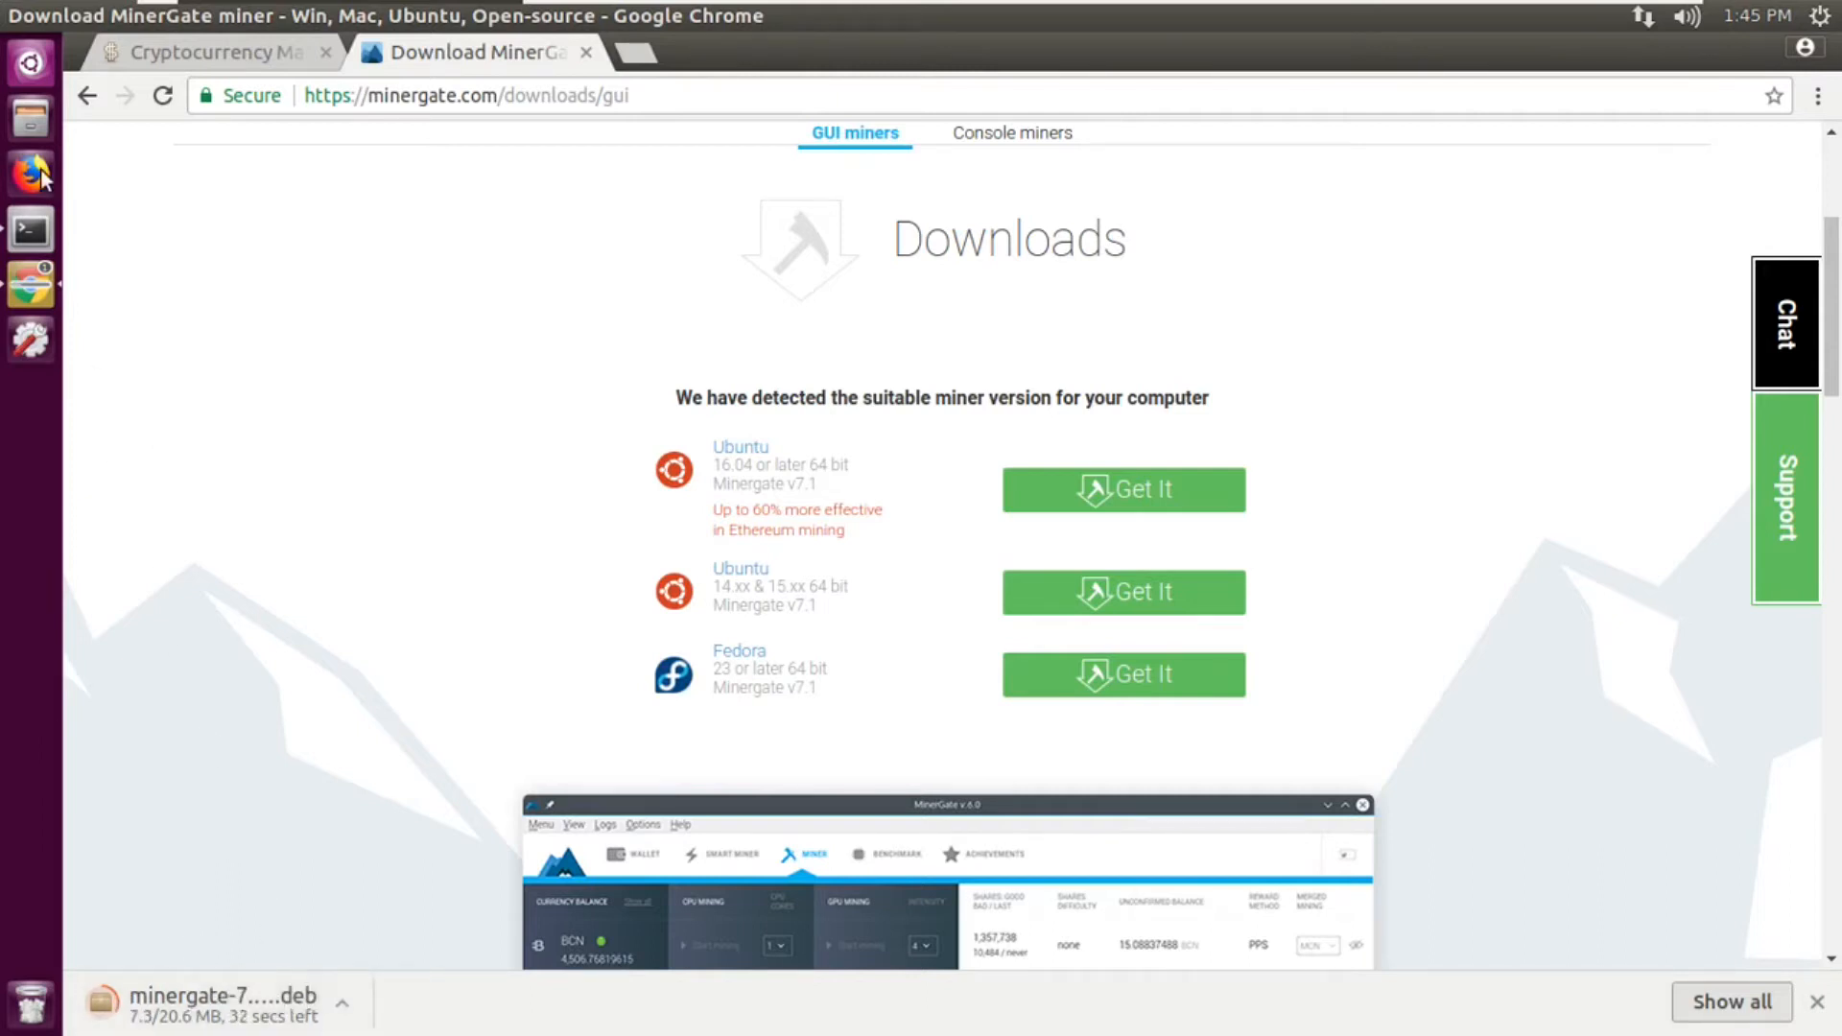
Start a Terminal session and change into ~/Downloads.
left_click(29, 228)
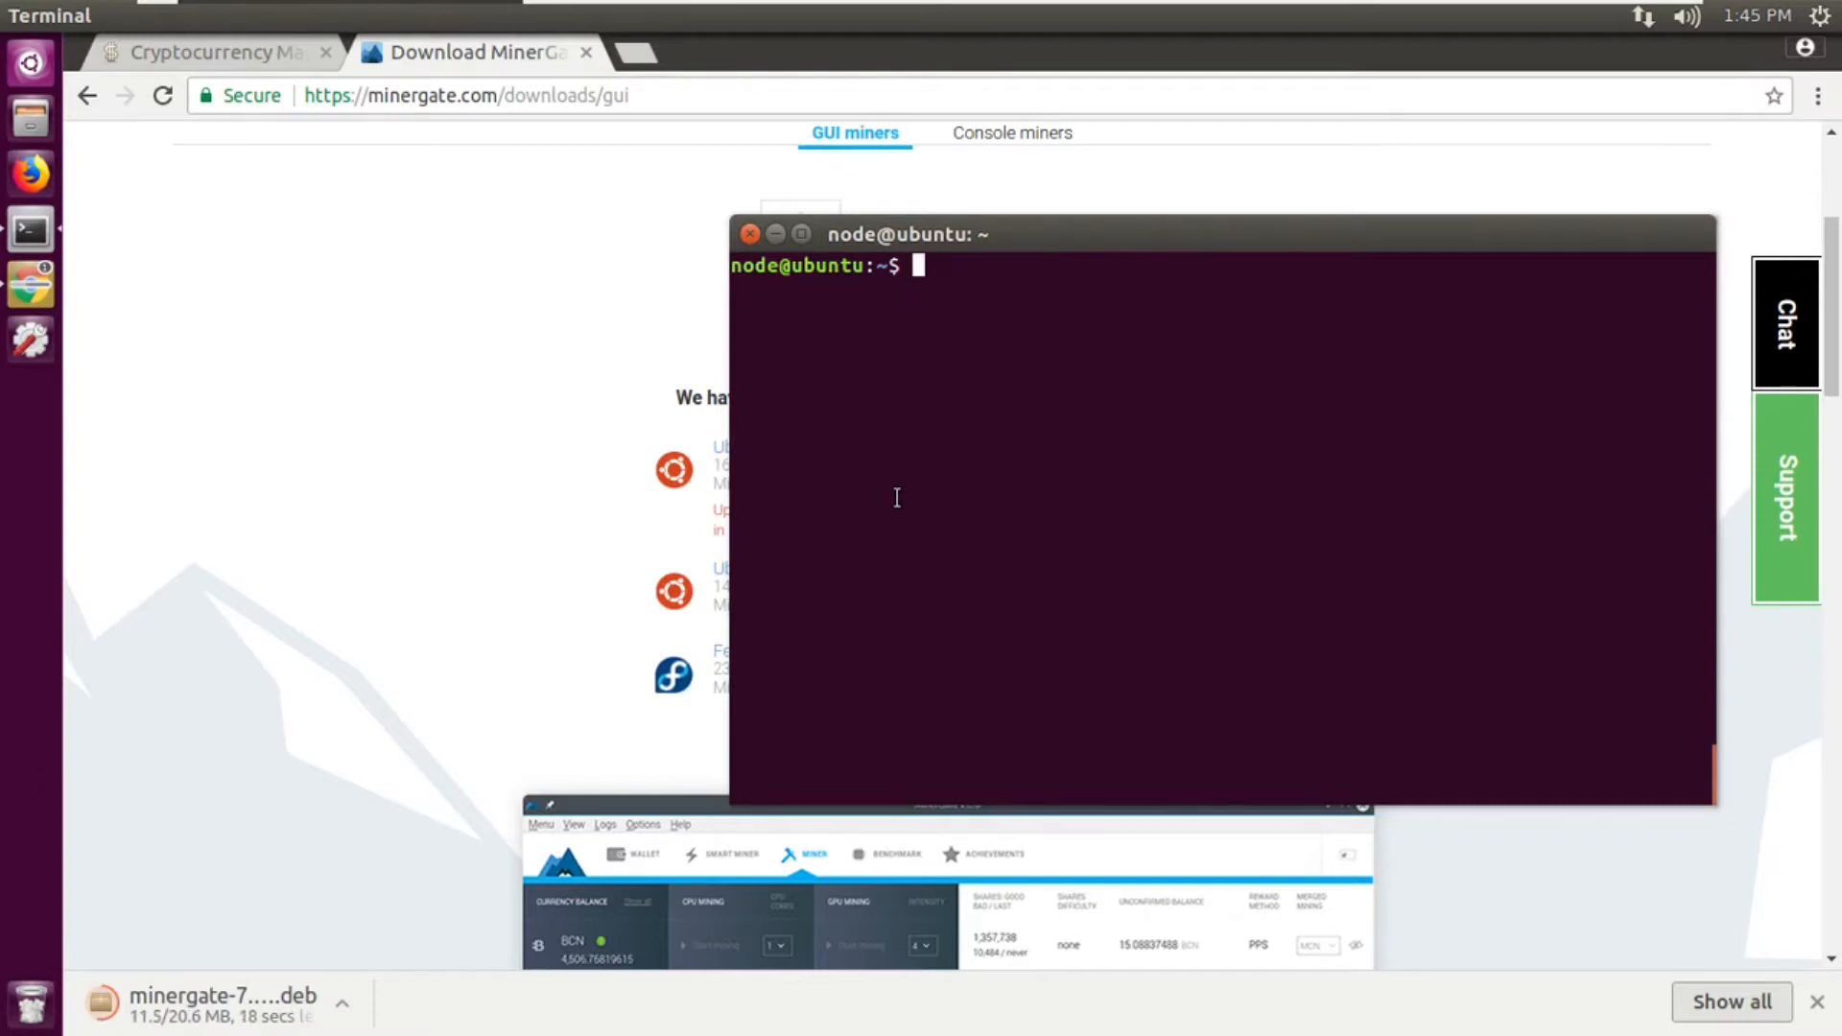
type("cd")
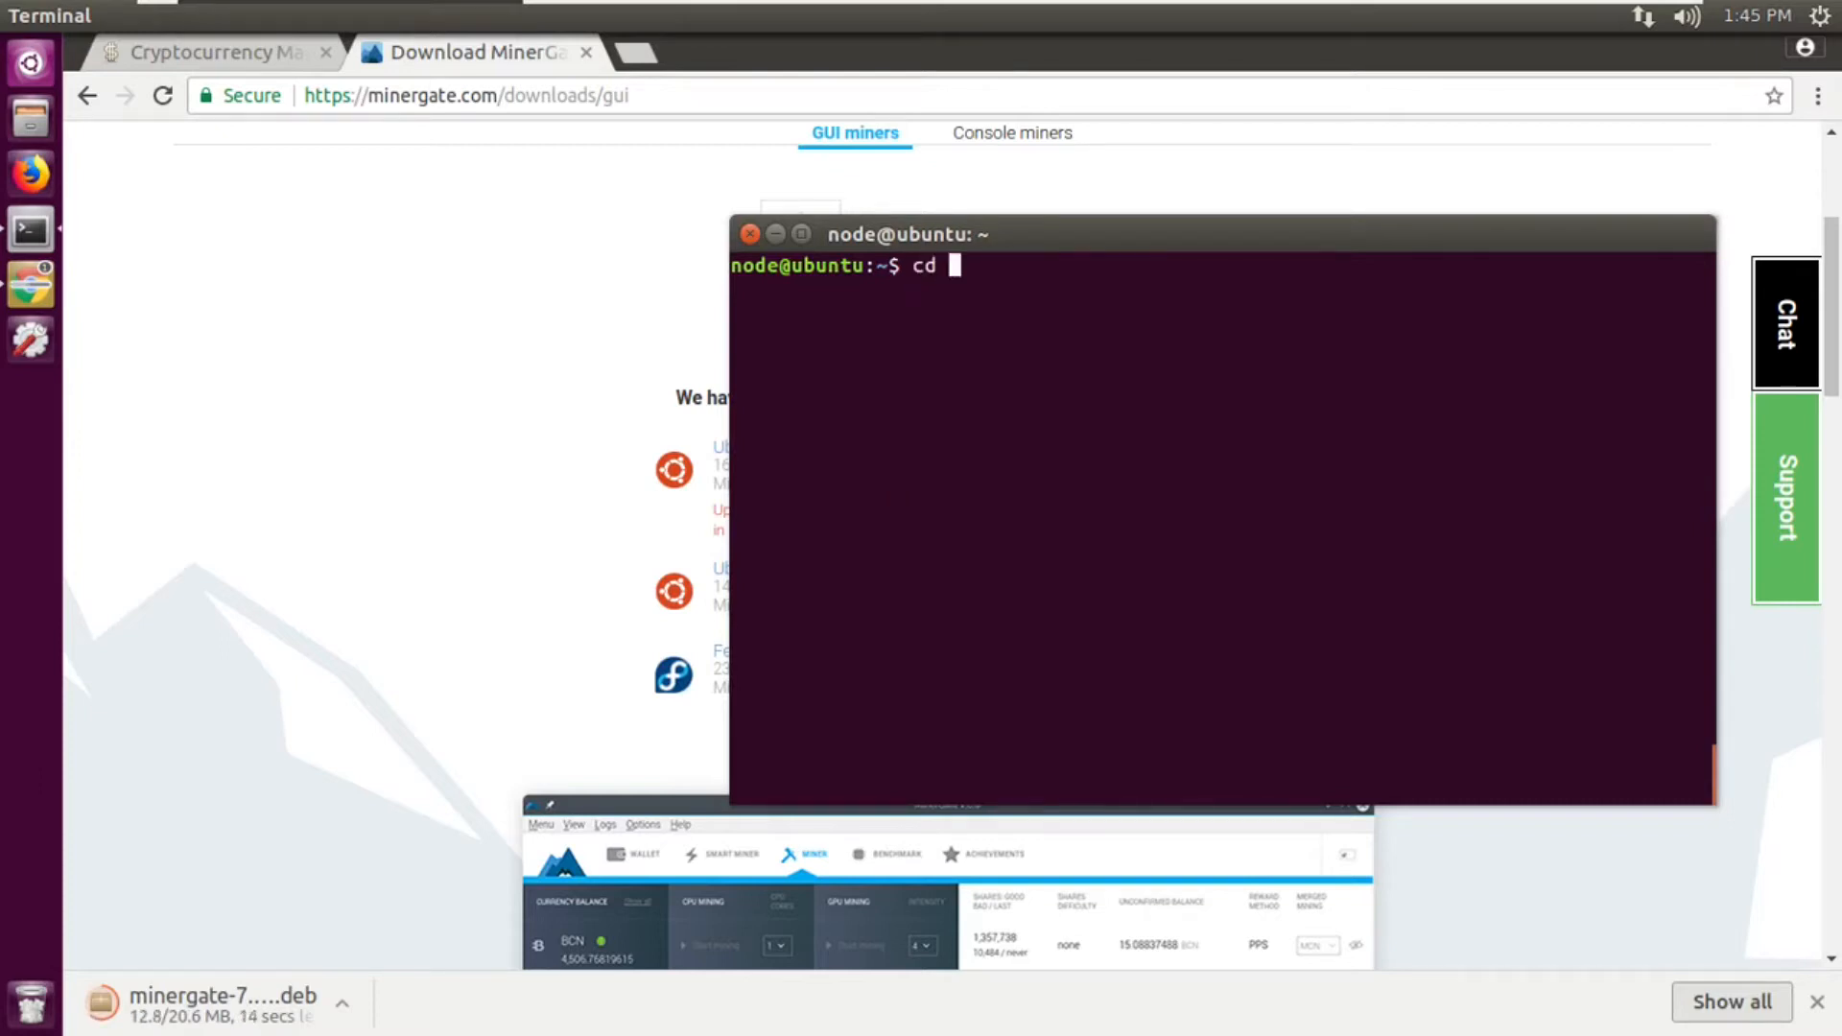
type("~/Downloads/")
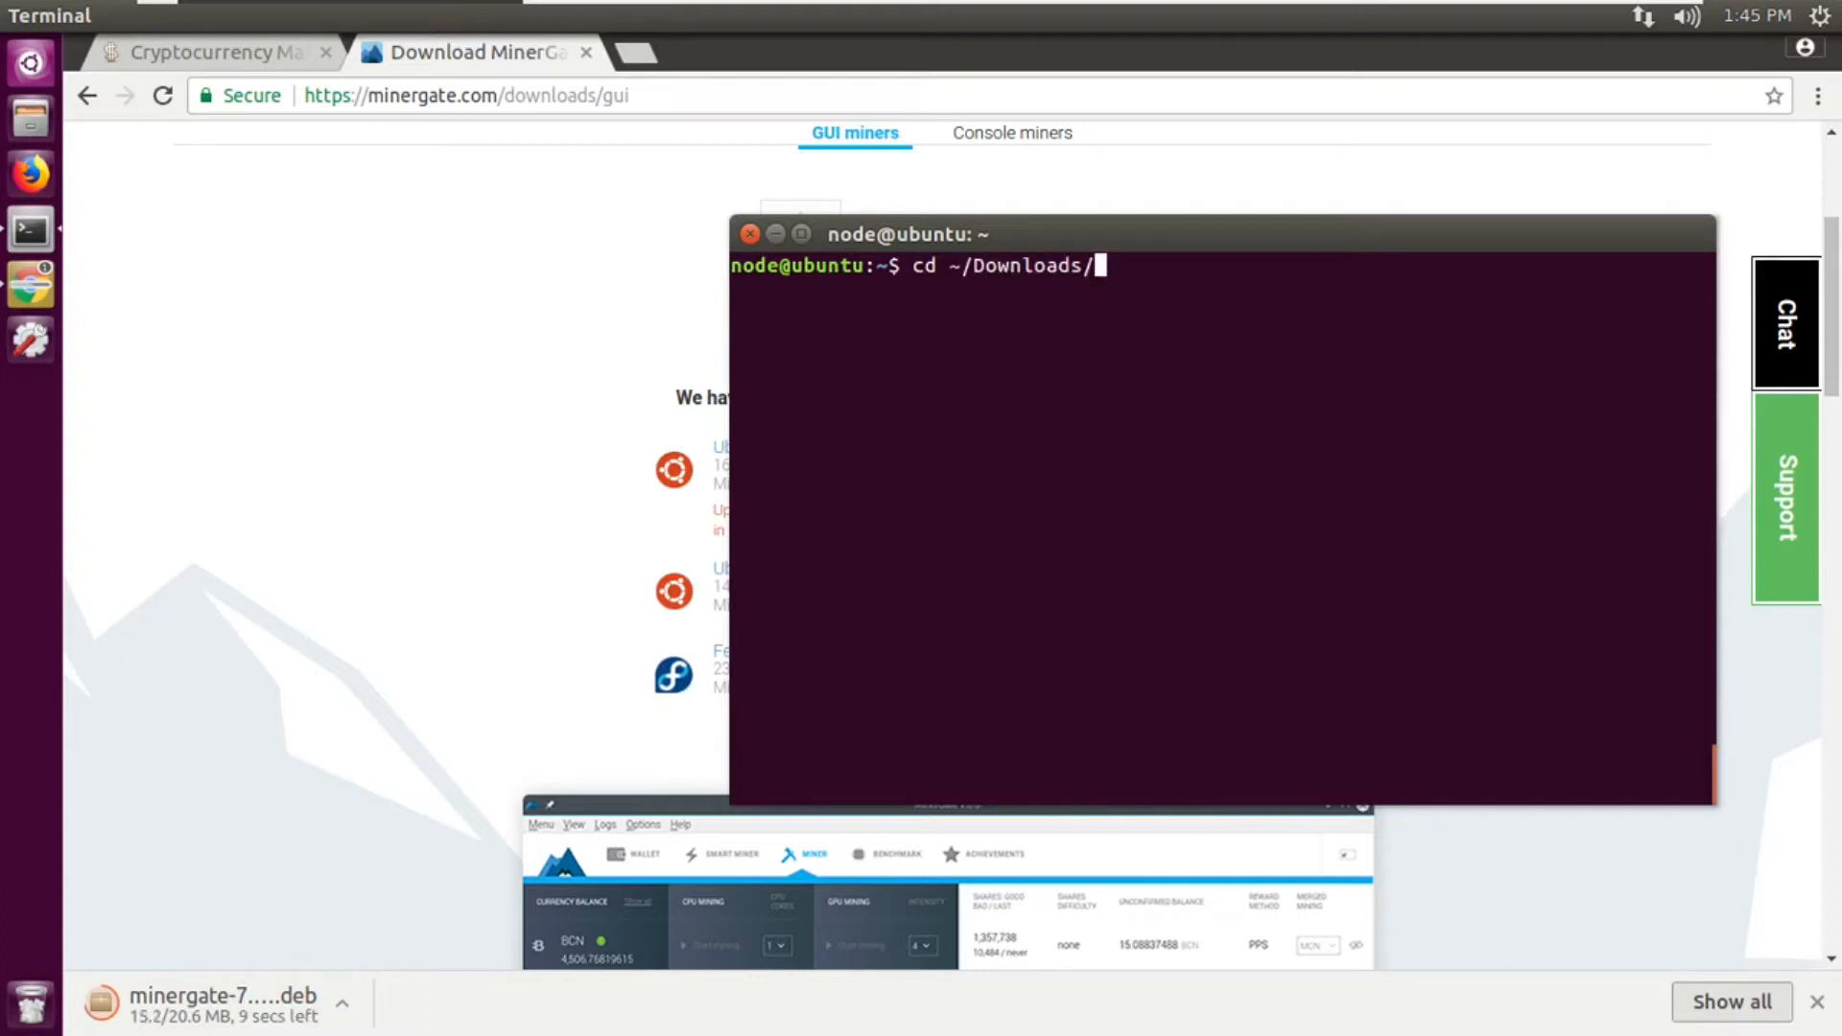
key("Return")
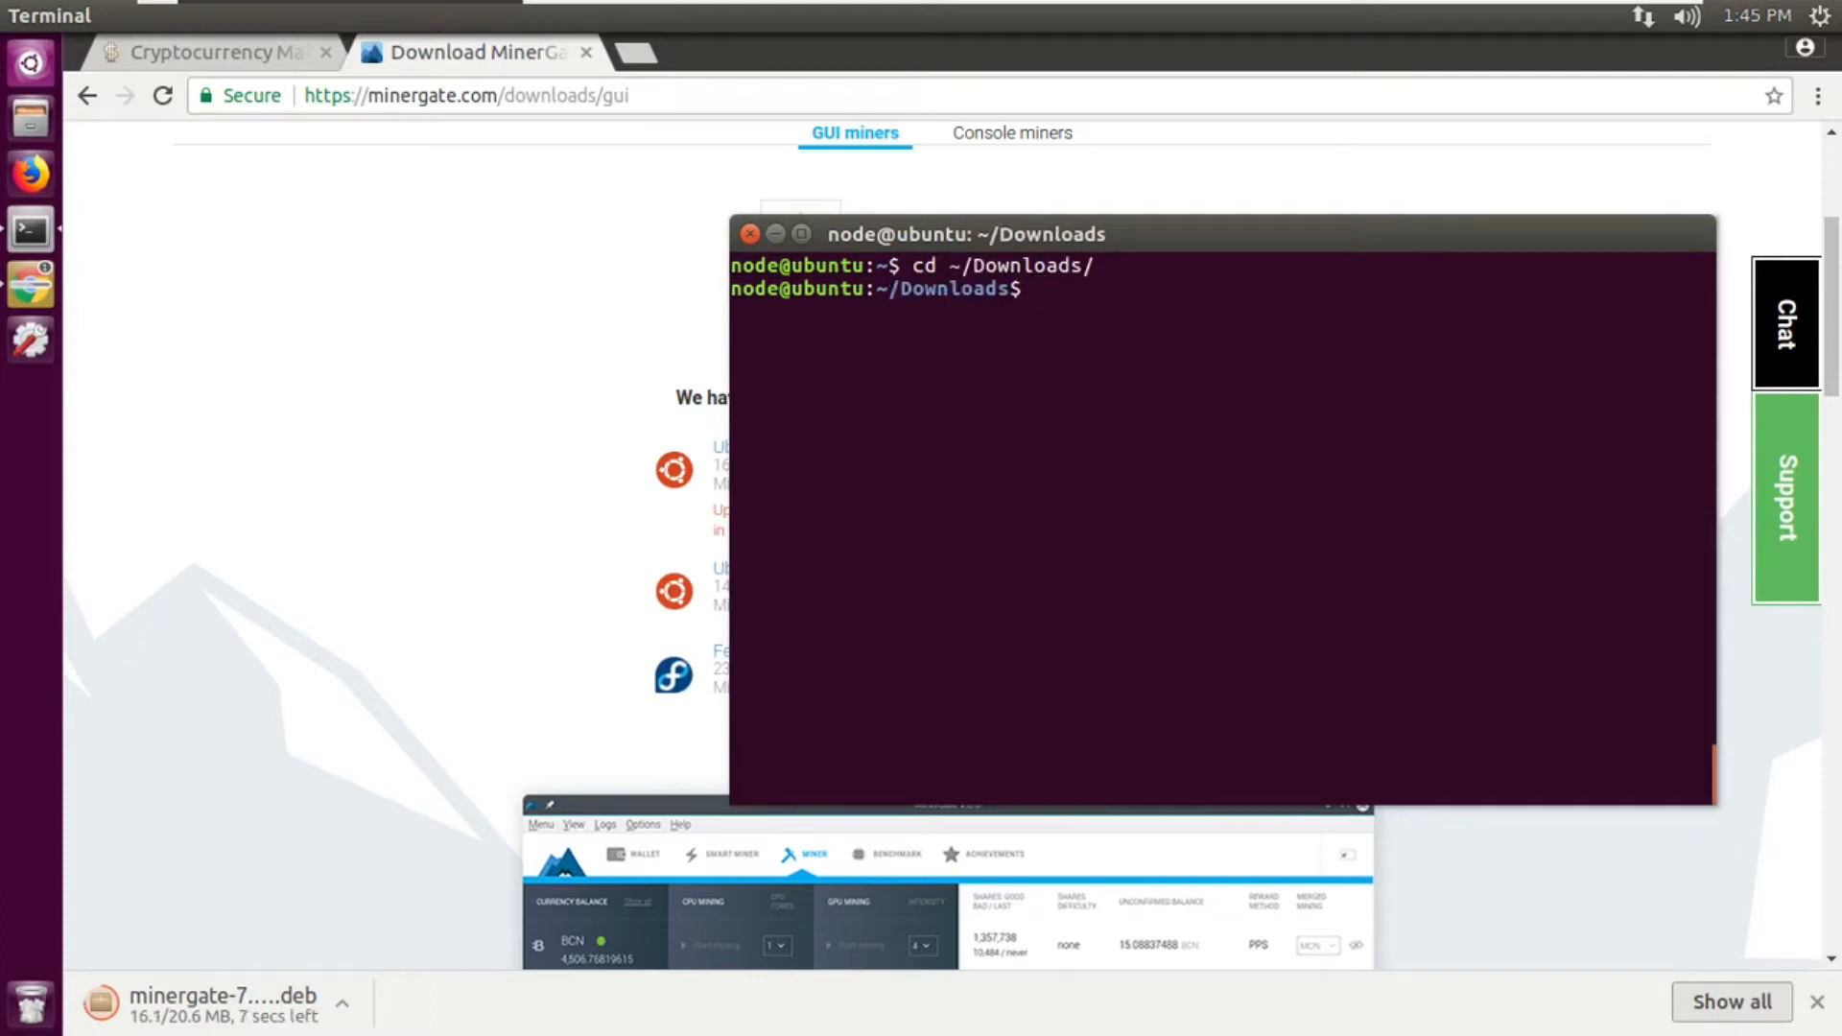
mouse_move(374, 668)
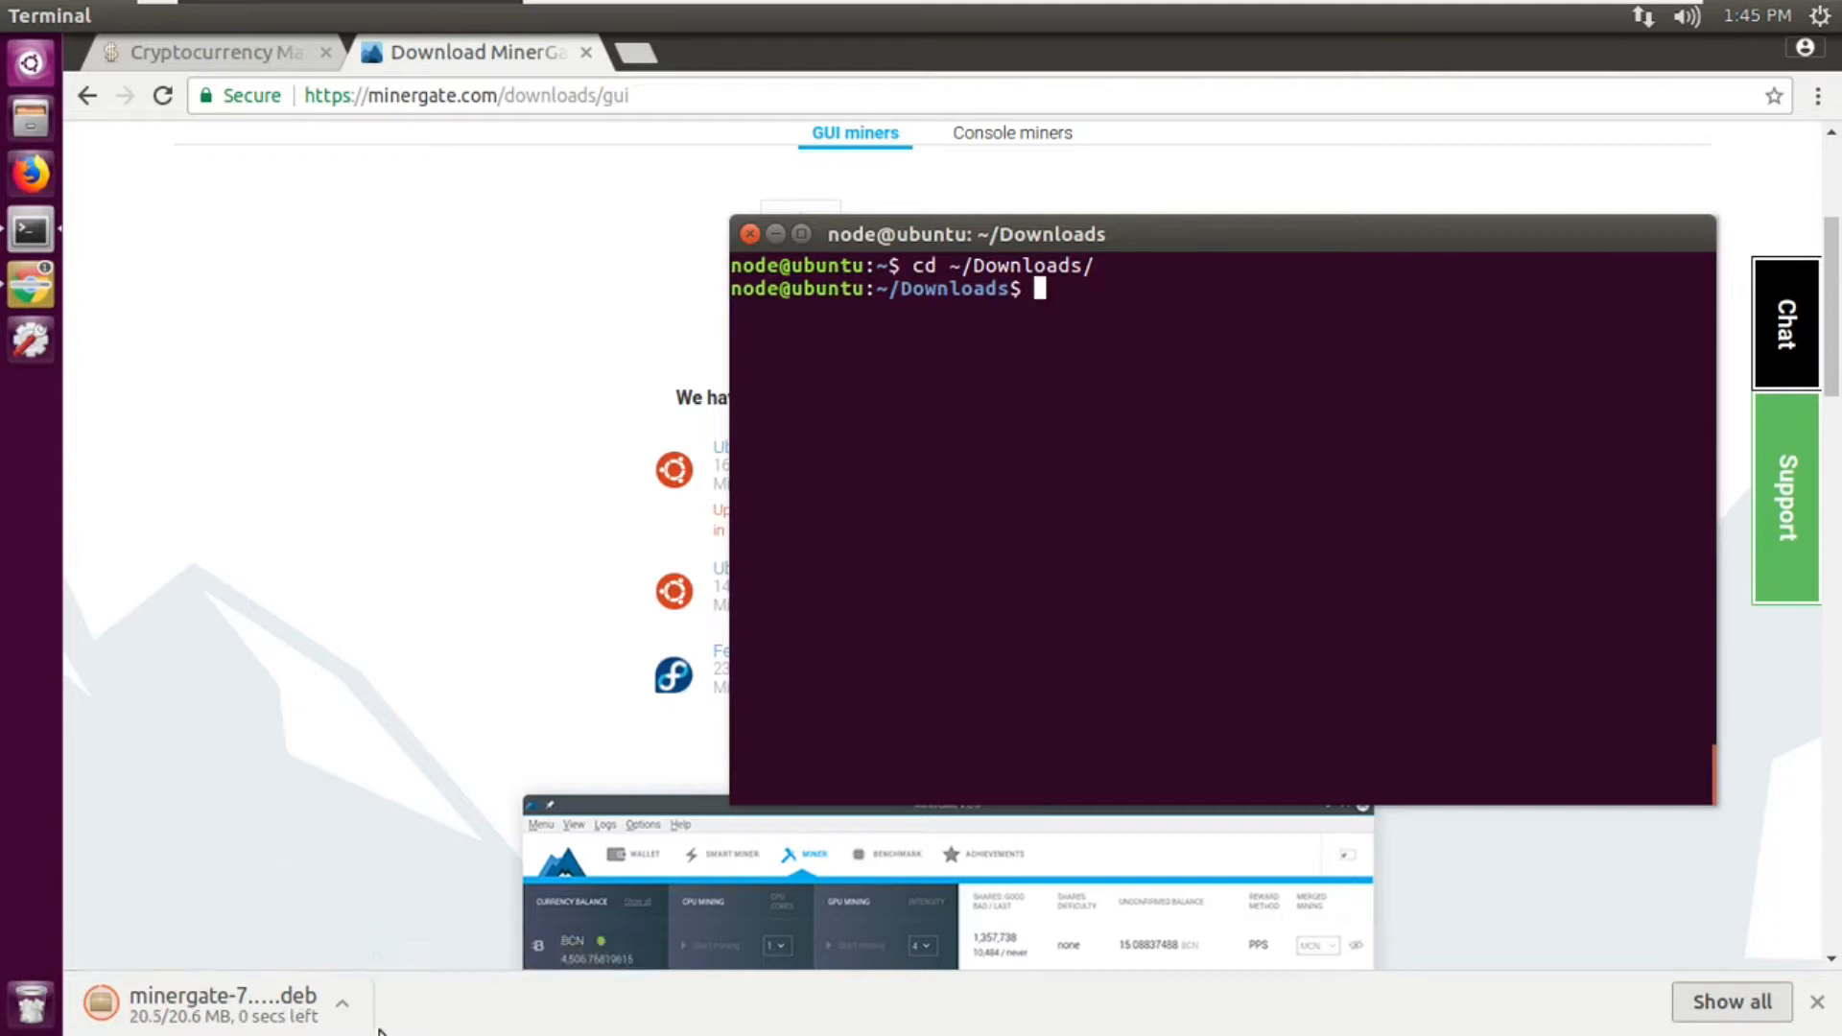
Keep the downloaded MinerGate .deb despite Chrome's harmful-file warning.
left_click(344, 1004)
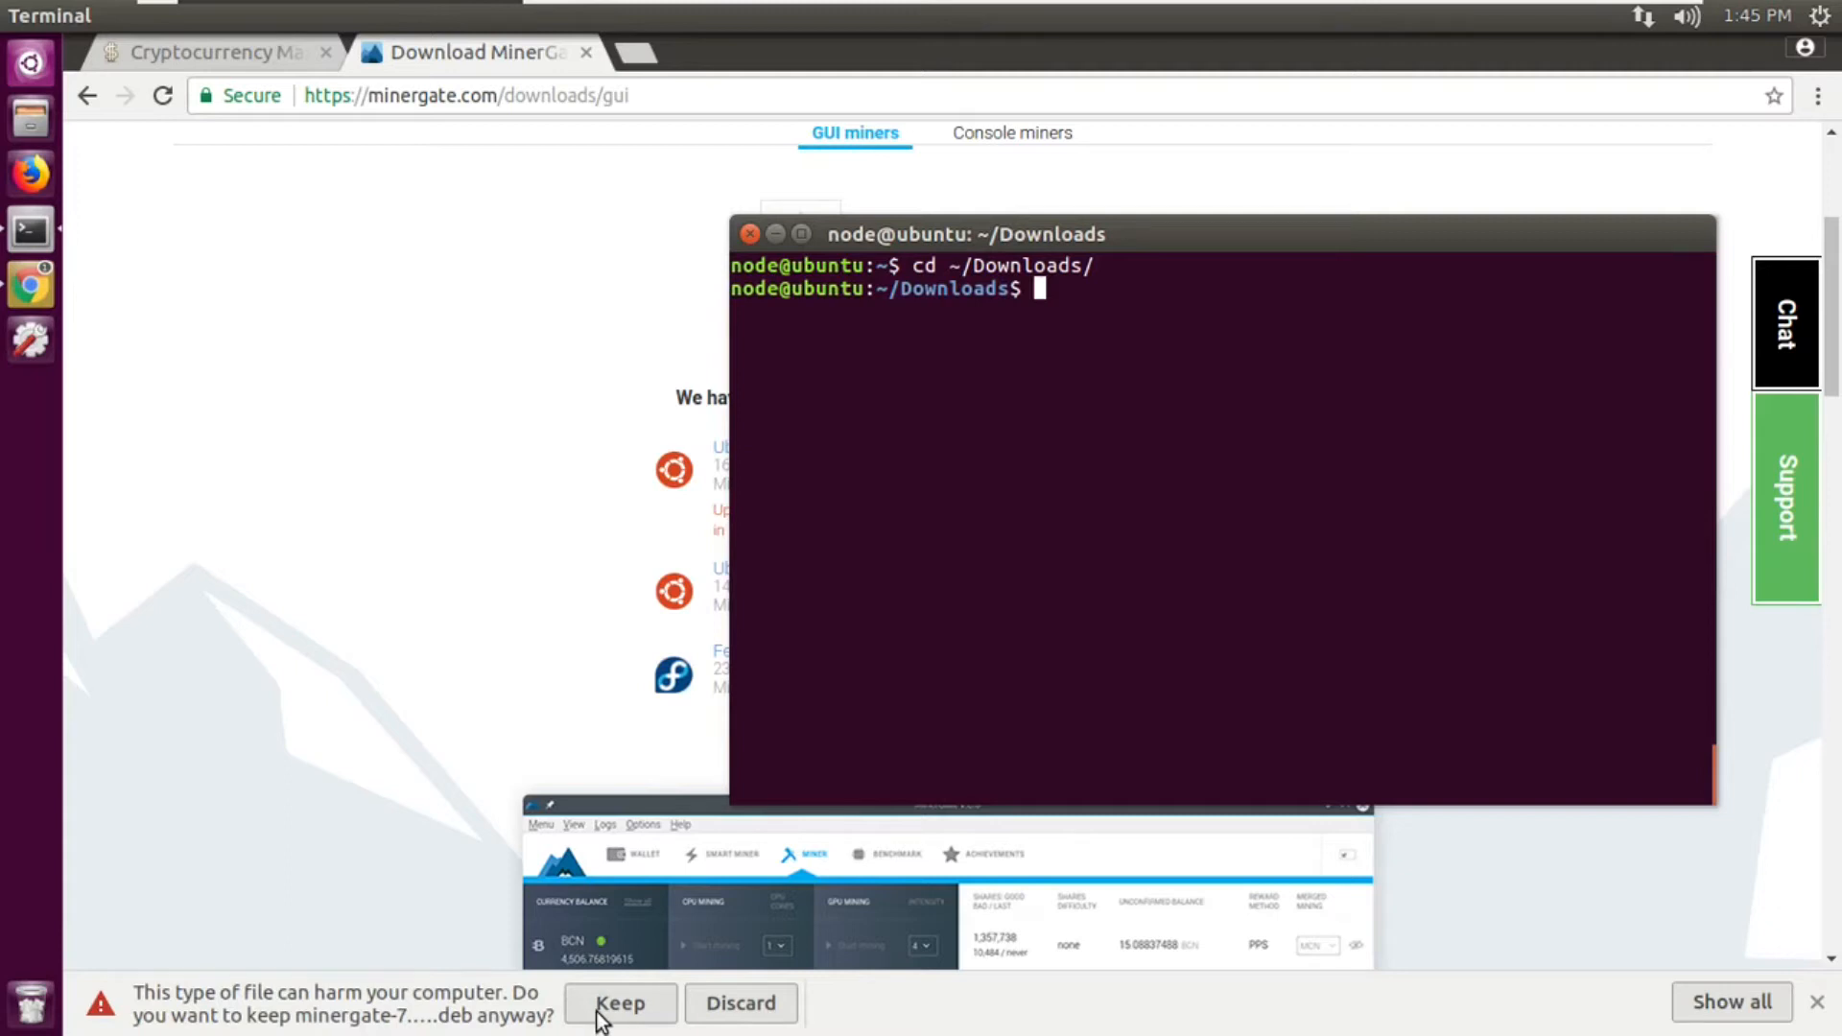
left_click(620, 1002)
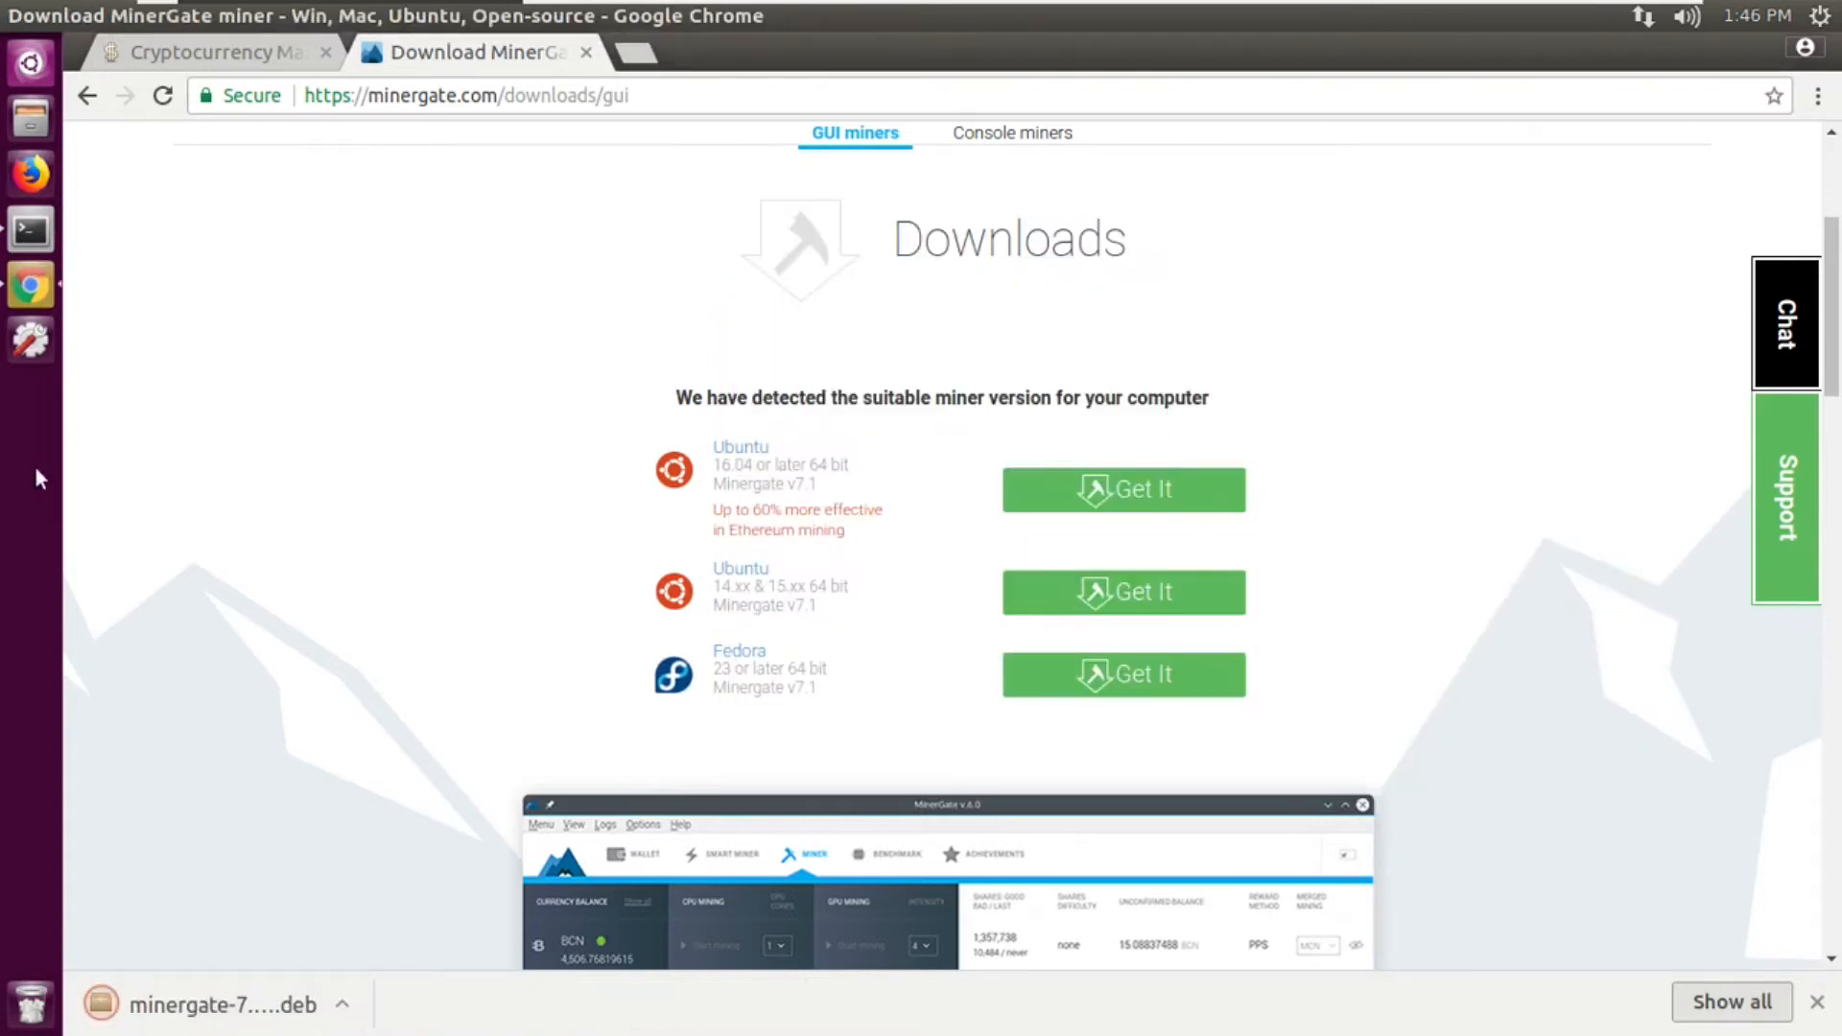
Install MinerGate with sudo dpkg -i minergate-7.1.deb from the Downloads folder.
left_click(29, 231)
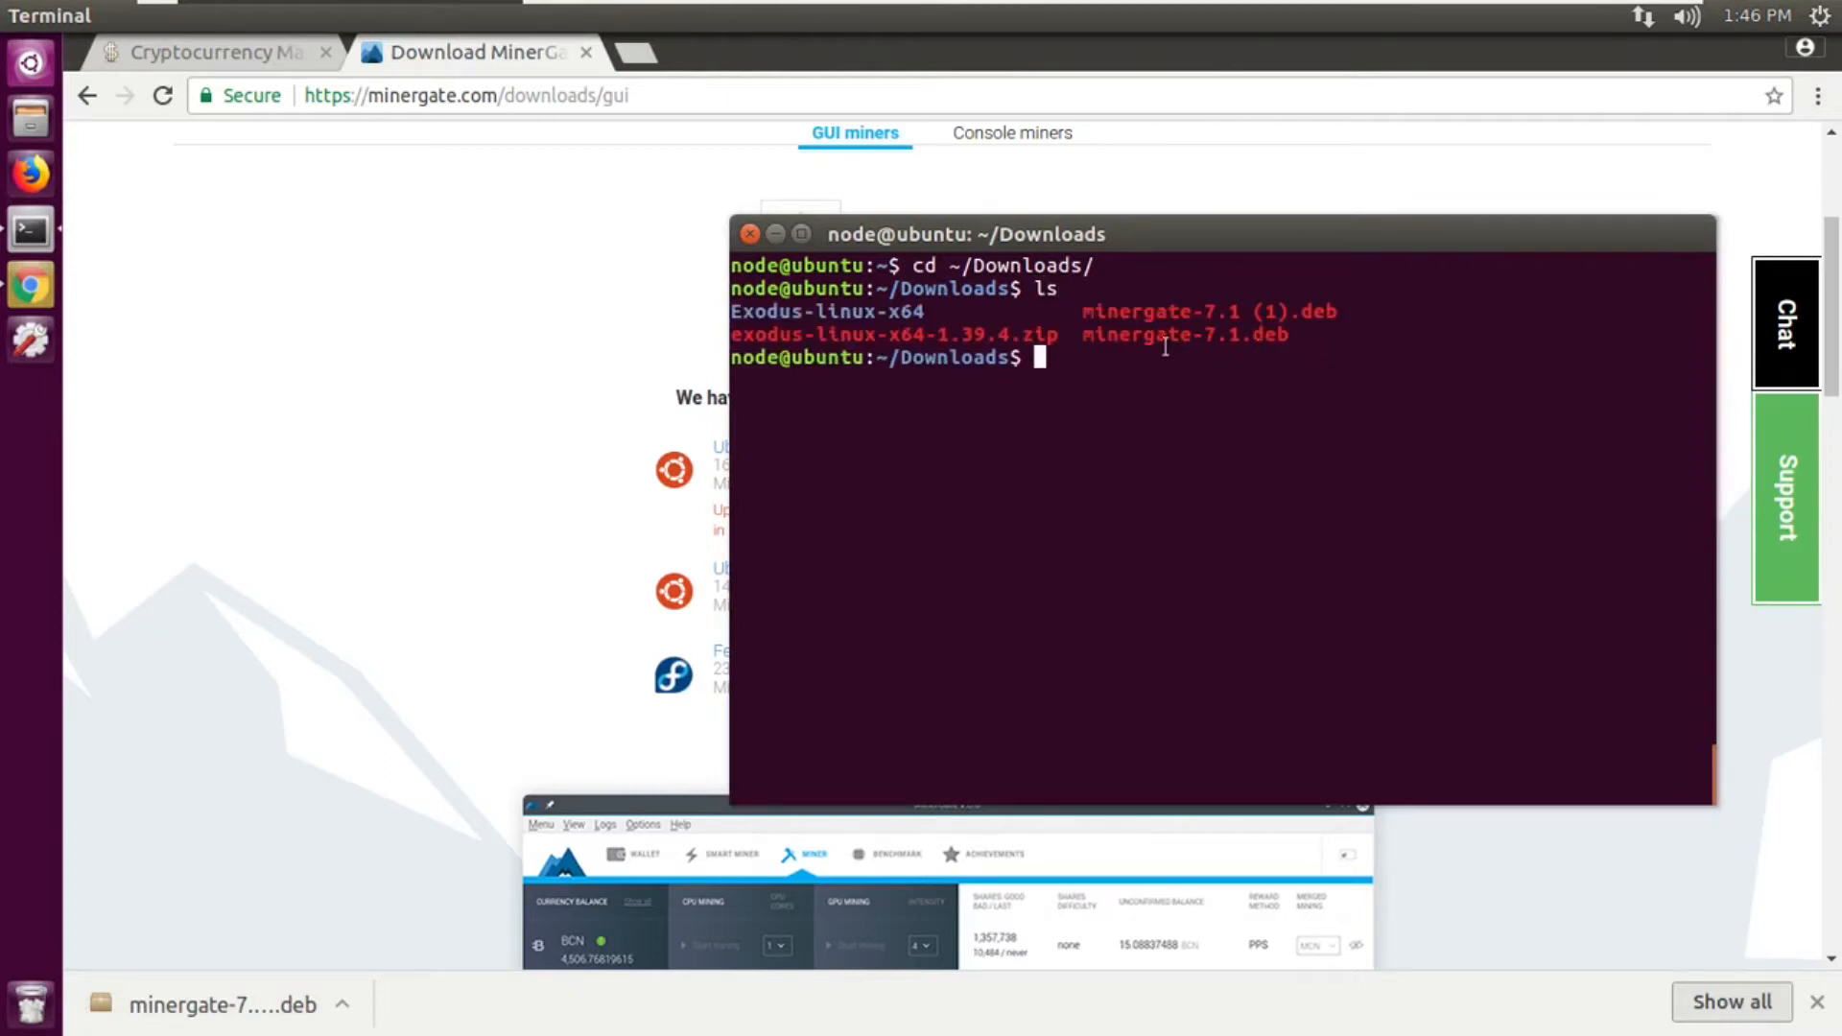
double_click(1184, 334)
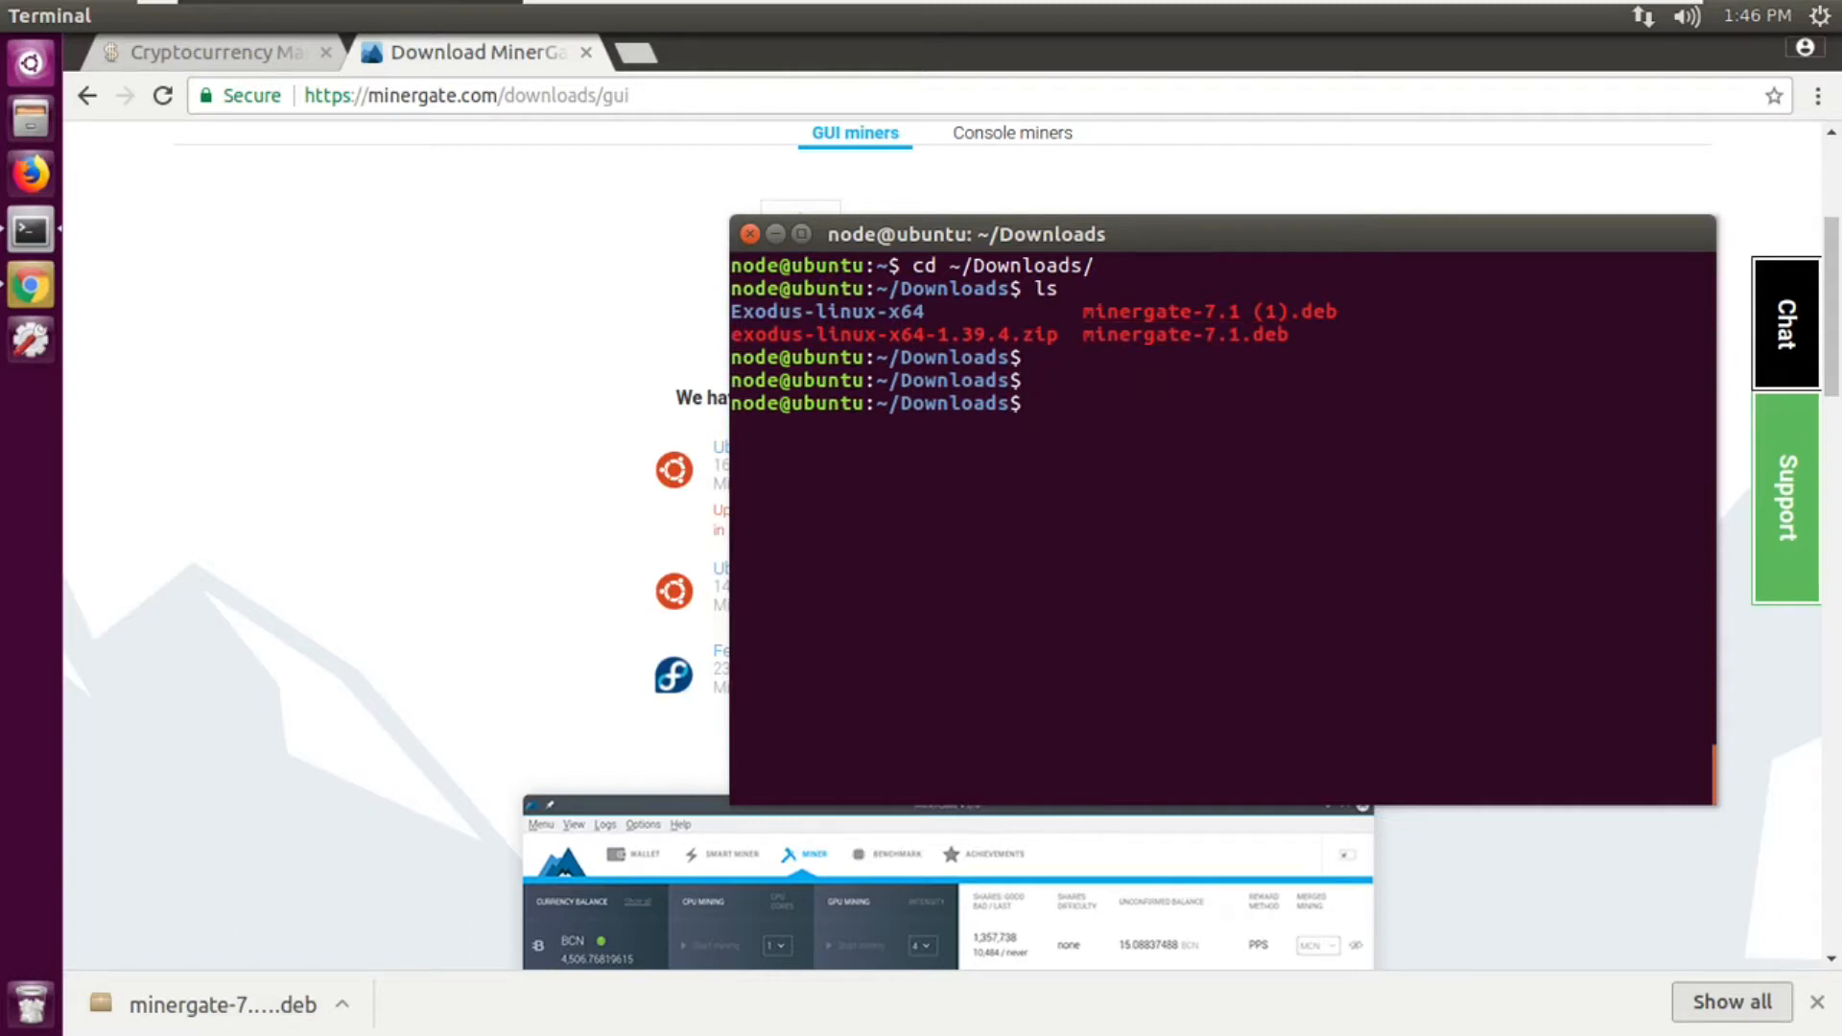
type("sudo")
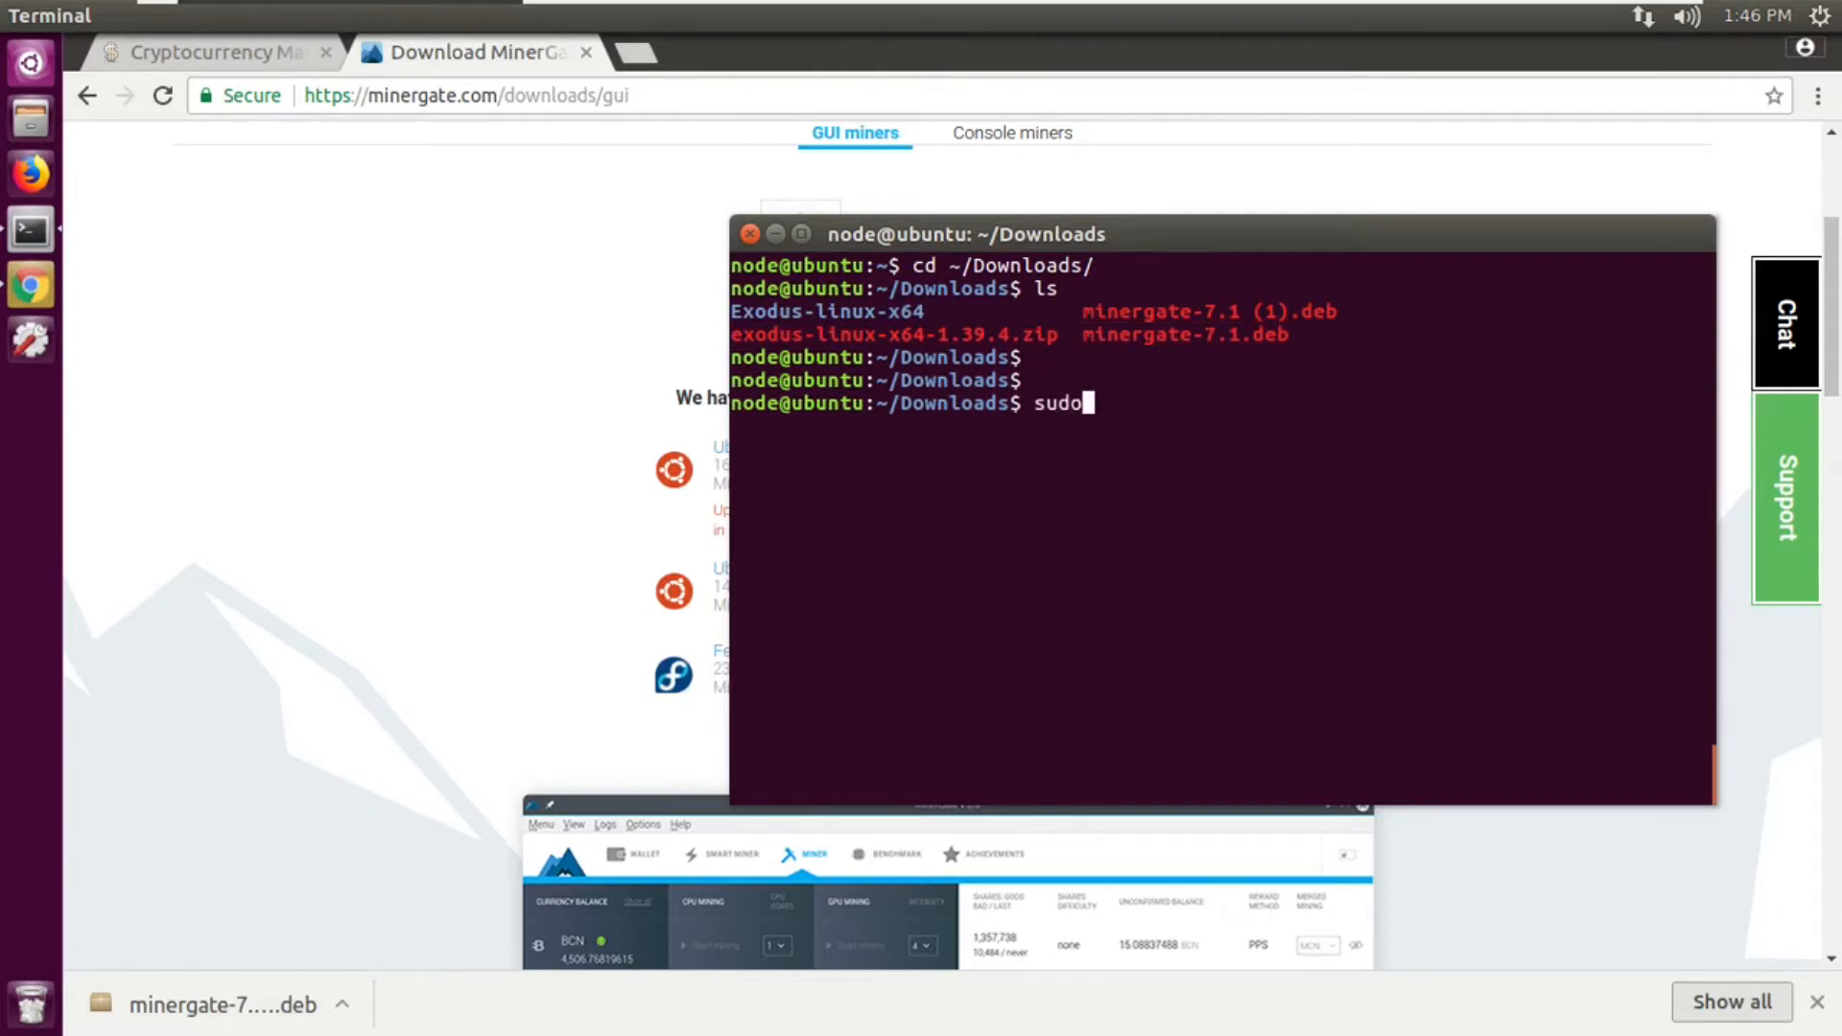
type("dp")
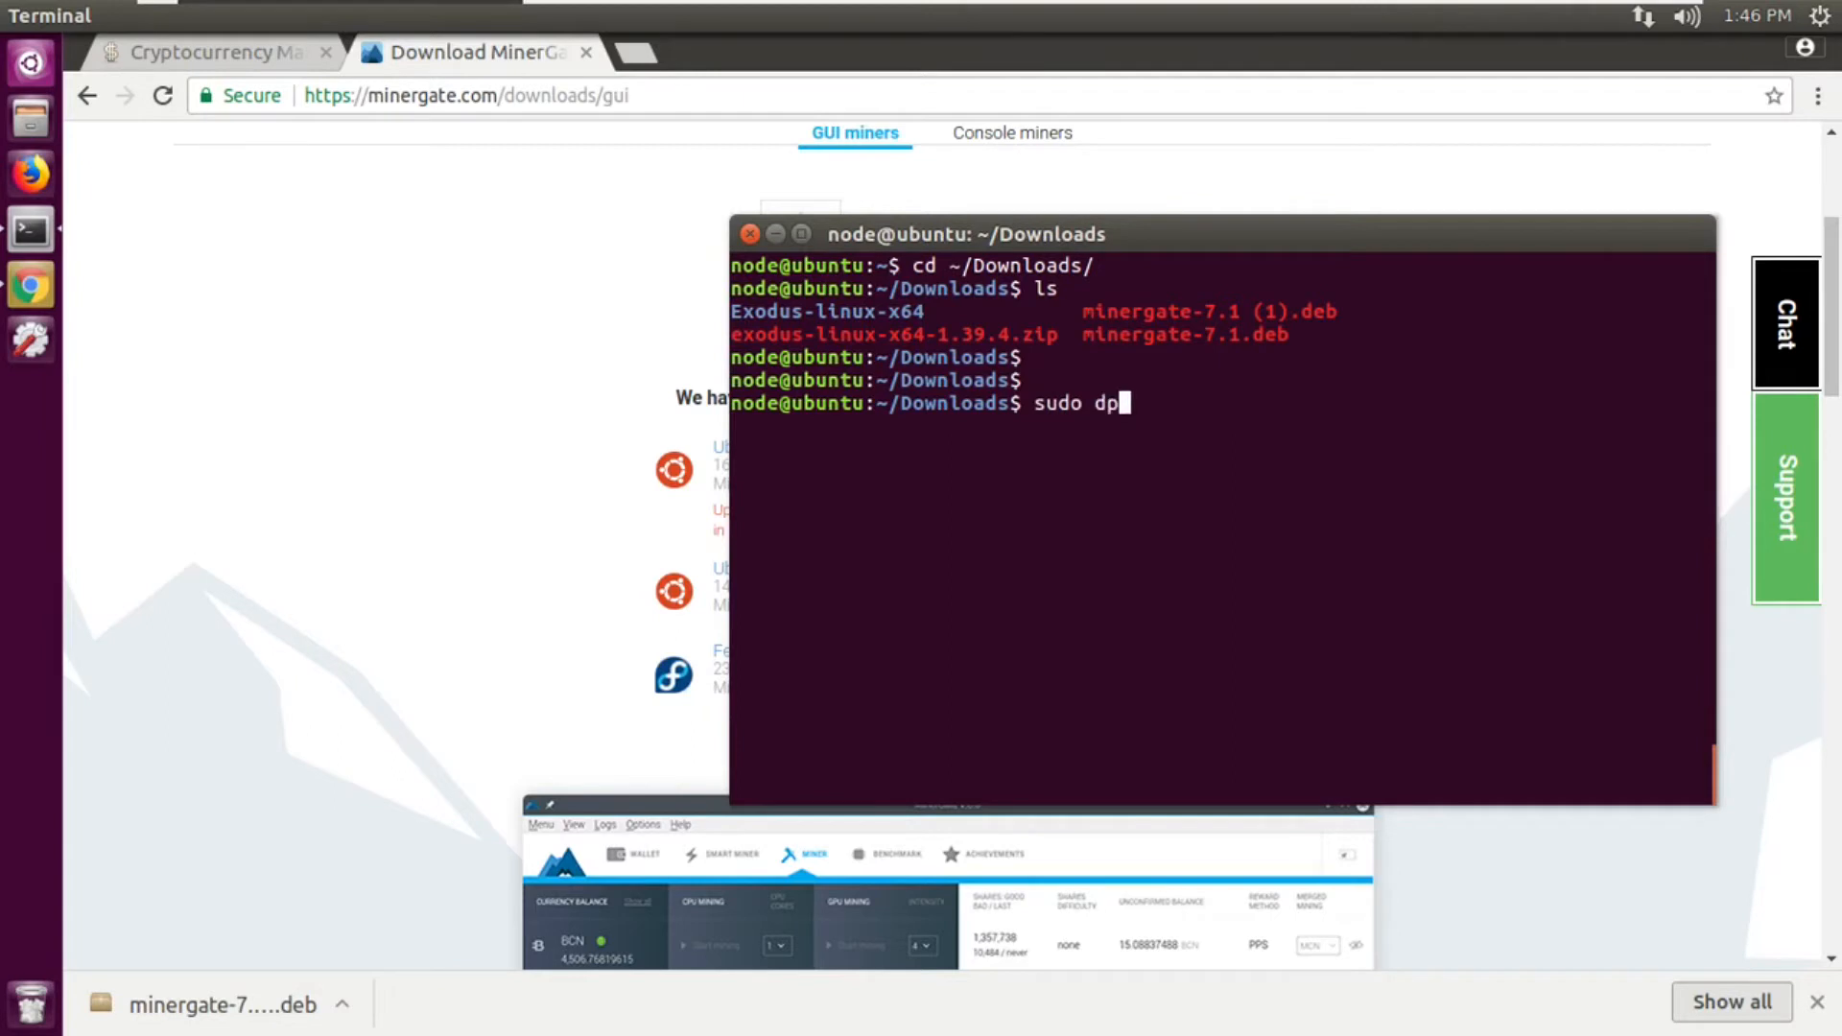
type("kg")
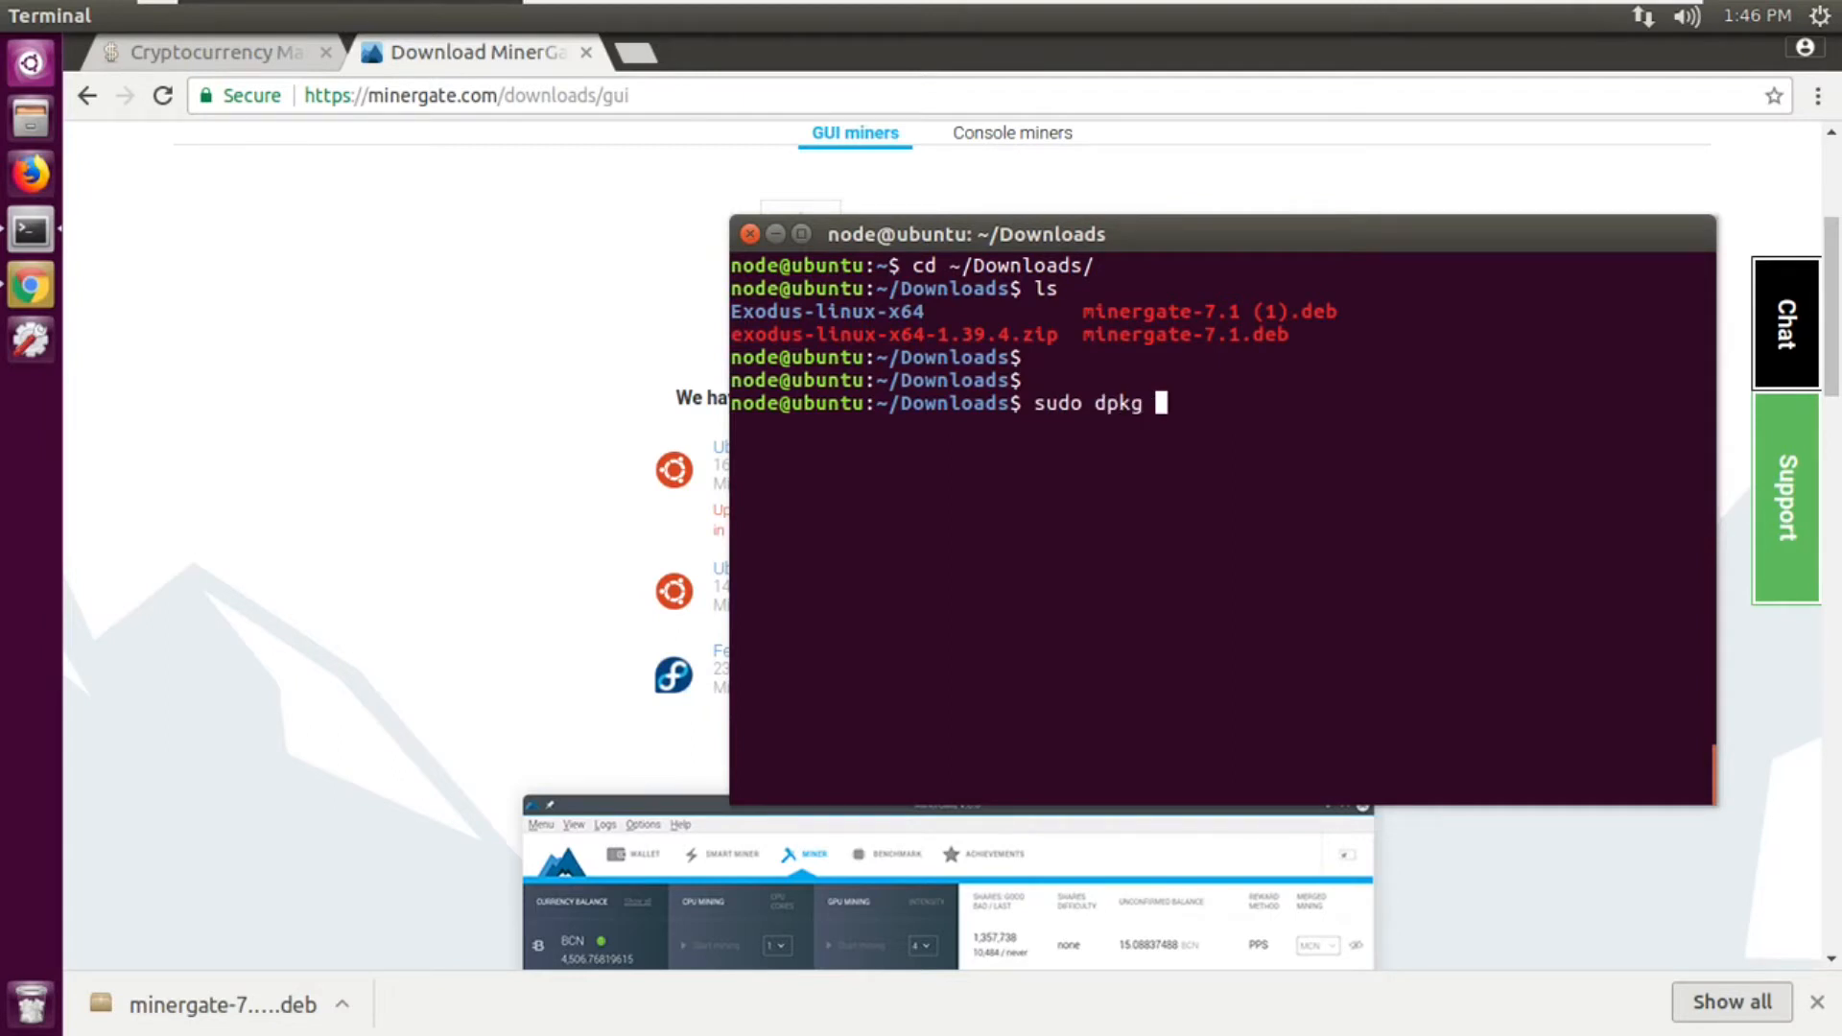
type("-i")
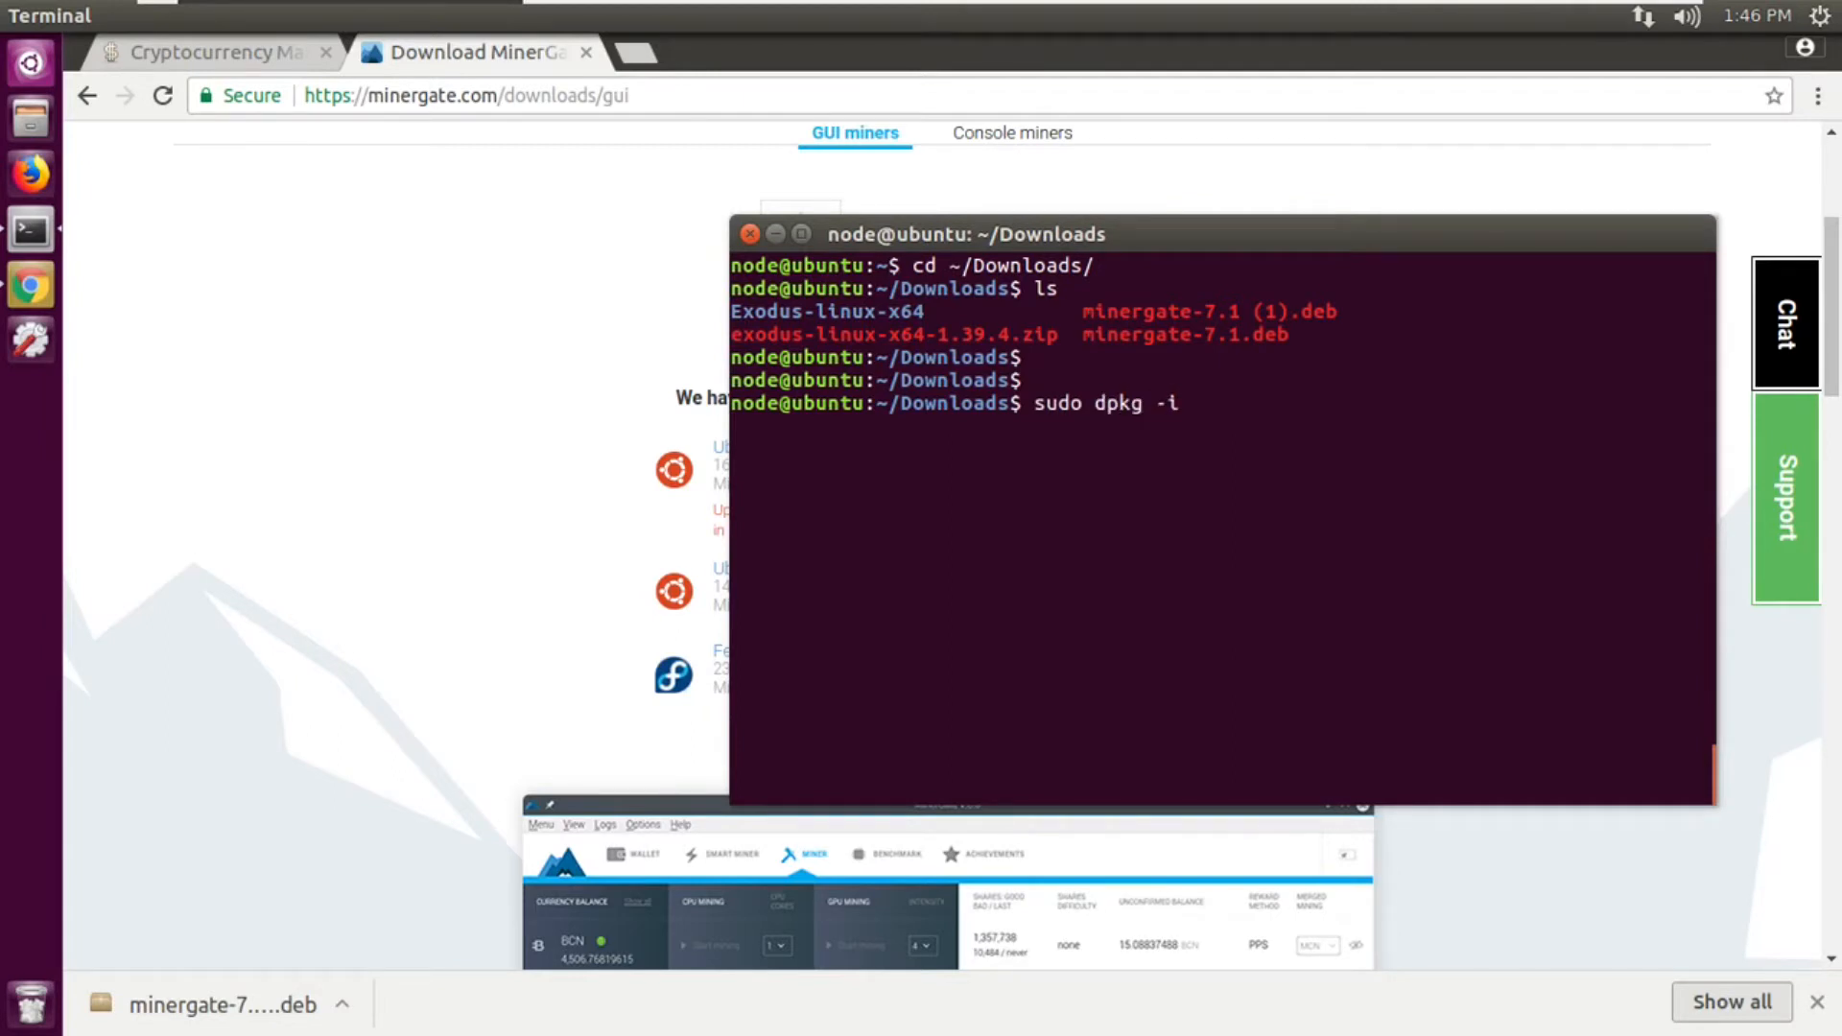
type("minergate-7.1")
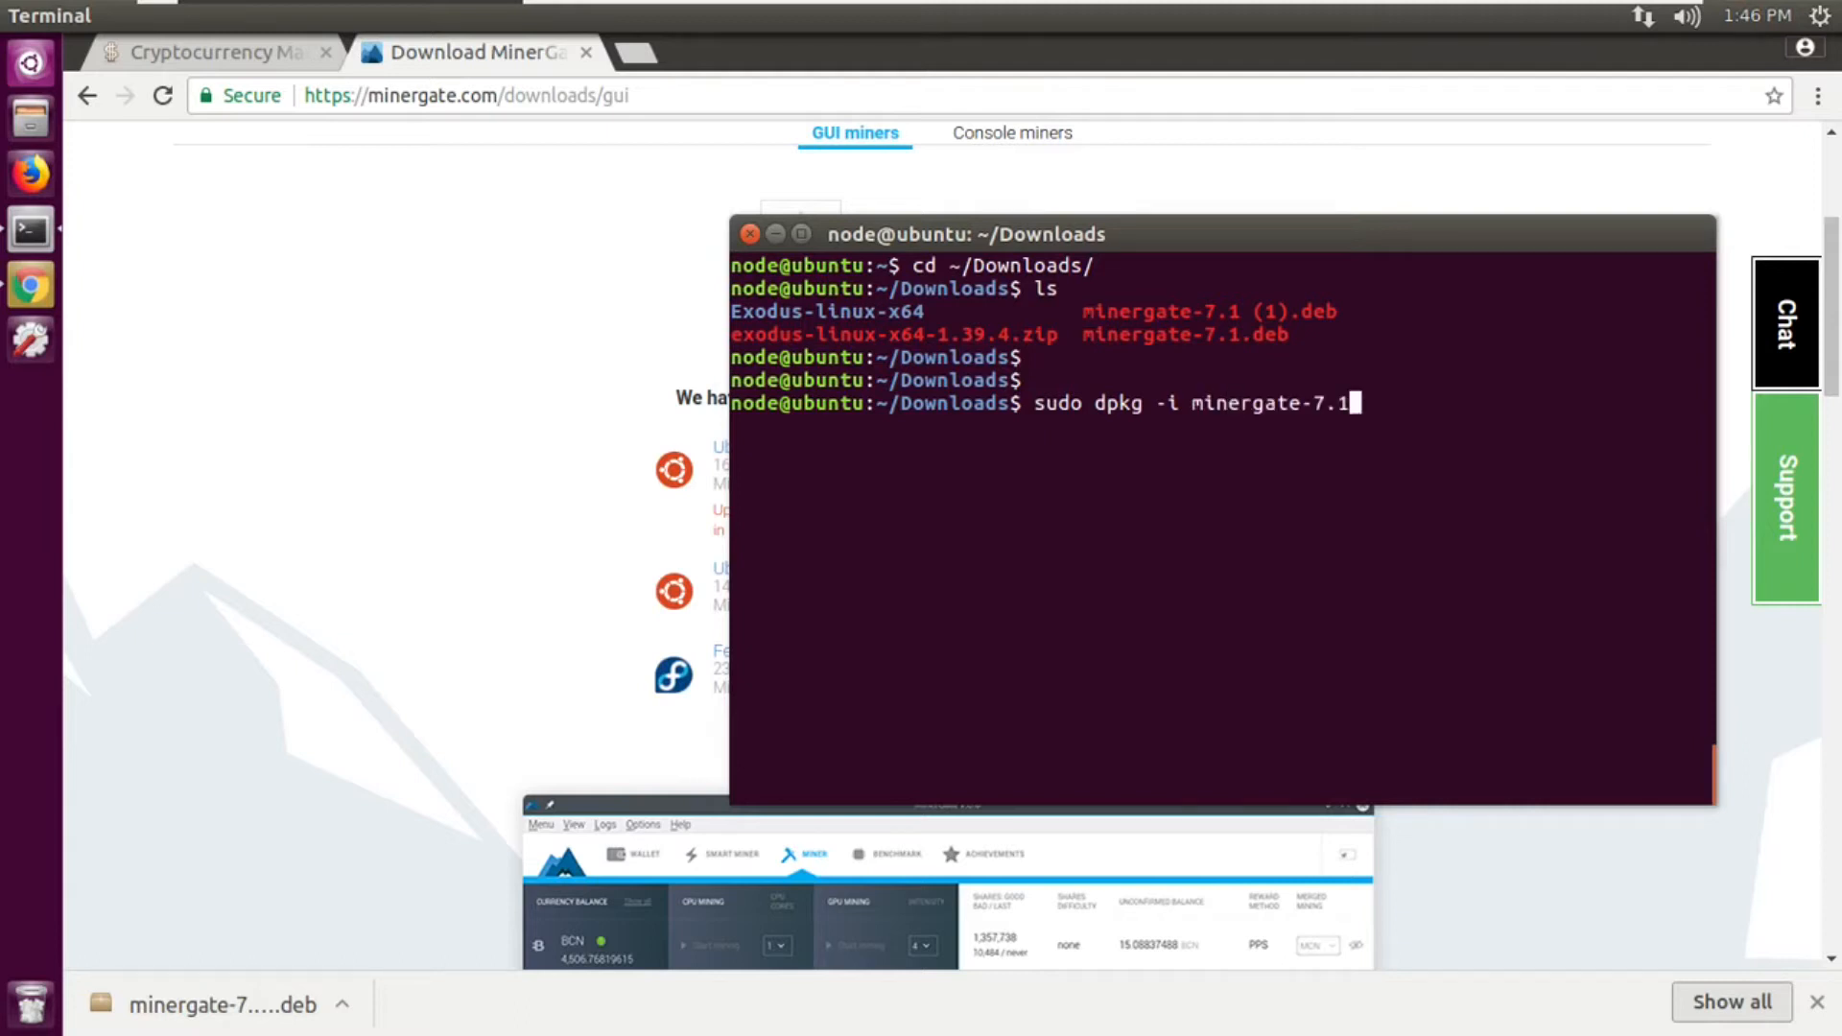
key("Return")
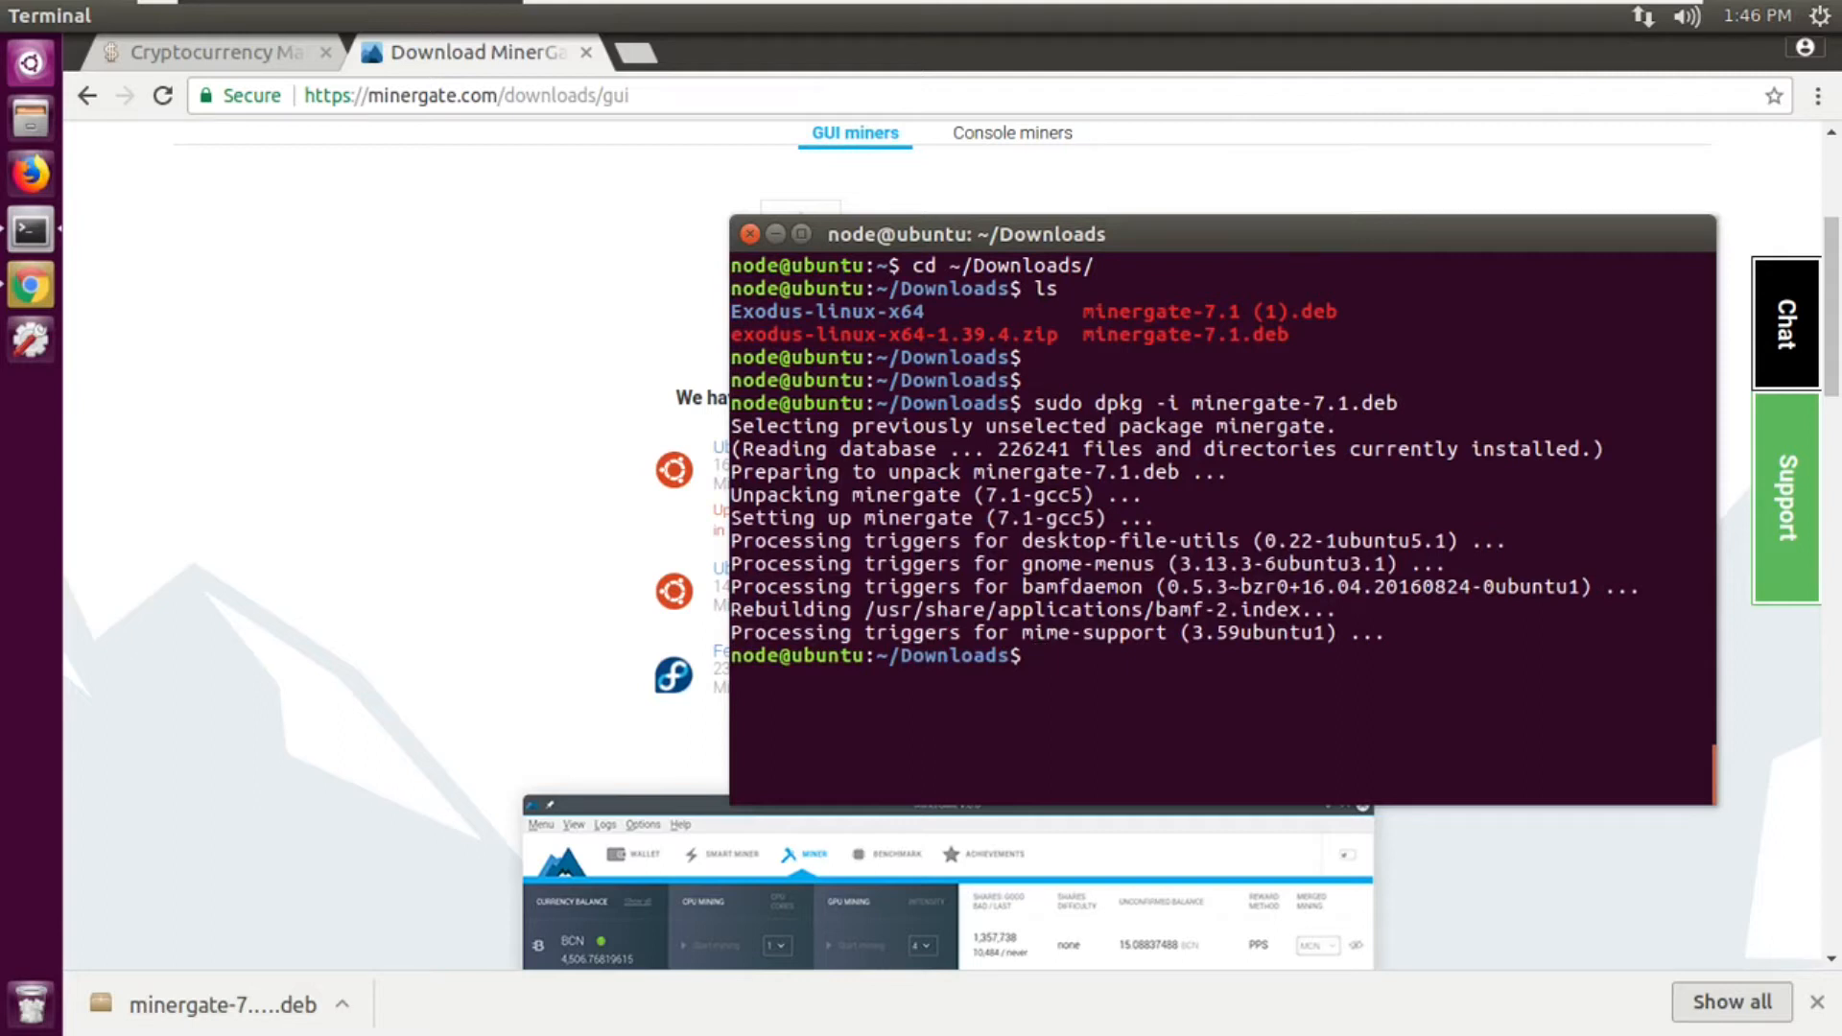
left_click(29, 62)
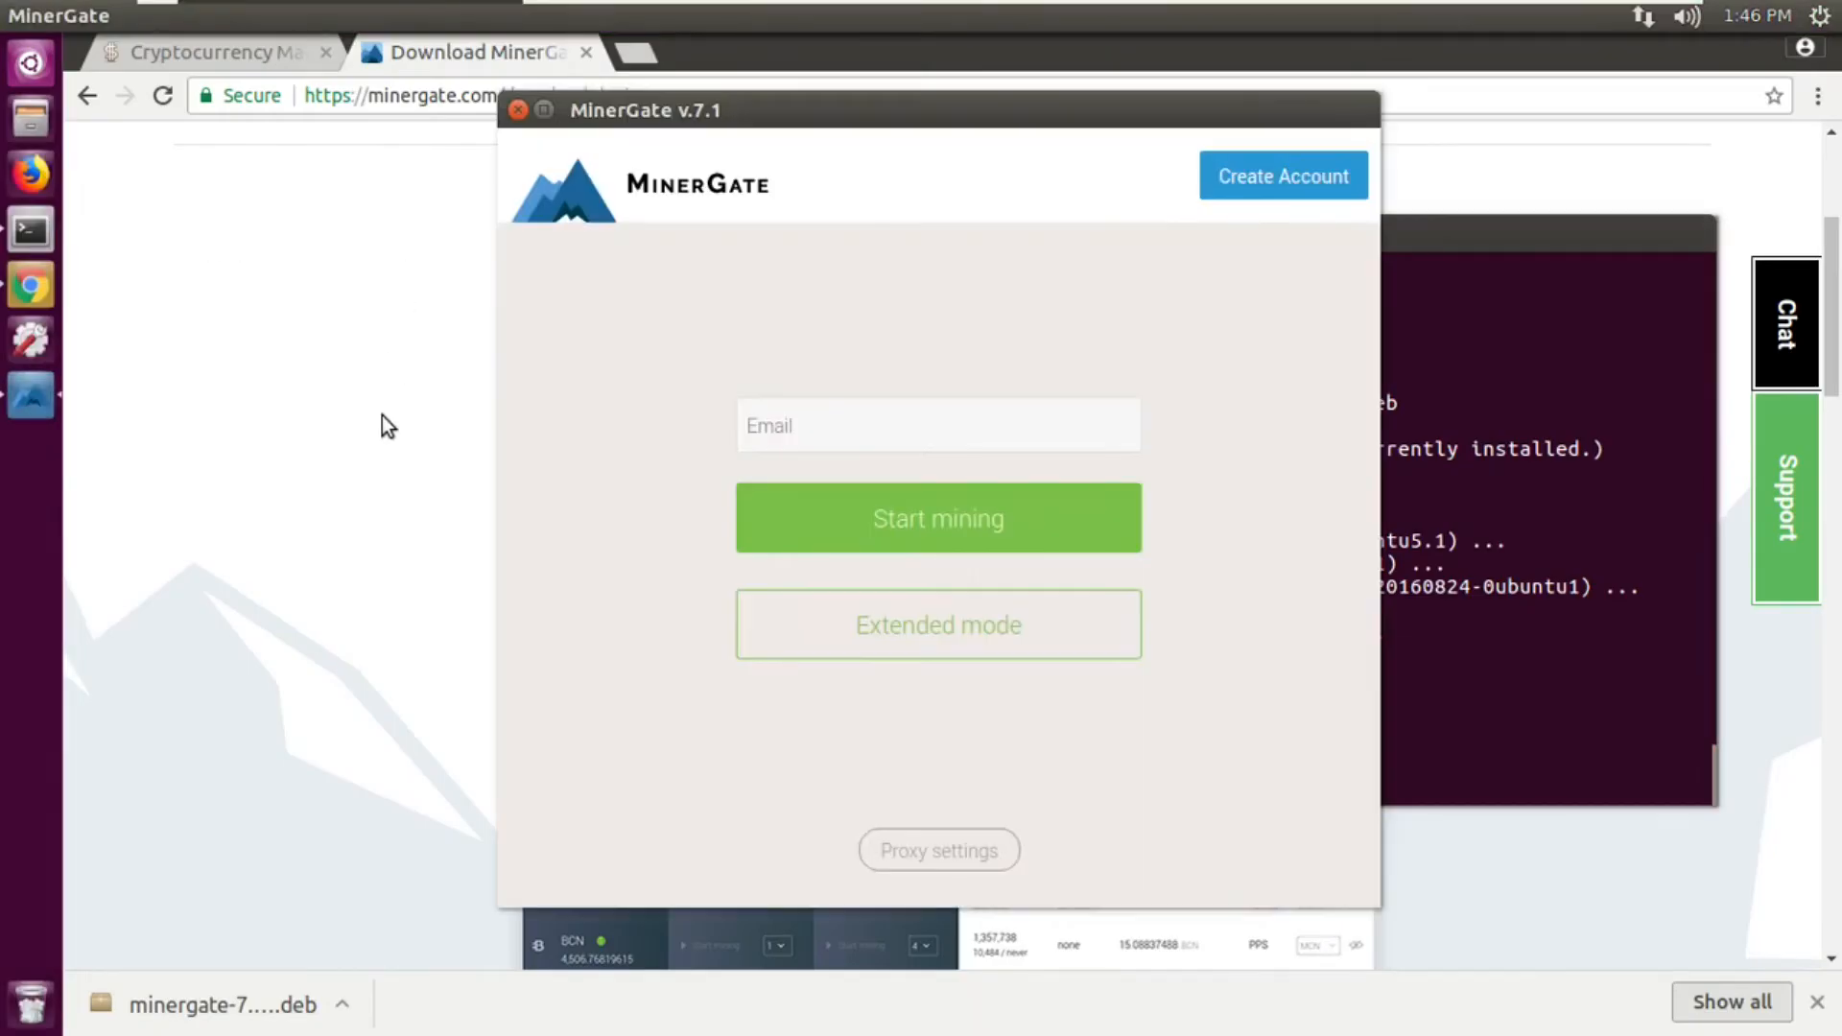
mouse_move(622, 364)
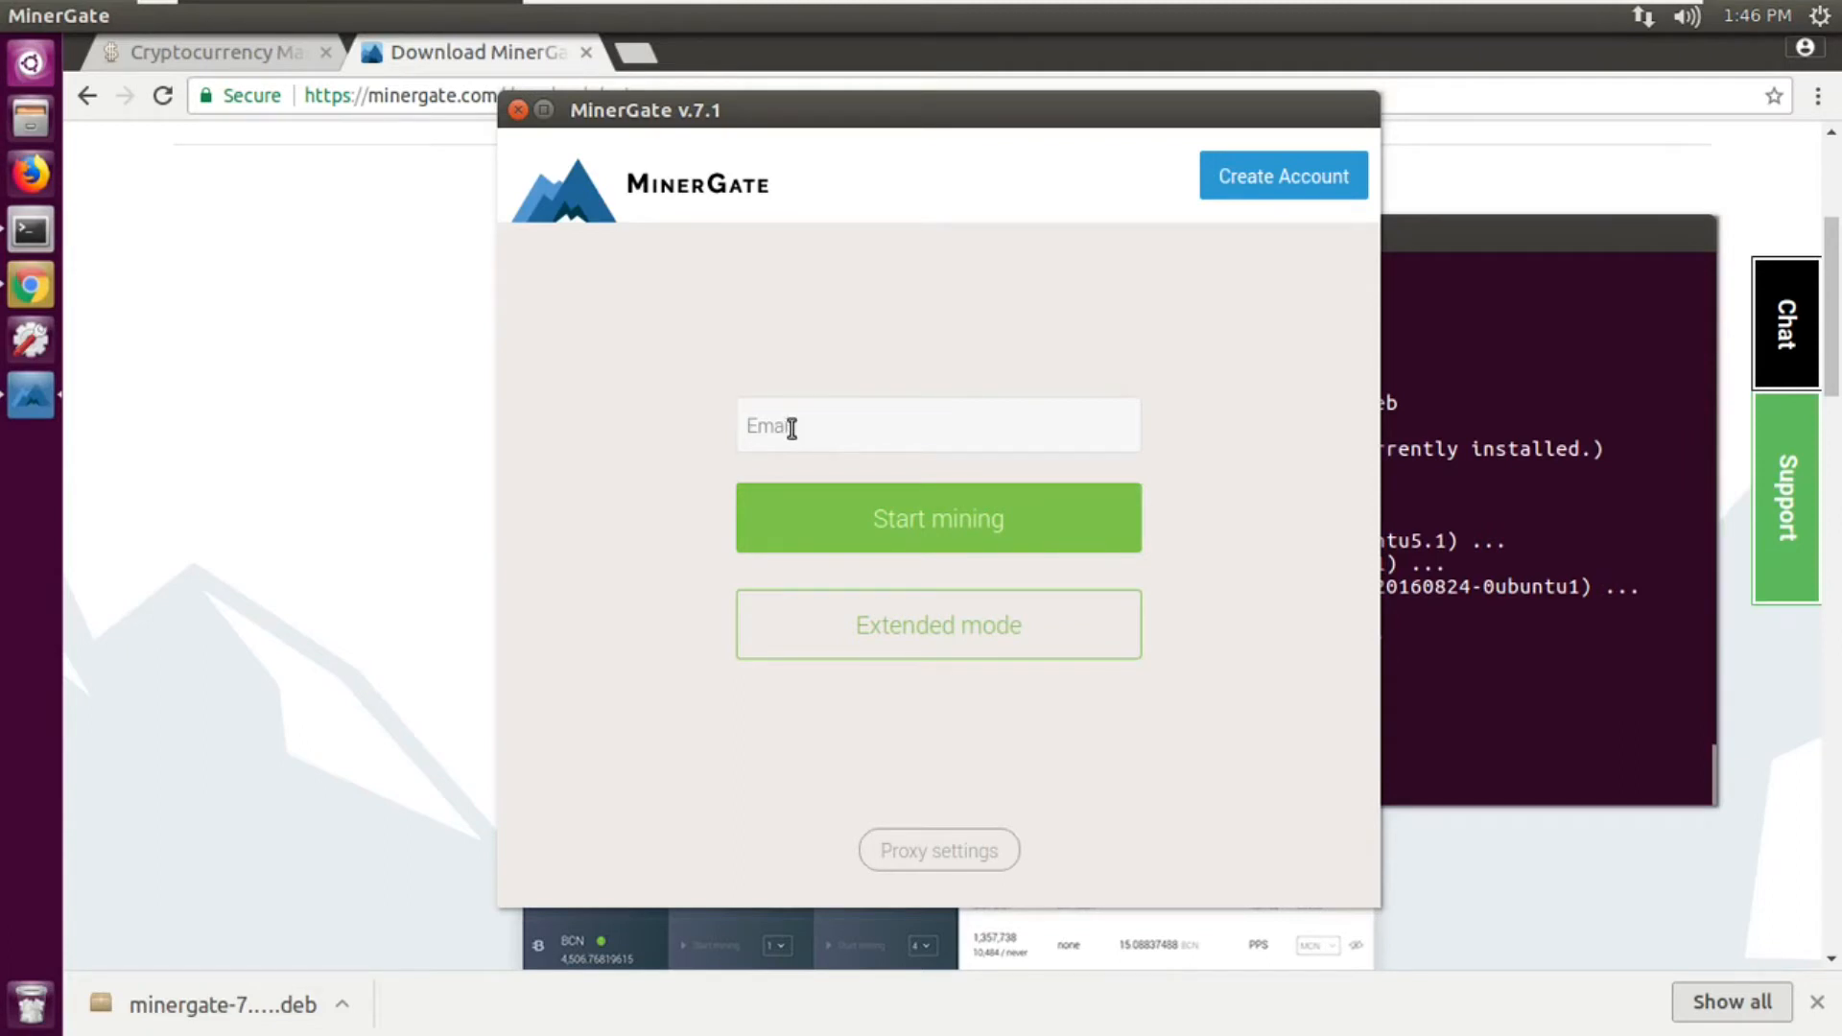
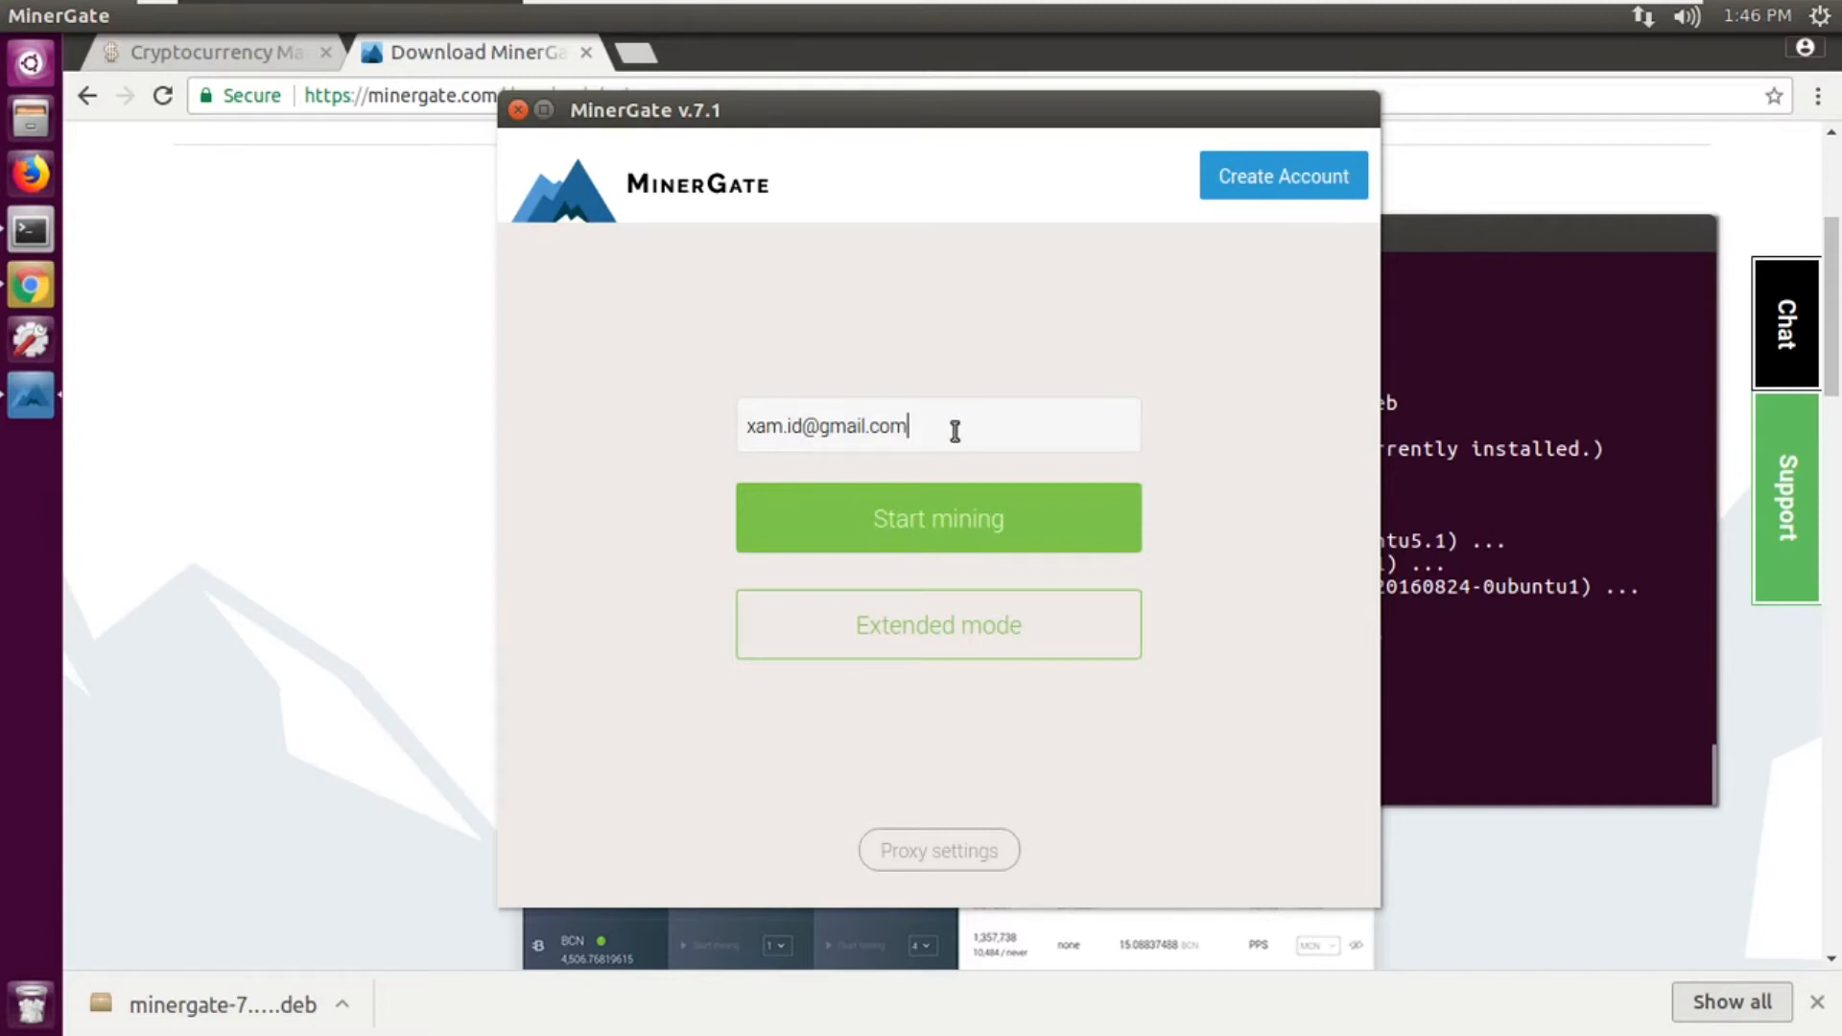
Enter the gmail.com account email and start mining in MinerGate.
mouse_move(808, 561)
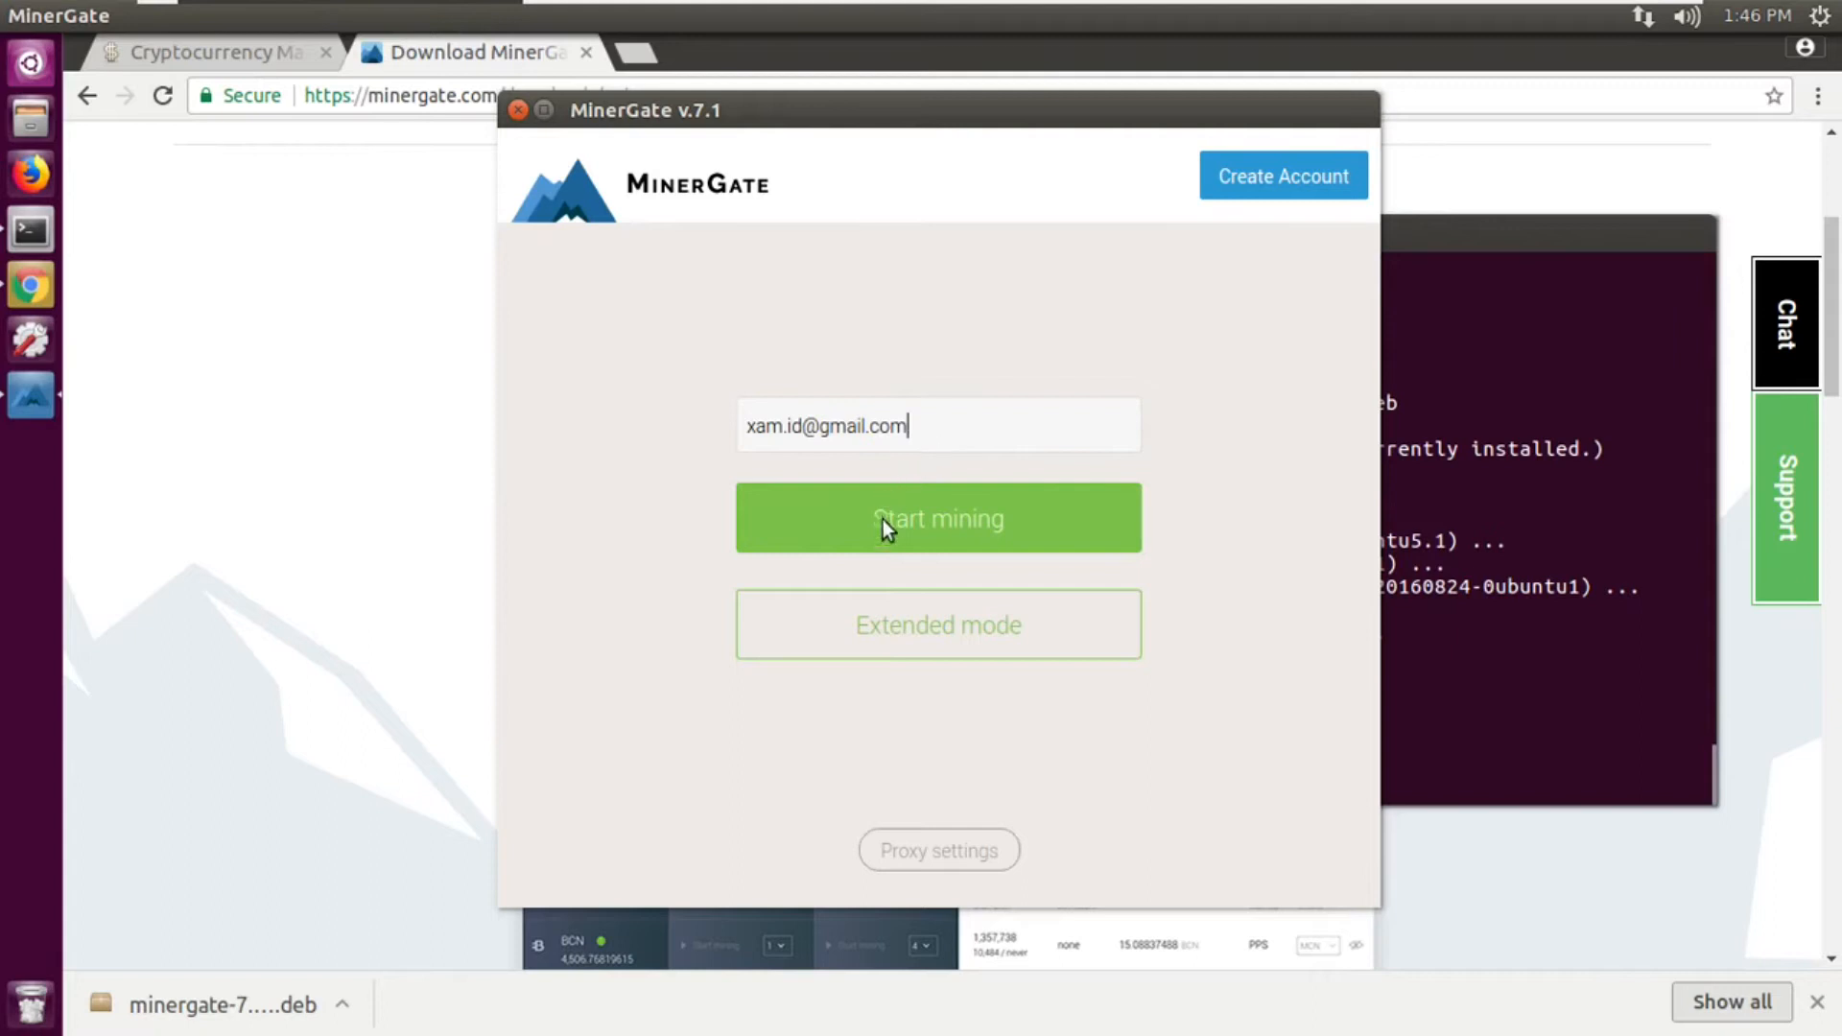
left_click(939, 518)
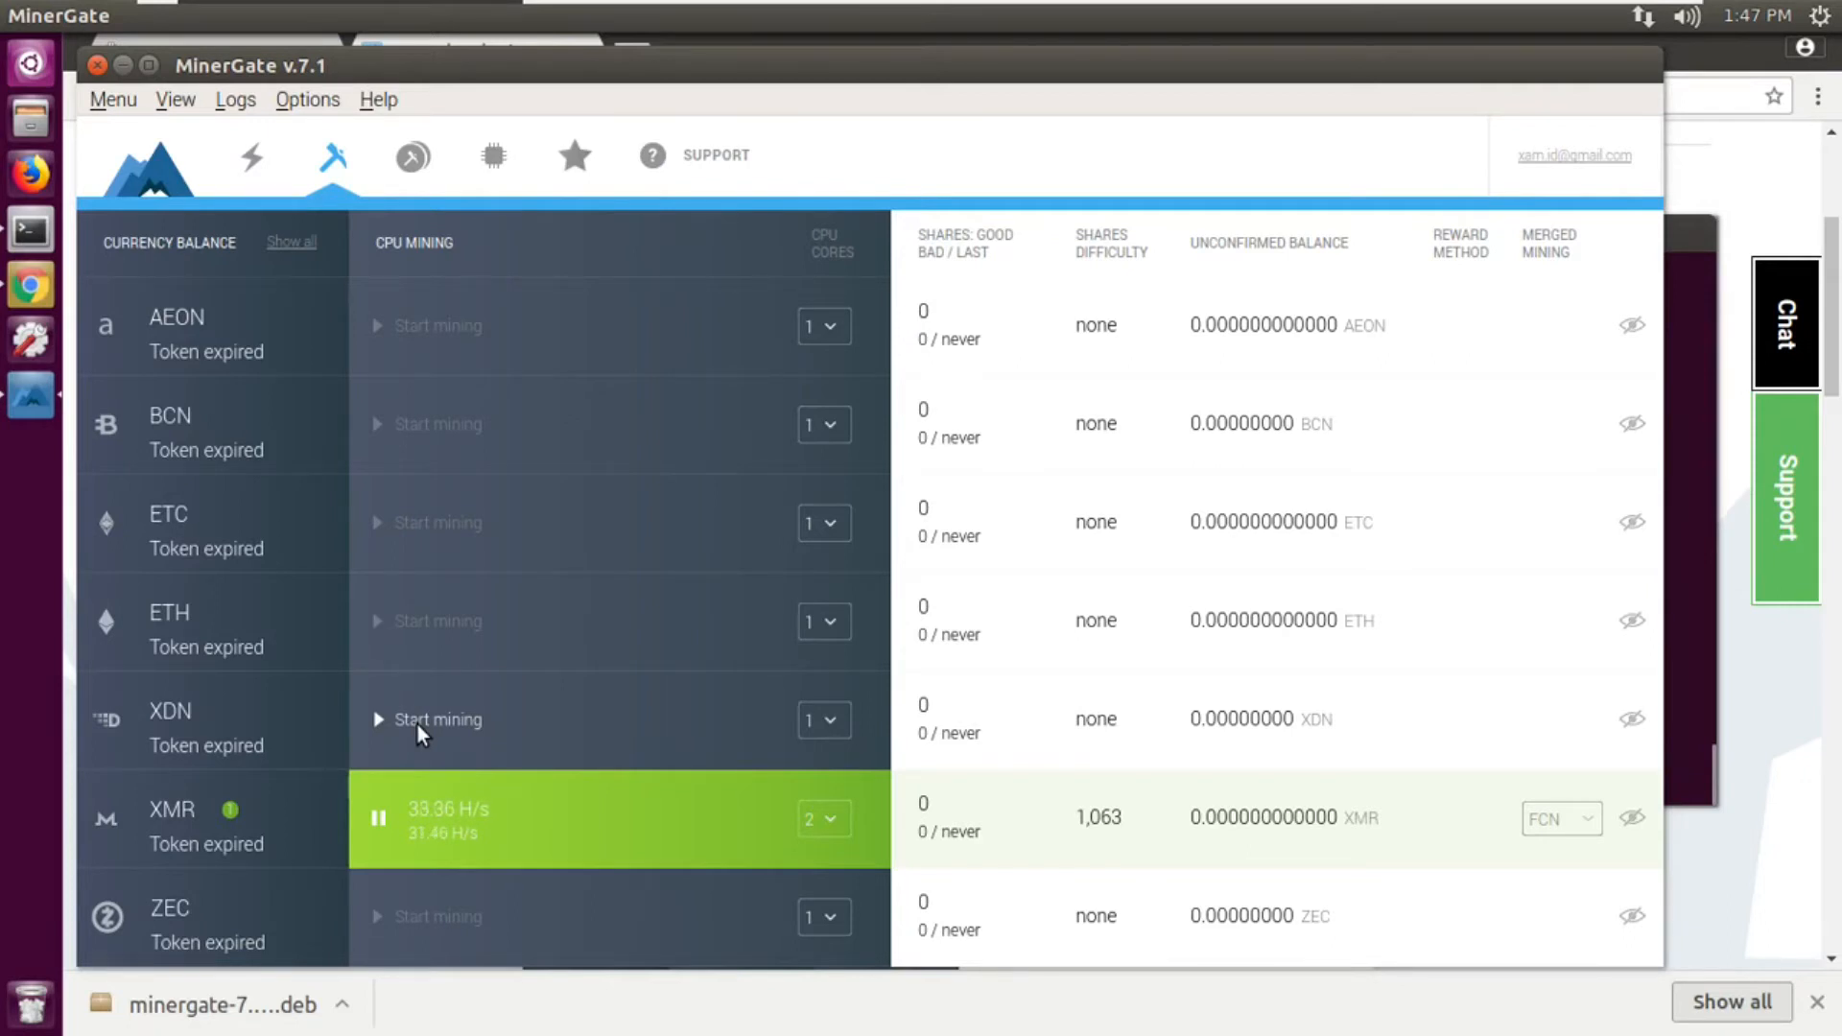
mouse_move(280, 873)
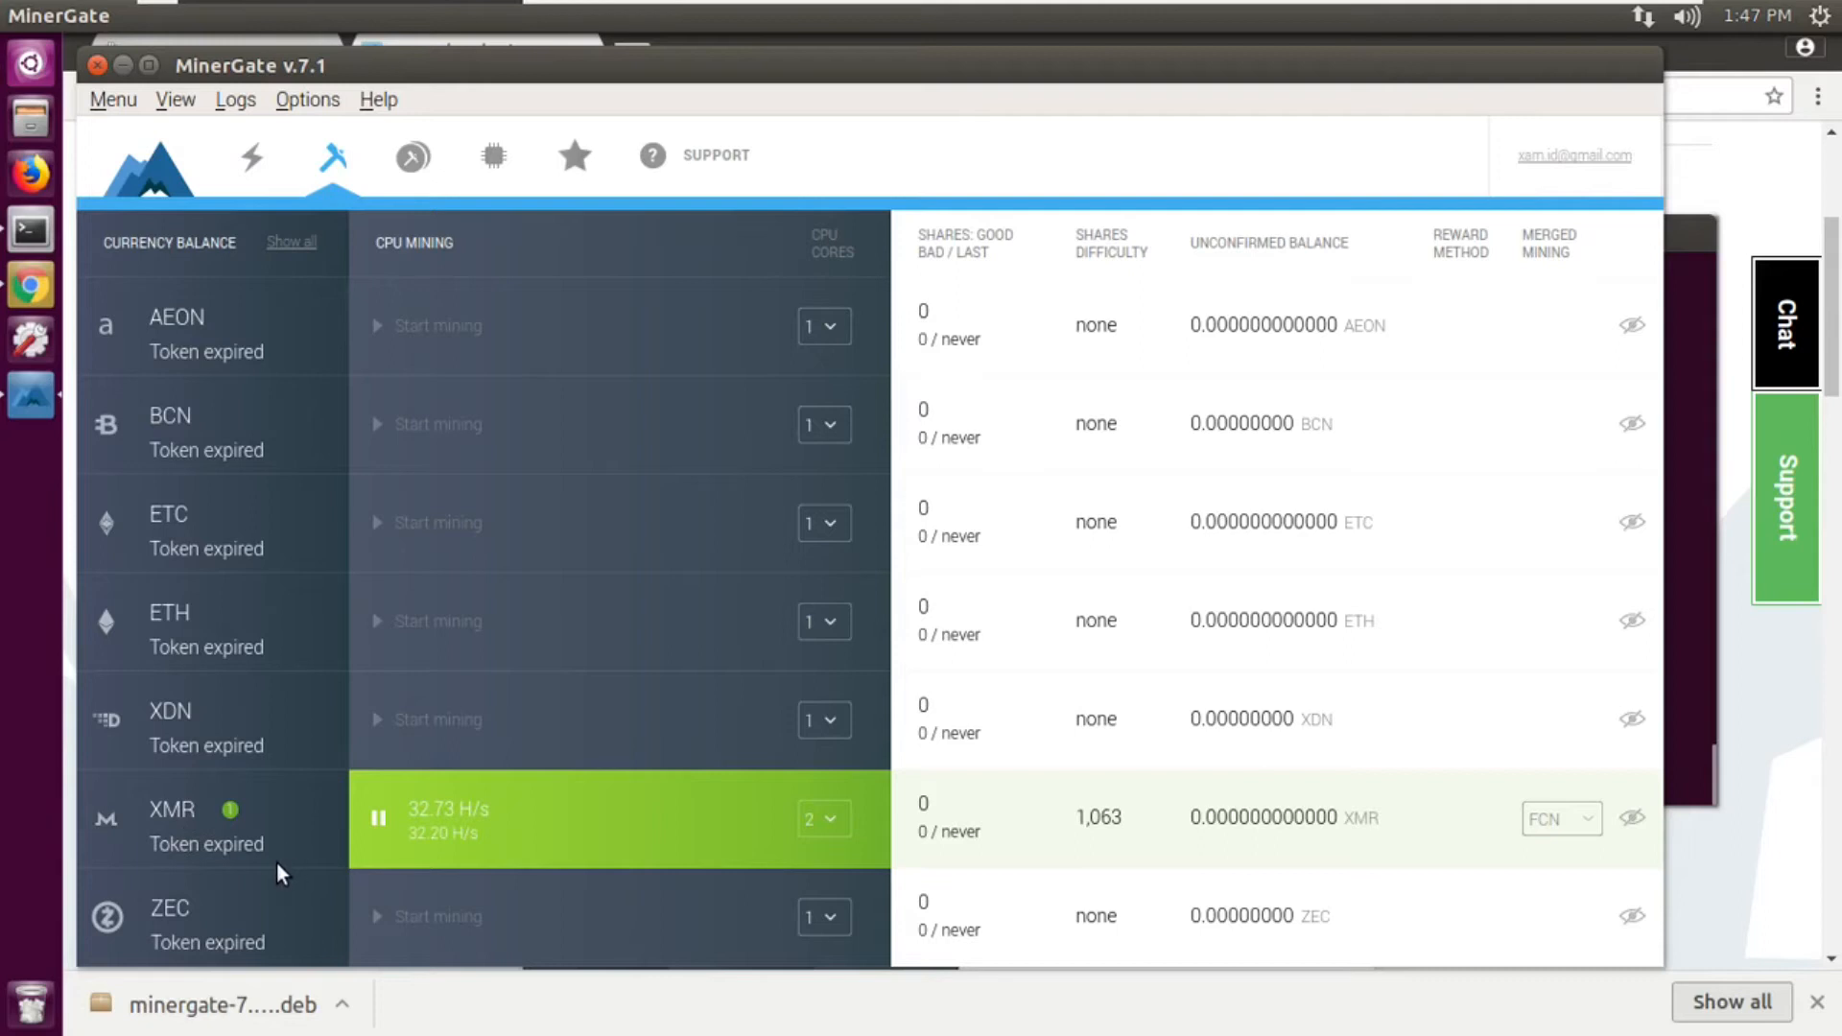
mouse_move(694, 917)
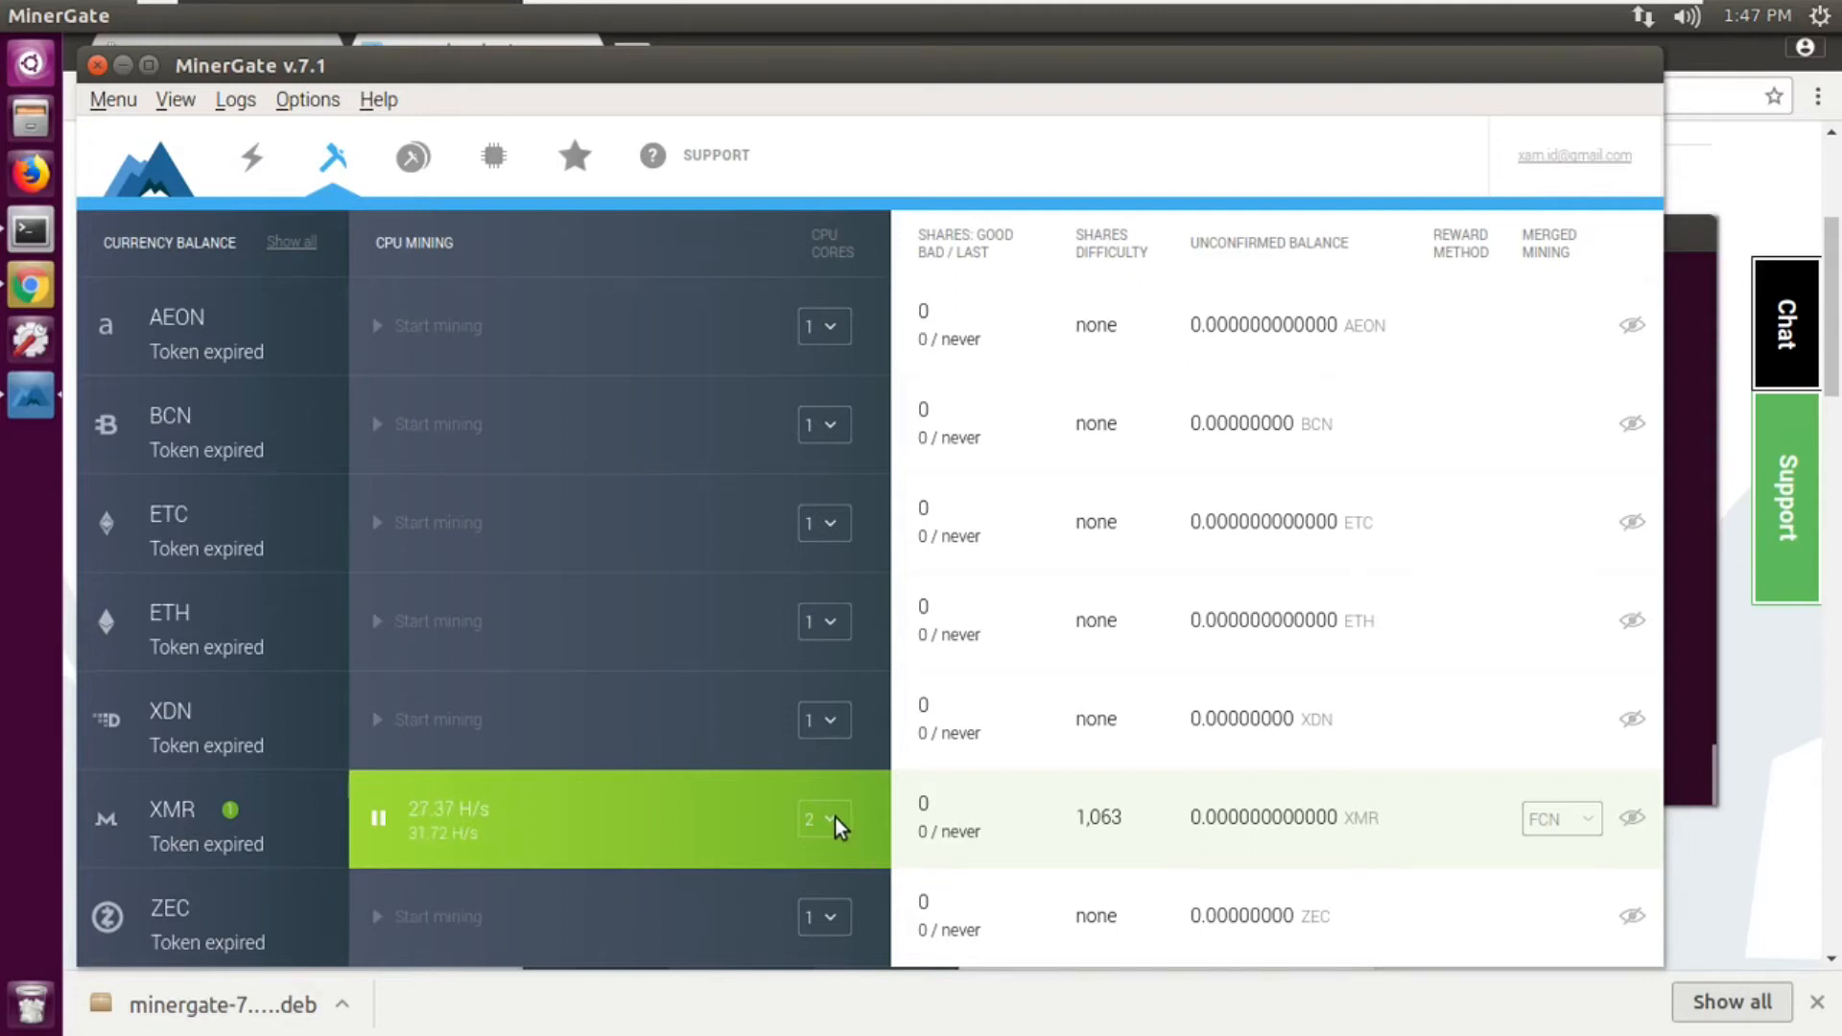
Set XMR mining to 4 CPU cores and toggle it running.
left_click(823, 819)
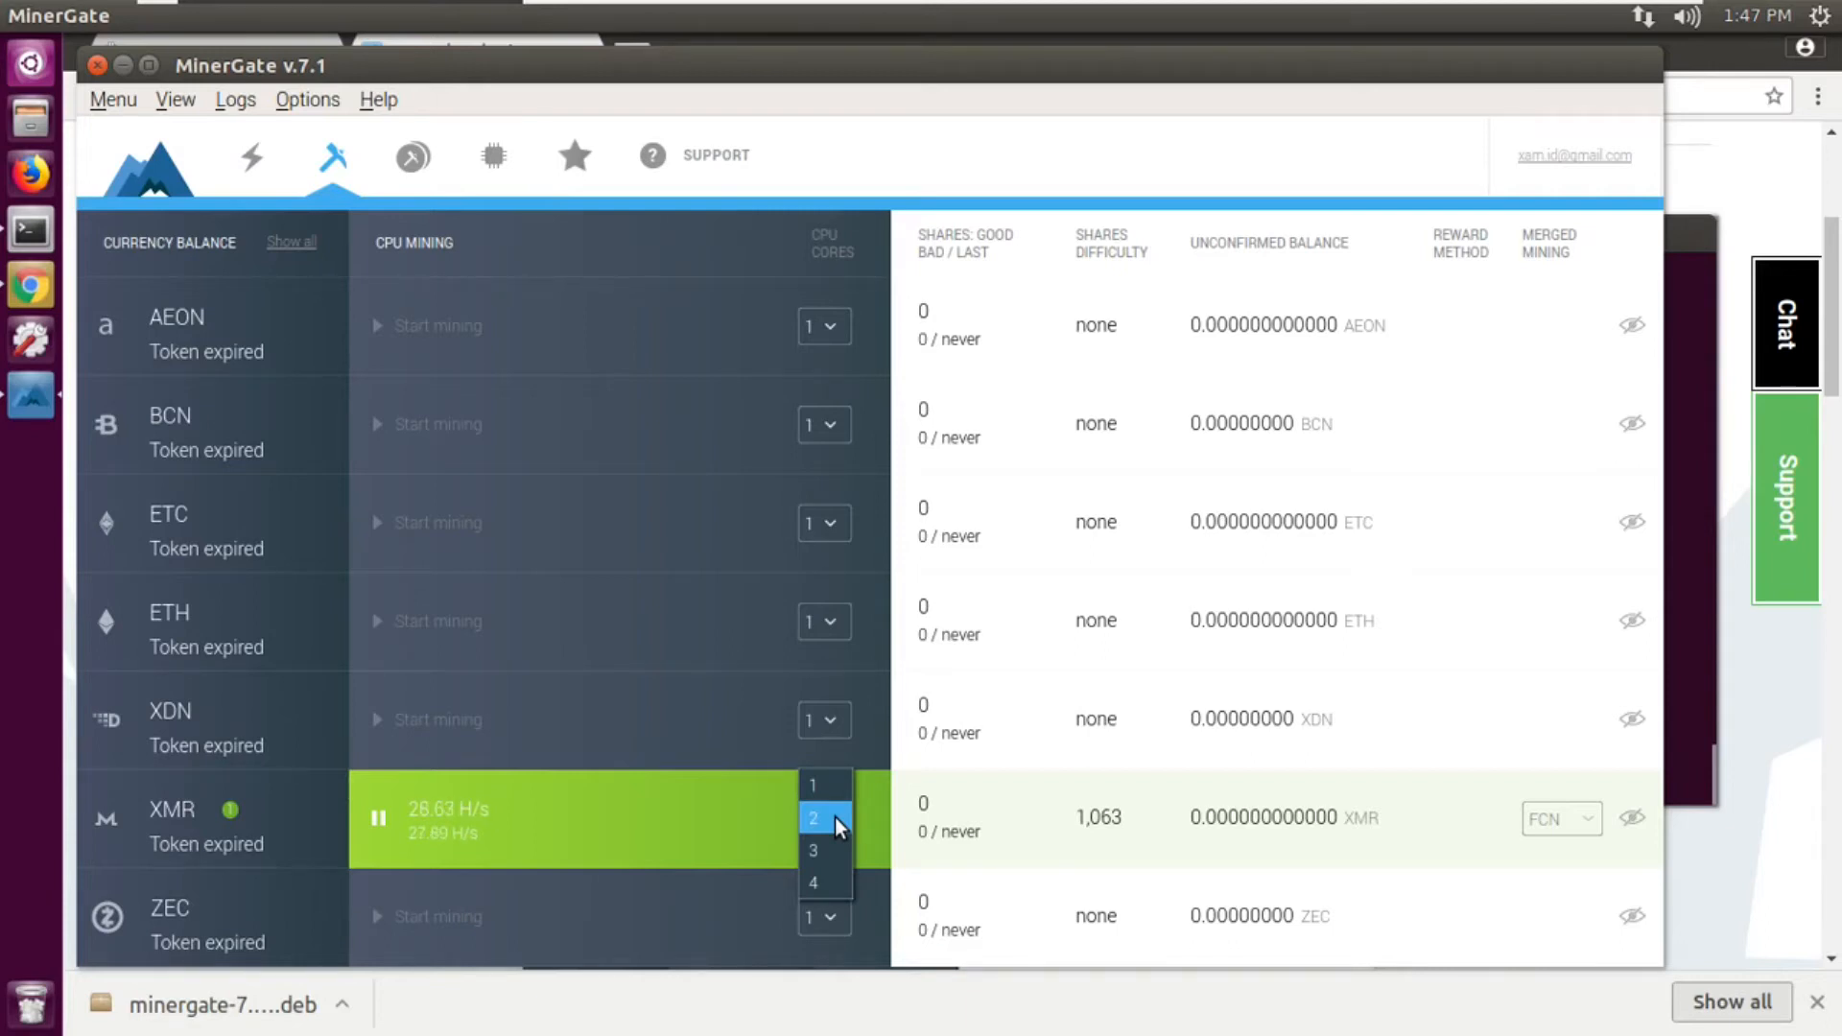
left_click(813, 883)
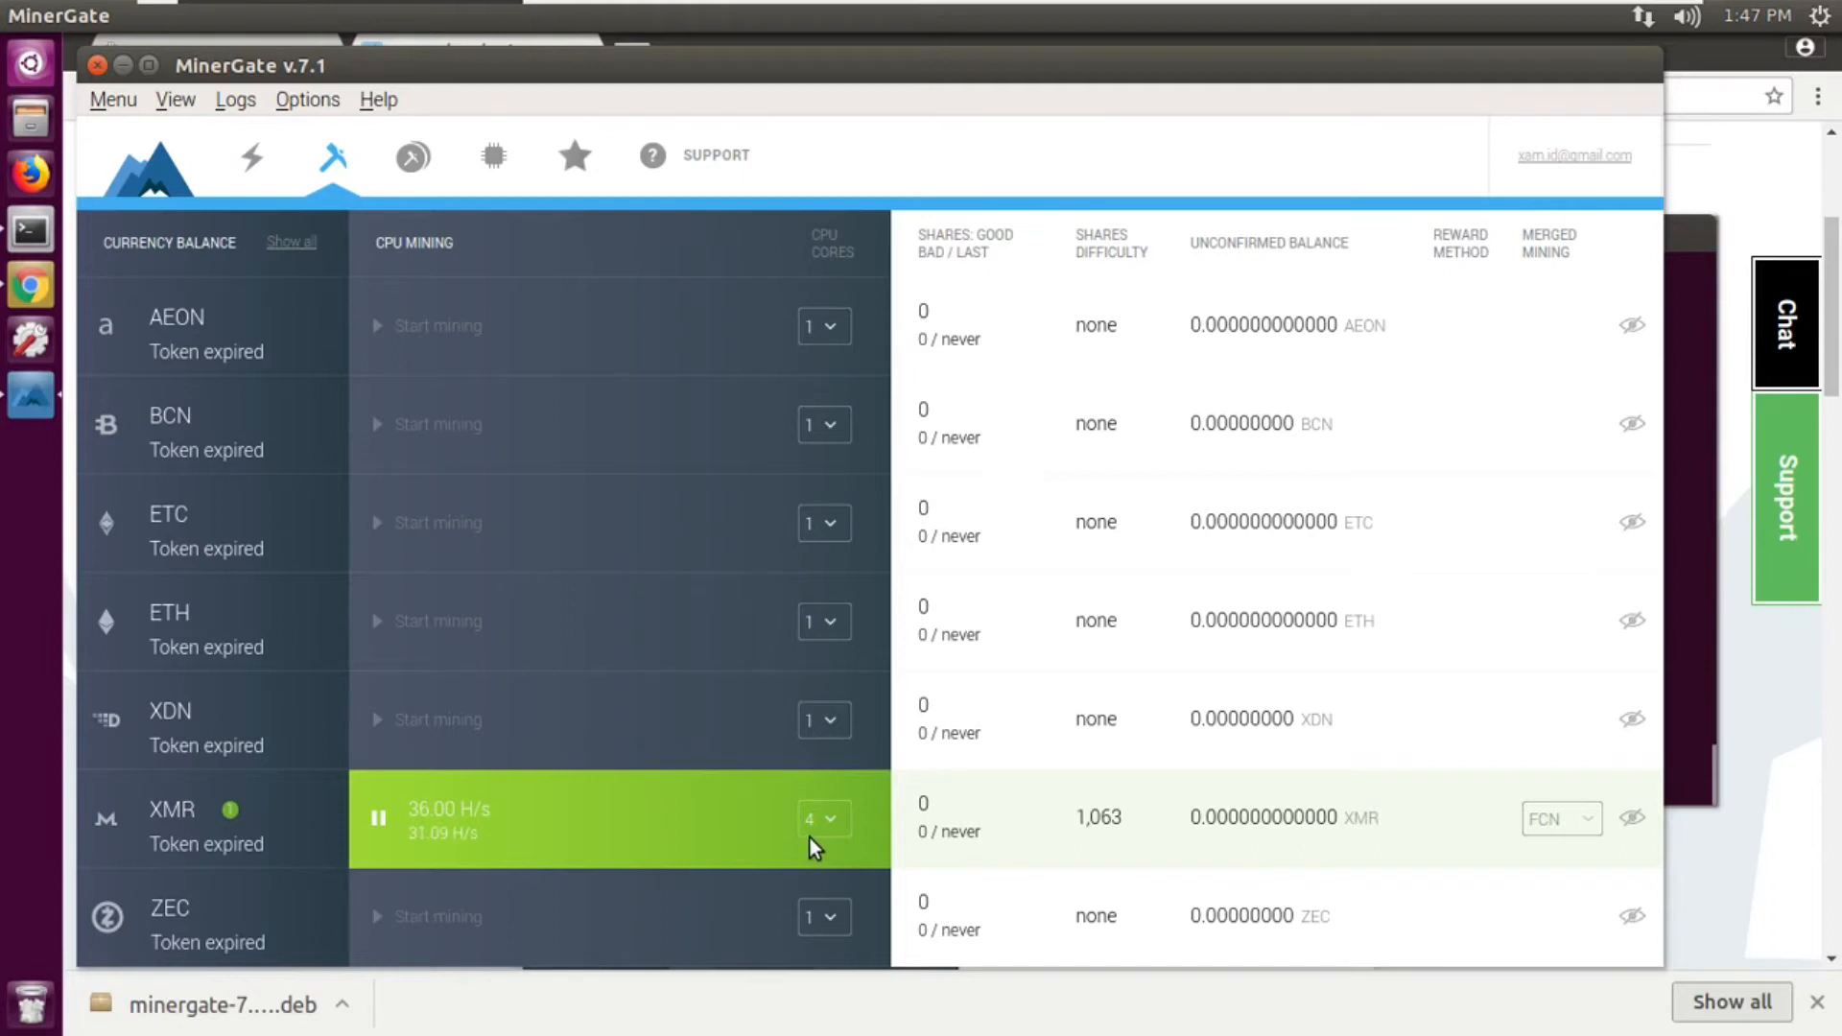
mouse_move(390, 820)
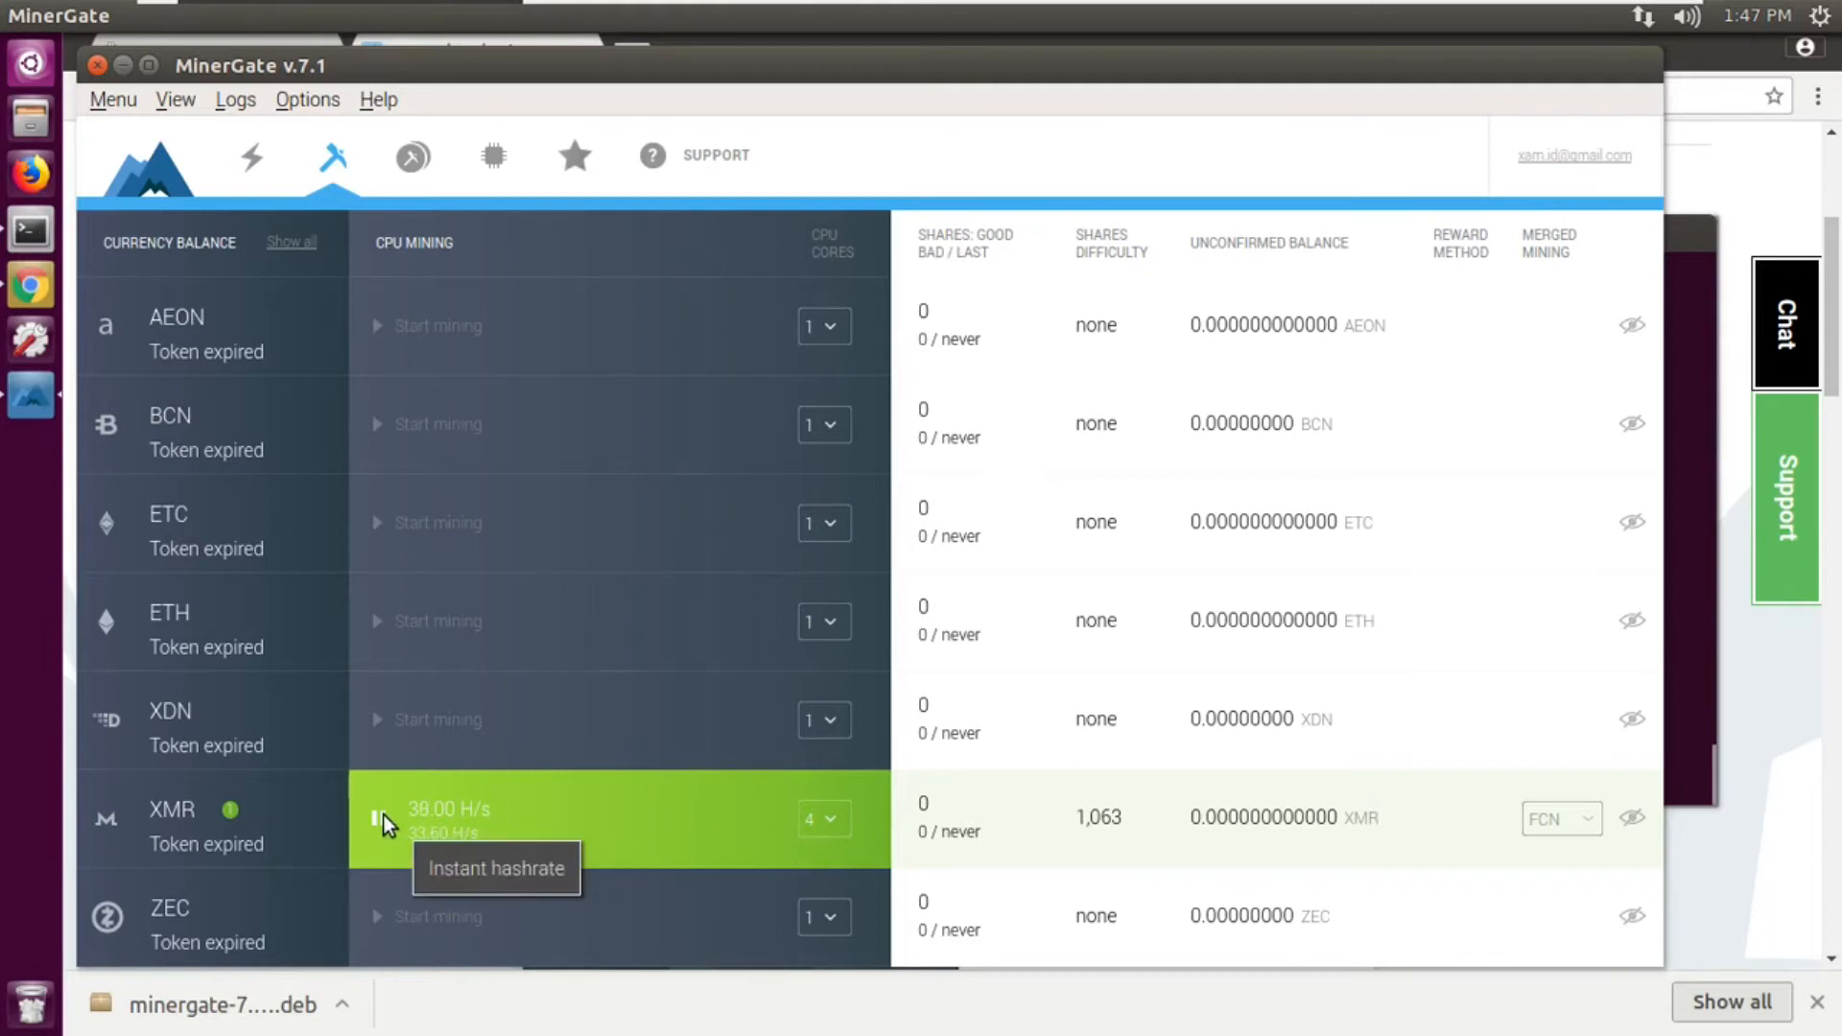
left_click(378, 818)
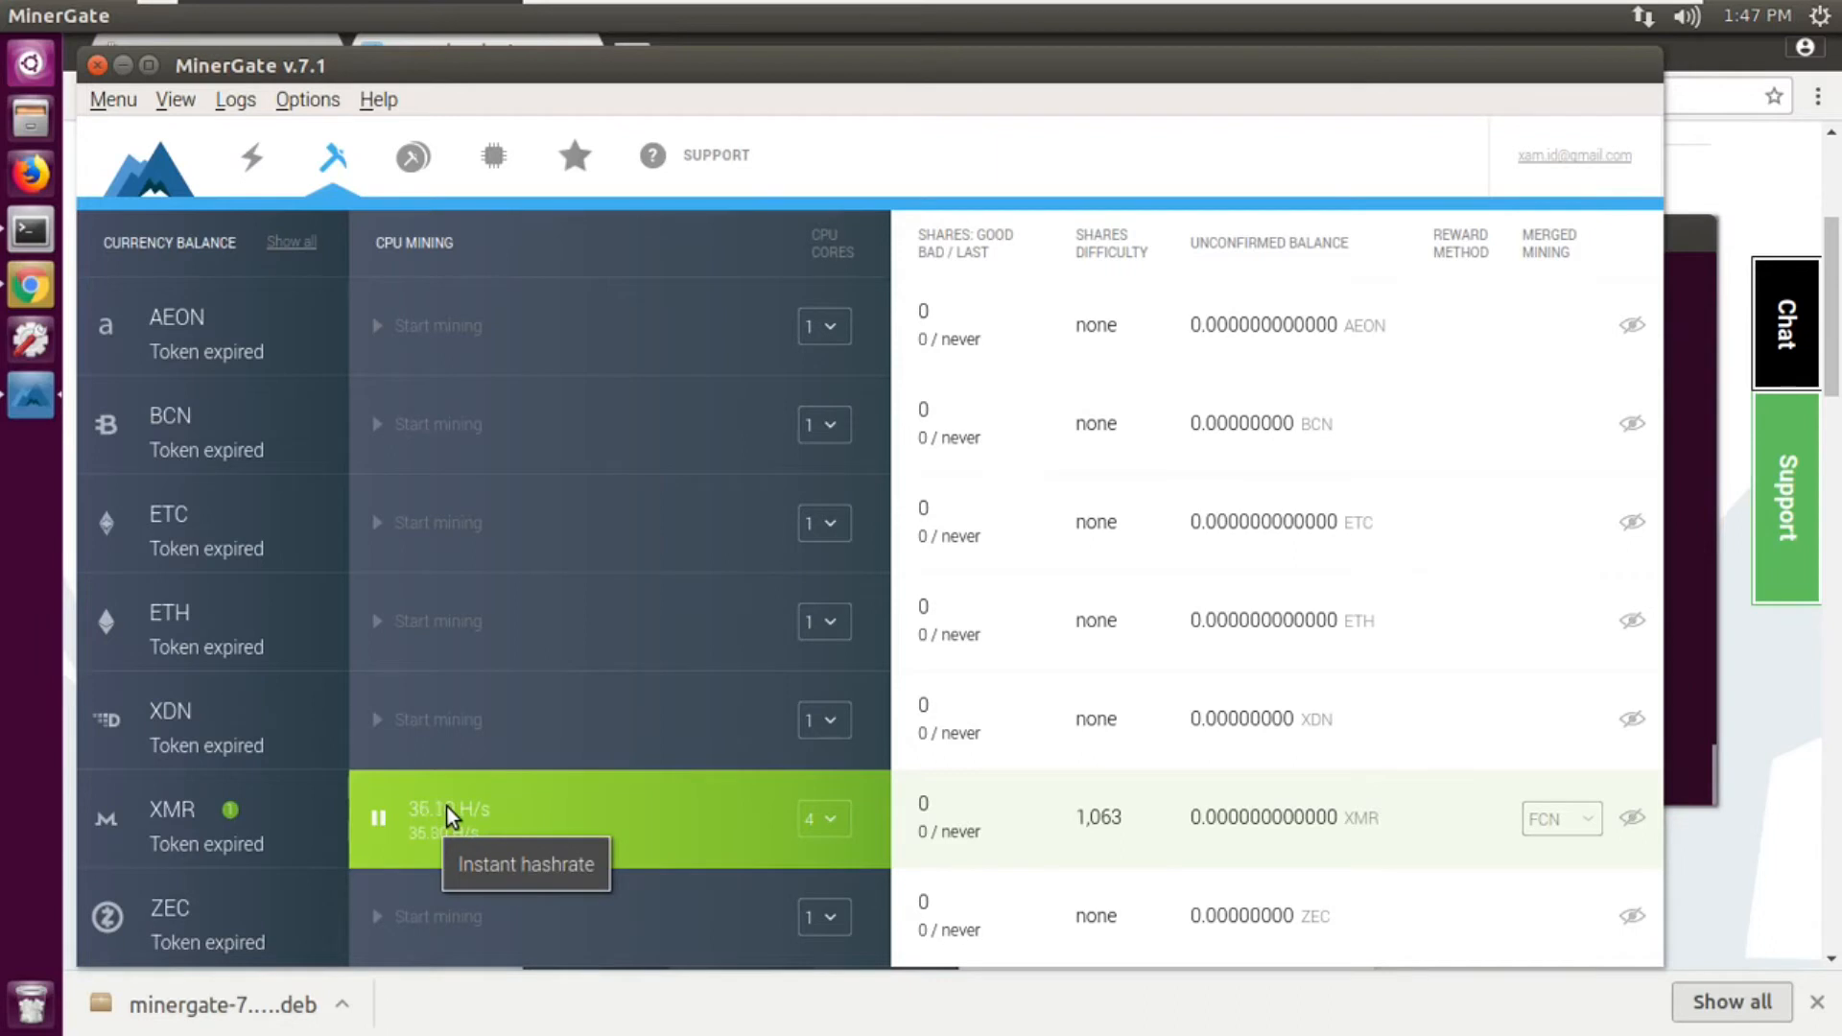
mouse_move(741, 783)
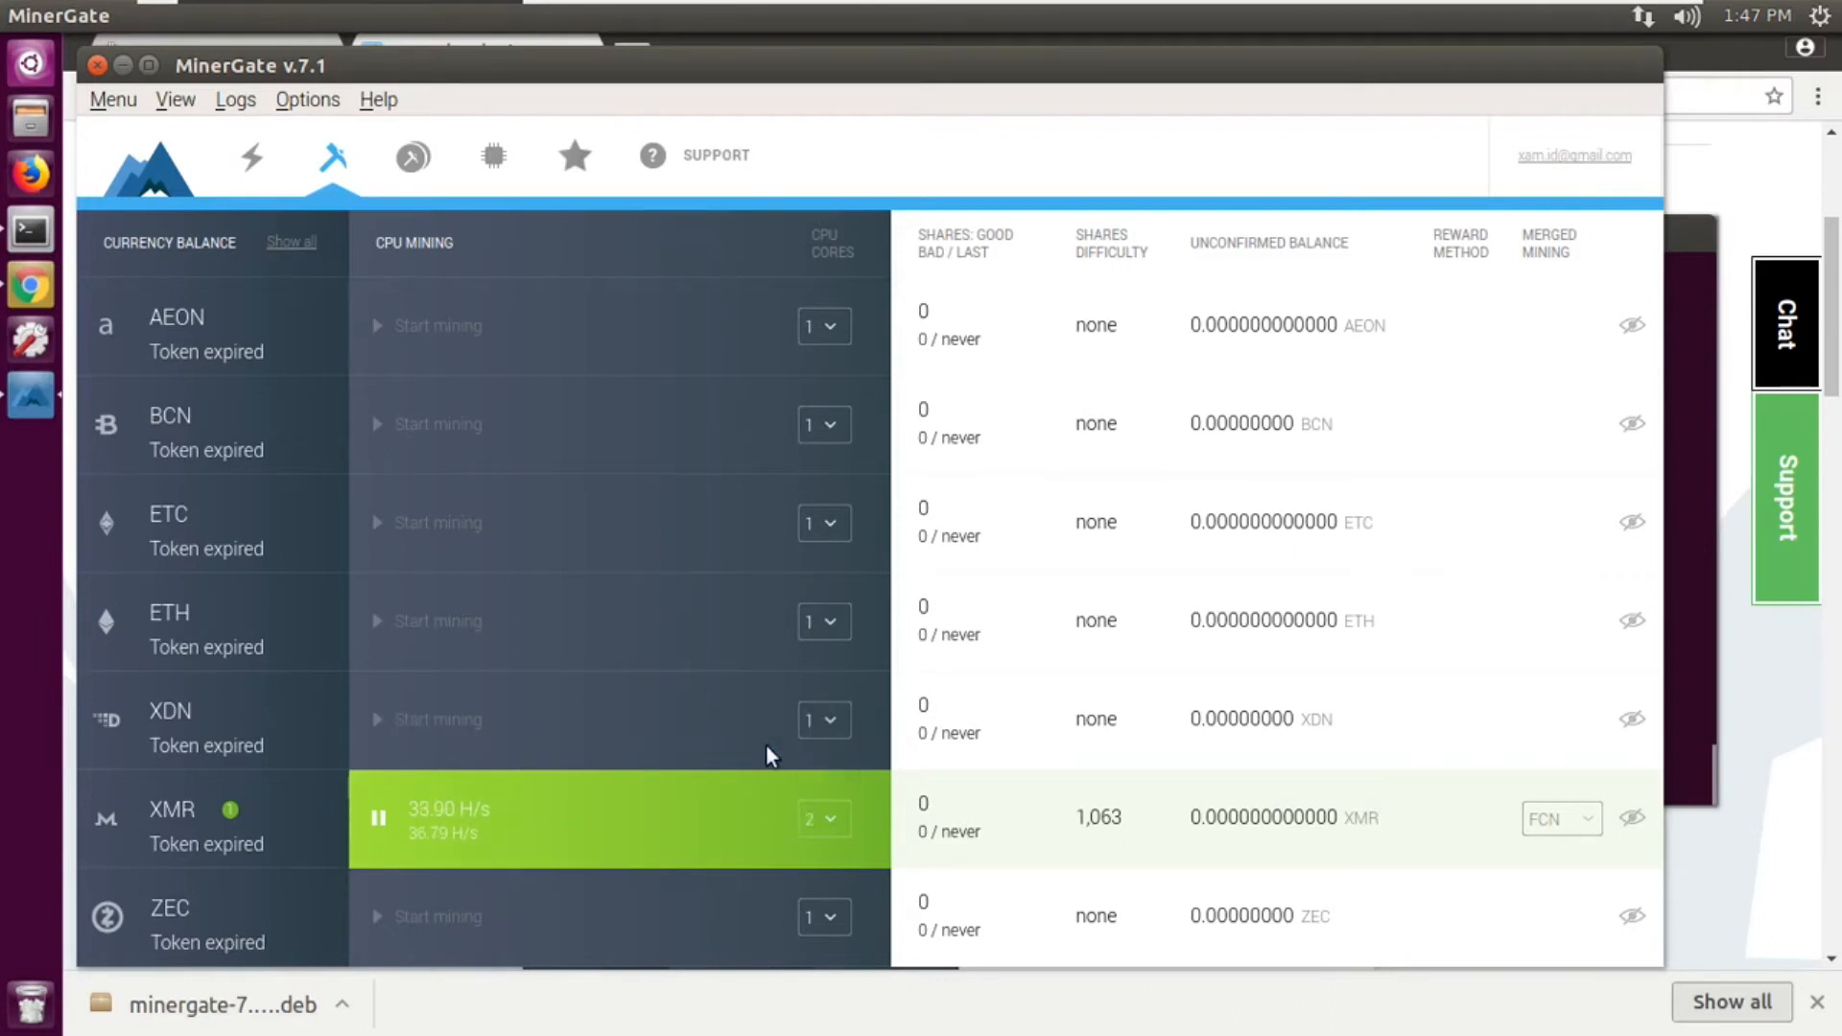
Give ETH mining 2 CPU cores, briefly starting and stopping it.
left_click(823, 620)
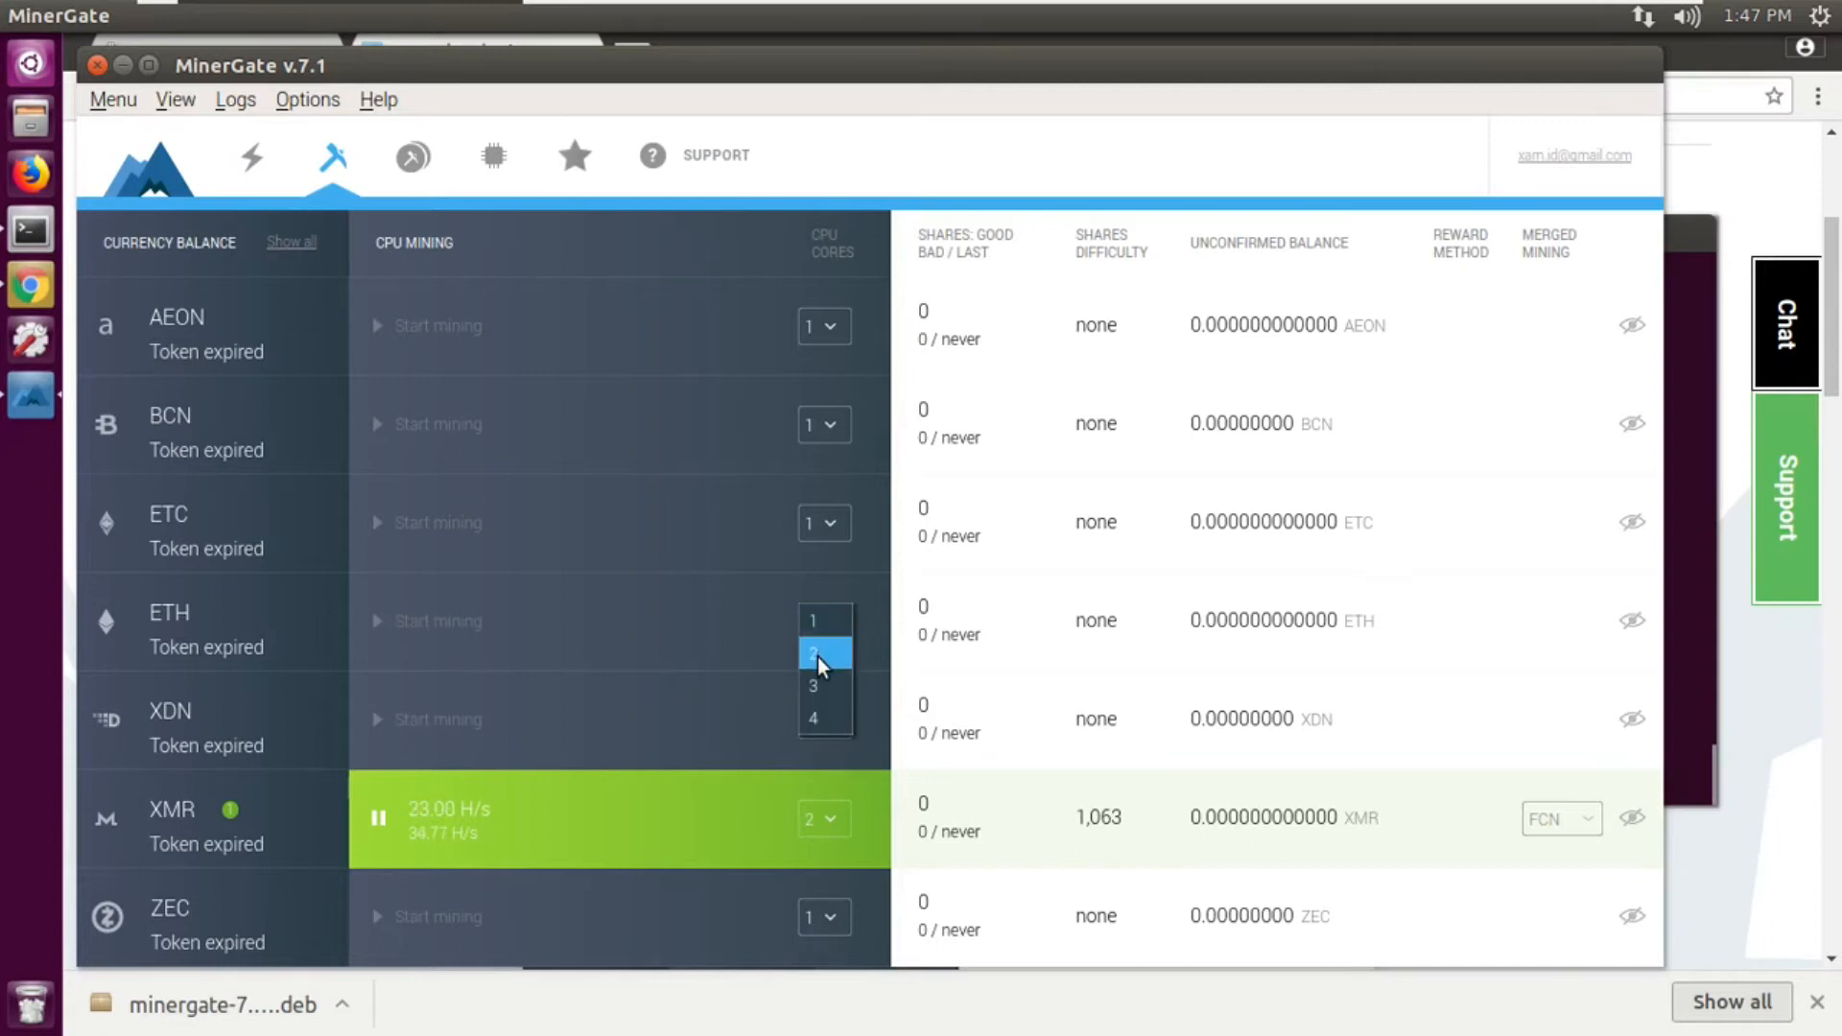
left_click(814, 653)
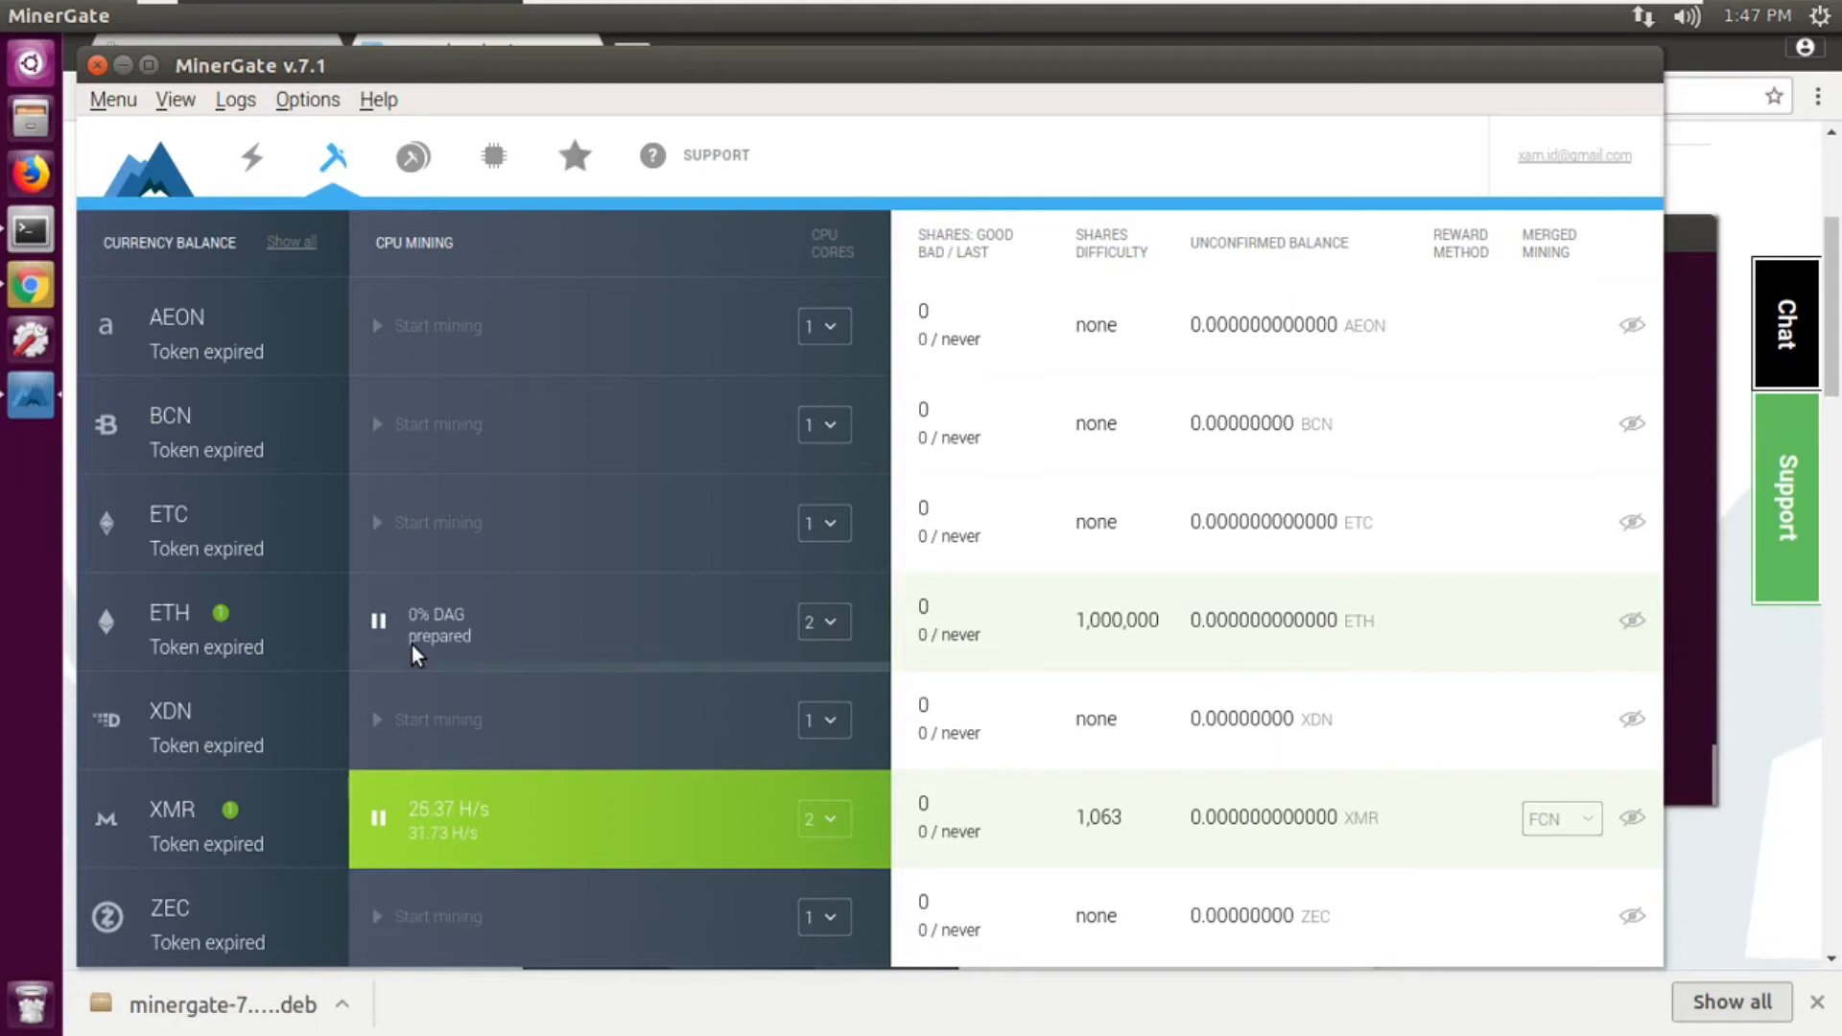
left_click(378, 620)
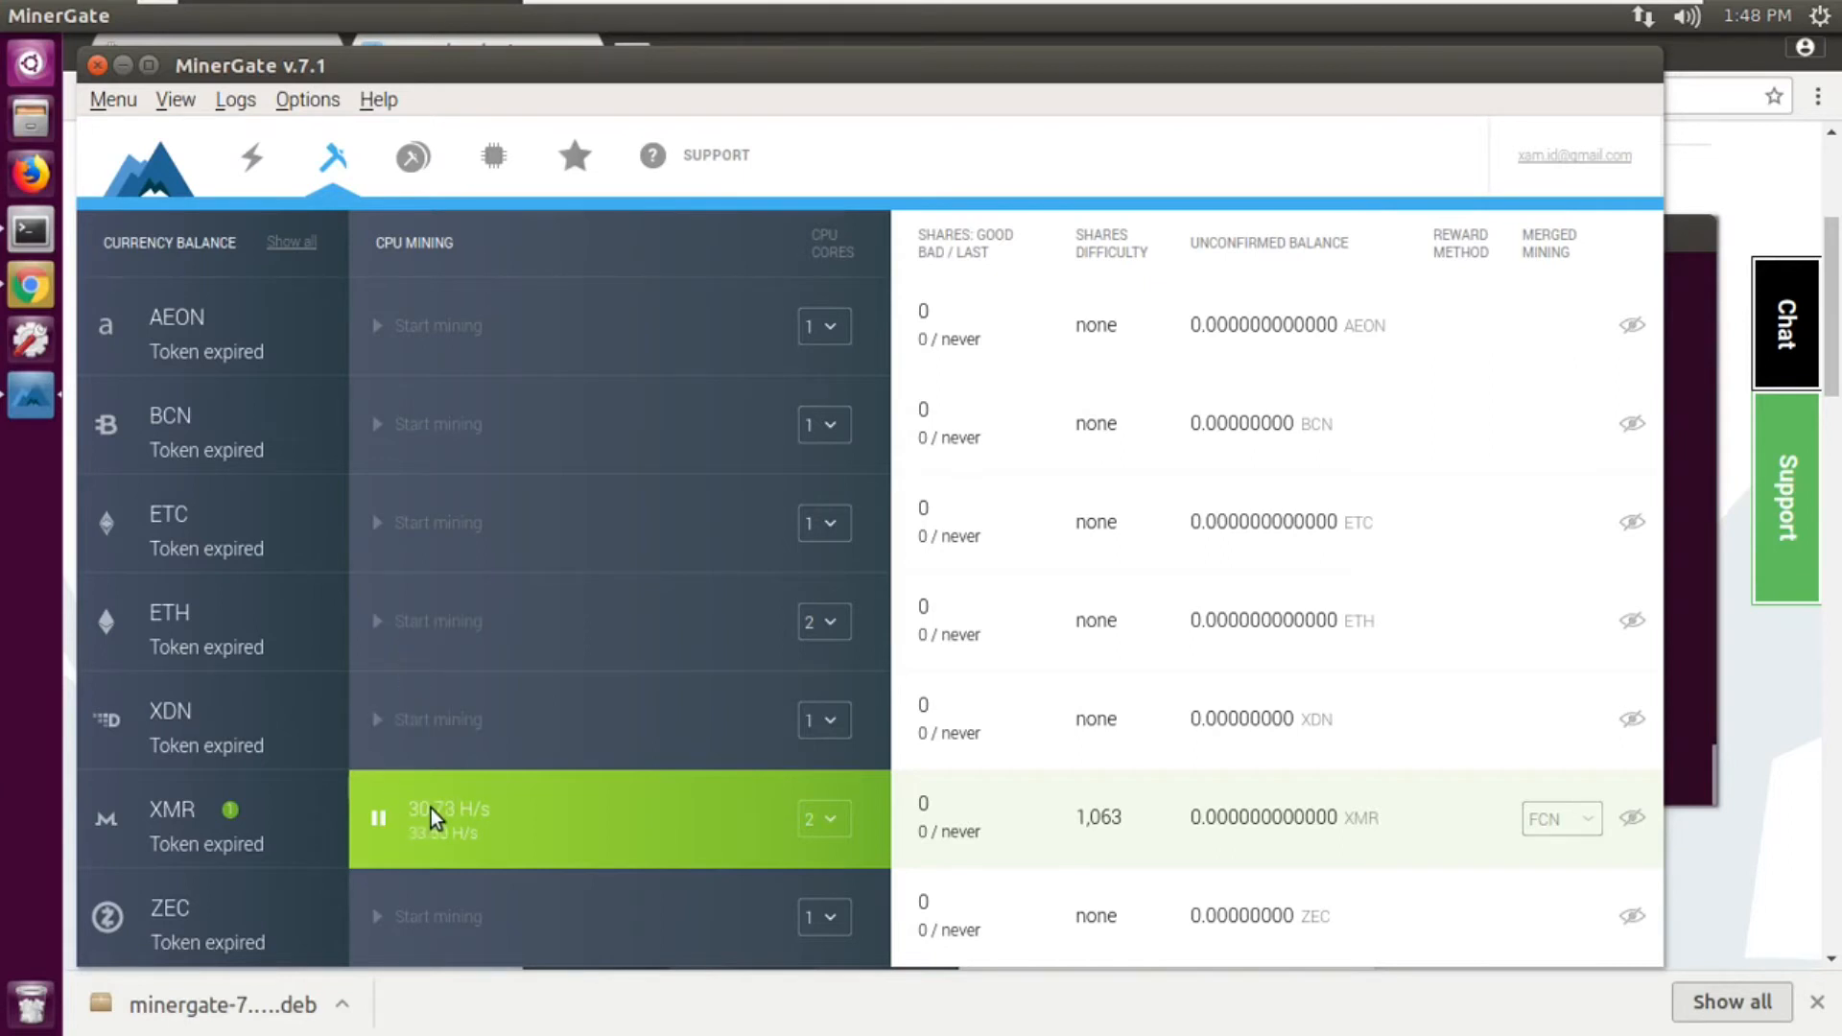
mouse_move(447, 818)
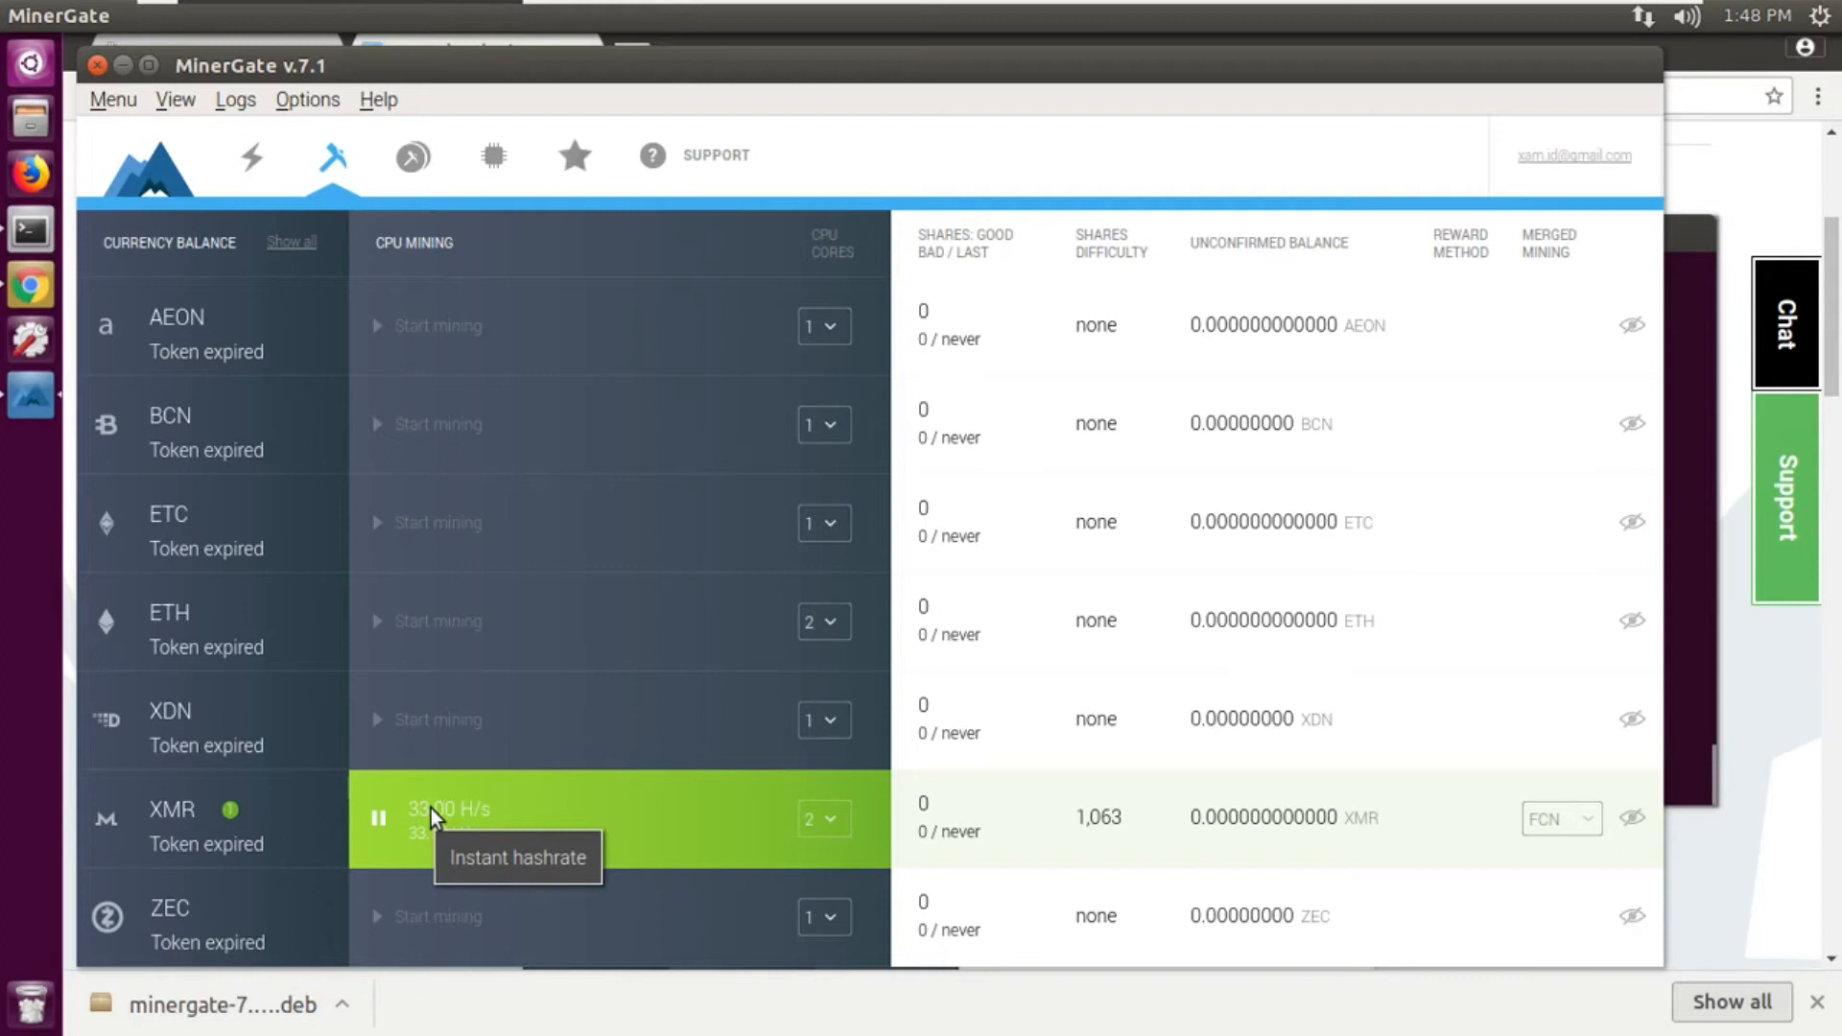
mouse_move(831, 835)
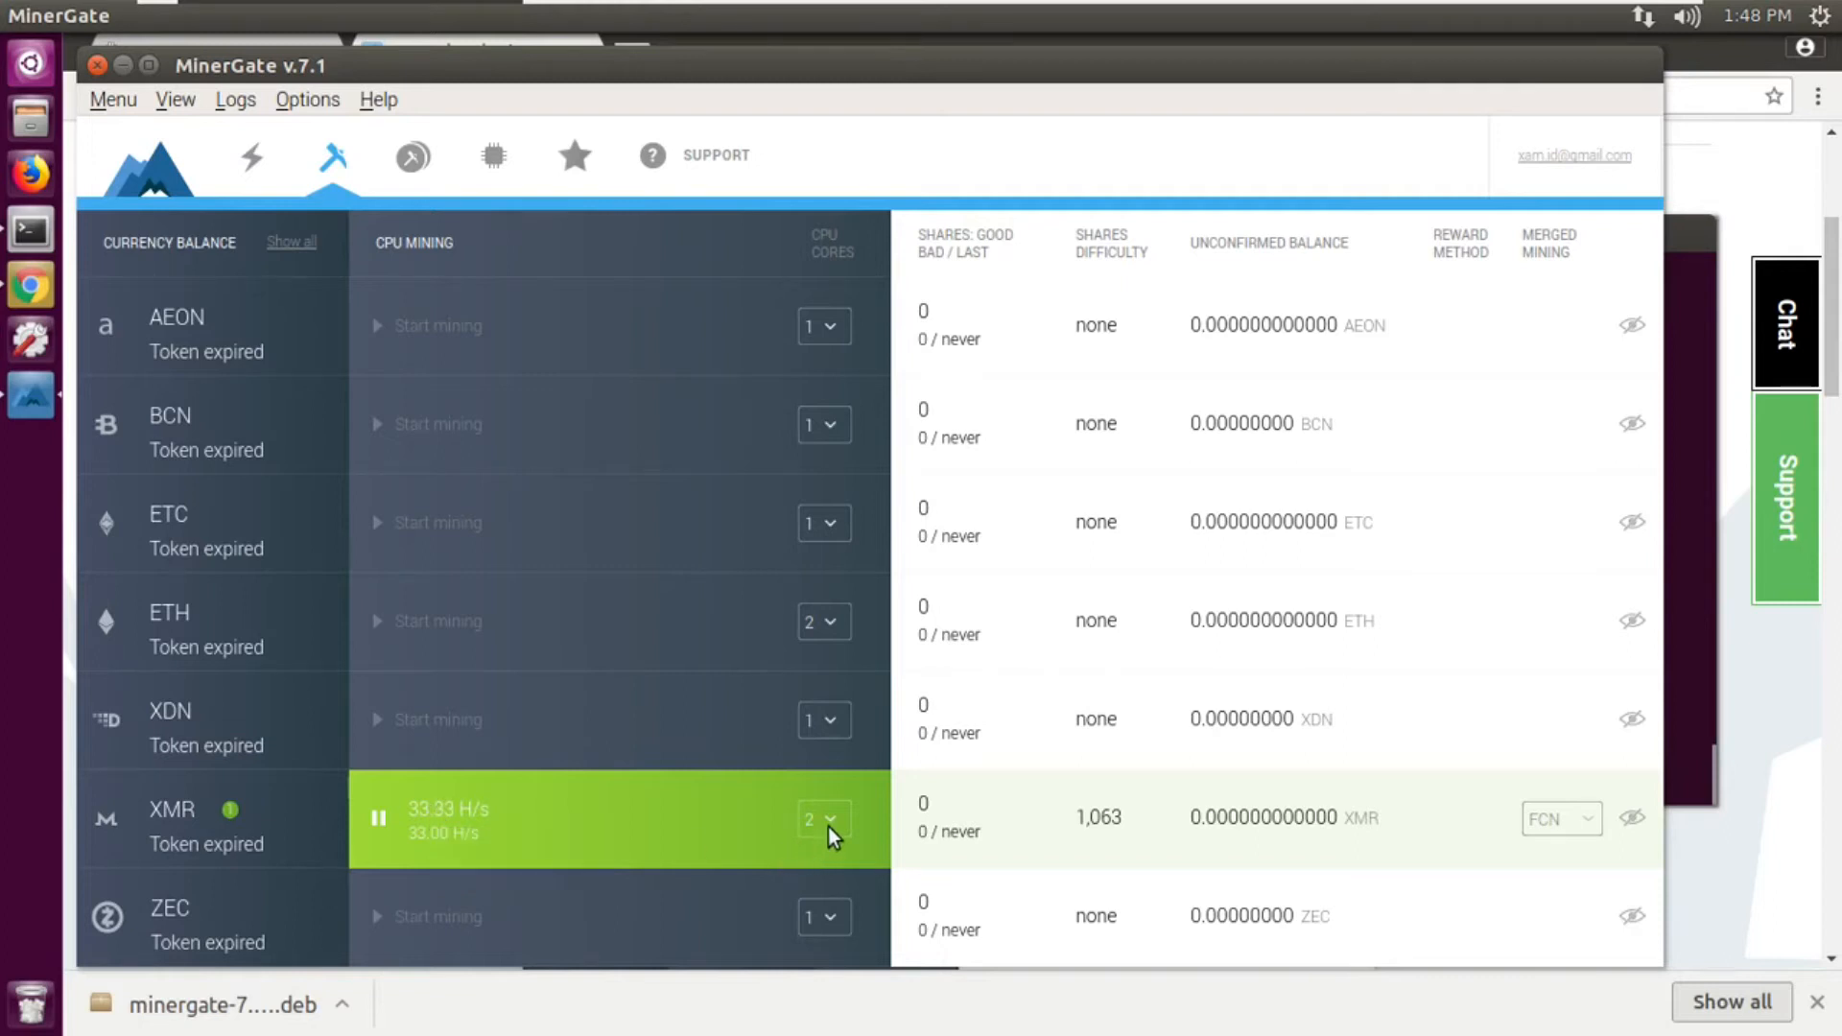
Return XMR to 4 cores and then pause XMR mining.
left_click(823, 819)
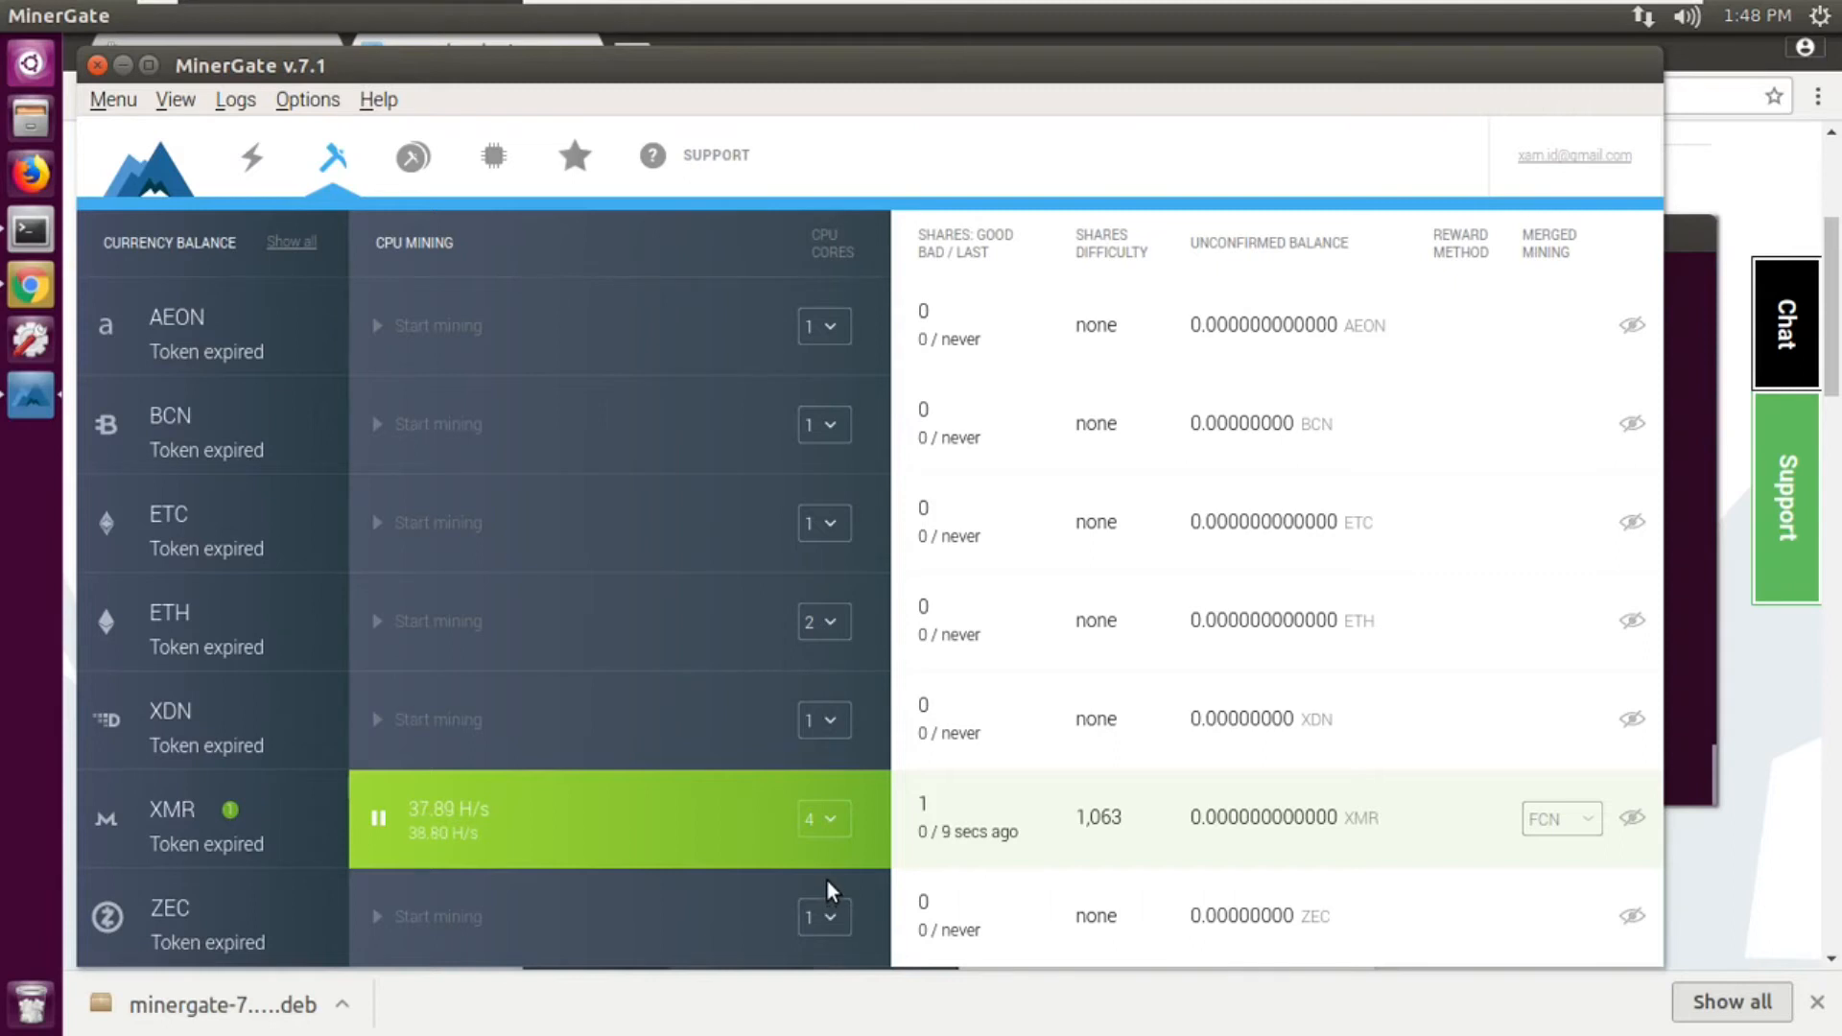
mouse_move(768, 858)
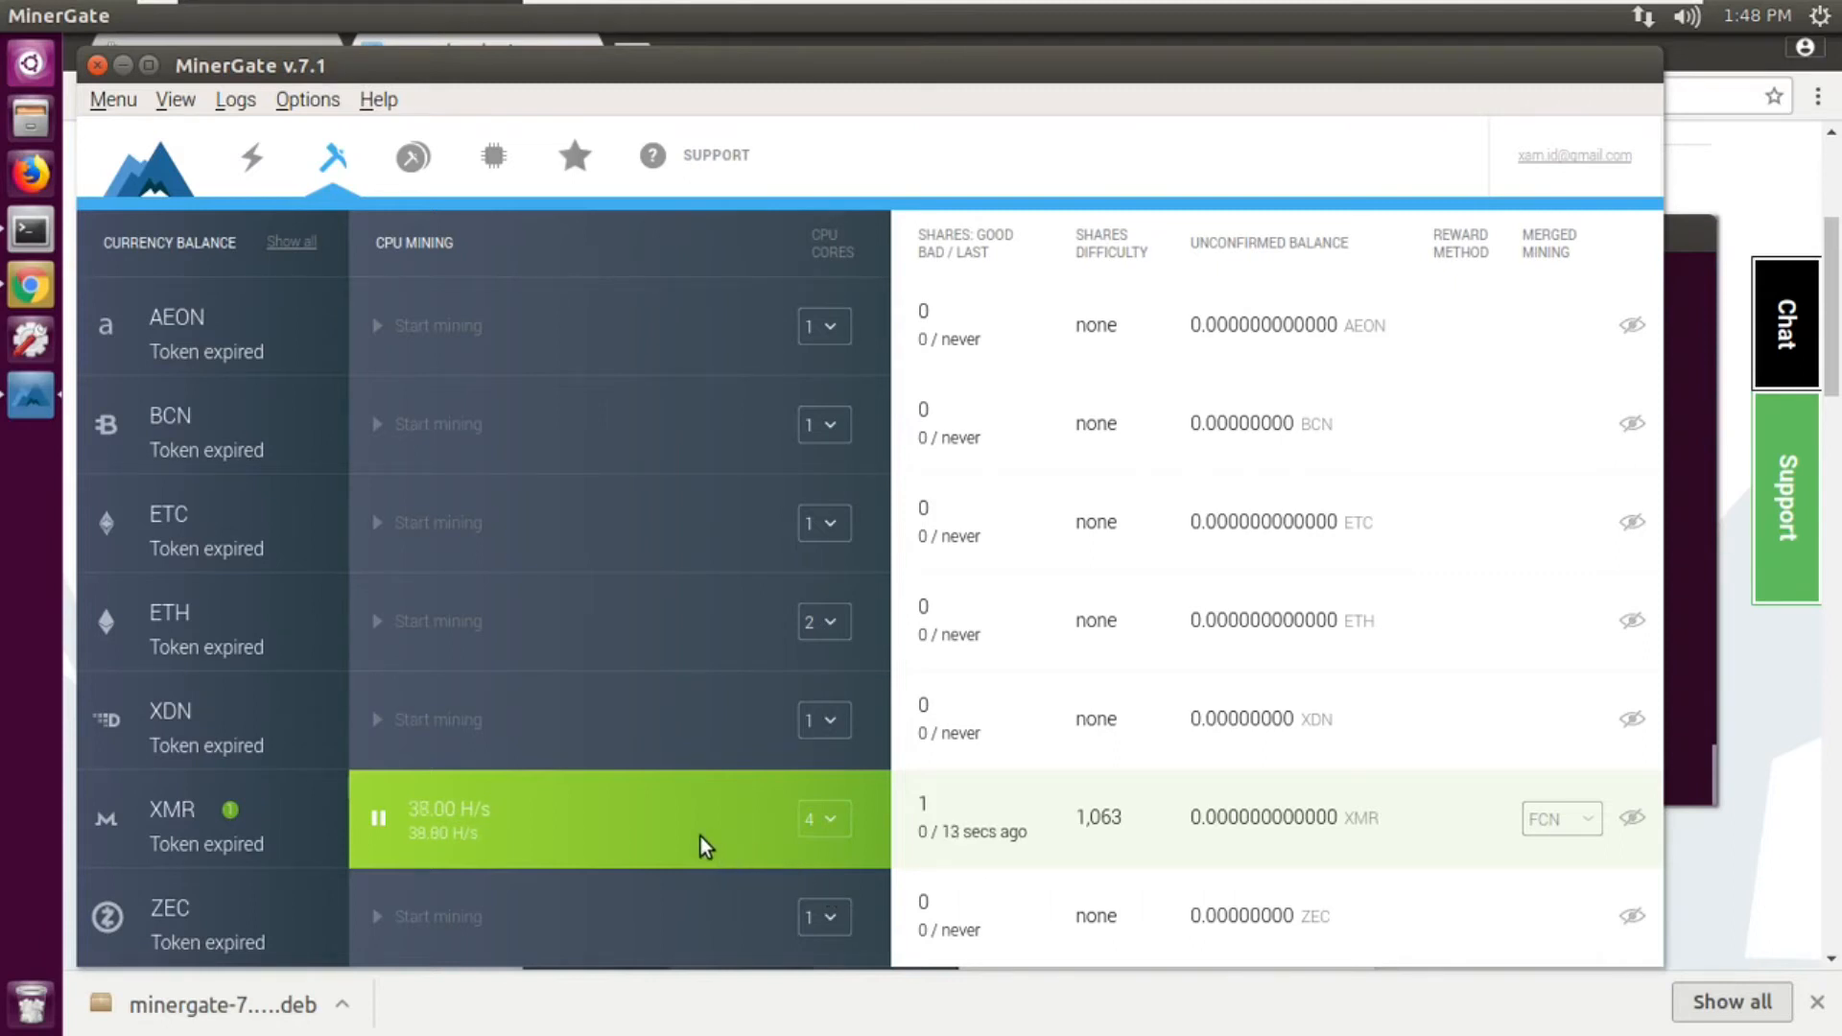
mouse_move(536, 781)
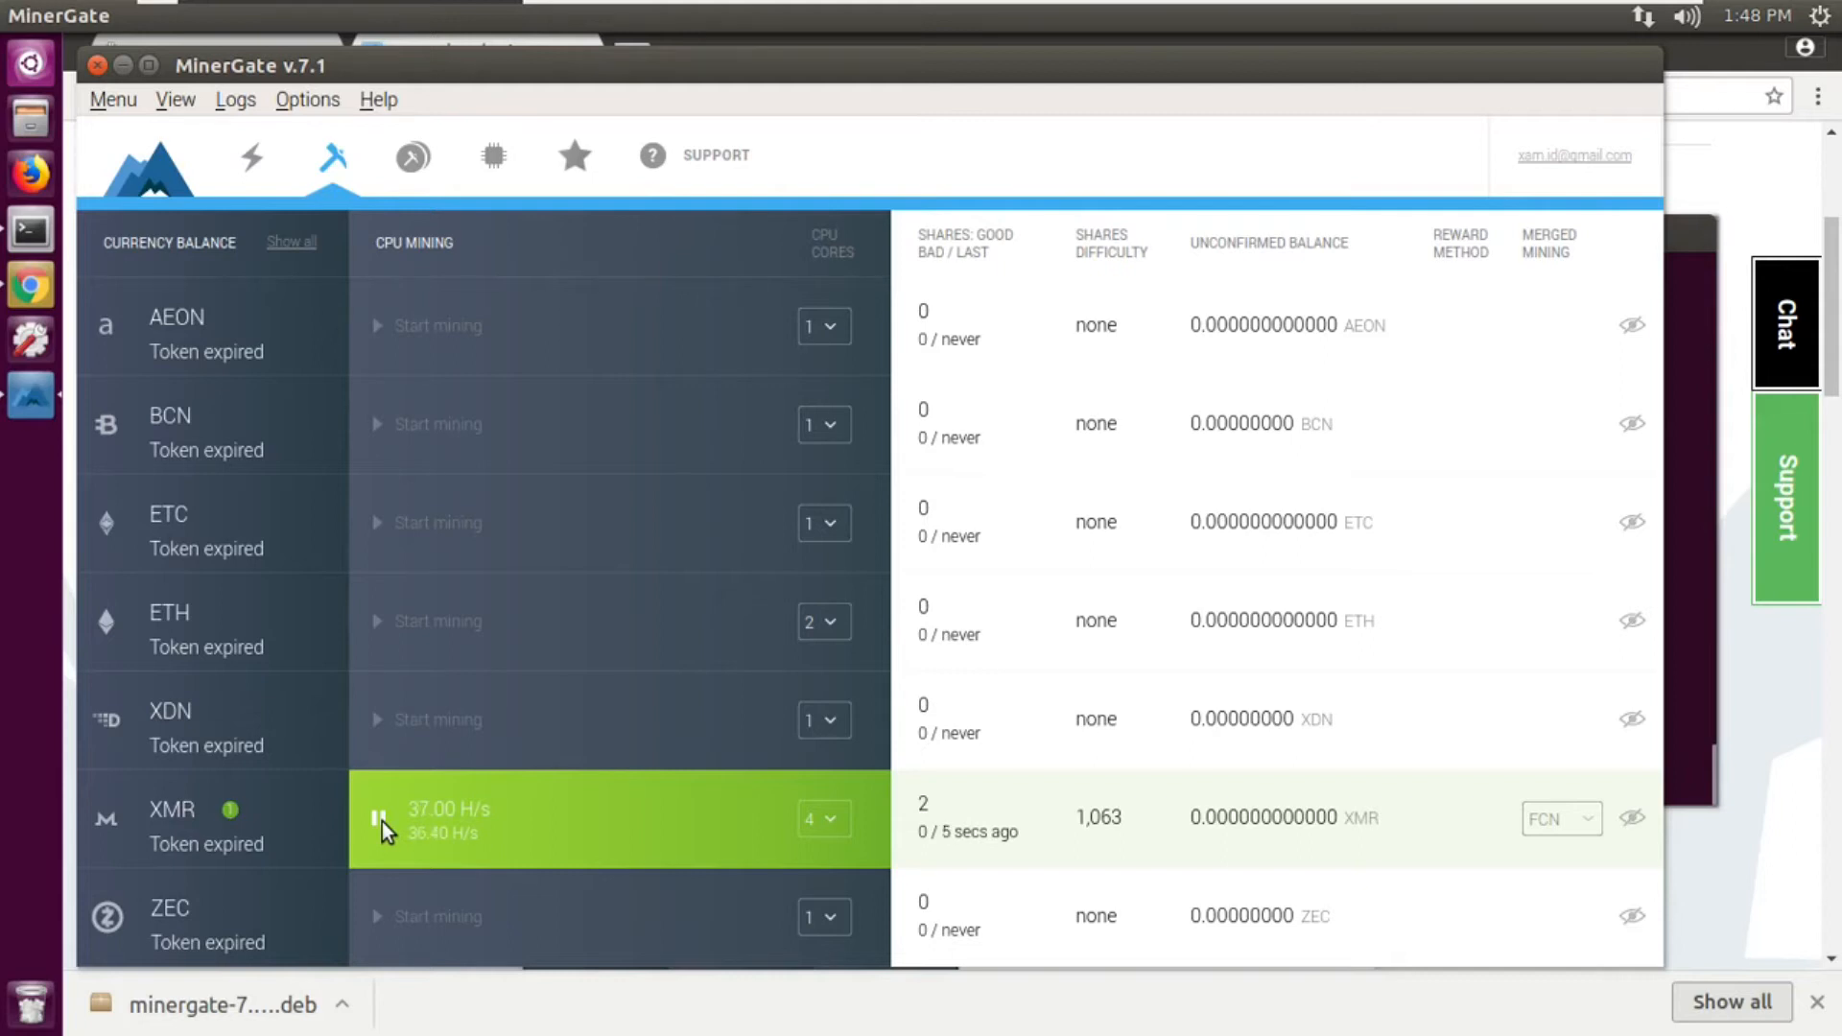
left_click(378, 818)
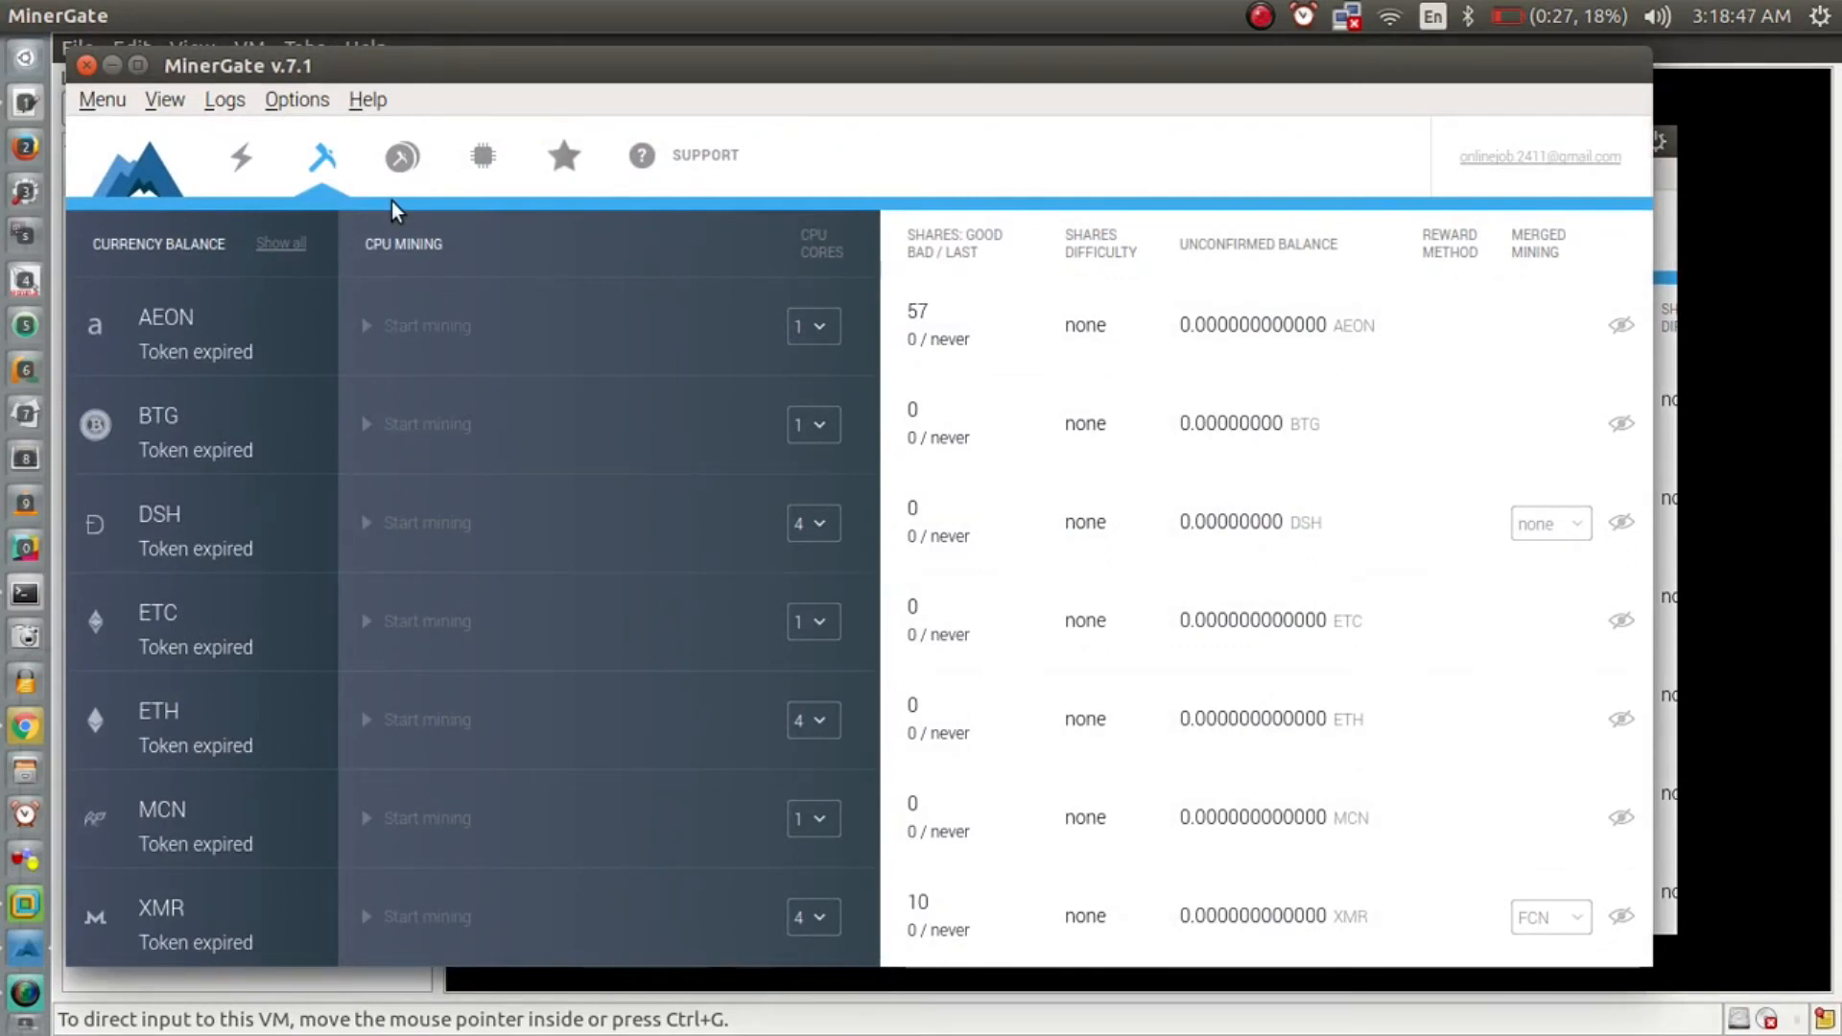
mouse_move(456, 713)
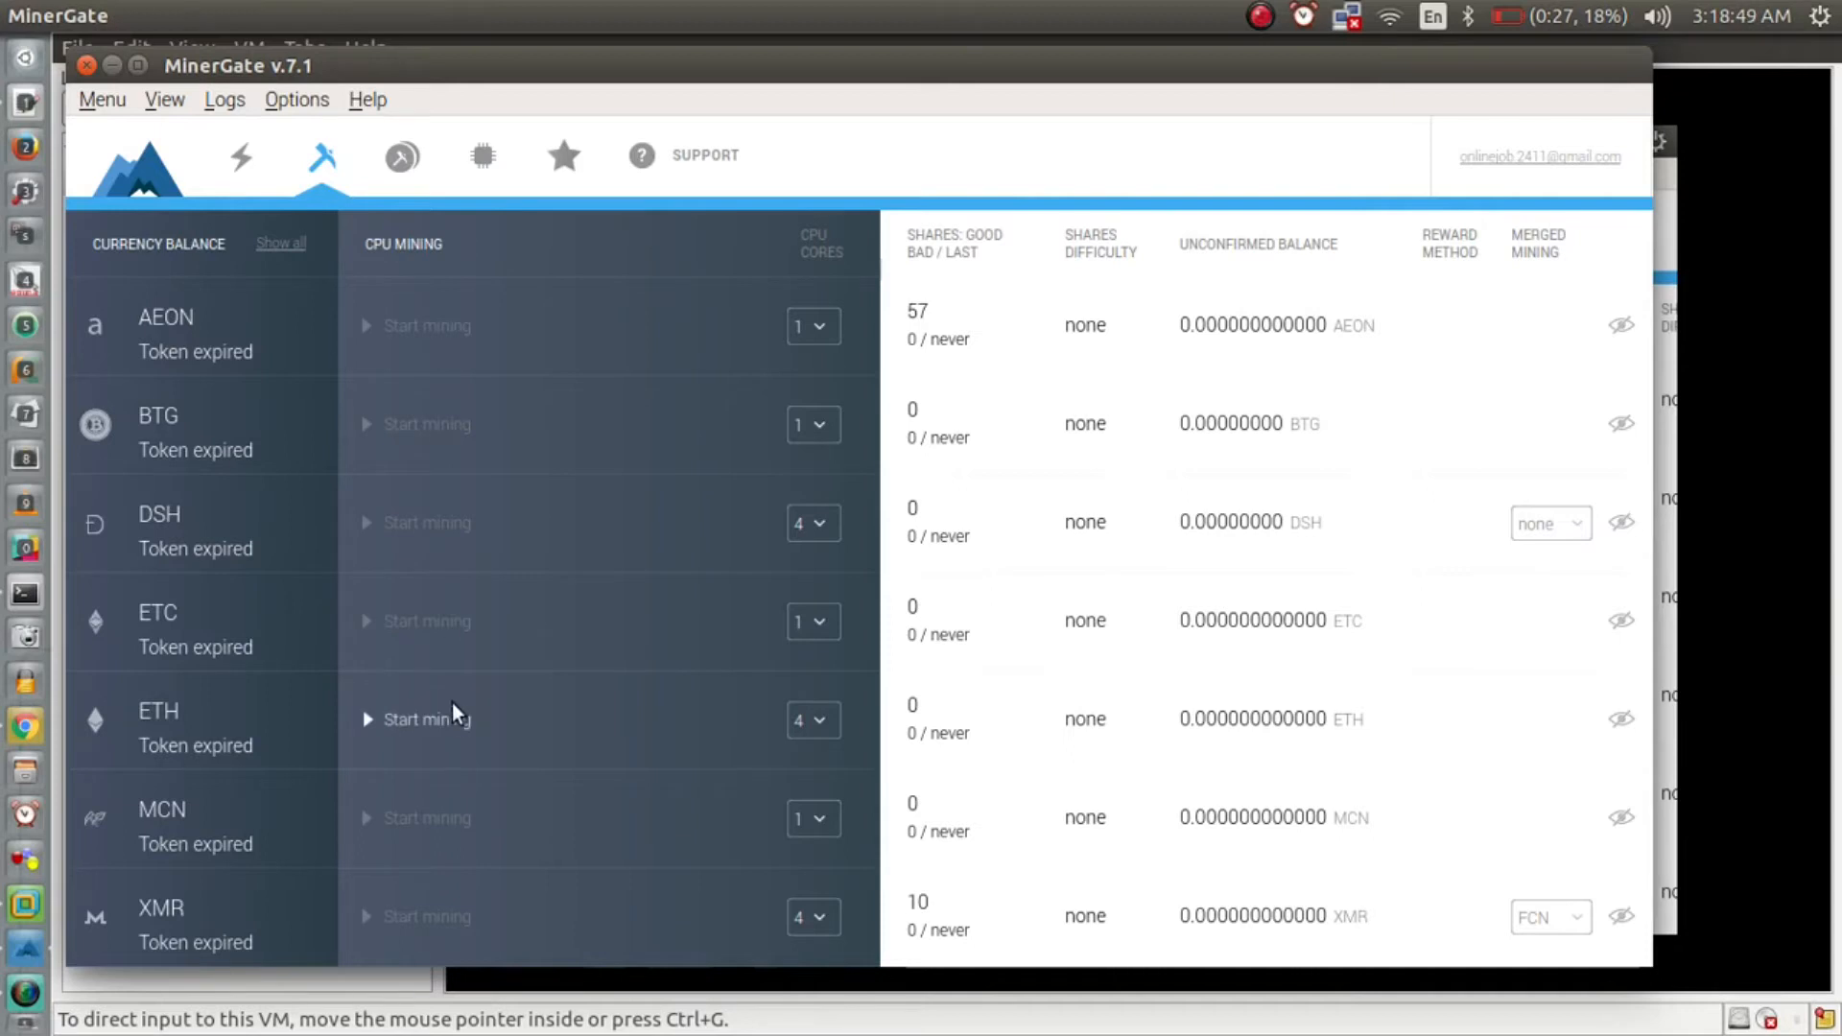
mouse_move(476, 522)
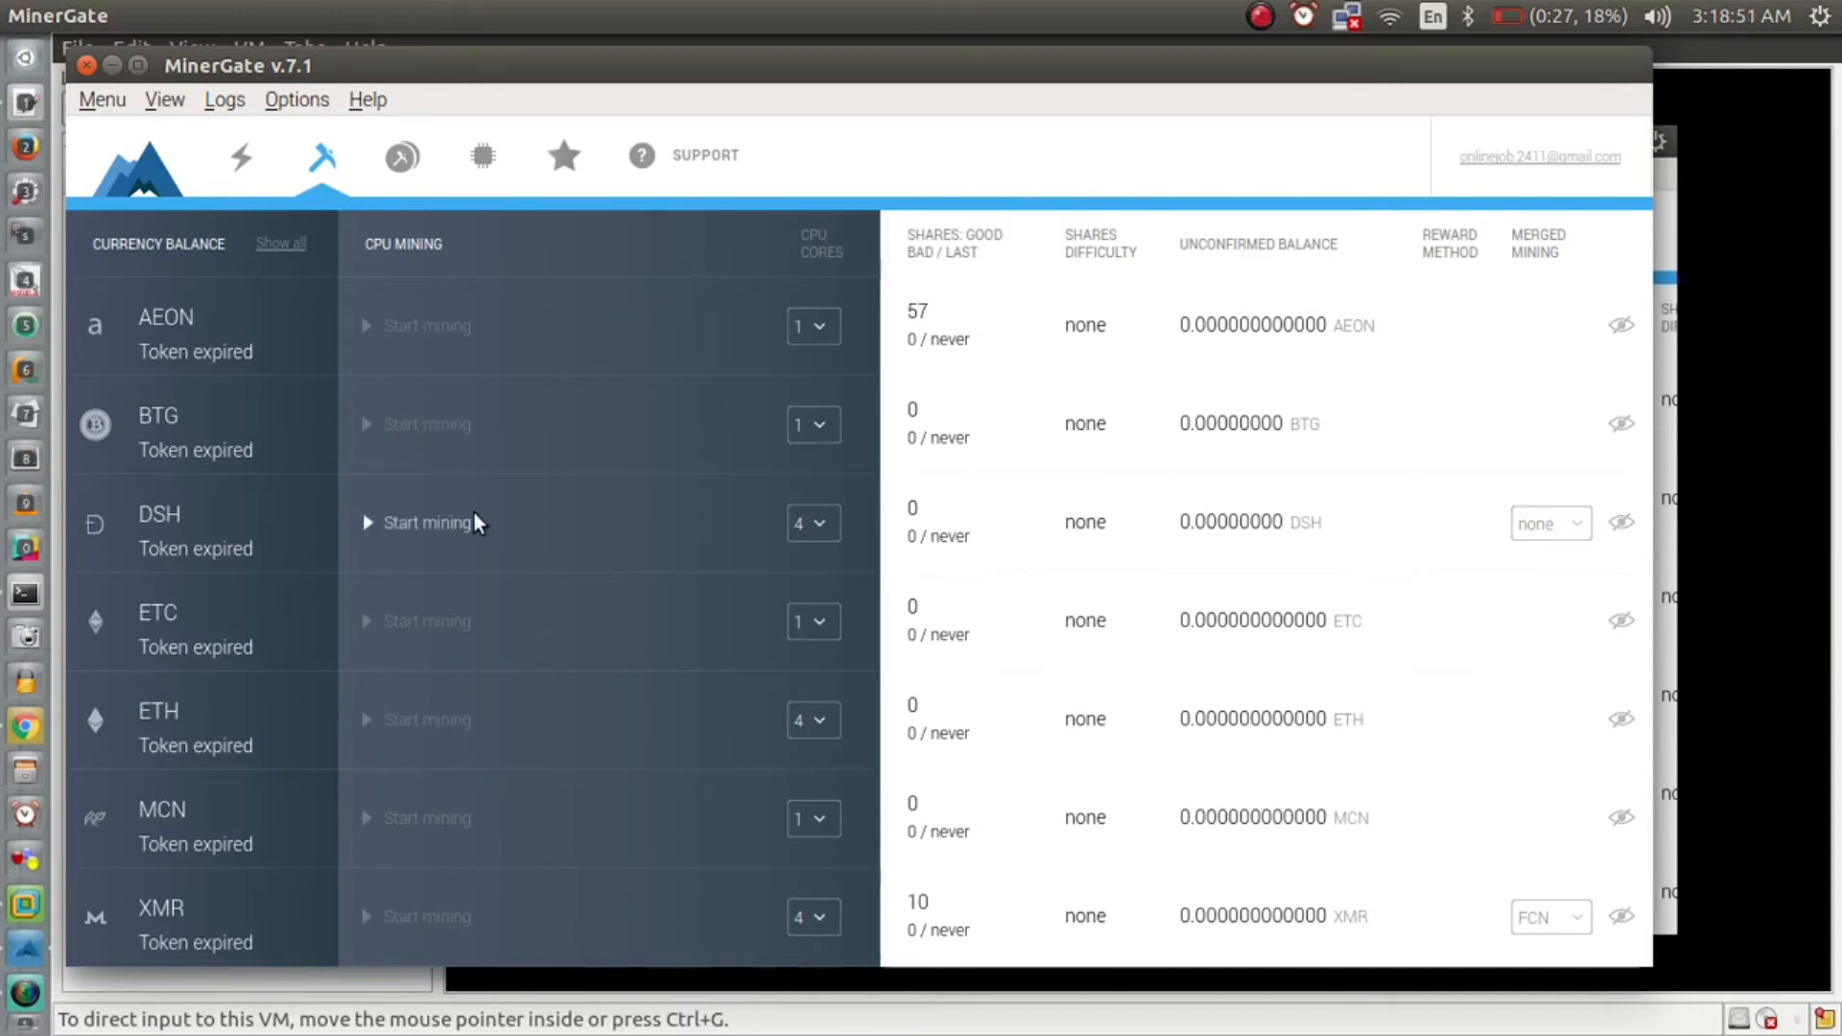
mouse_move(165, 106)
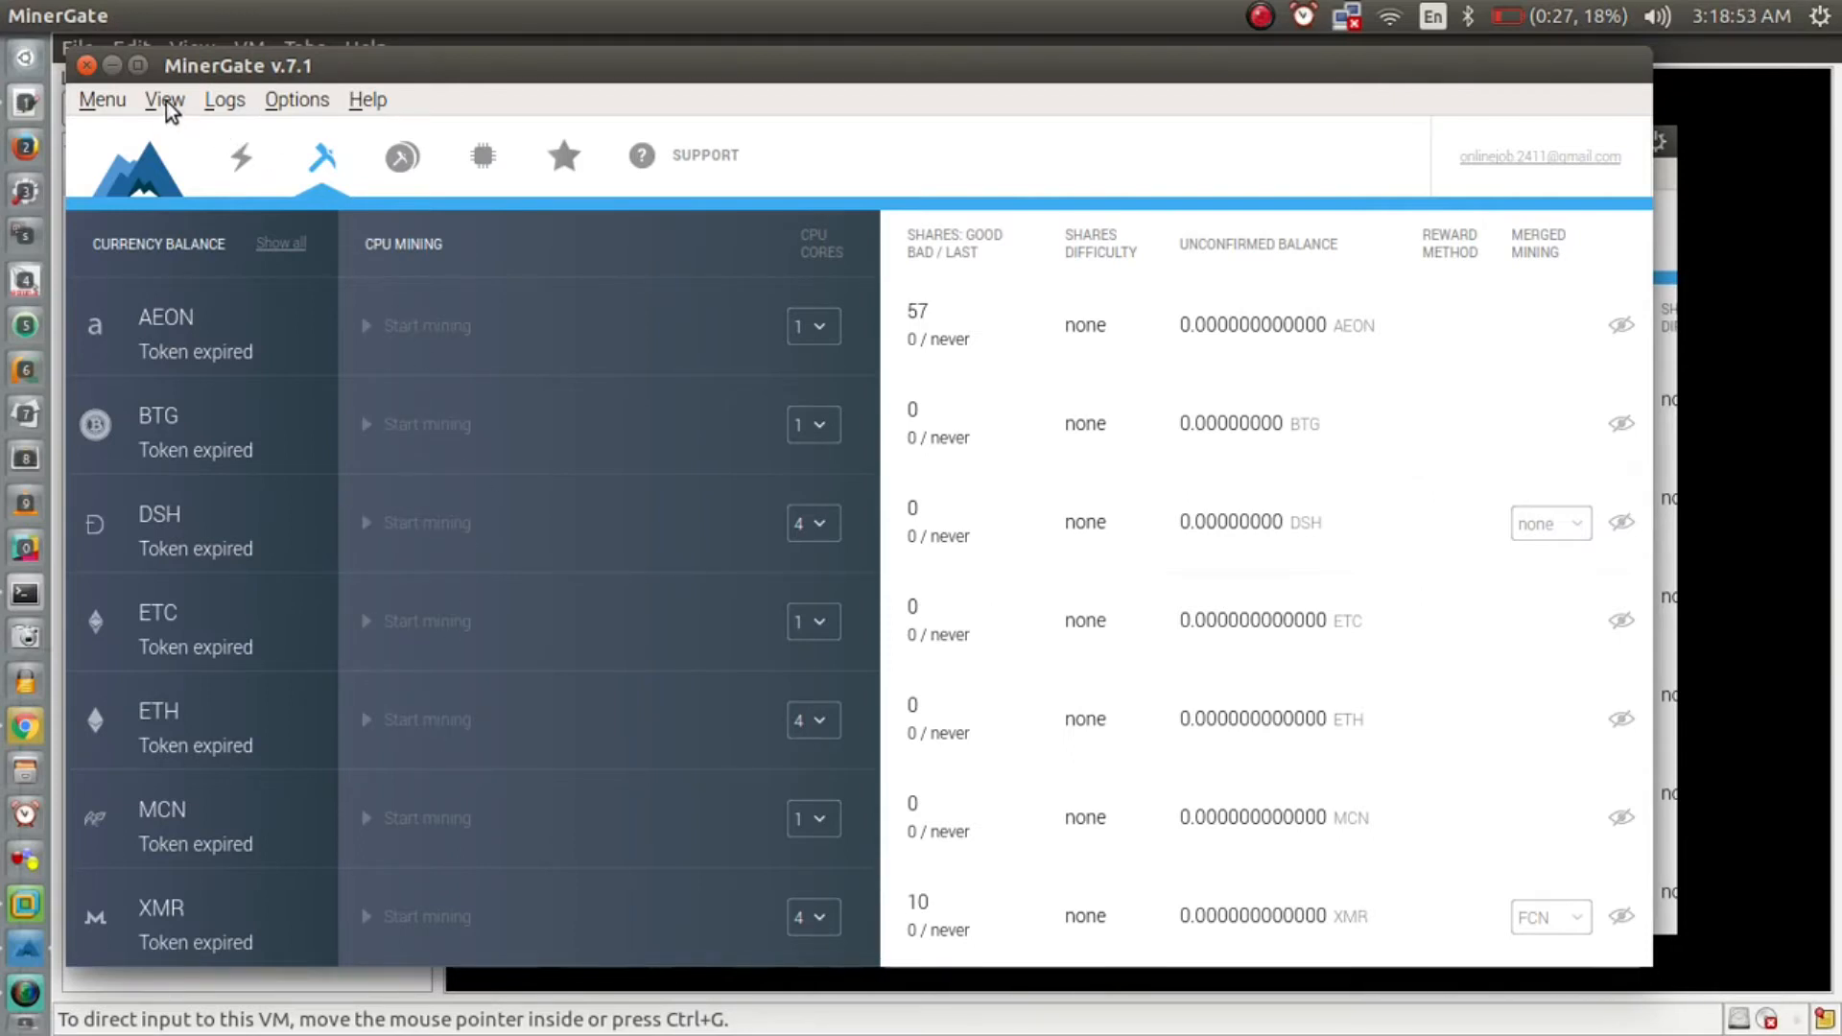
left_click(164, 98)
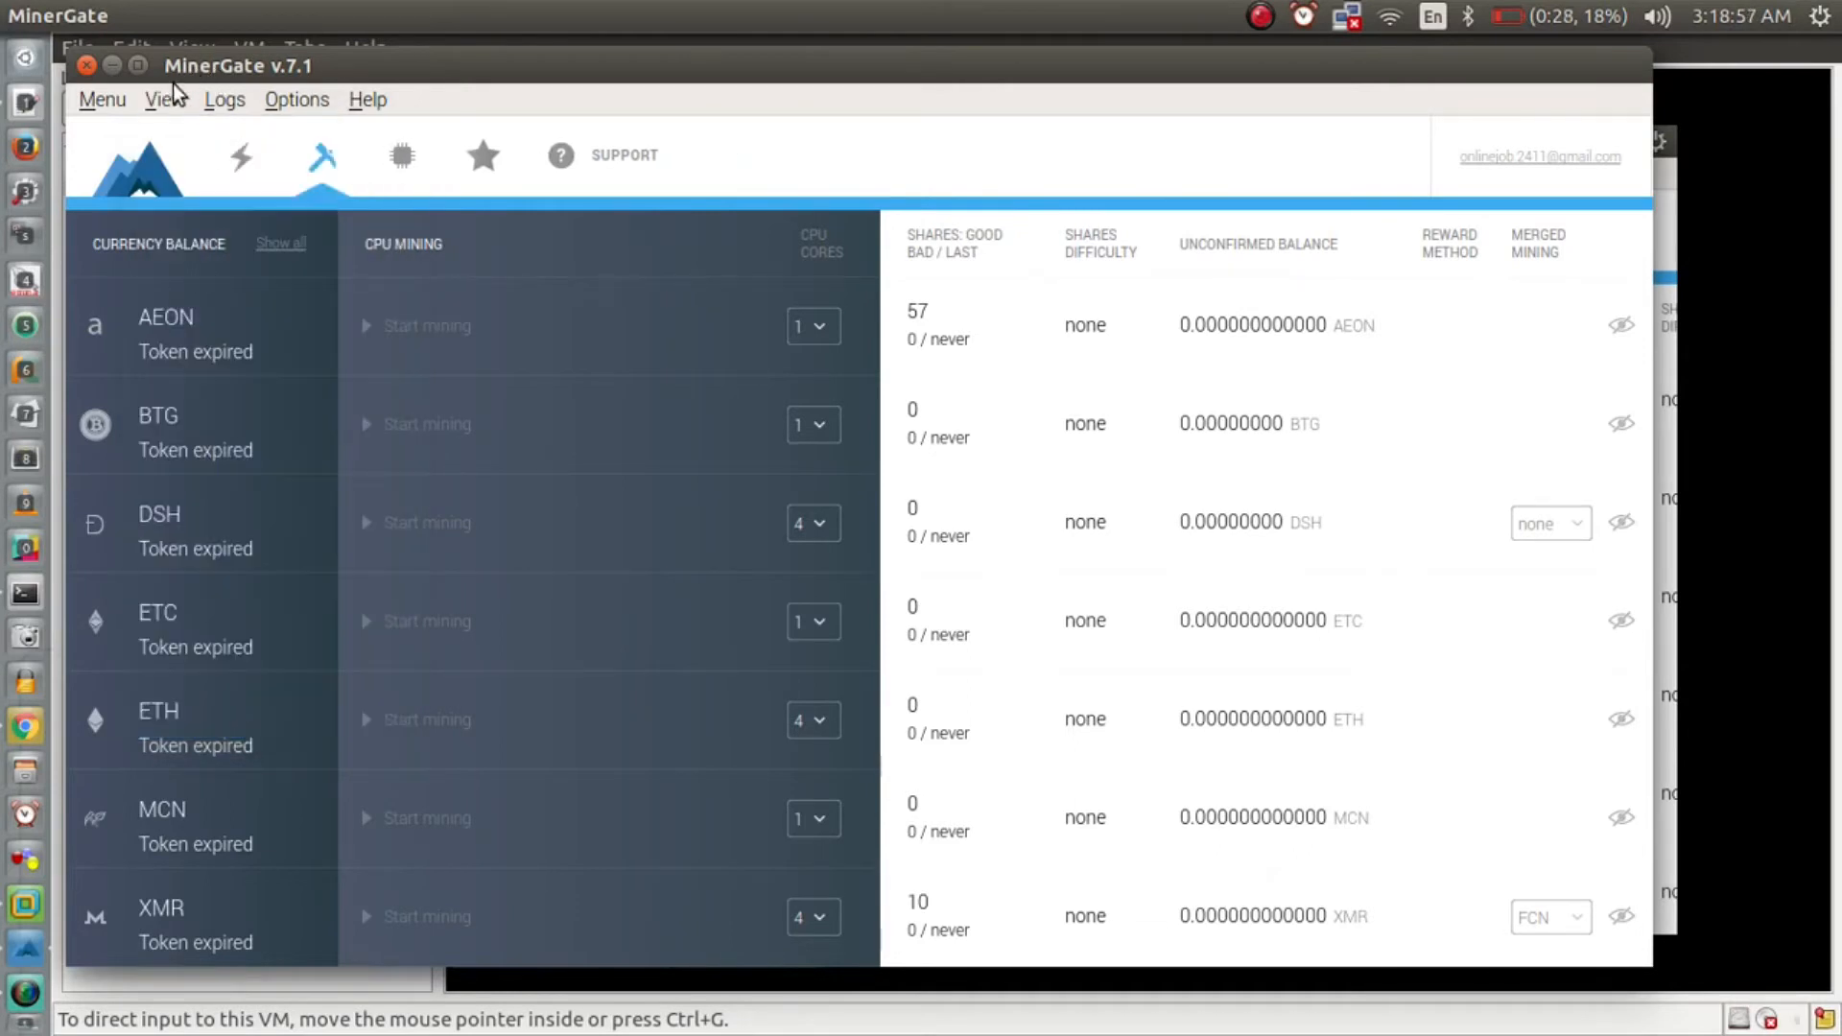
mouse_move(233, 422)
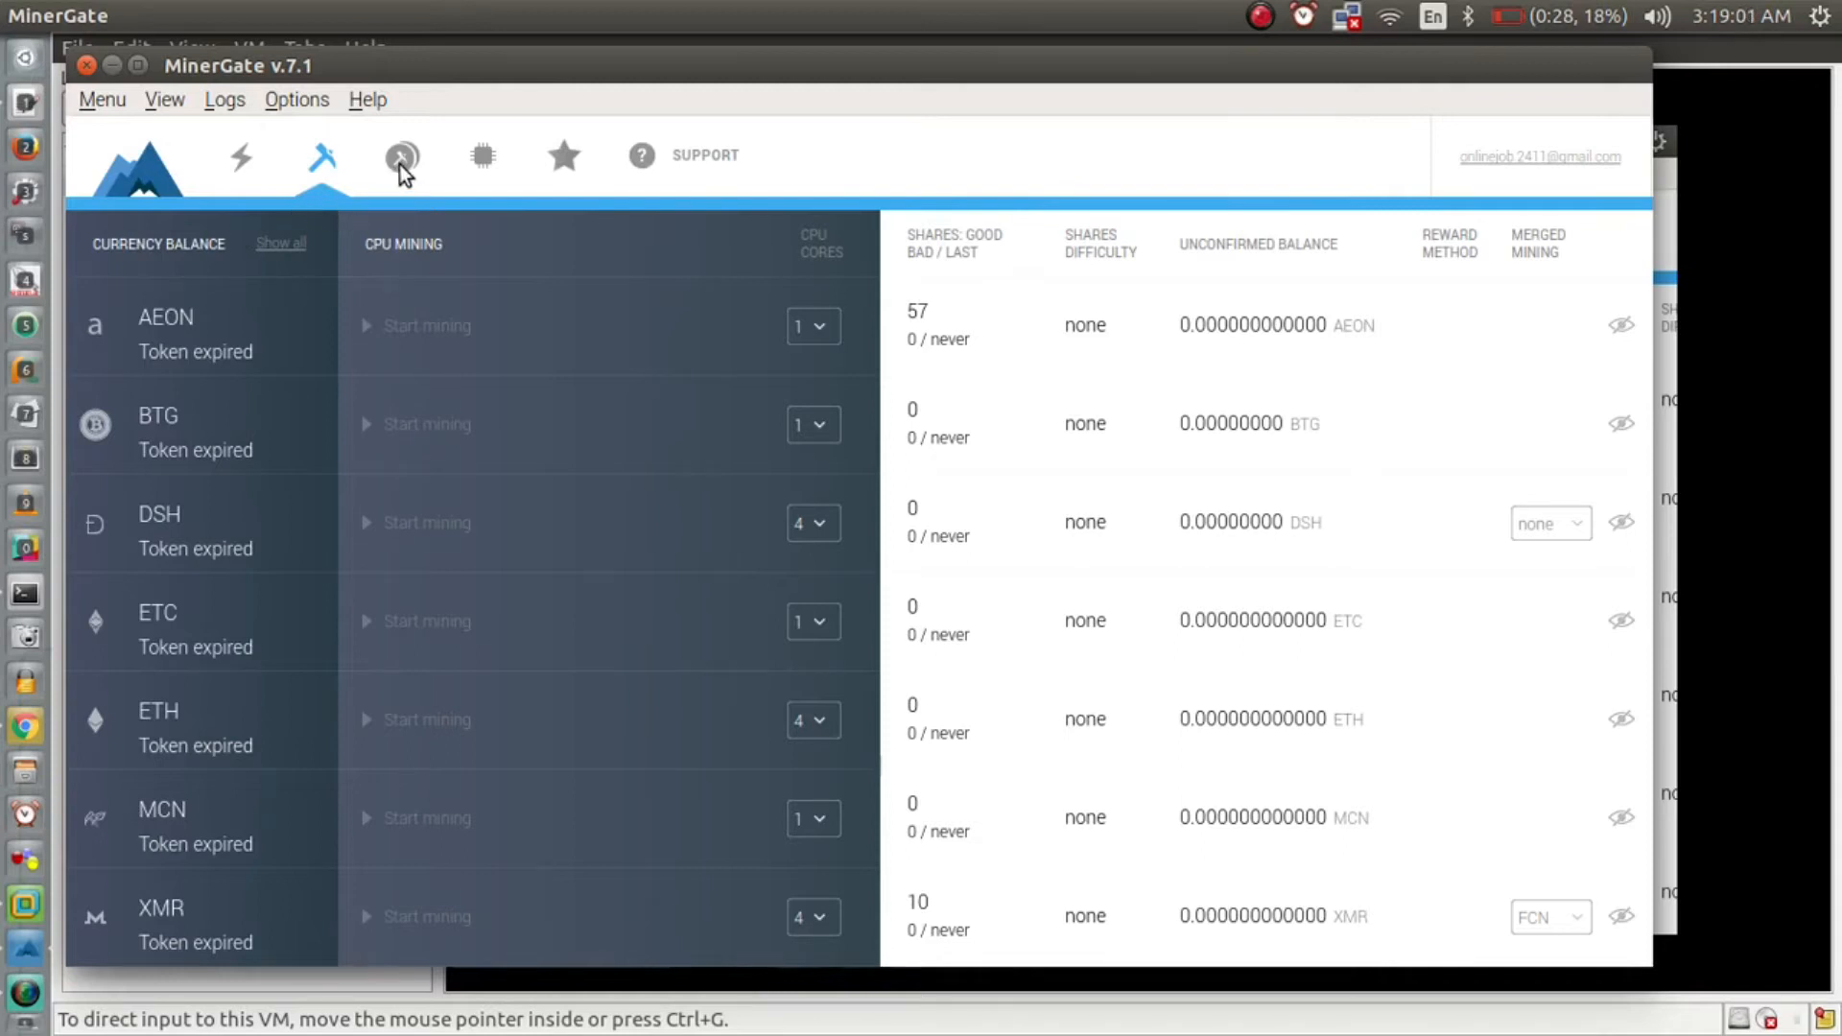
In Other pools, start mining on the electonium pool row at about 40 H/s.
left_click(401, 156)
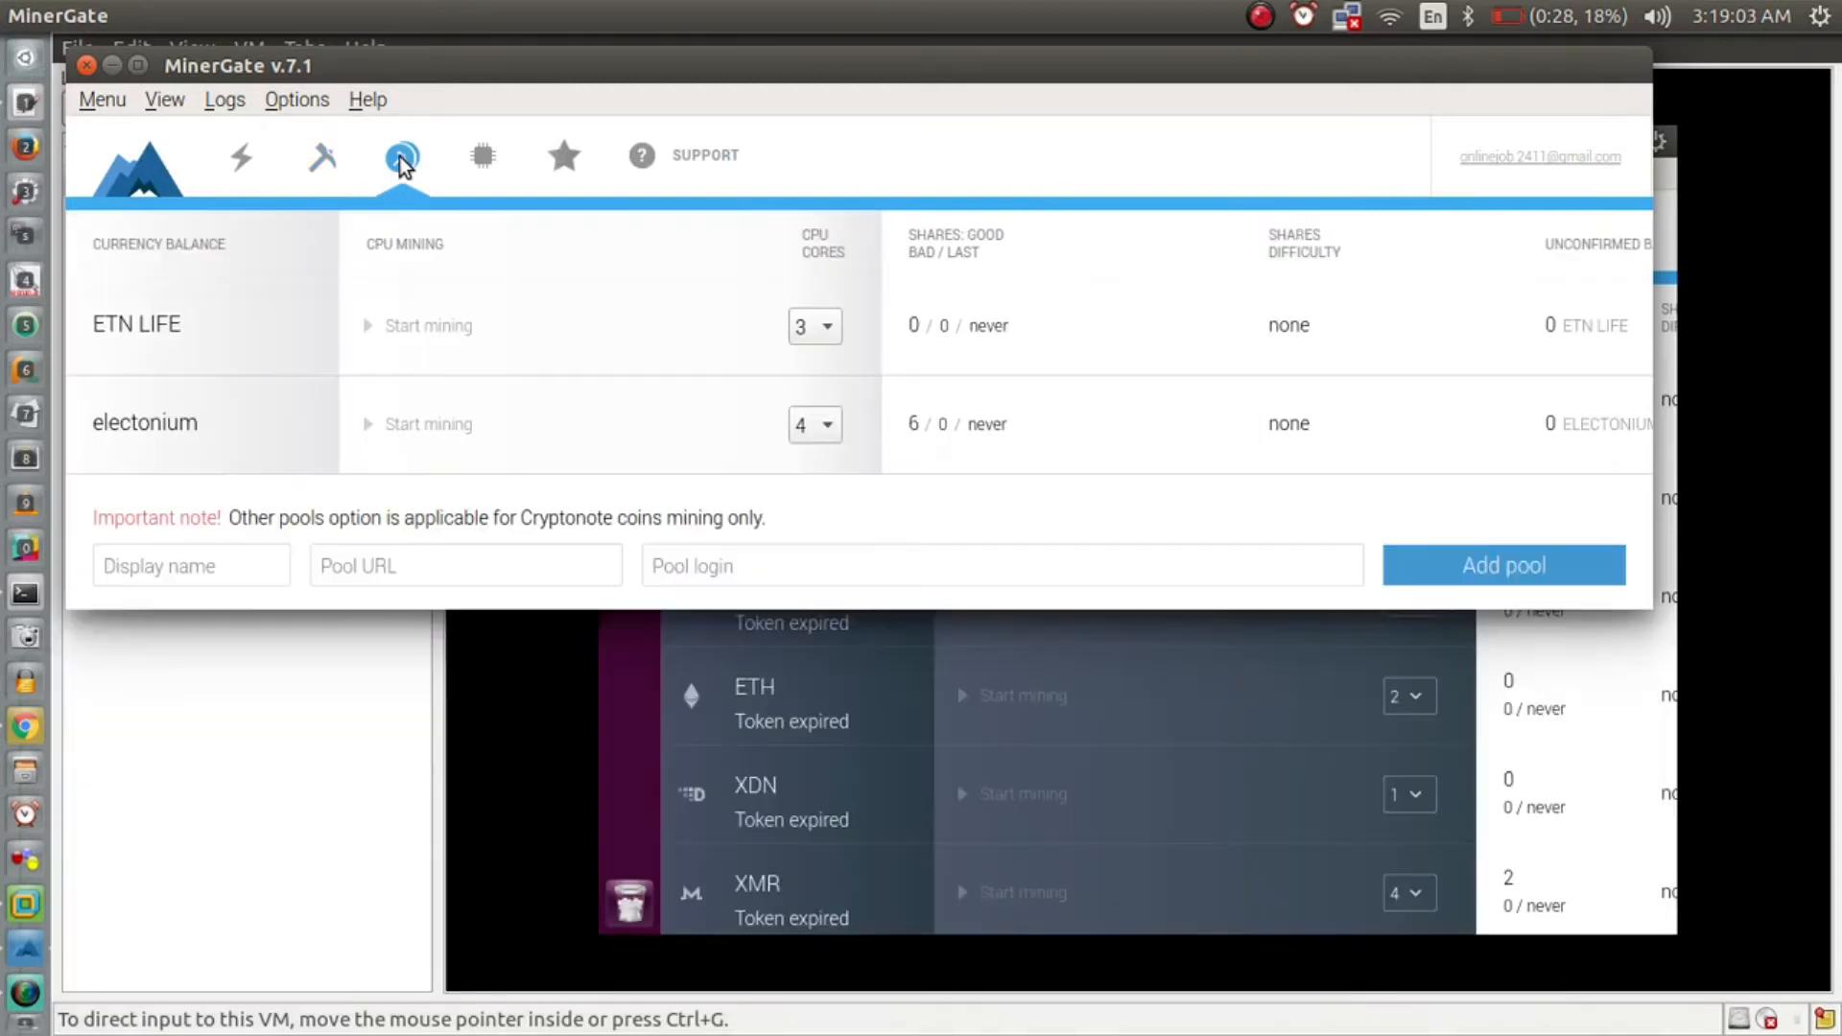
mouse_move(341, 375)
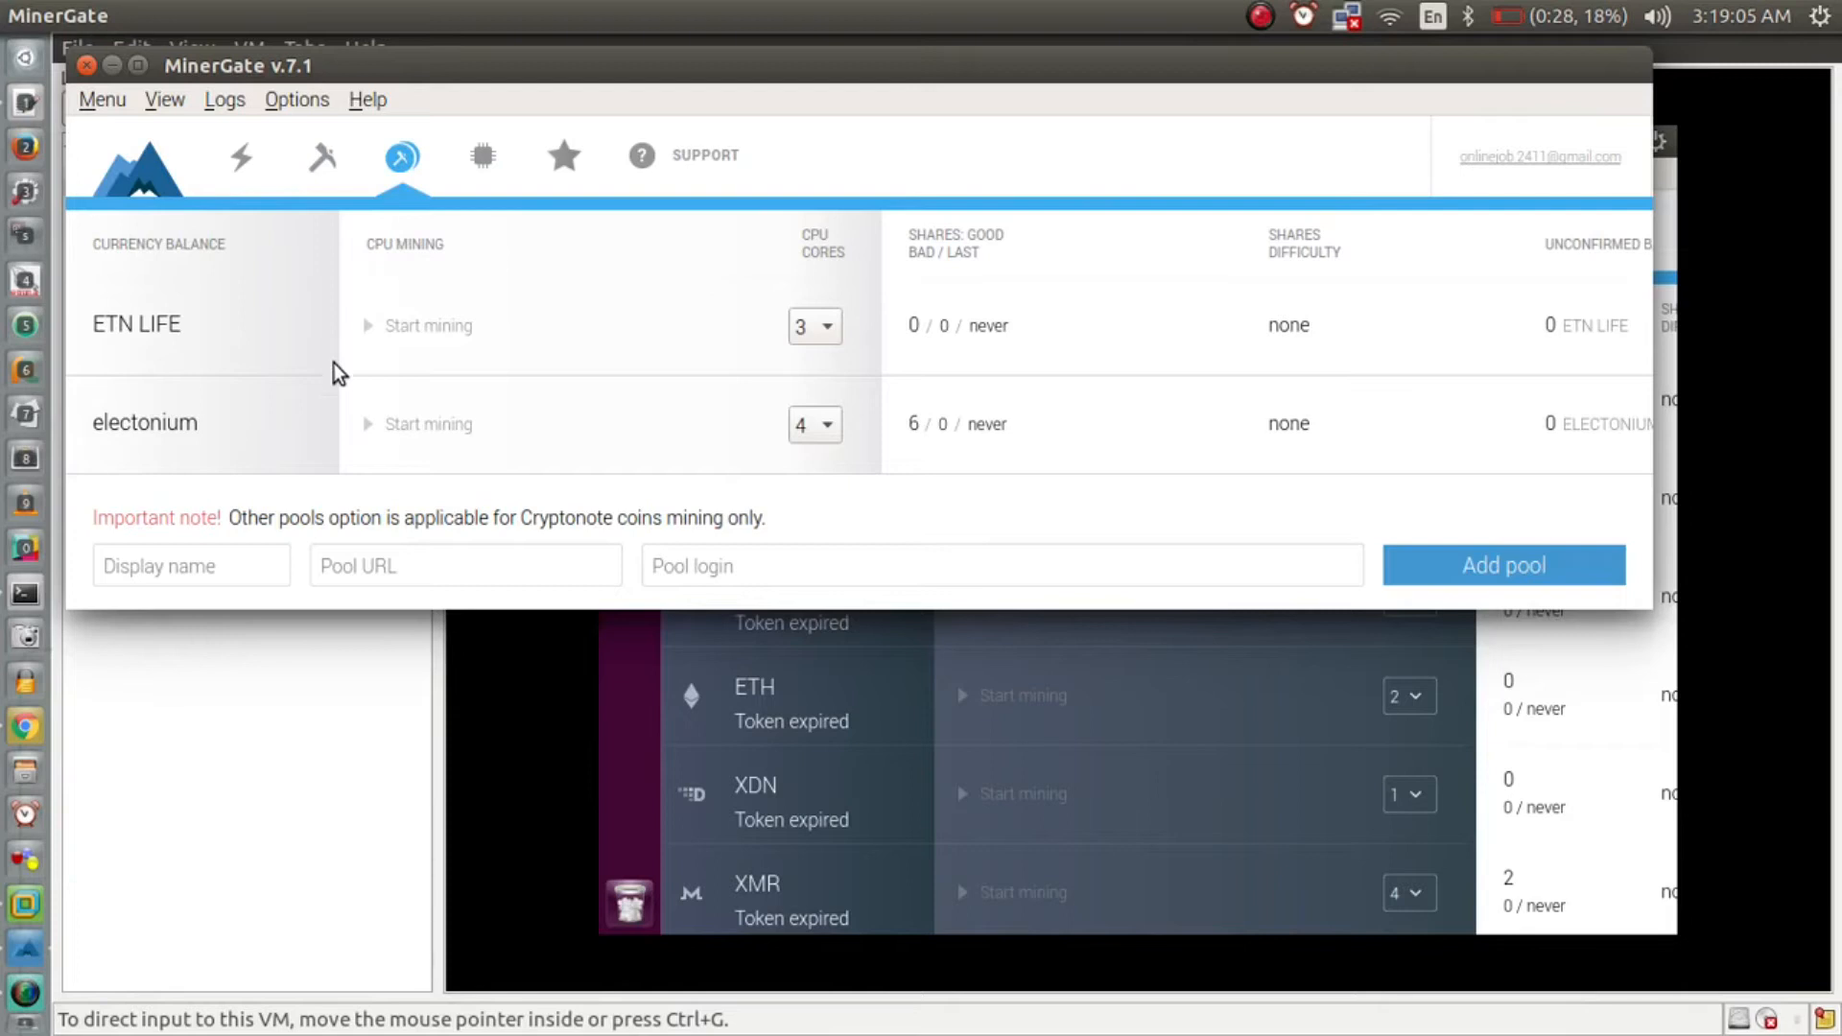
mouse_move(209, 442)
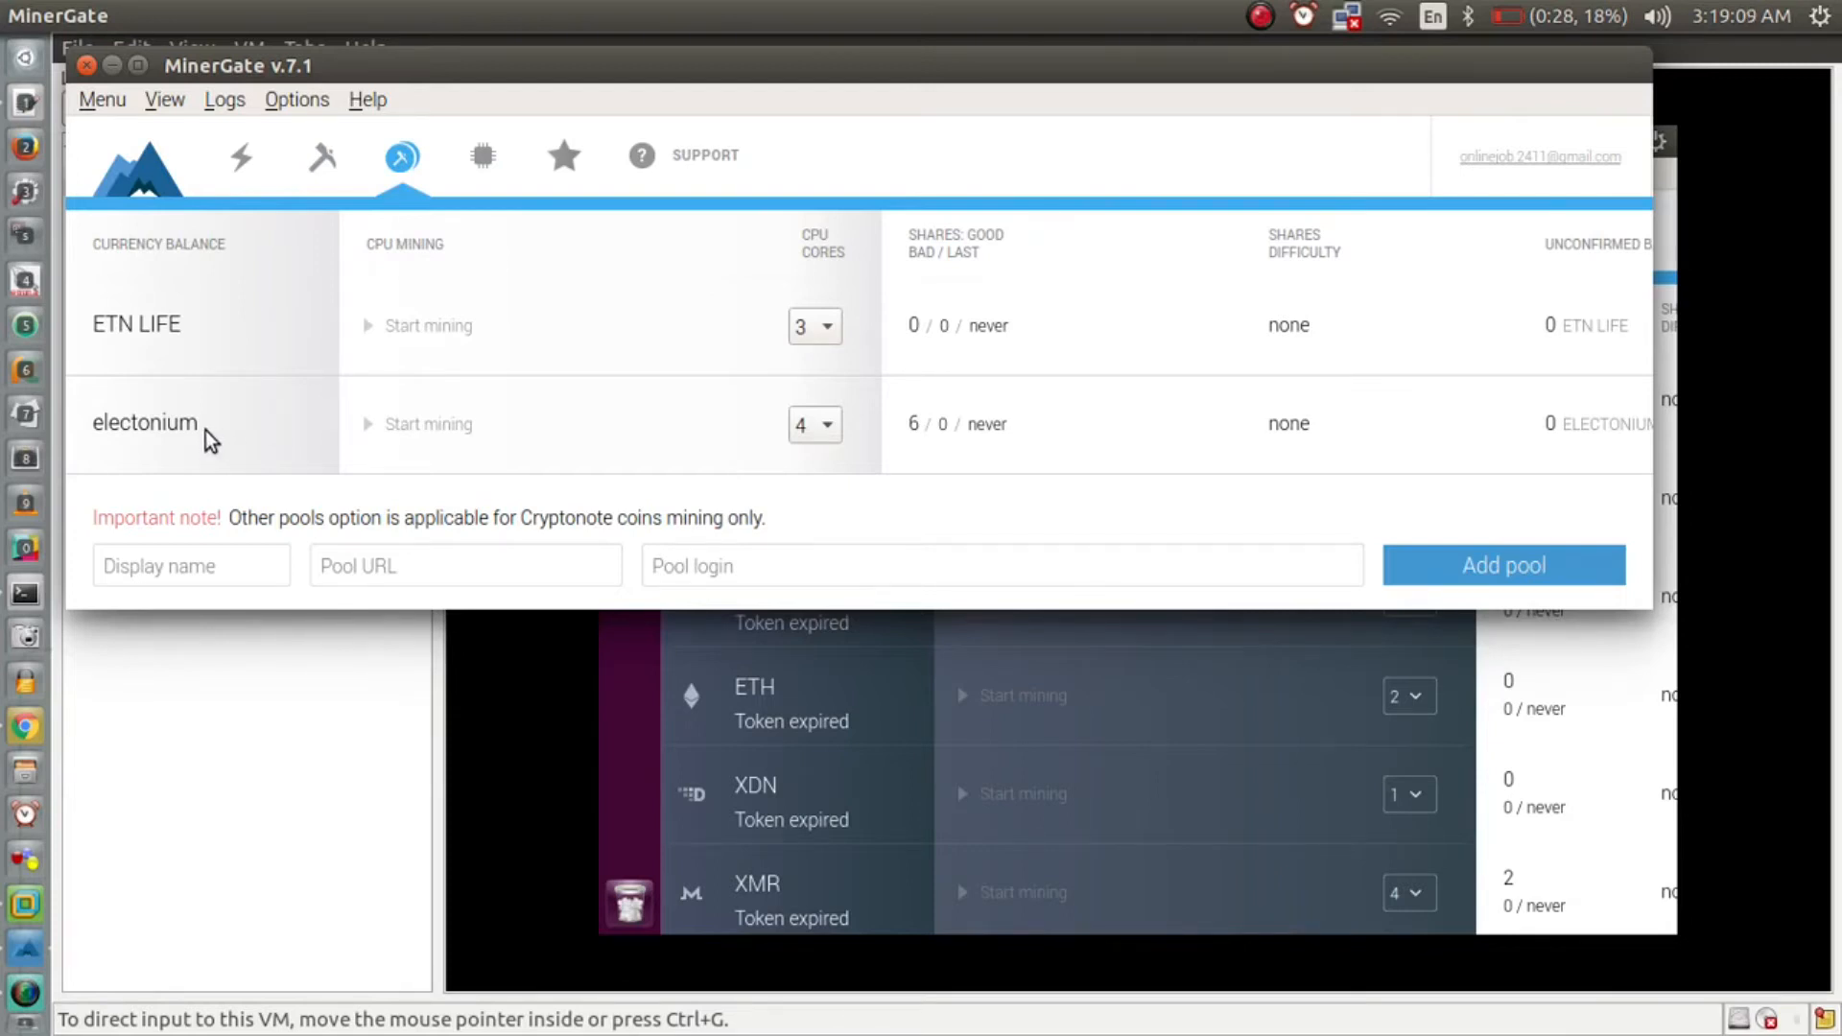
mouse_move(514, 437)
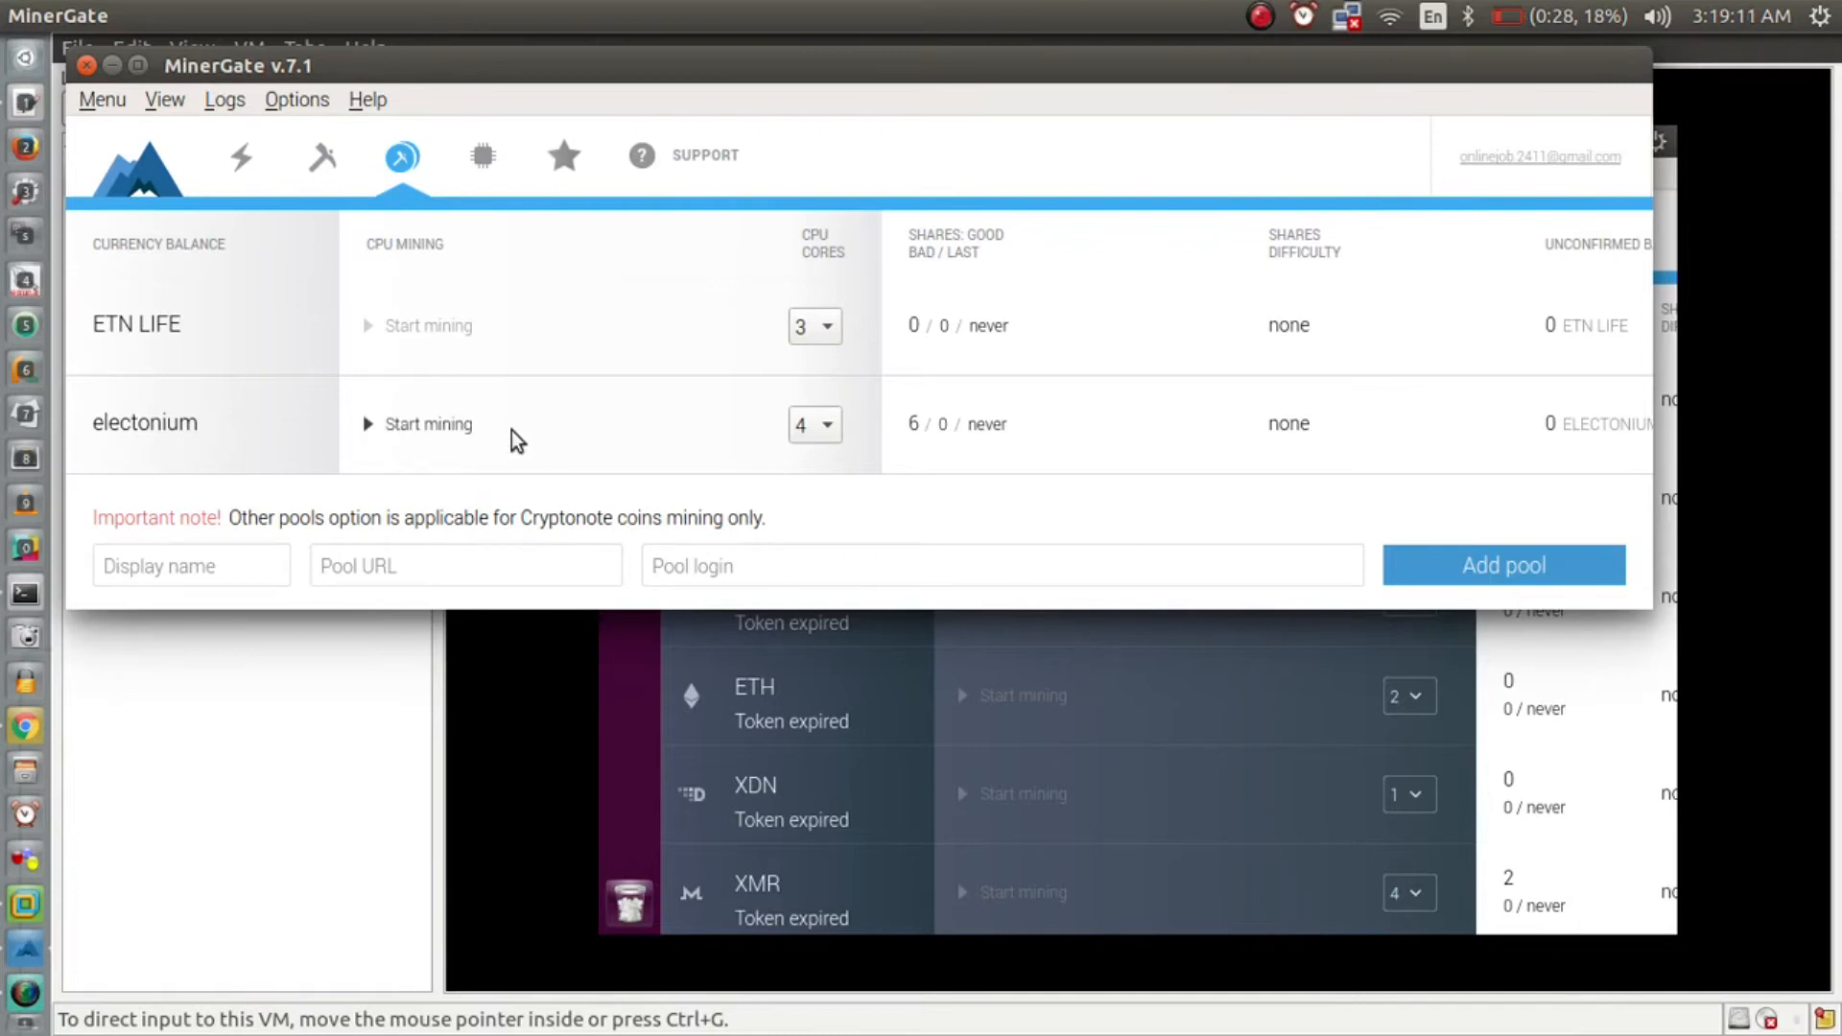
mouse_move(405, 403)
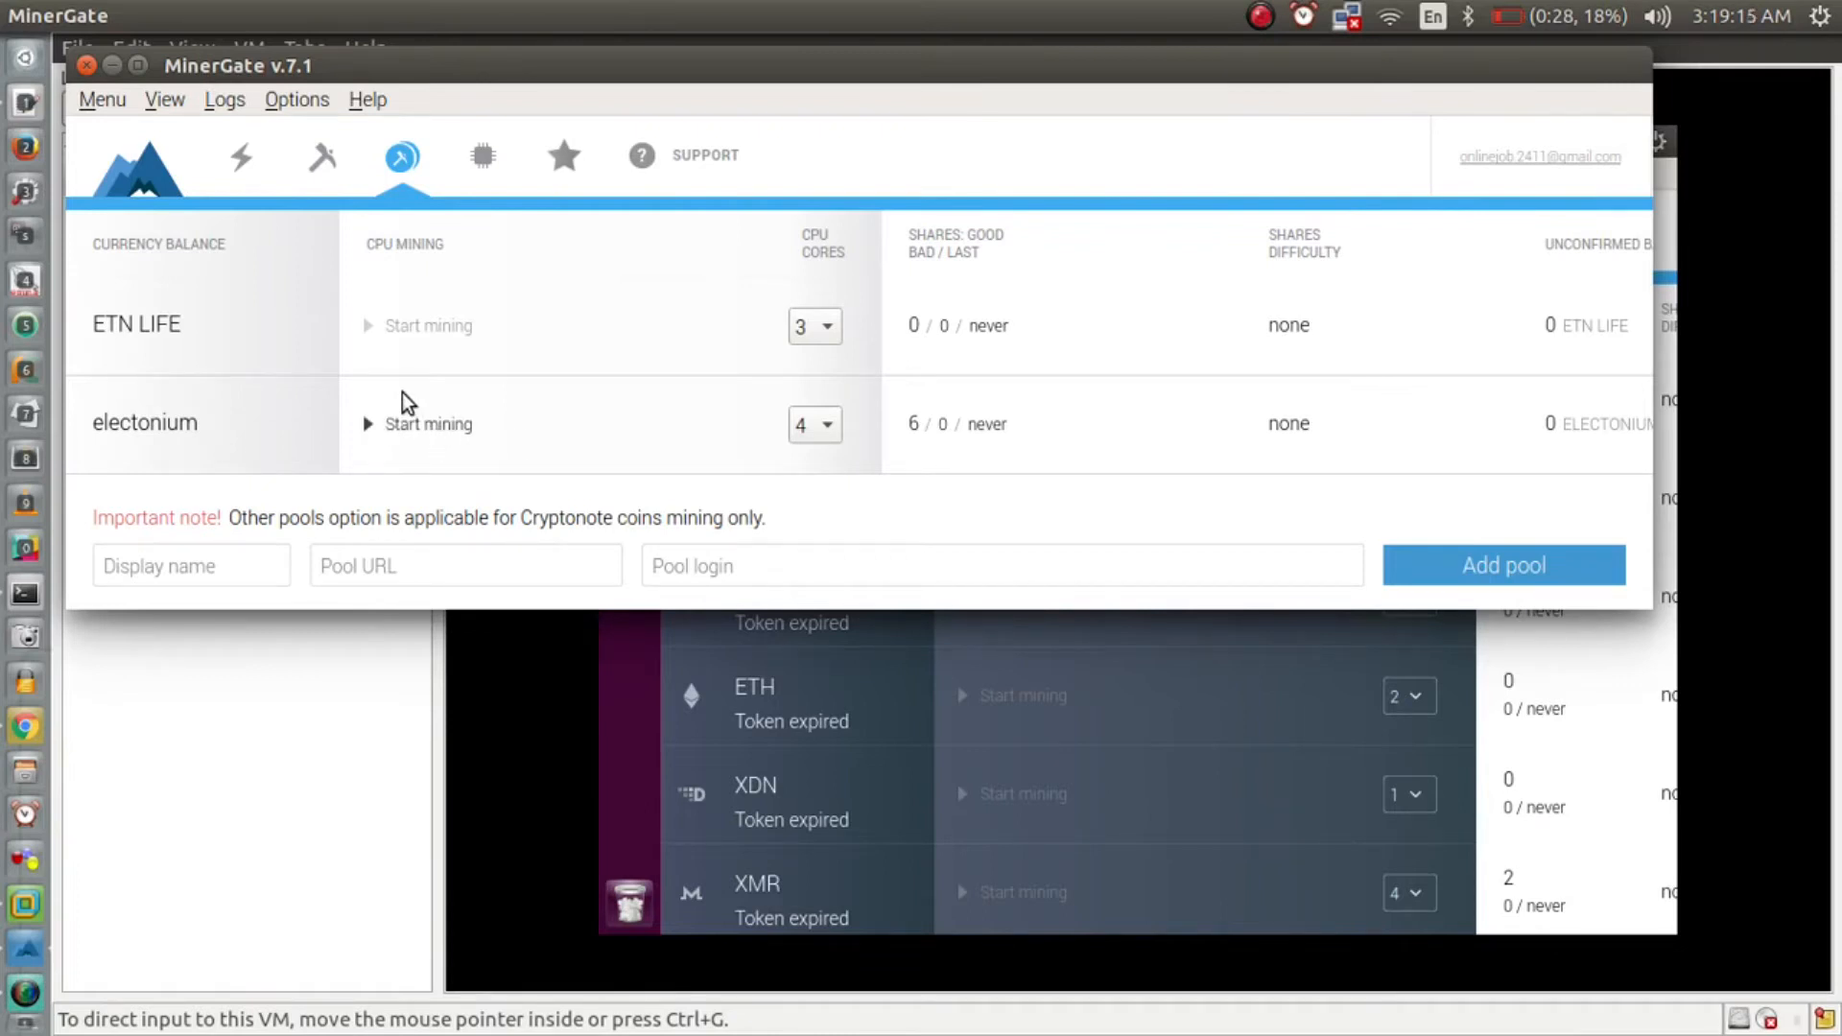
mouse_move(328, 516)
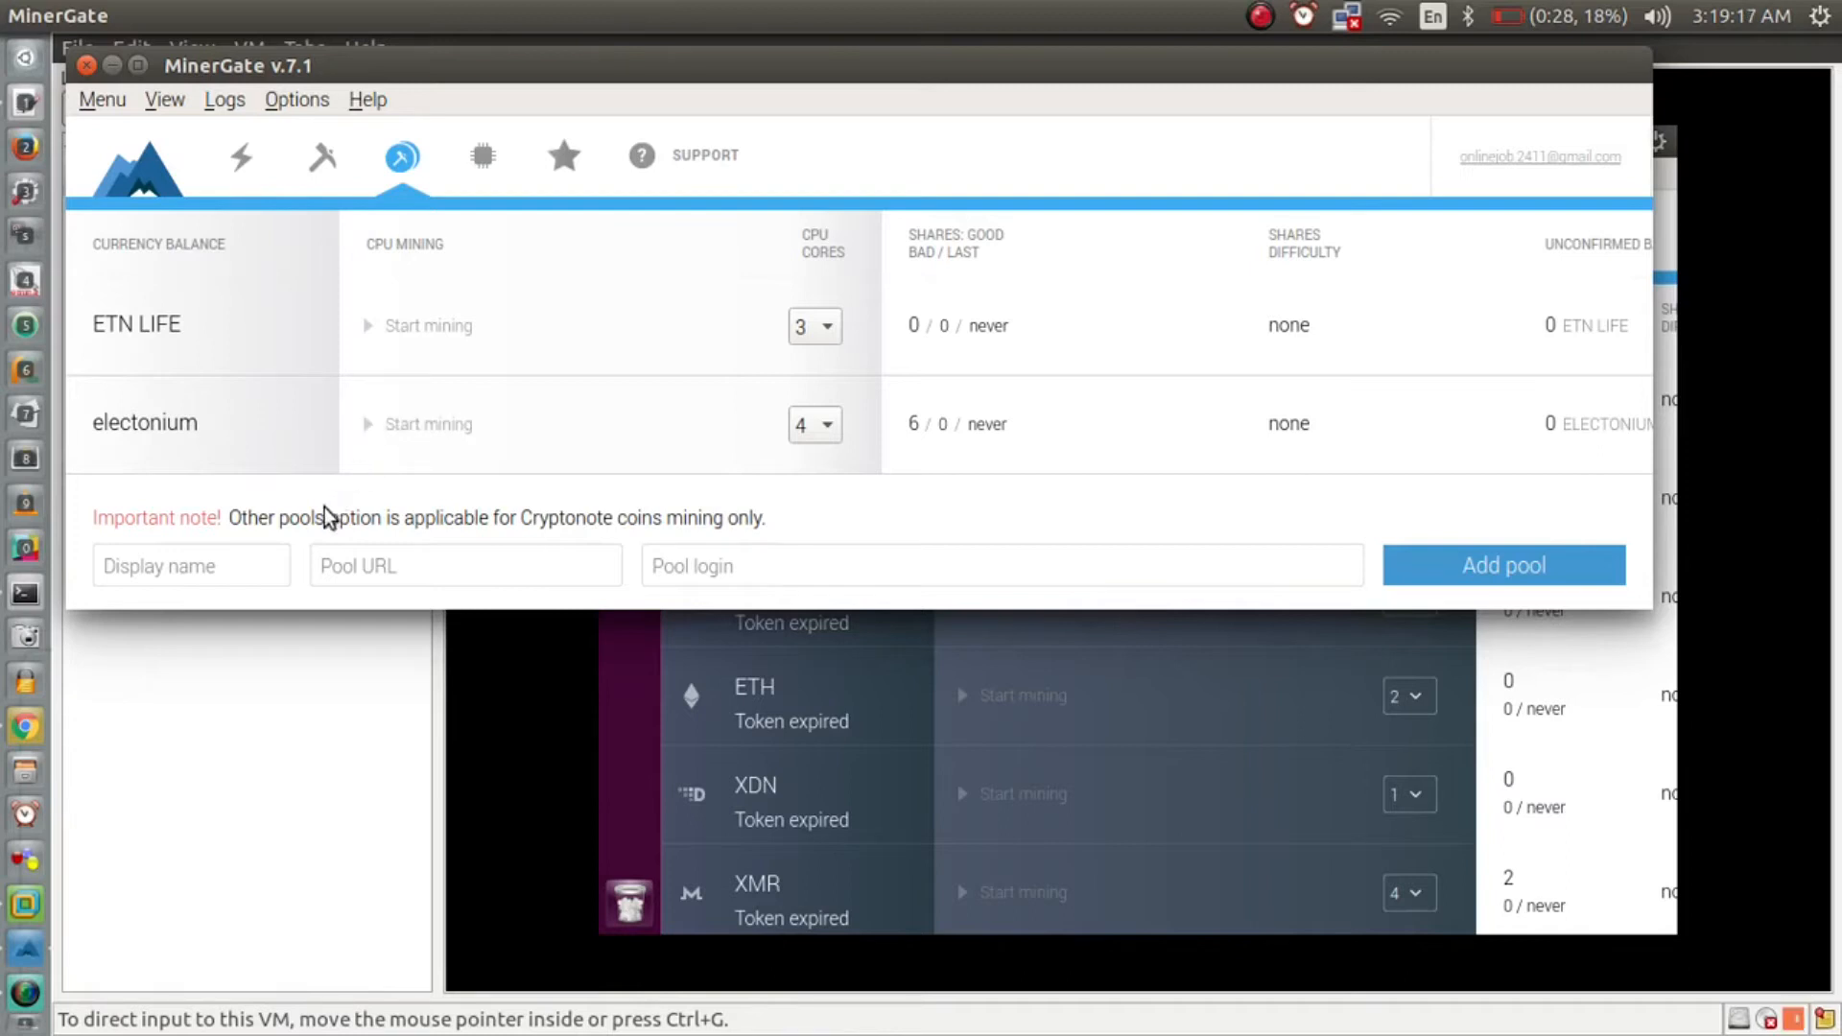
left_click(190, 564)
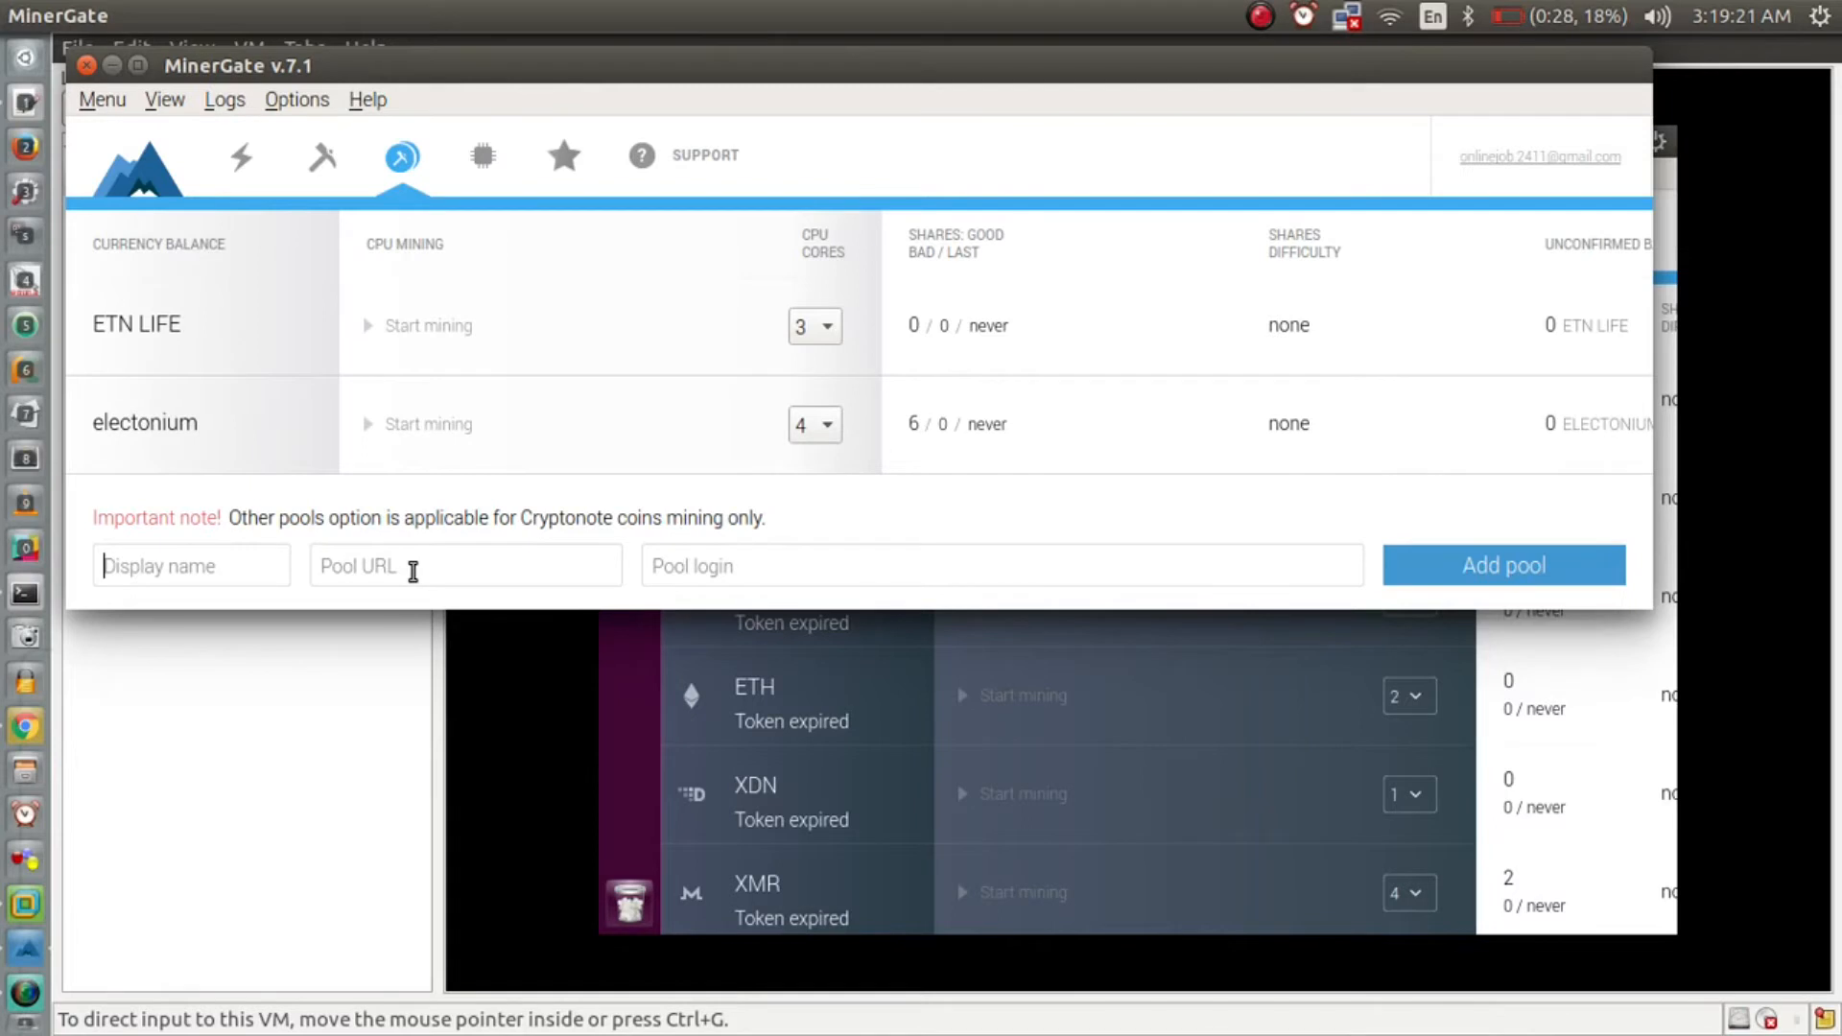
left_click(464, 564)
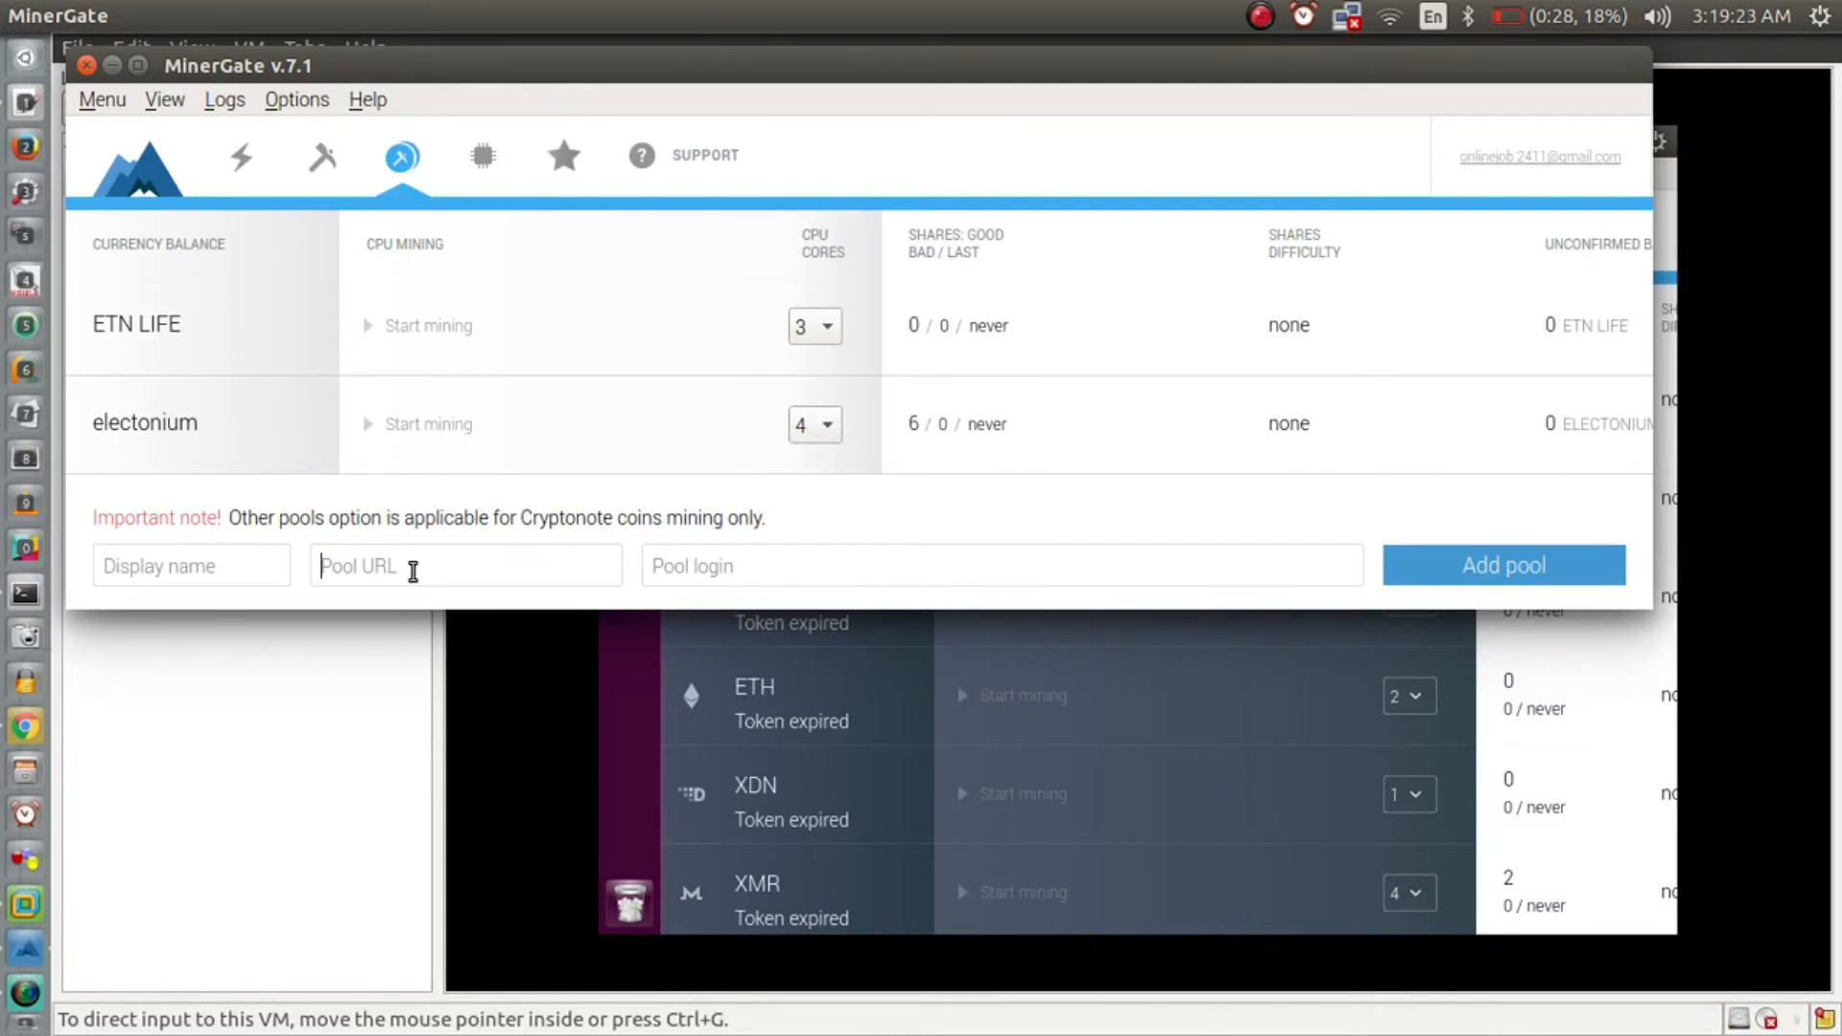
left_click(729, 570)
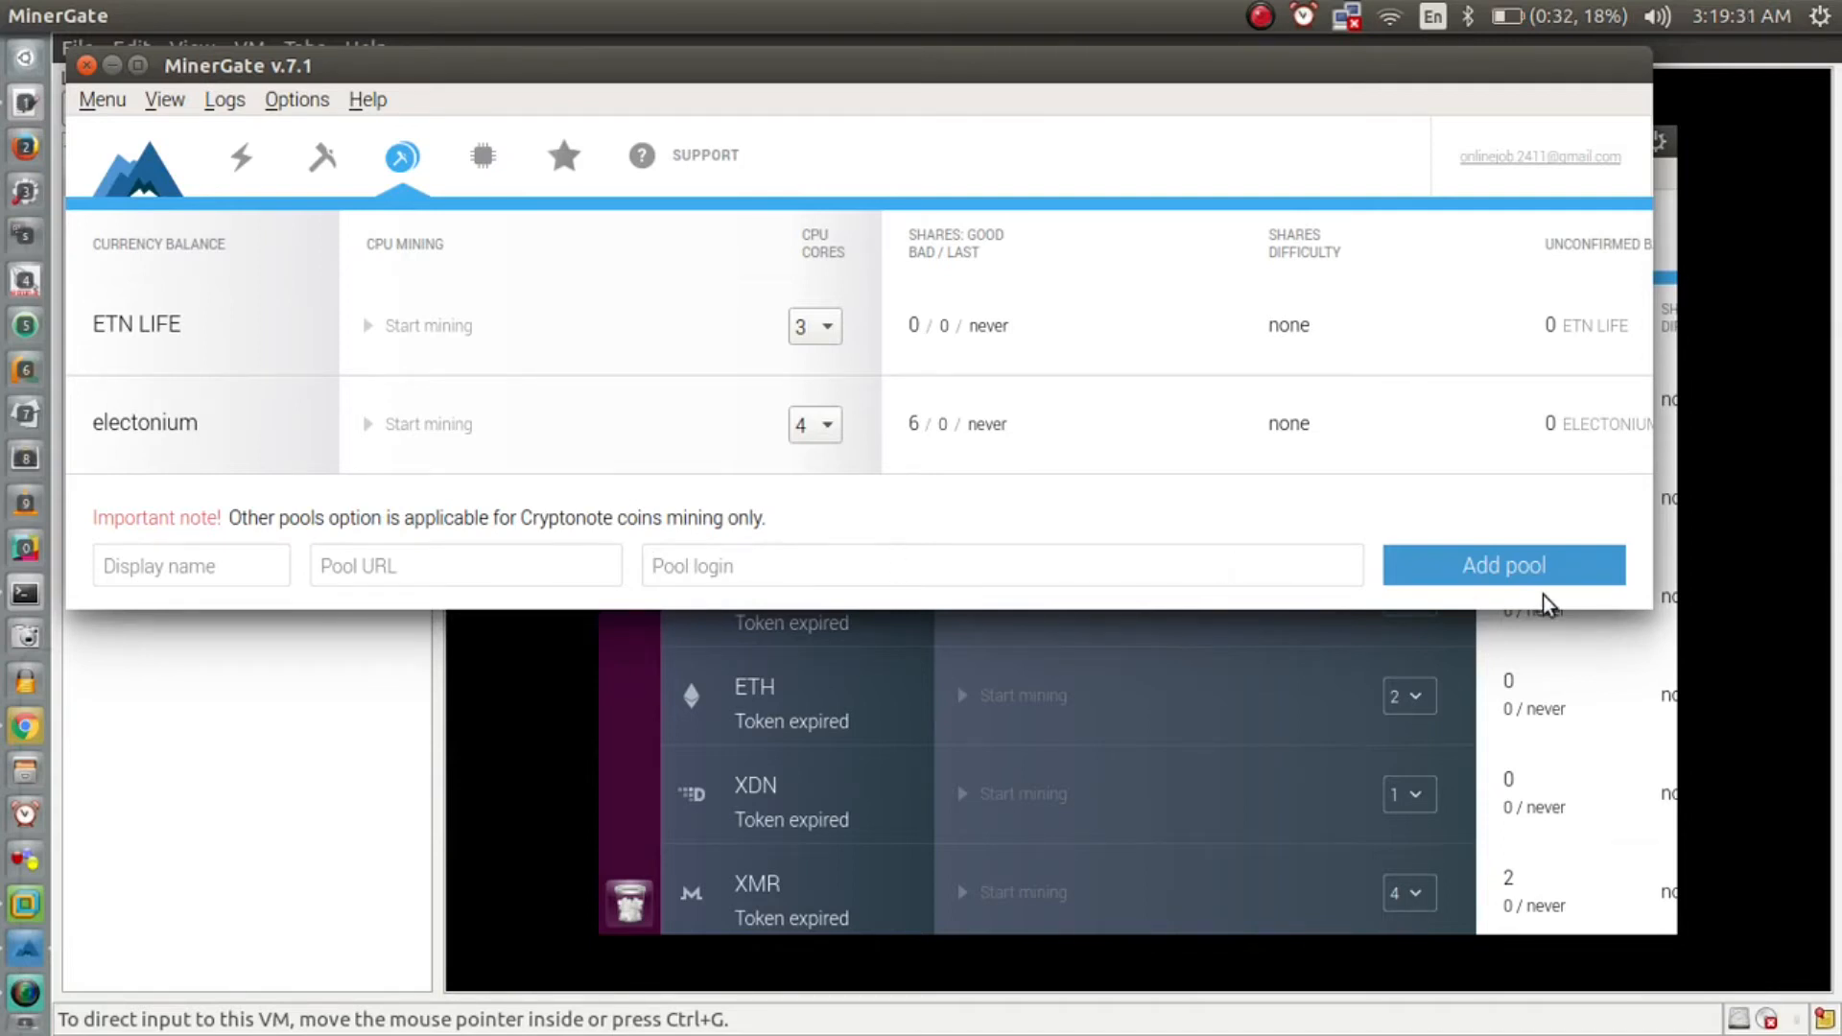
left_click(428, 424)
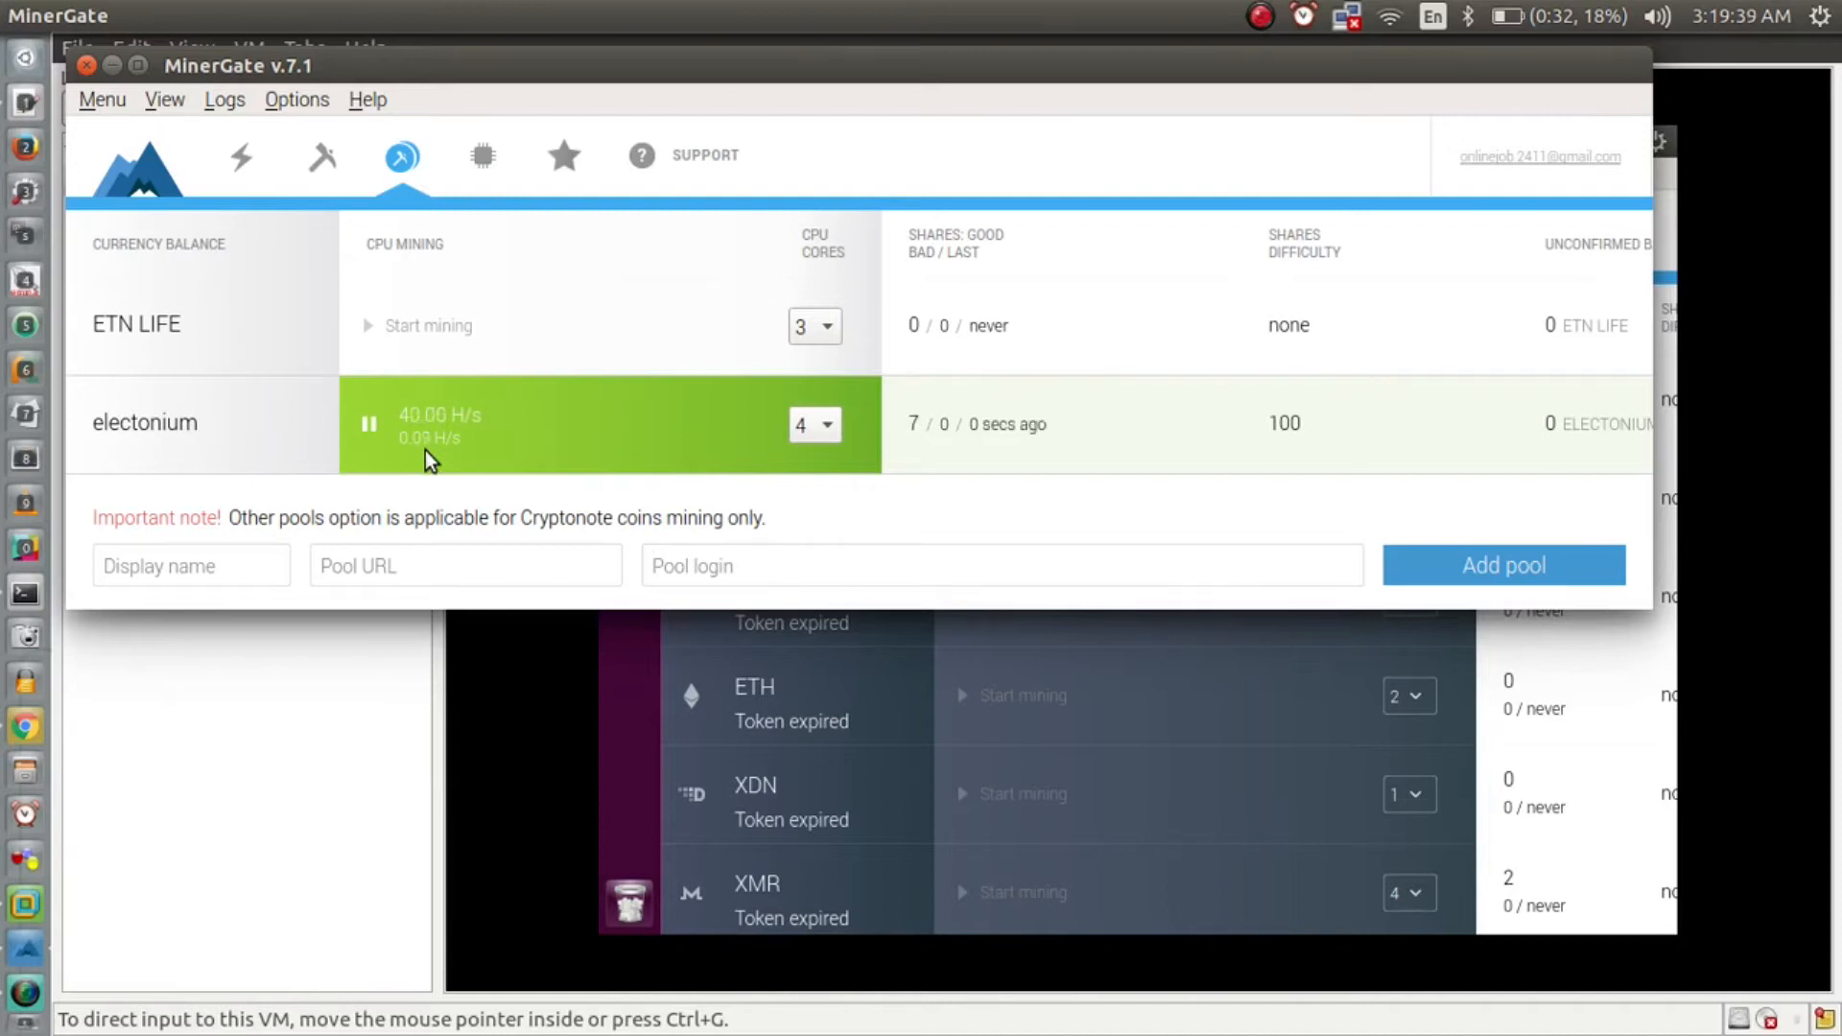
mouse_move(415, 438)
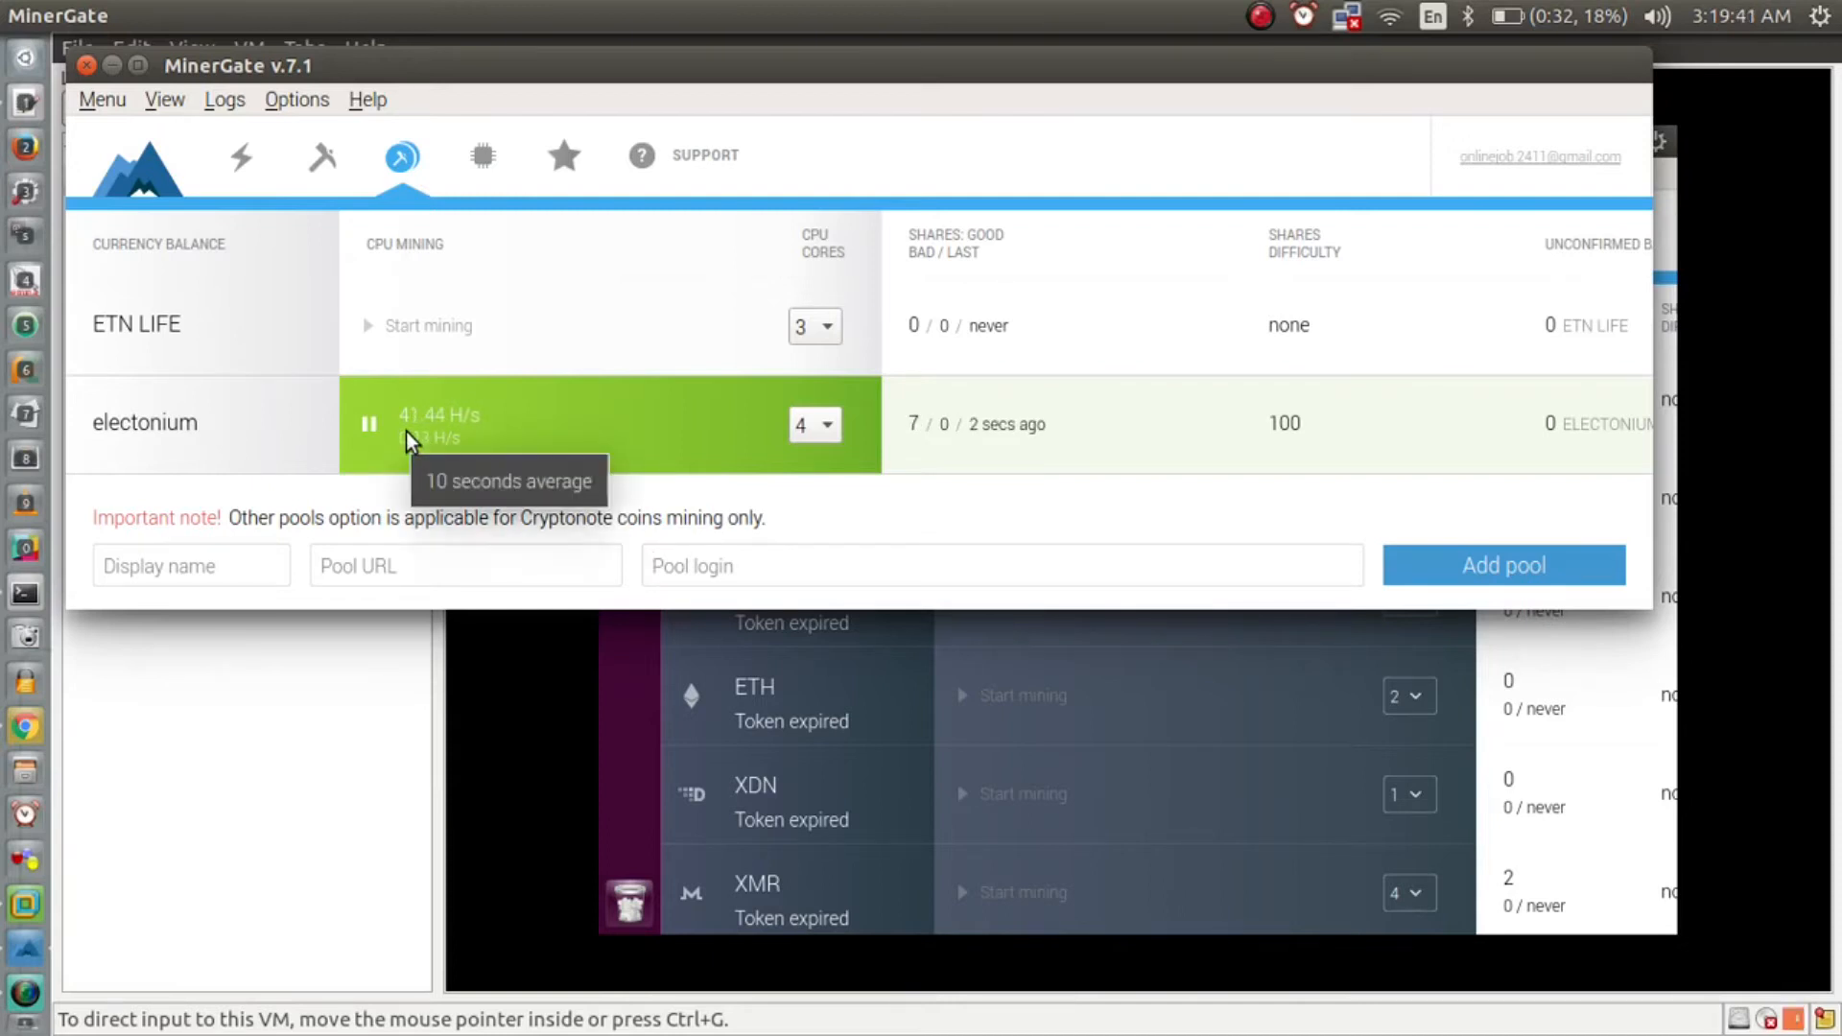
mouse_move(501, 442)
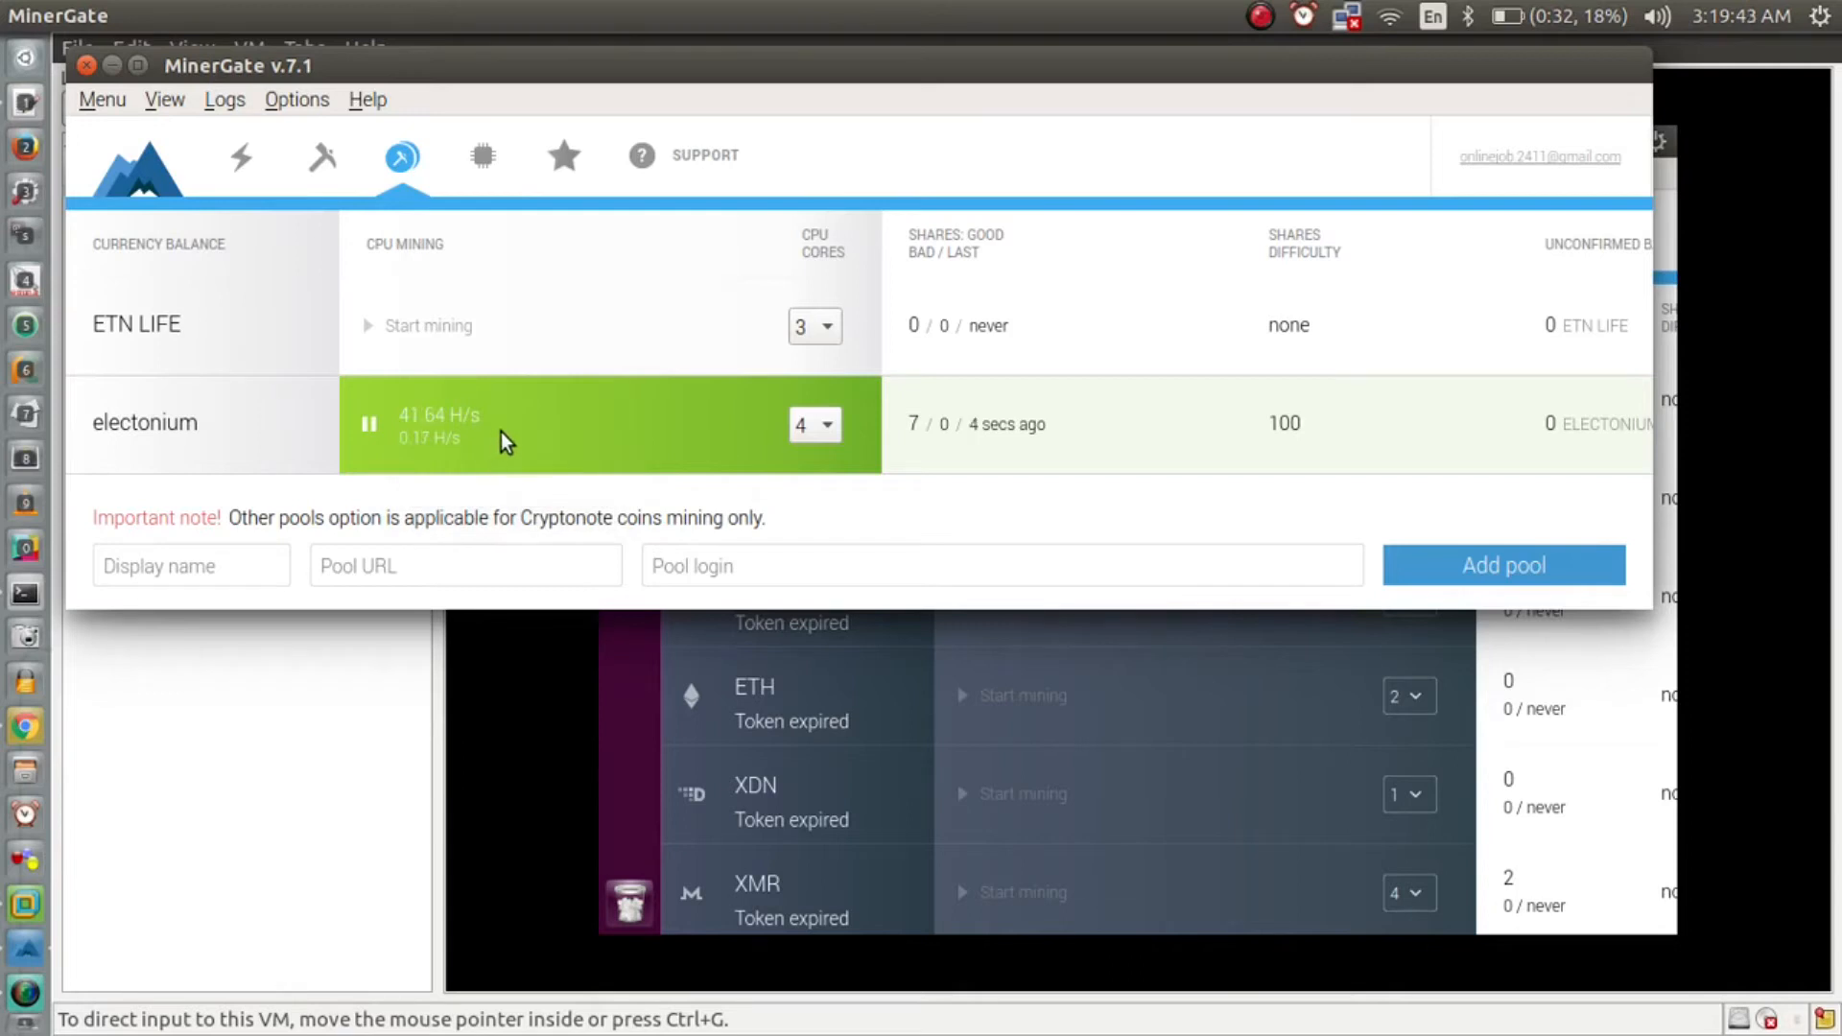
mouse_move(25, 735)
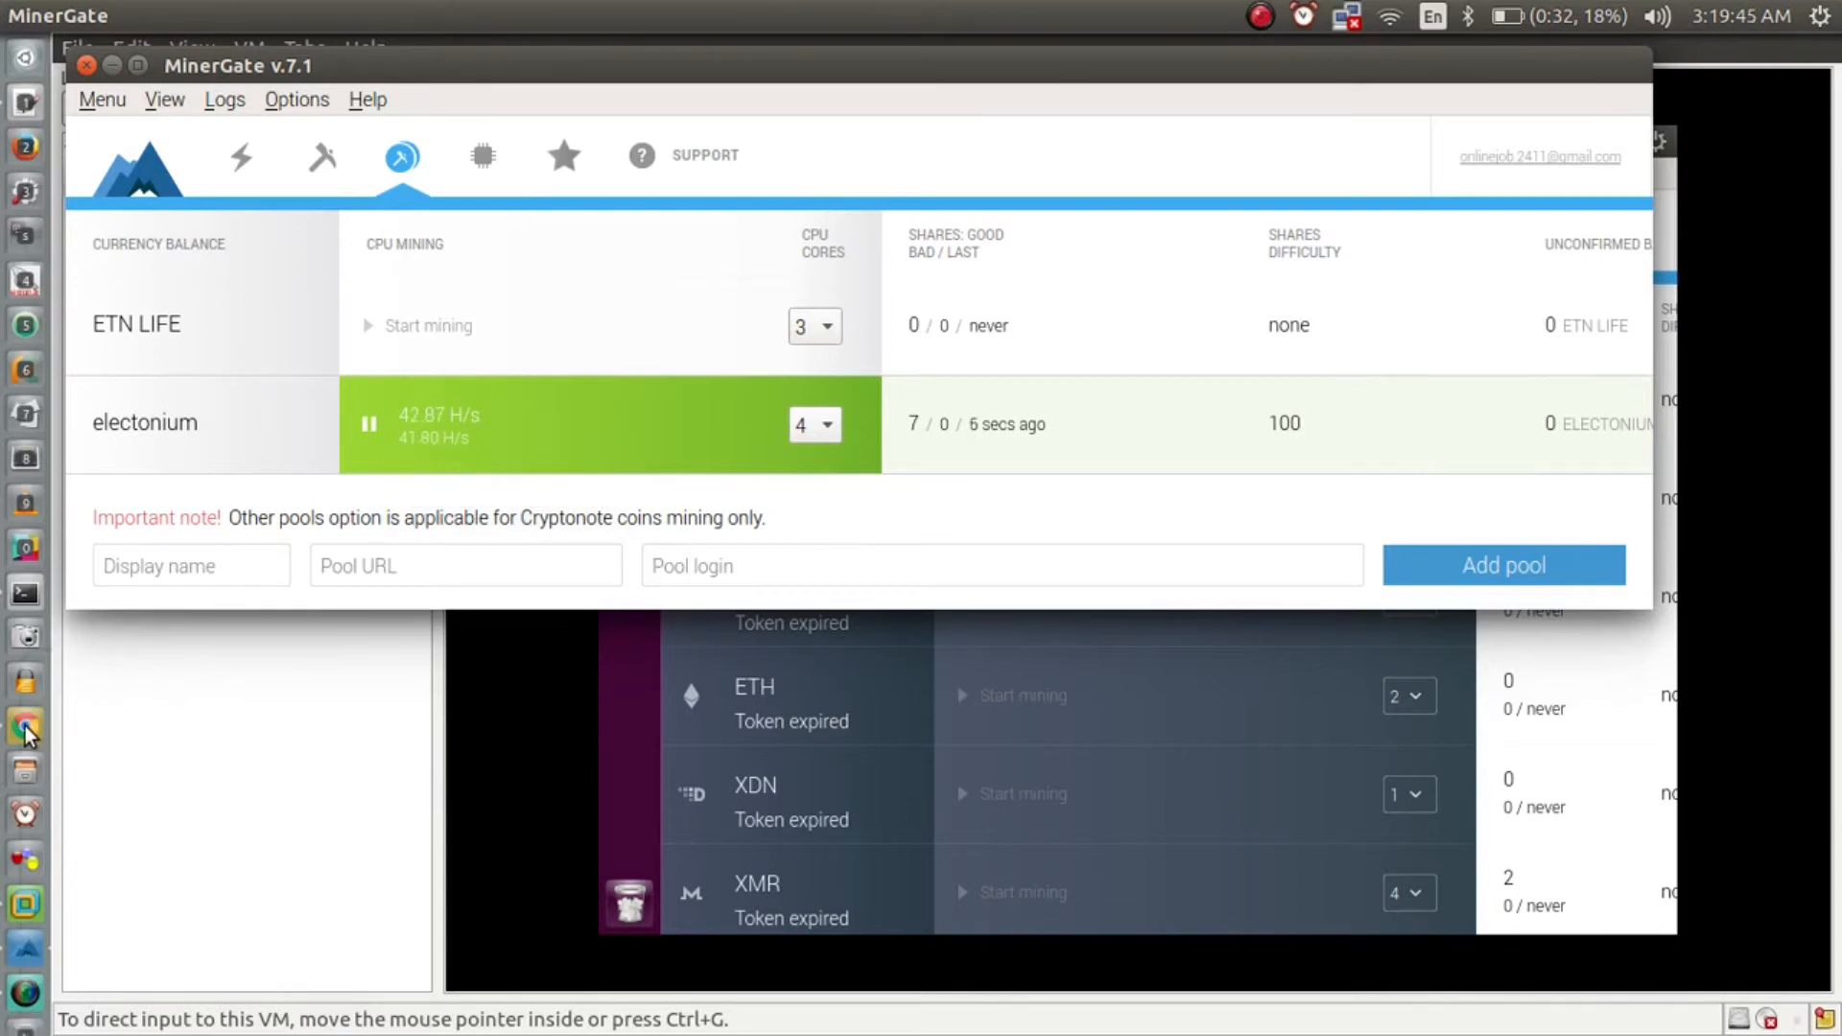
mouse_move(379, 250)
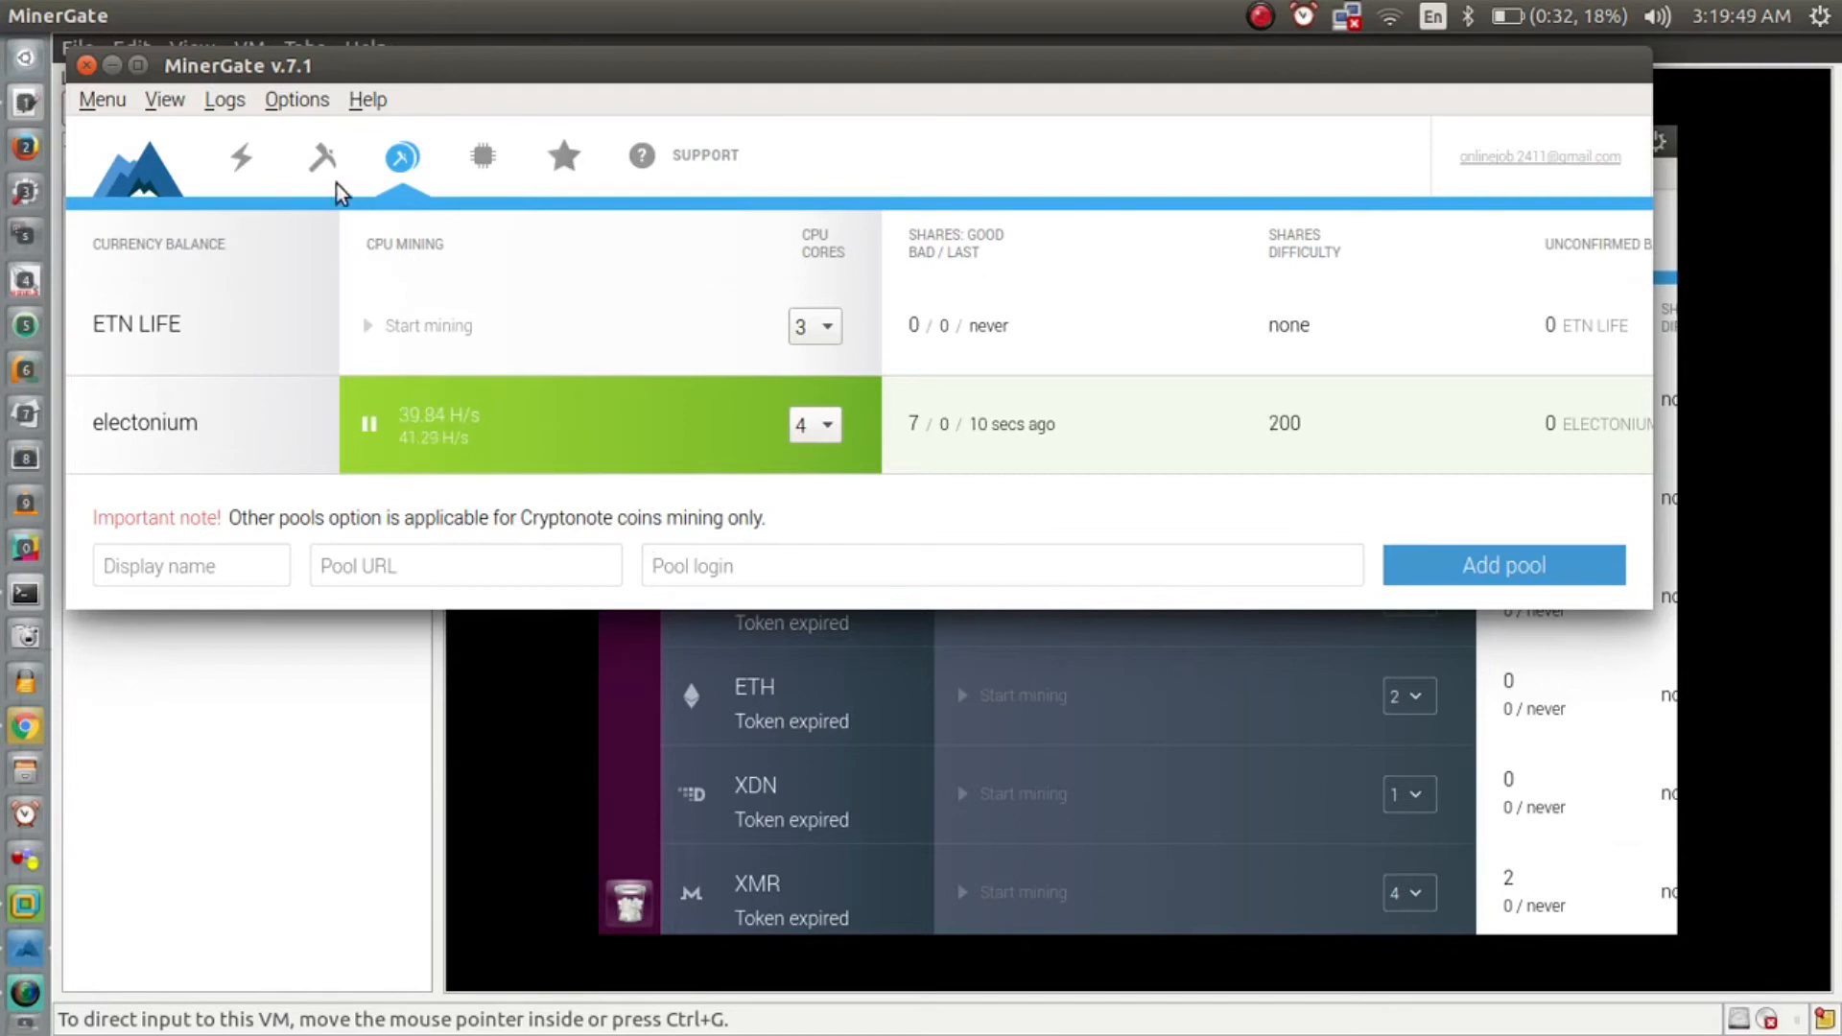
View the MinerGate site dashboard with Bytecoin, Monero and FantomCoin stats and reward fees.
left_click(323, 156)
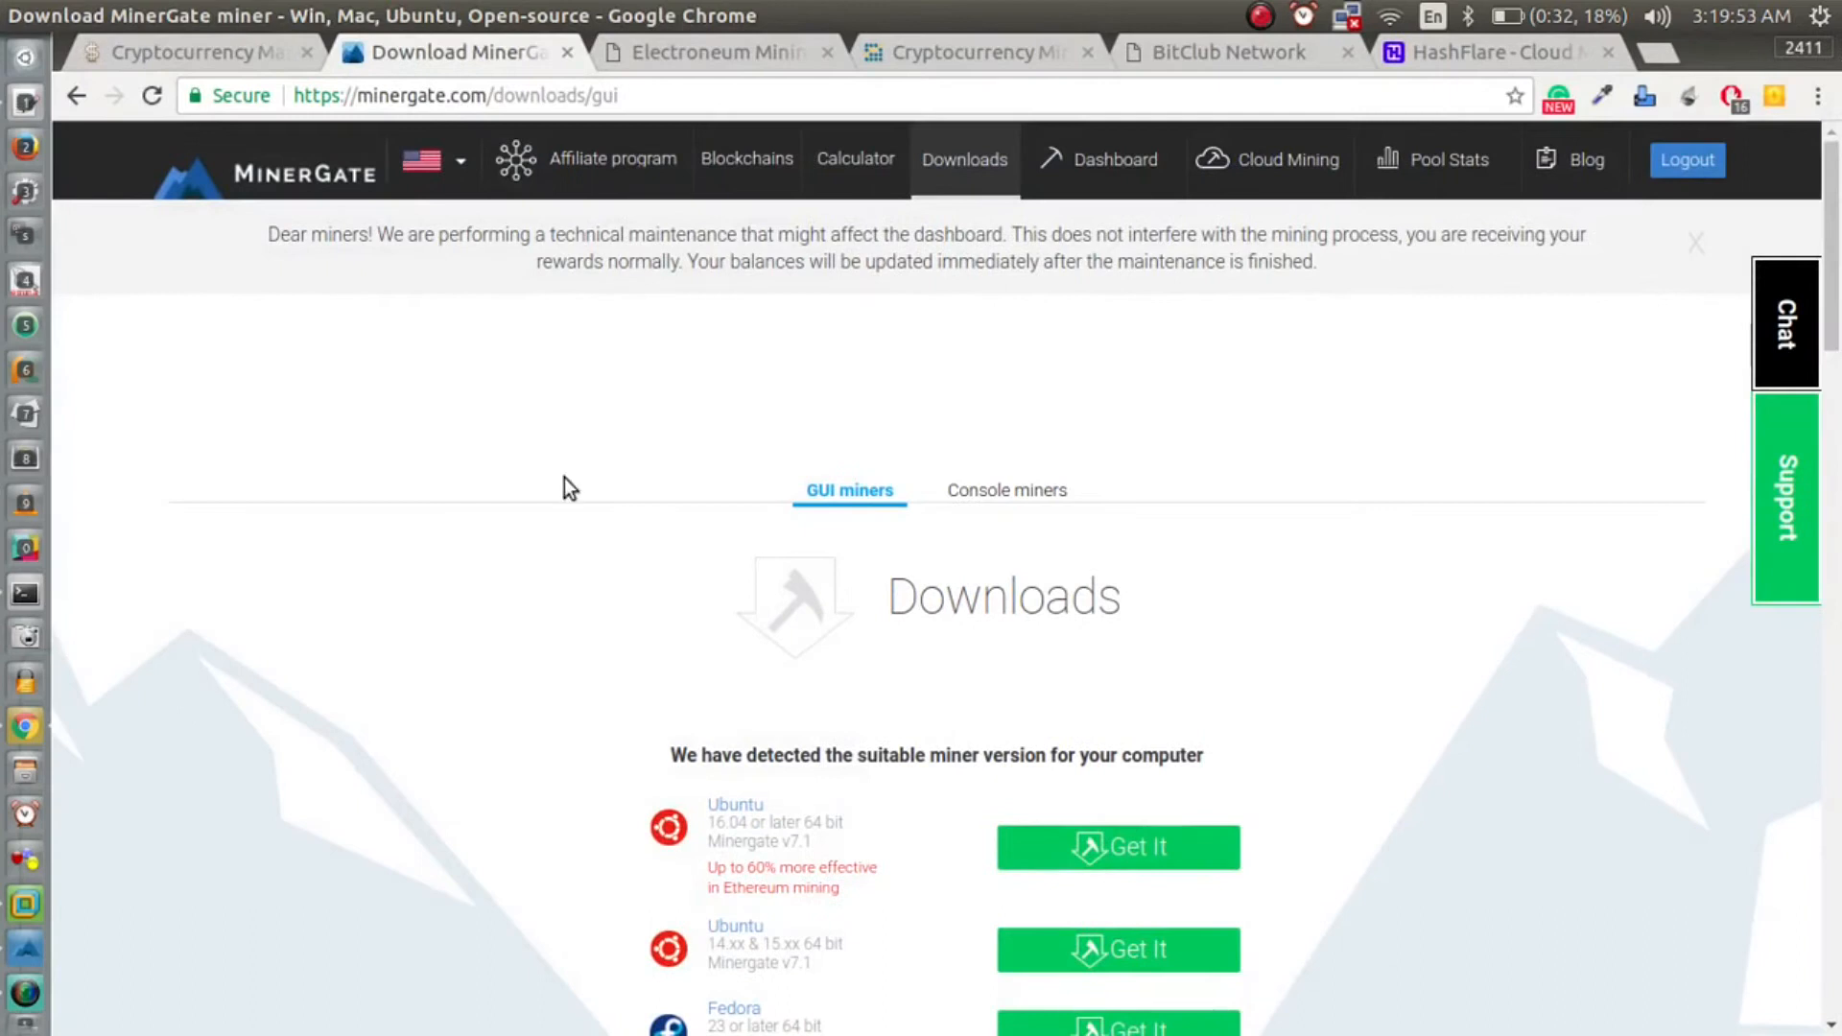
mouse_move(1113, 186)
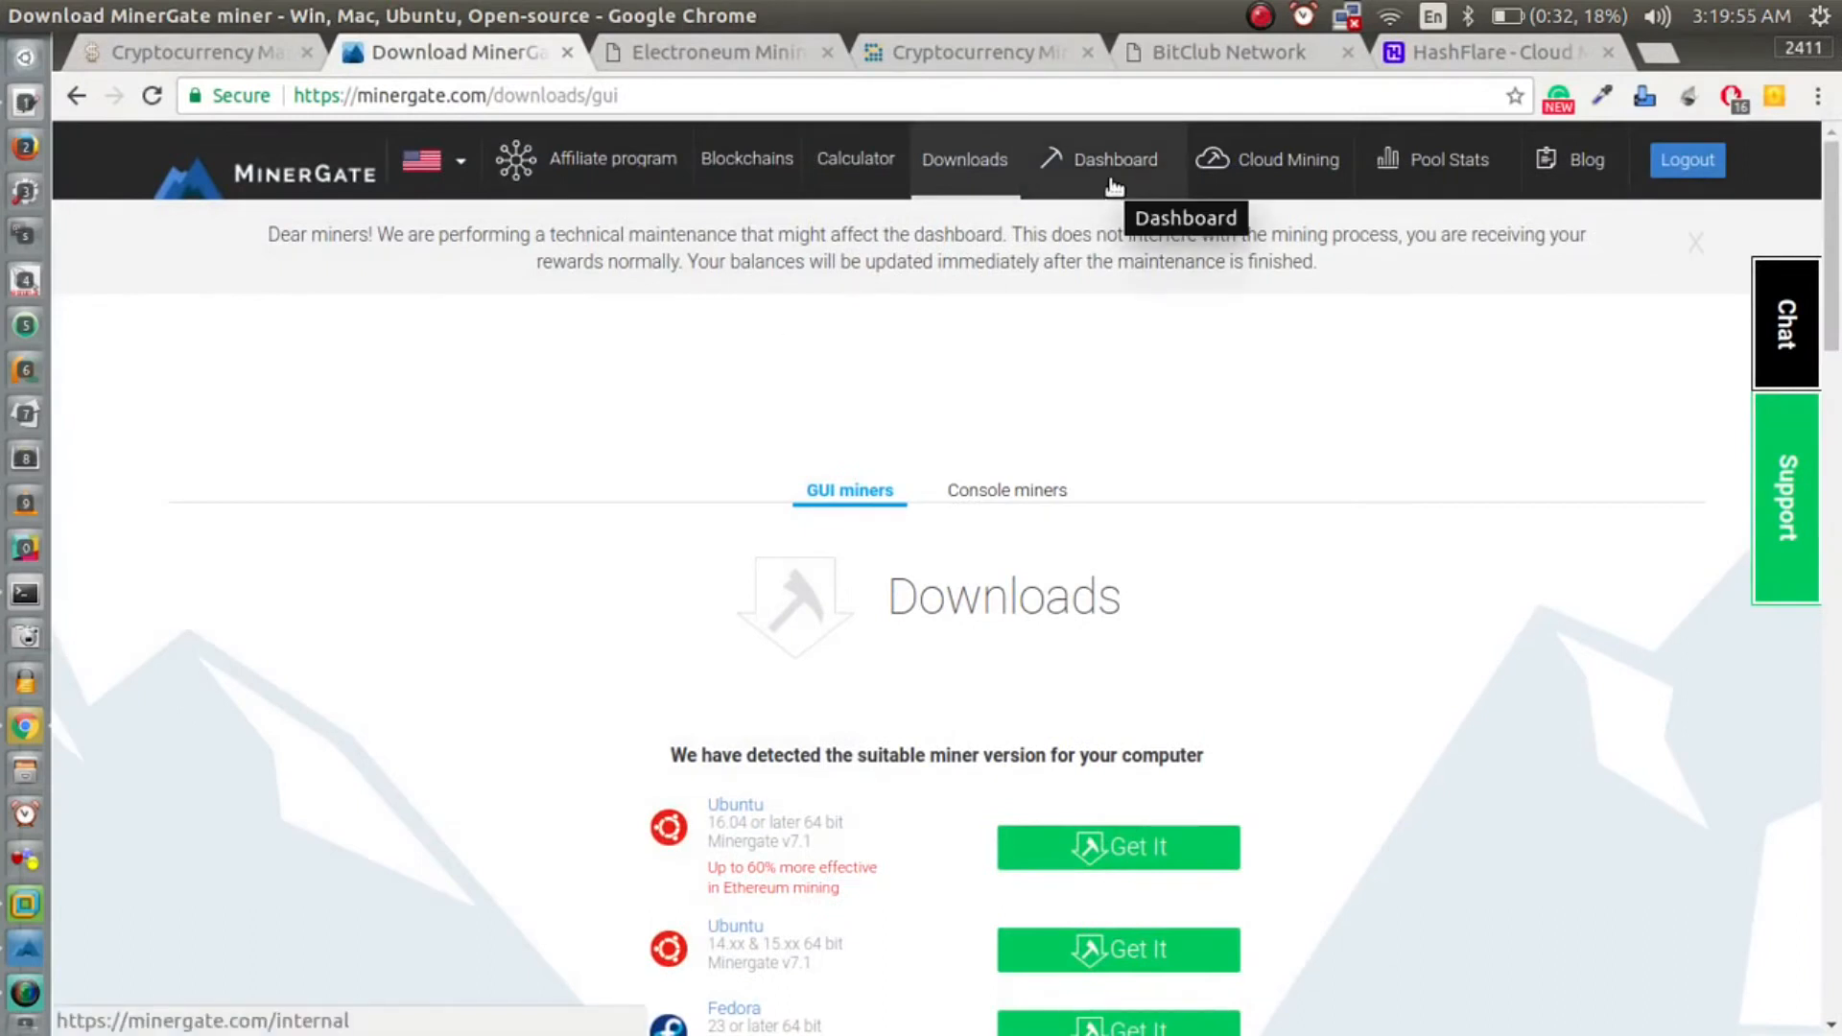
left_click(1113, 160)
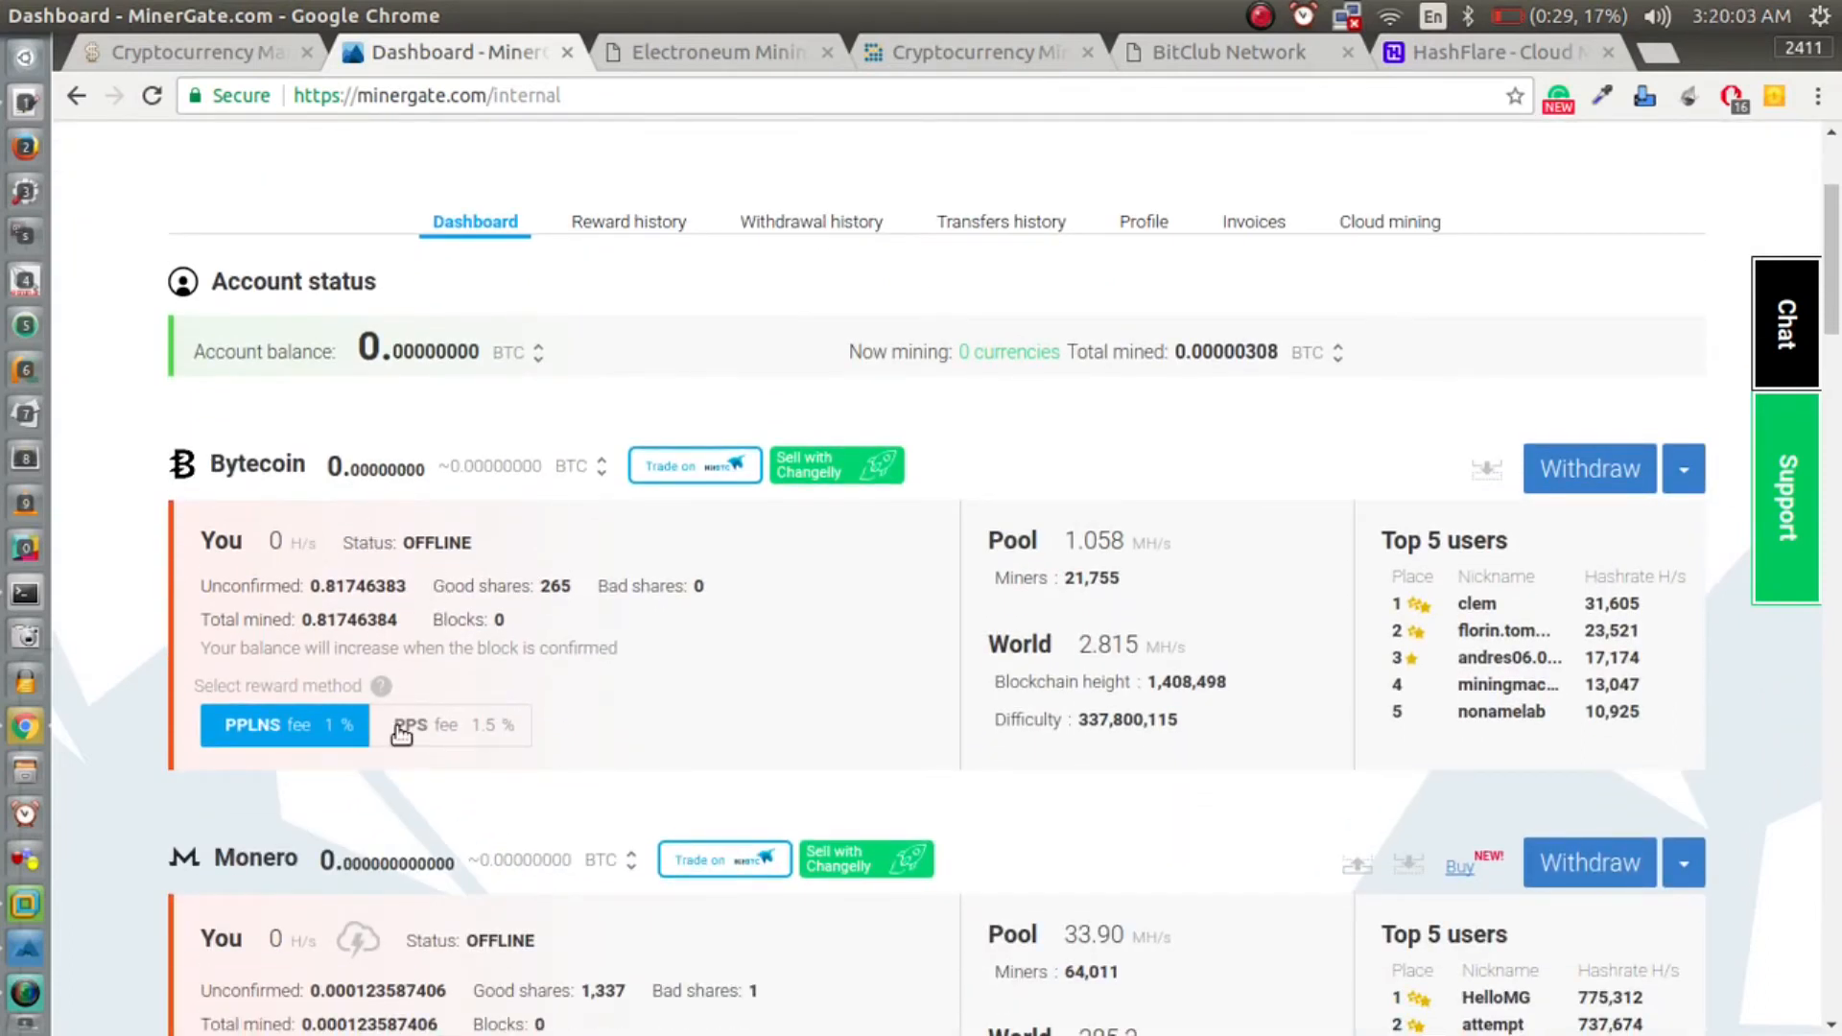
scroll("down", 3)
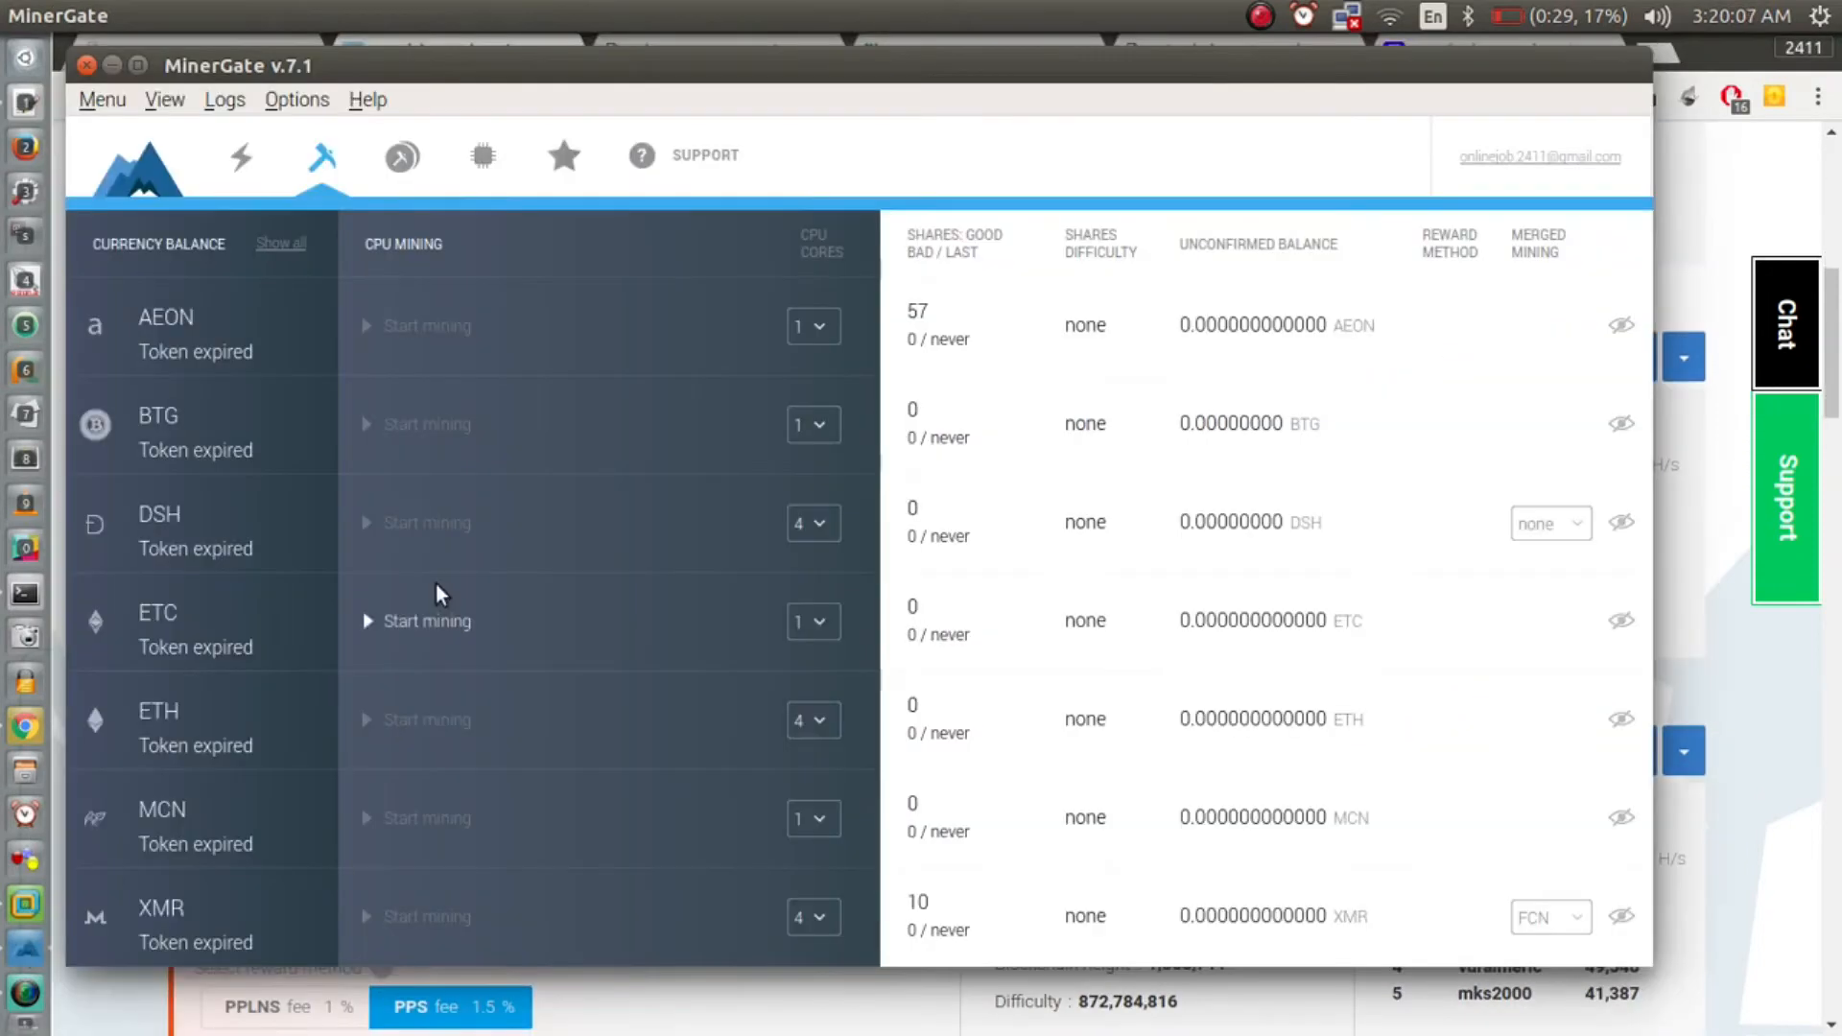
mouse_move(234, 428)
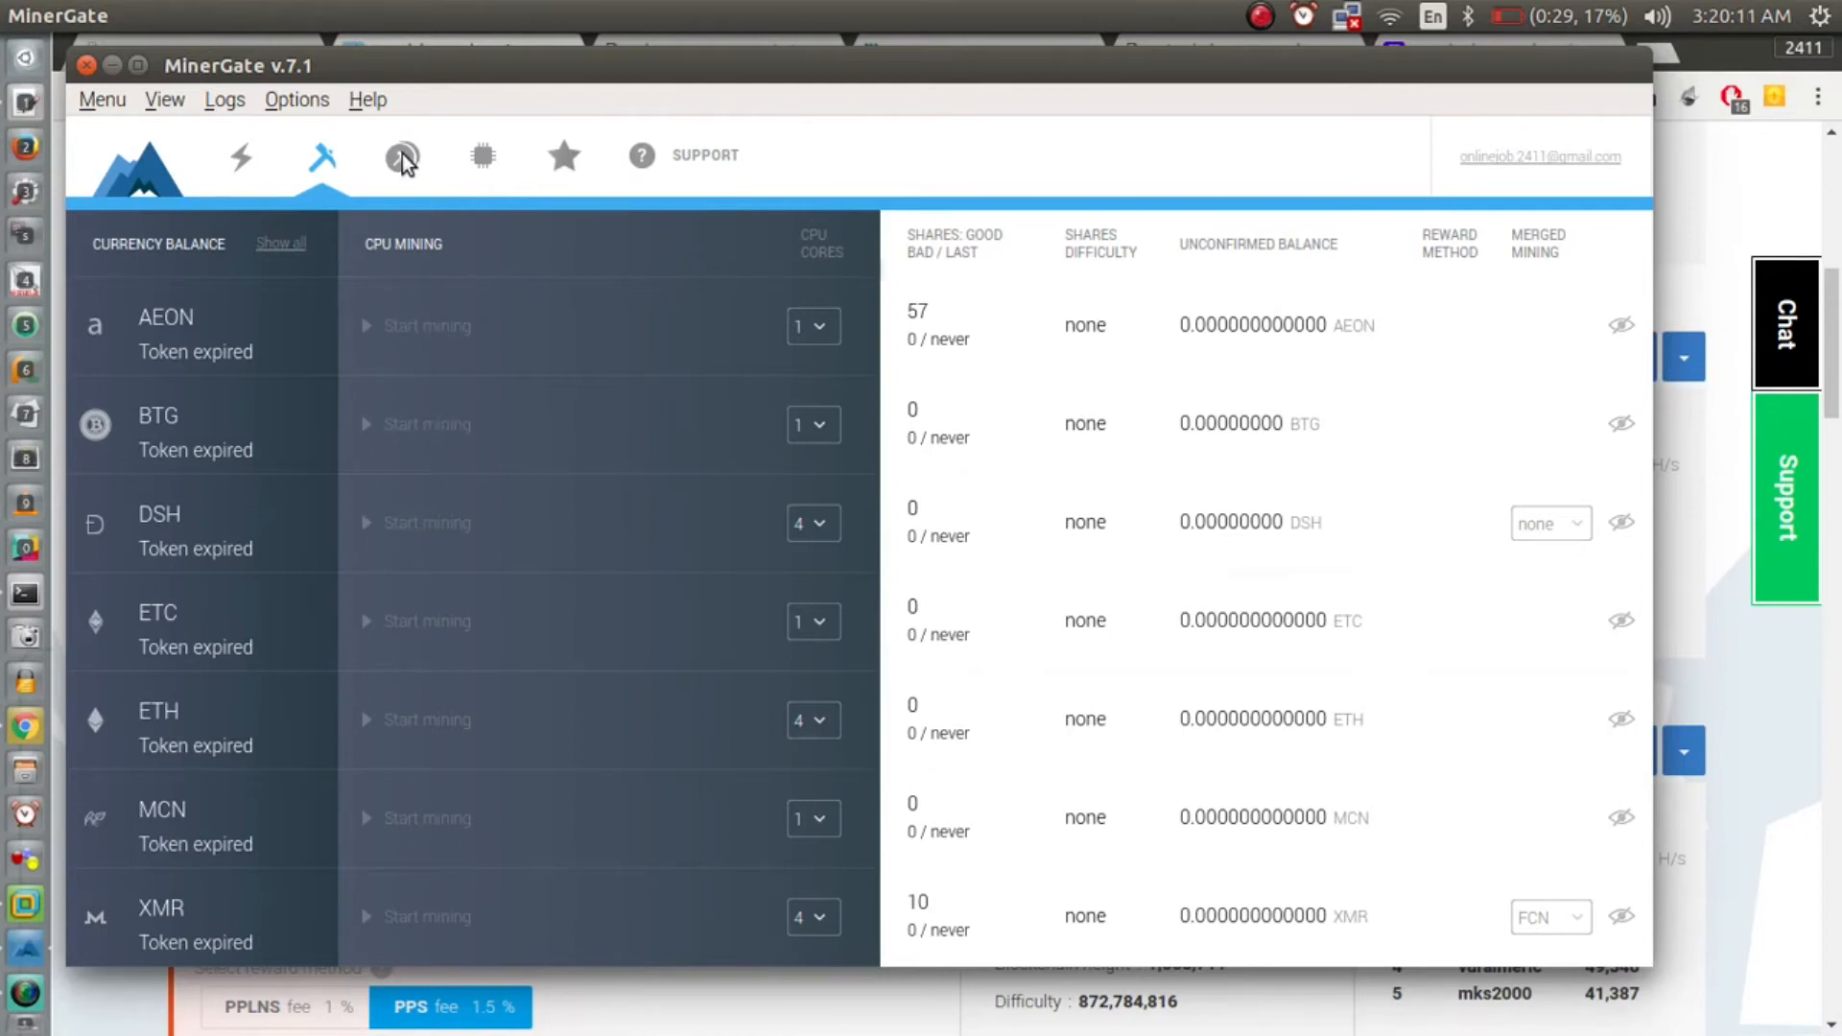
left_click(401, 155)
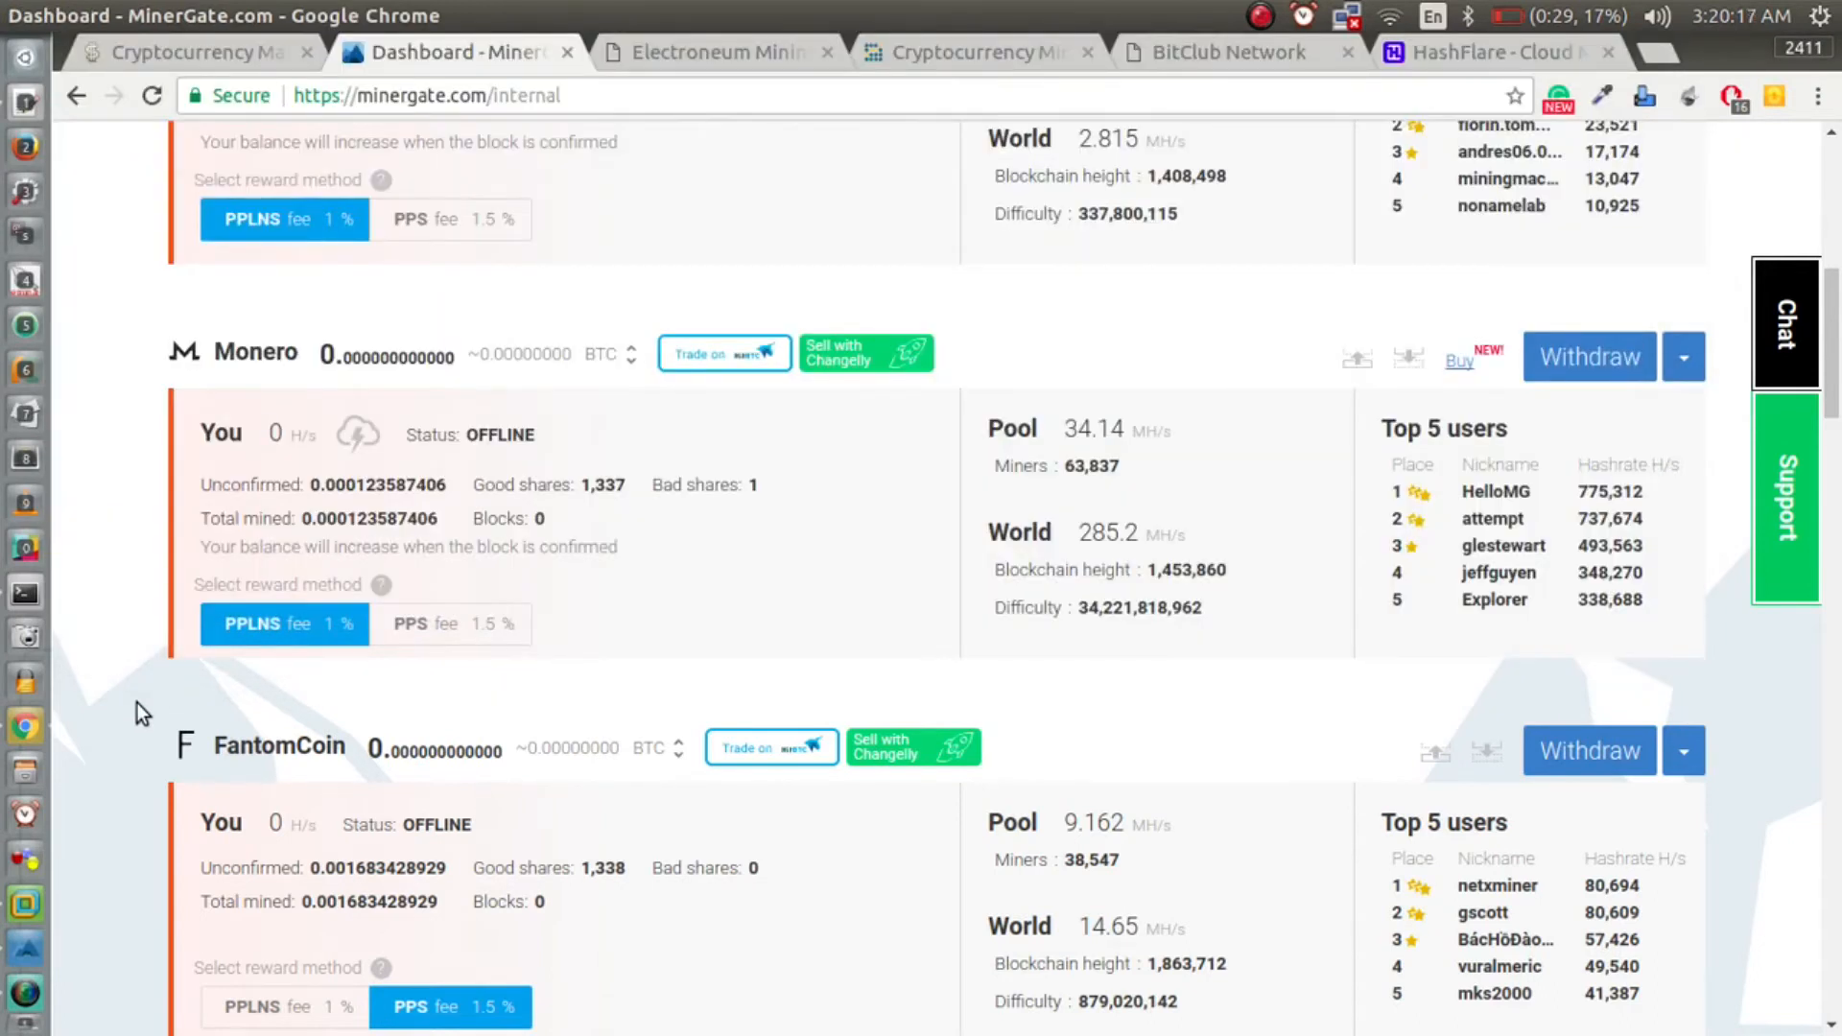
mouse_move(664, 133)
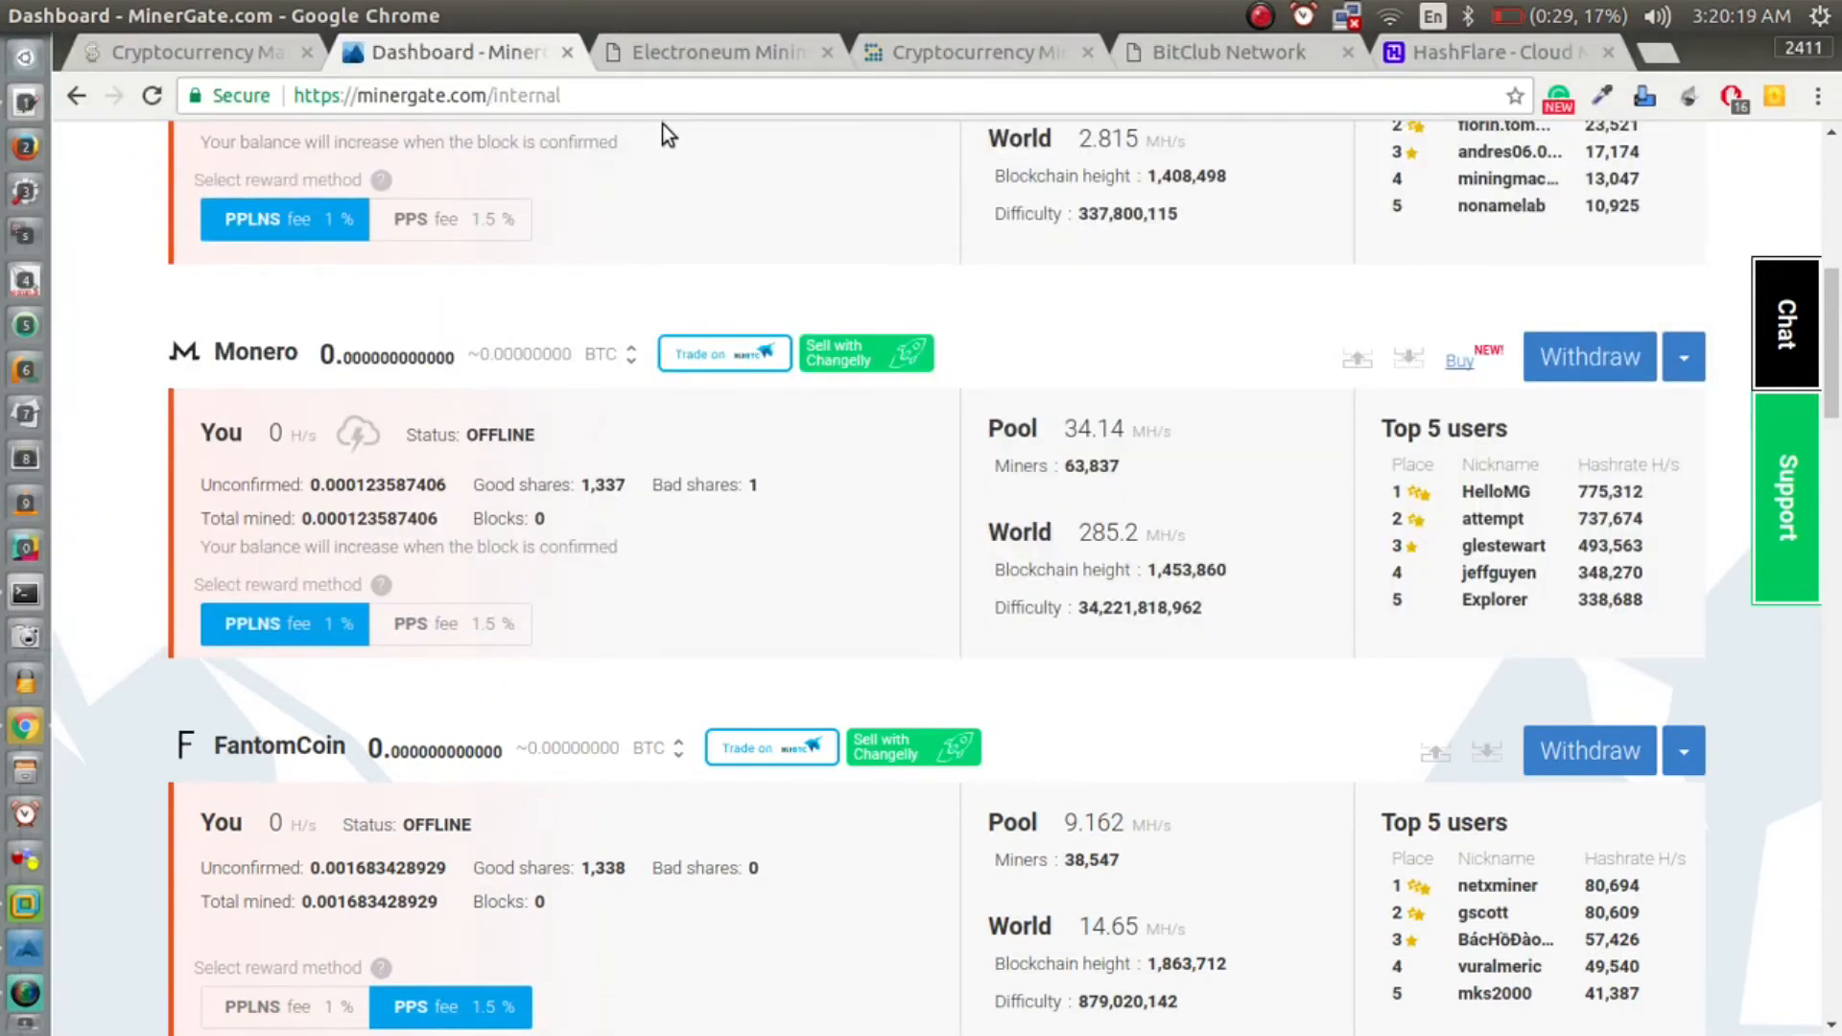
Check the Electroneum pool's 18.61 ETN pending, then stop electonium mining in MinerGate.
left_click(713, 52)
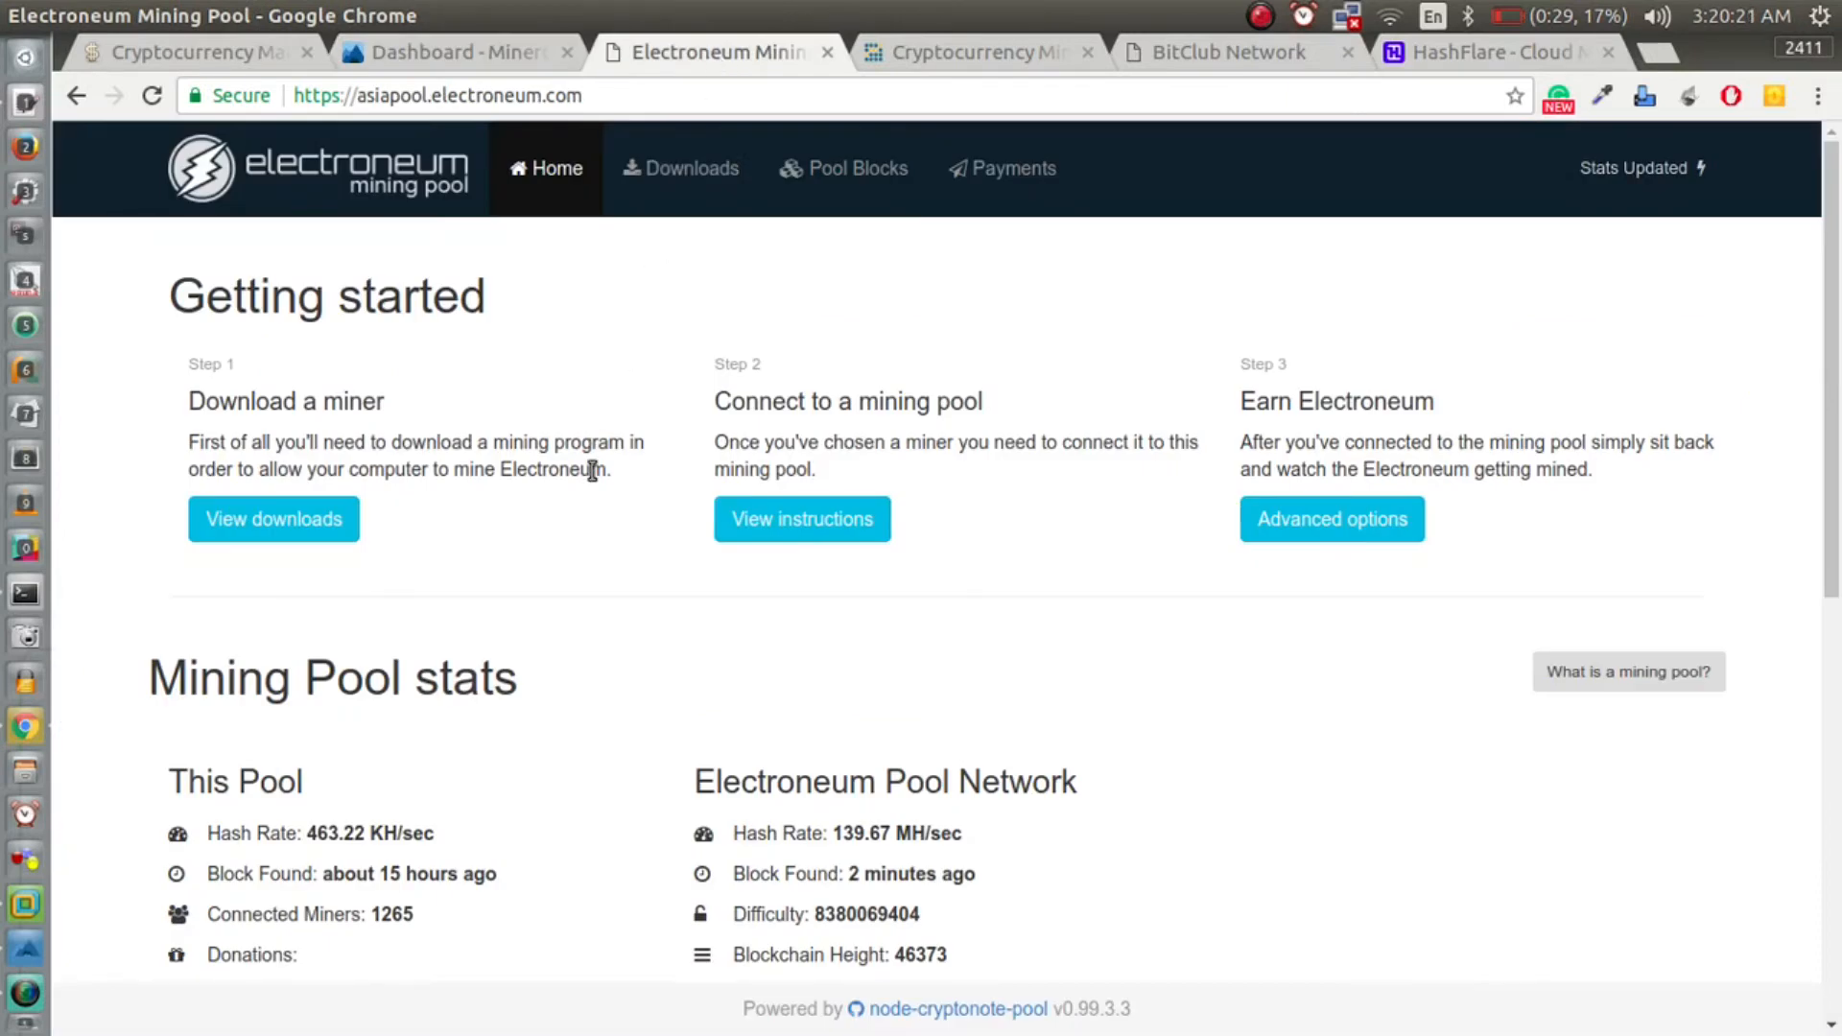
scroll("down", 3)
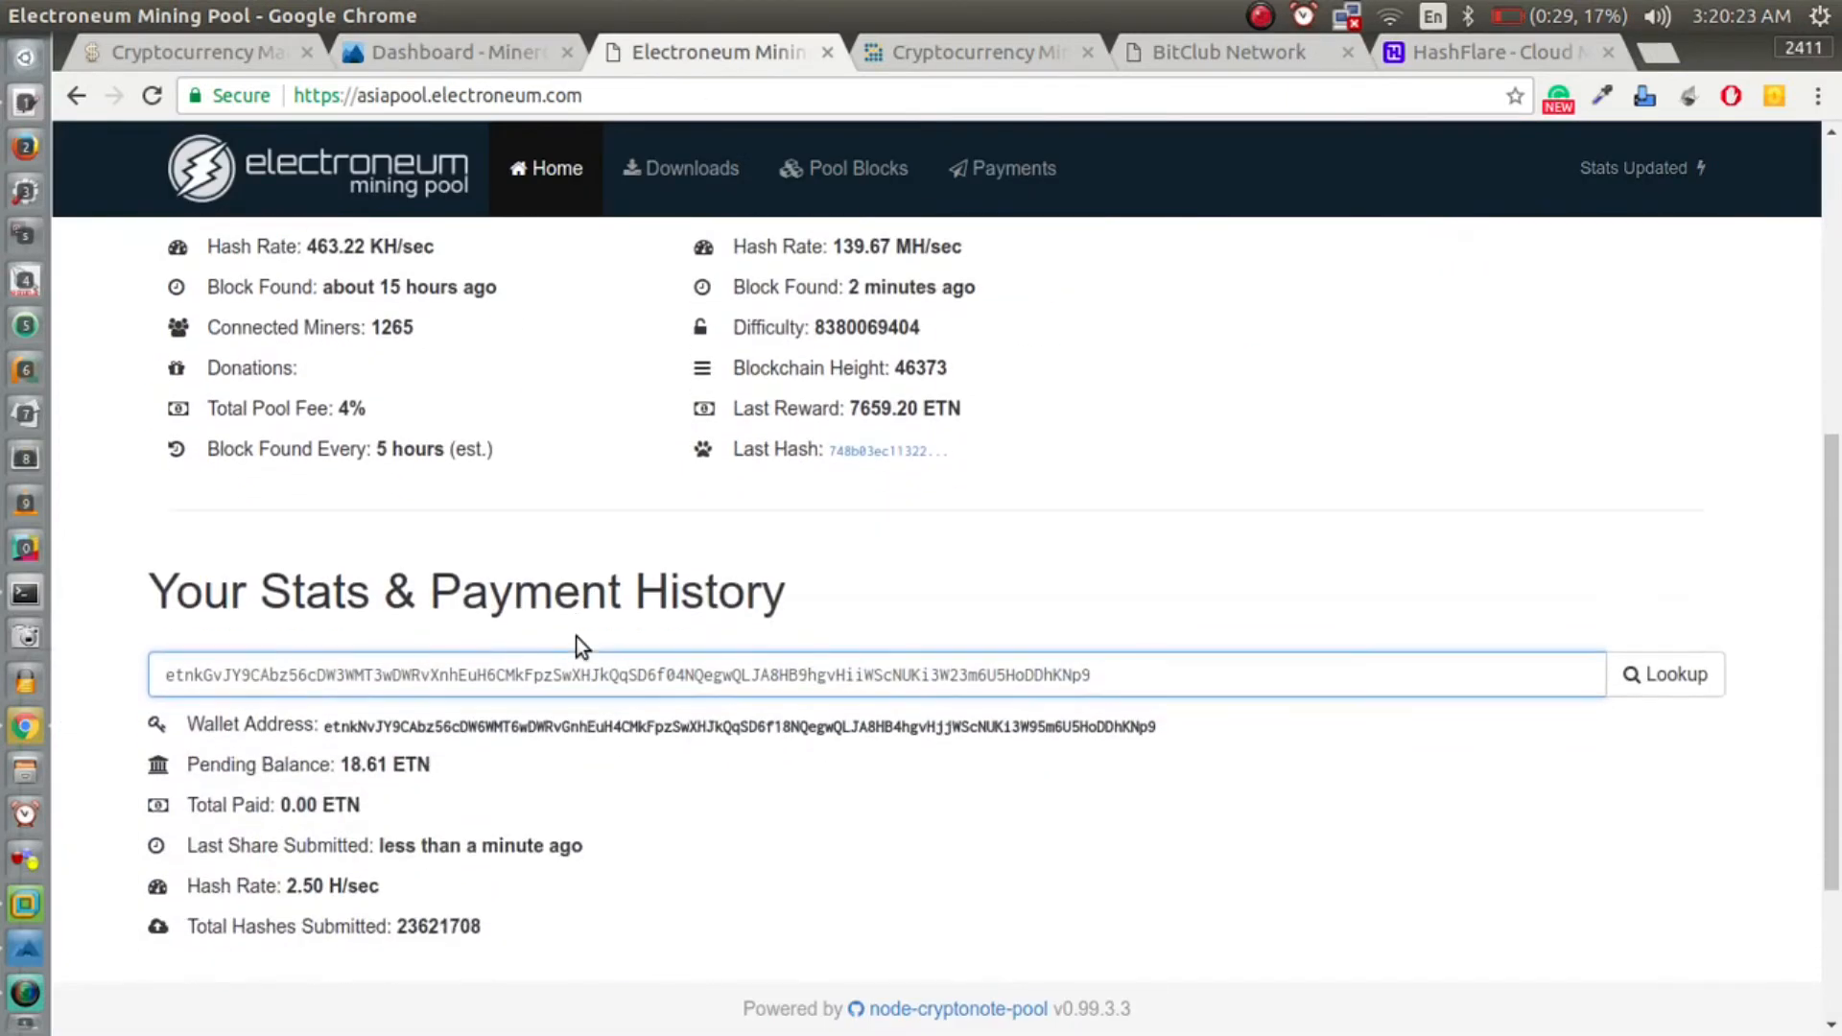
scroll("down", 3)
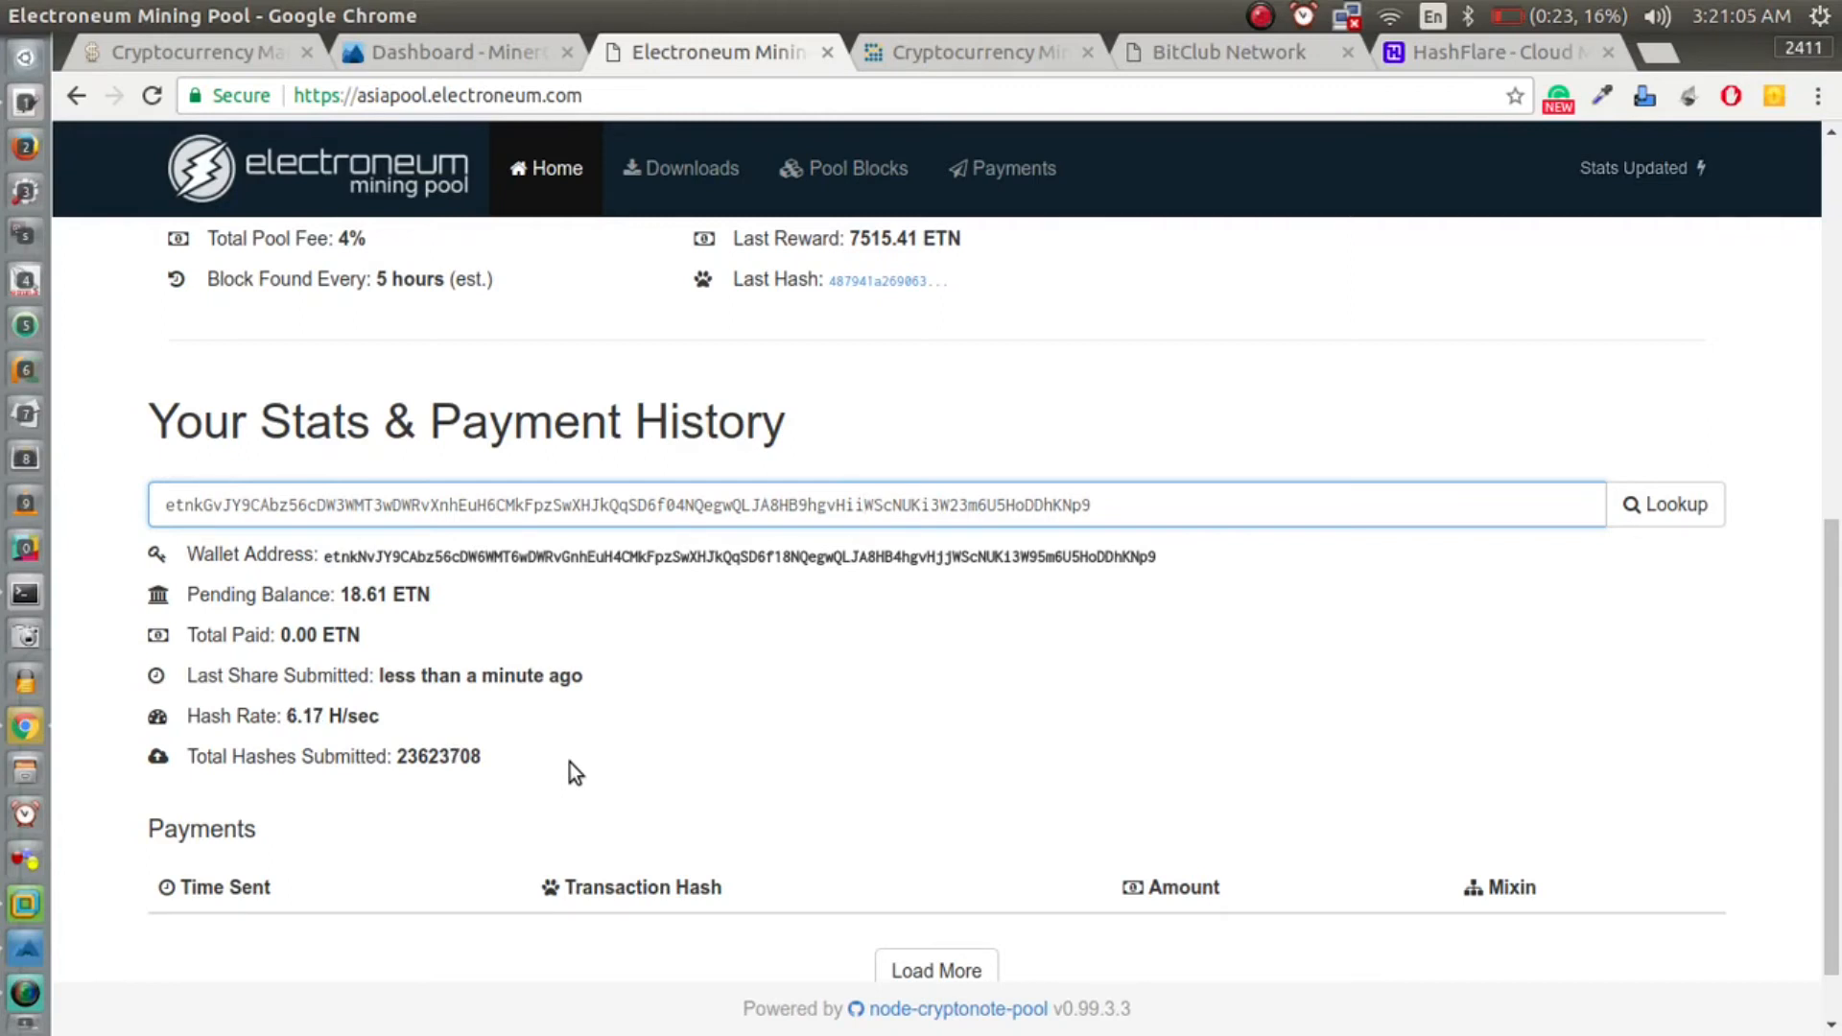
mouse_move(444, 51)
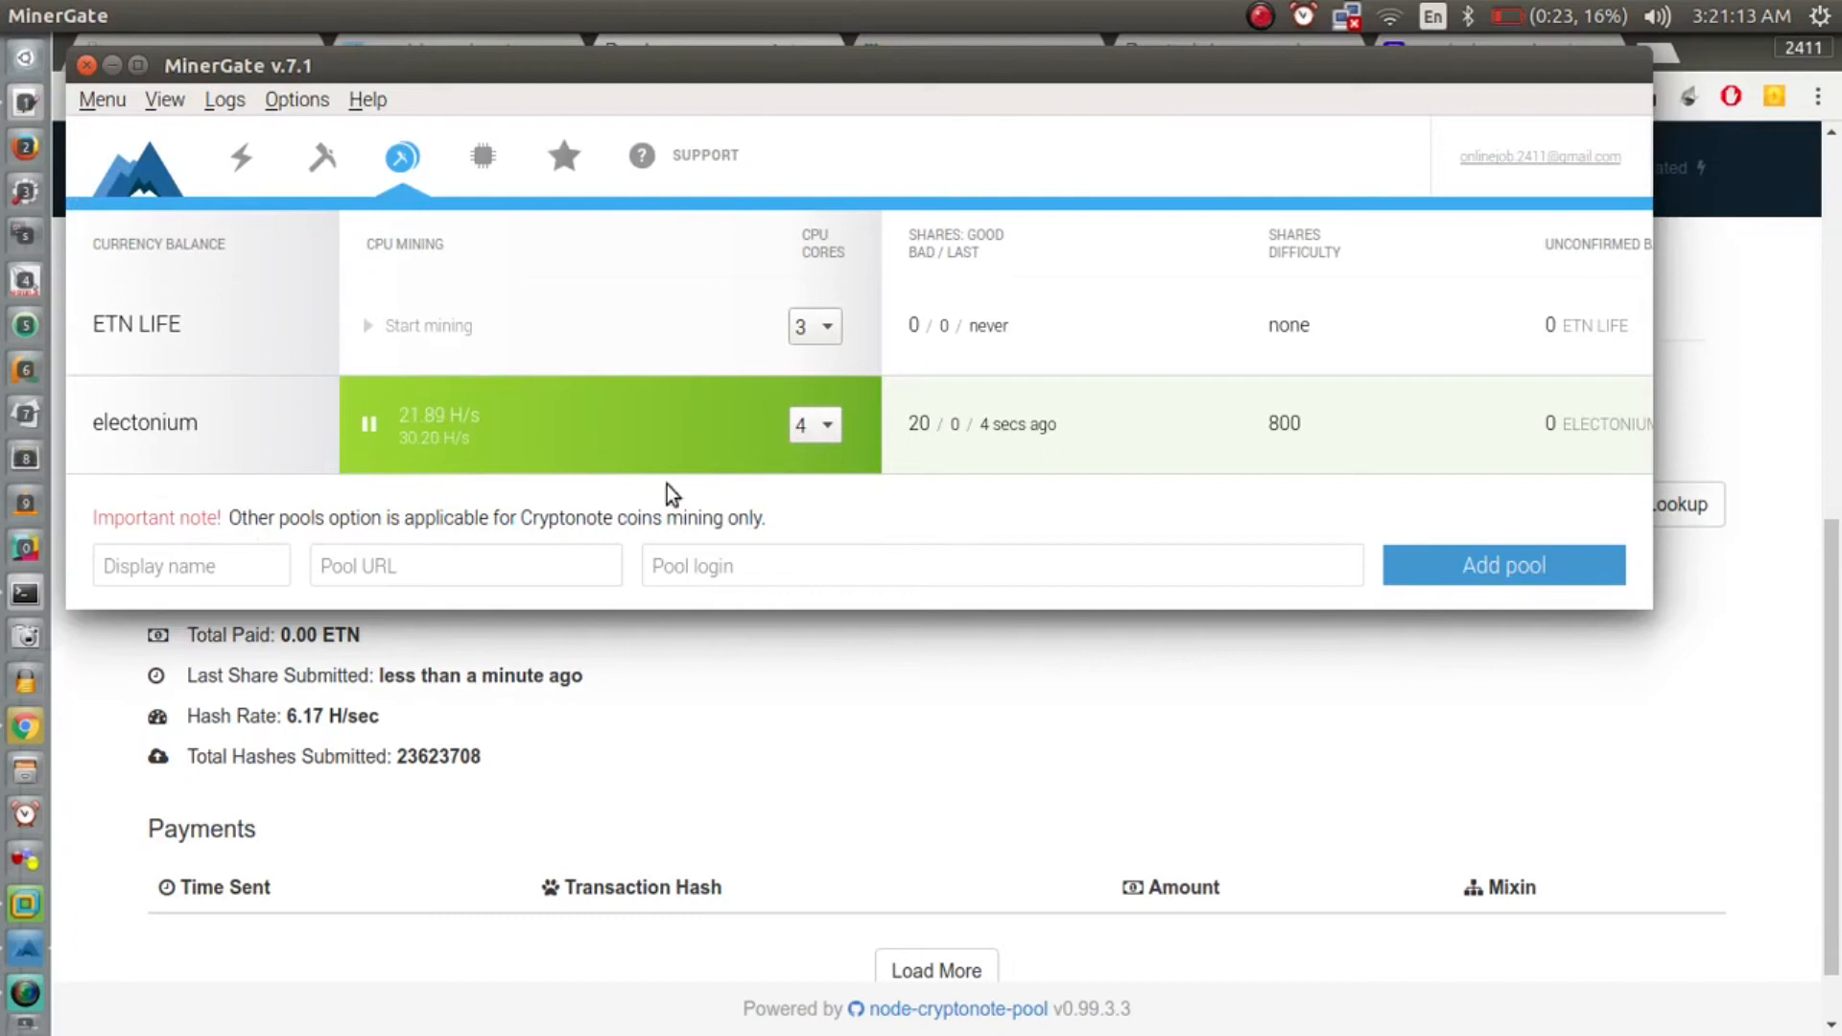
left_click(367, 424)
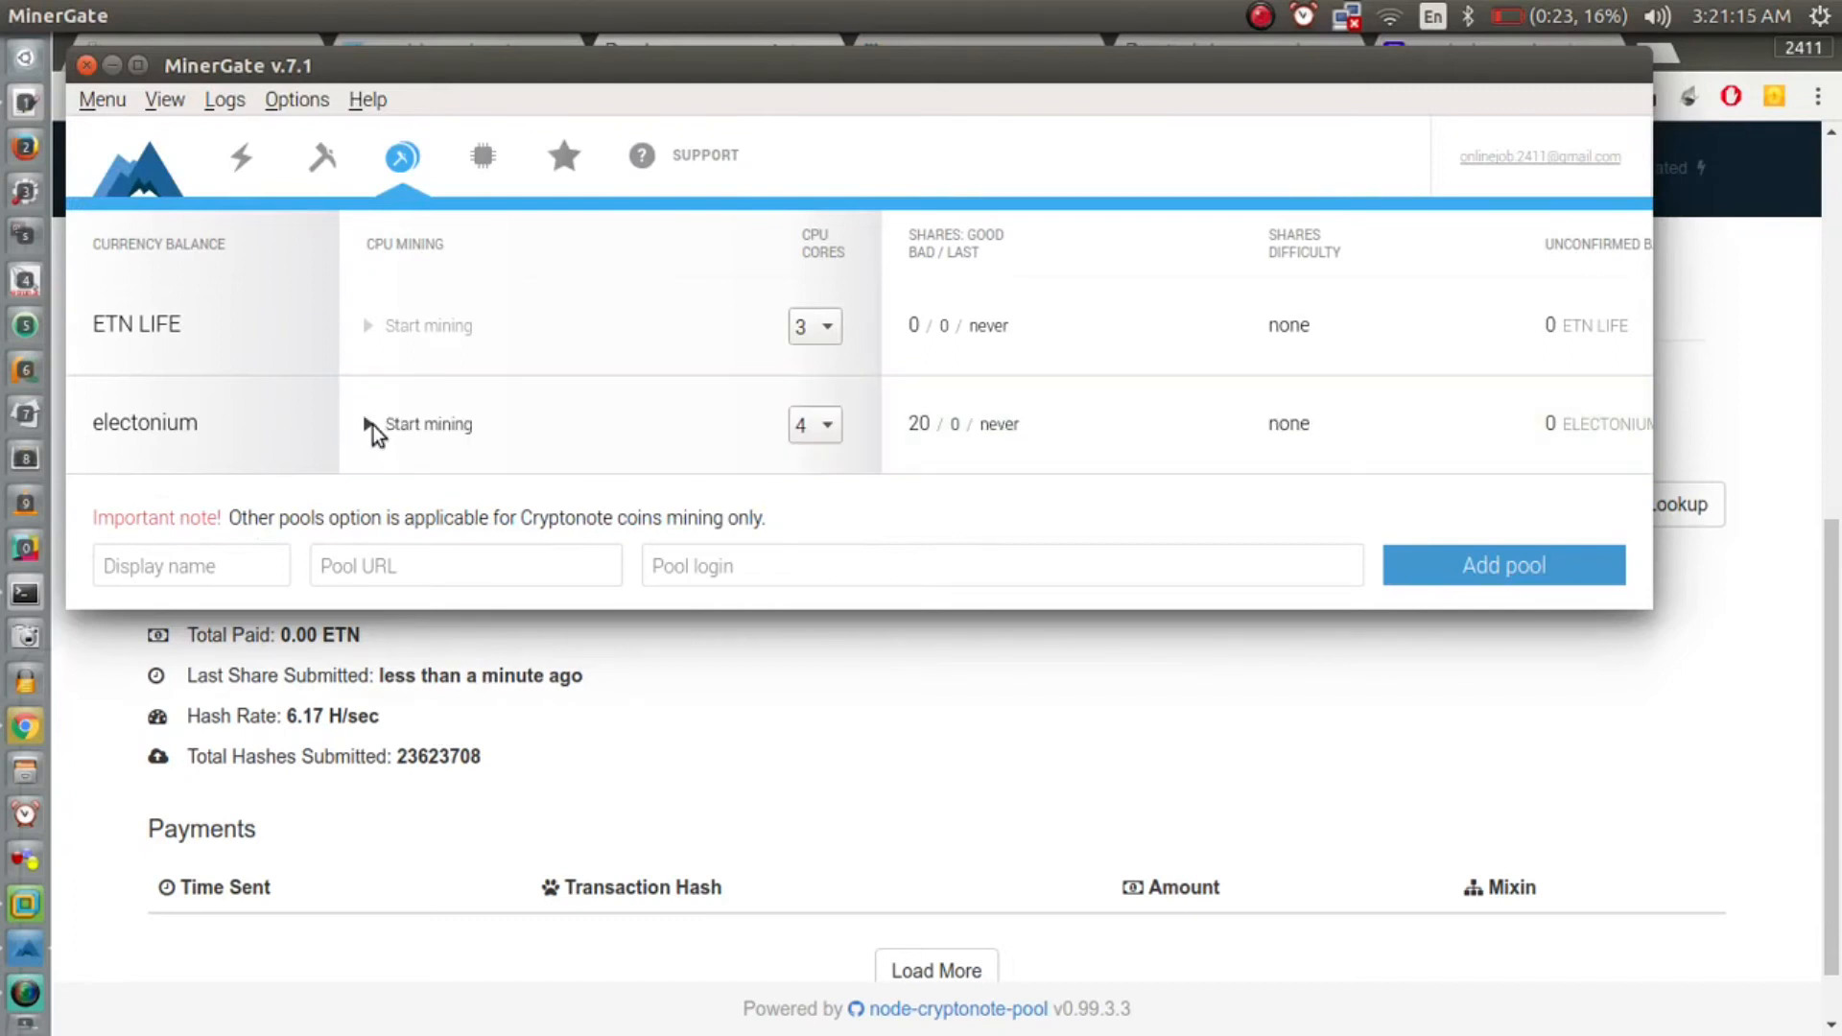
mouse_move(117, 93)
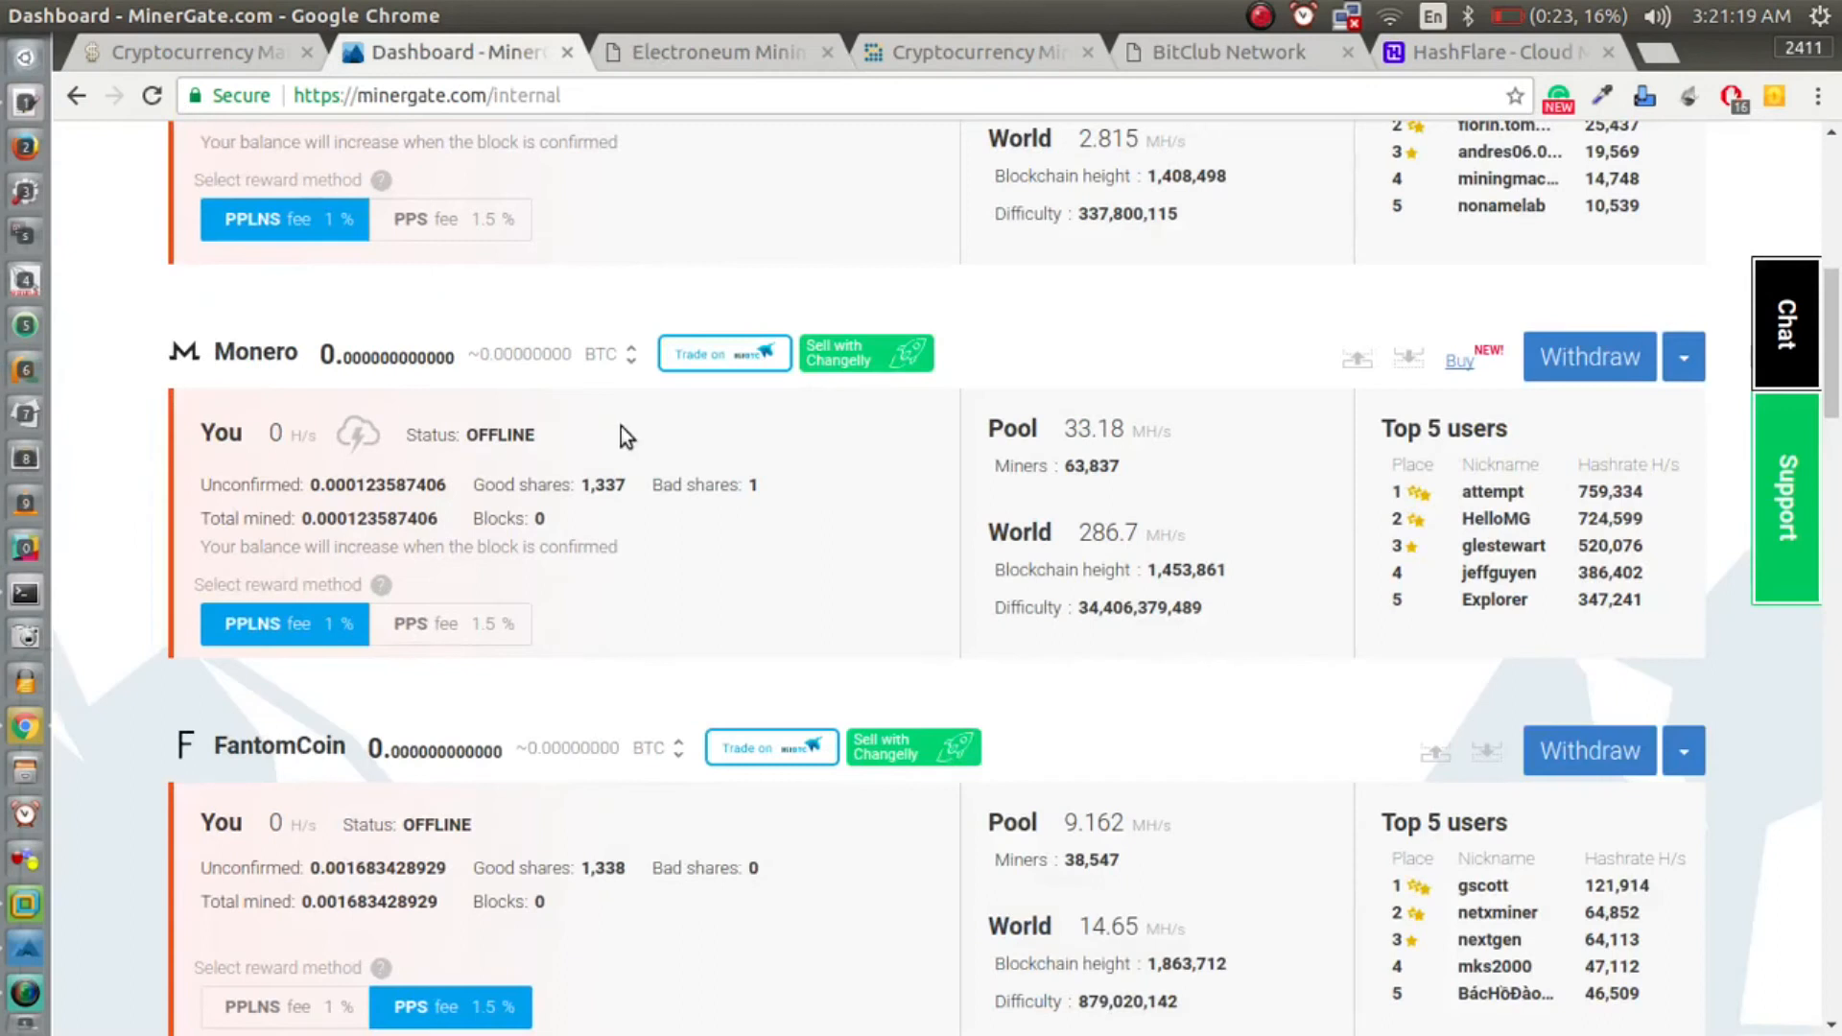
Go to the MinerGate site's Cloud Mining contracts page.
scroll("up", 3)
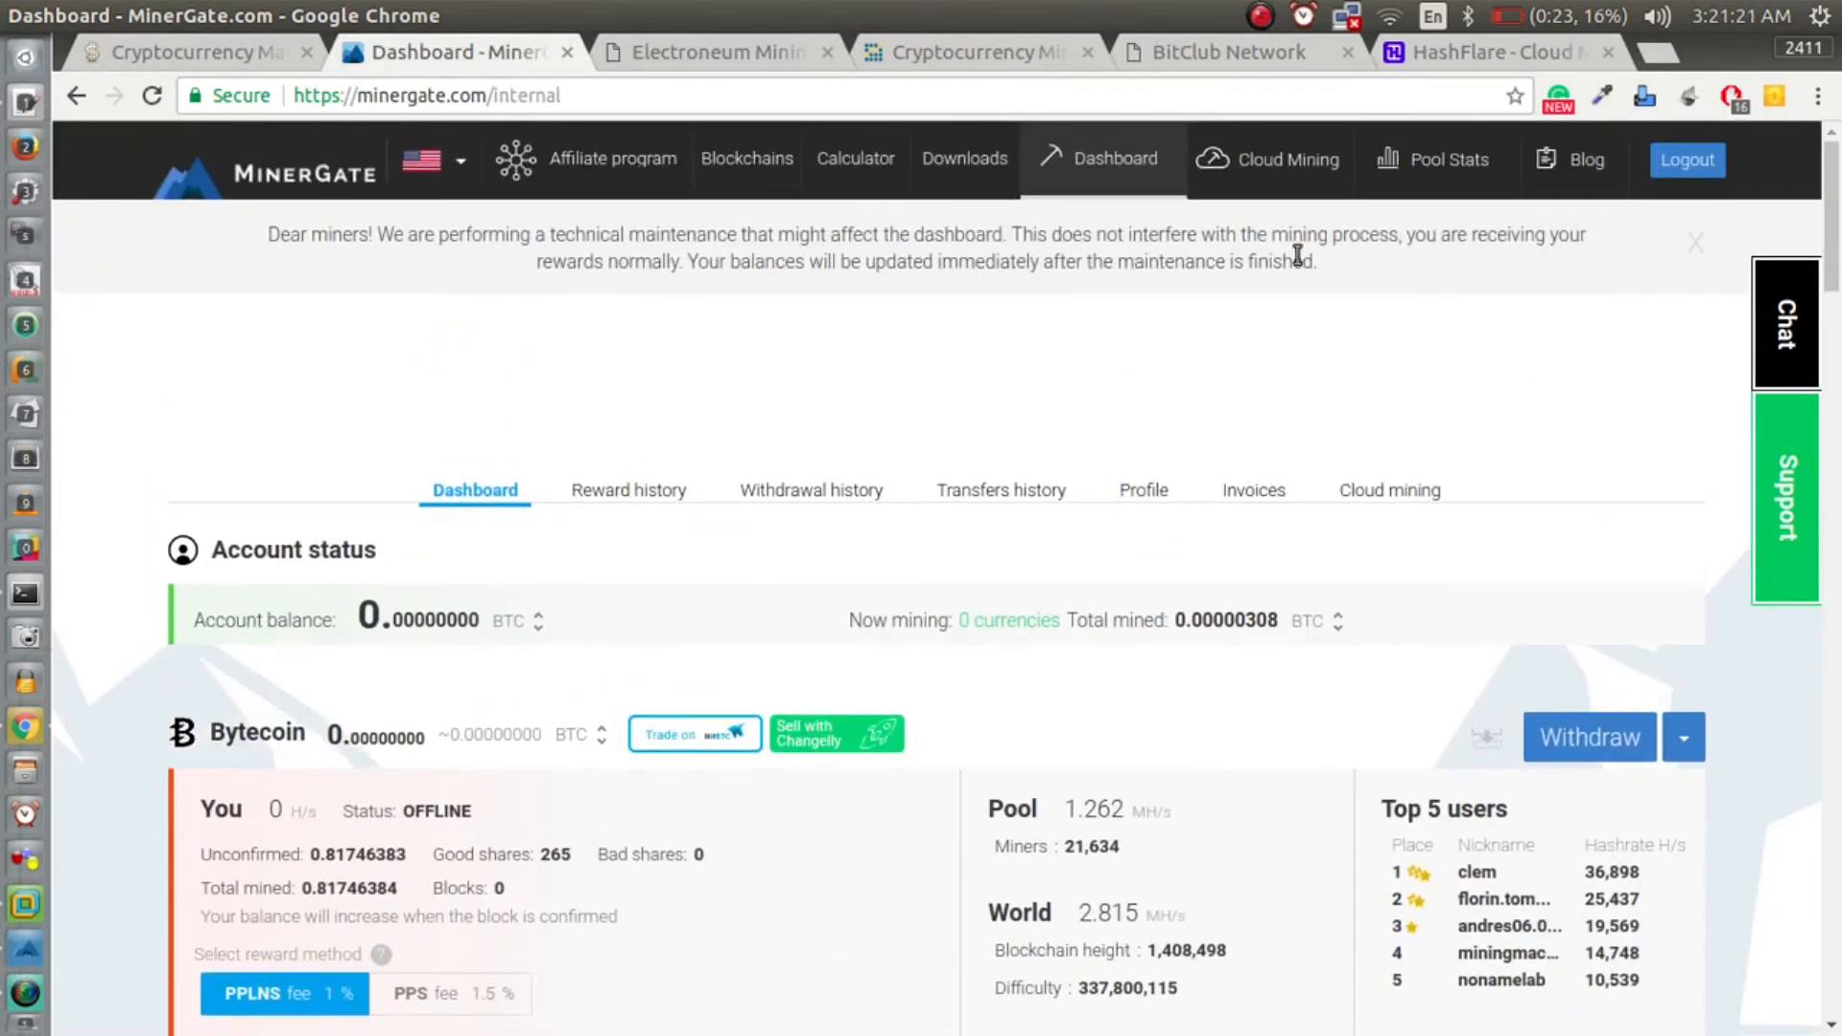
left_click(1268, 159)
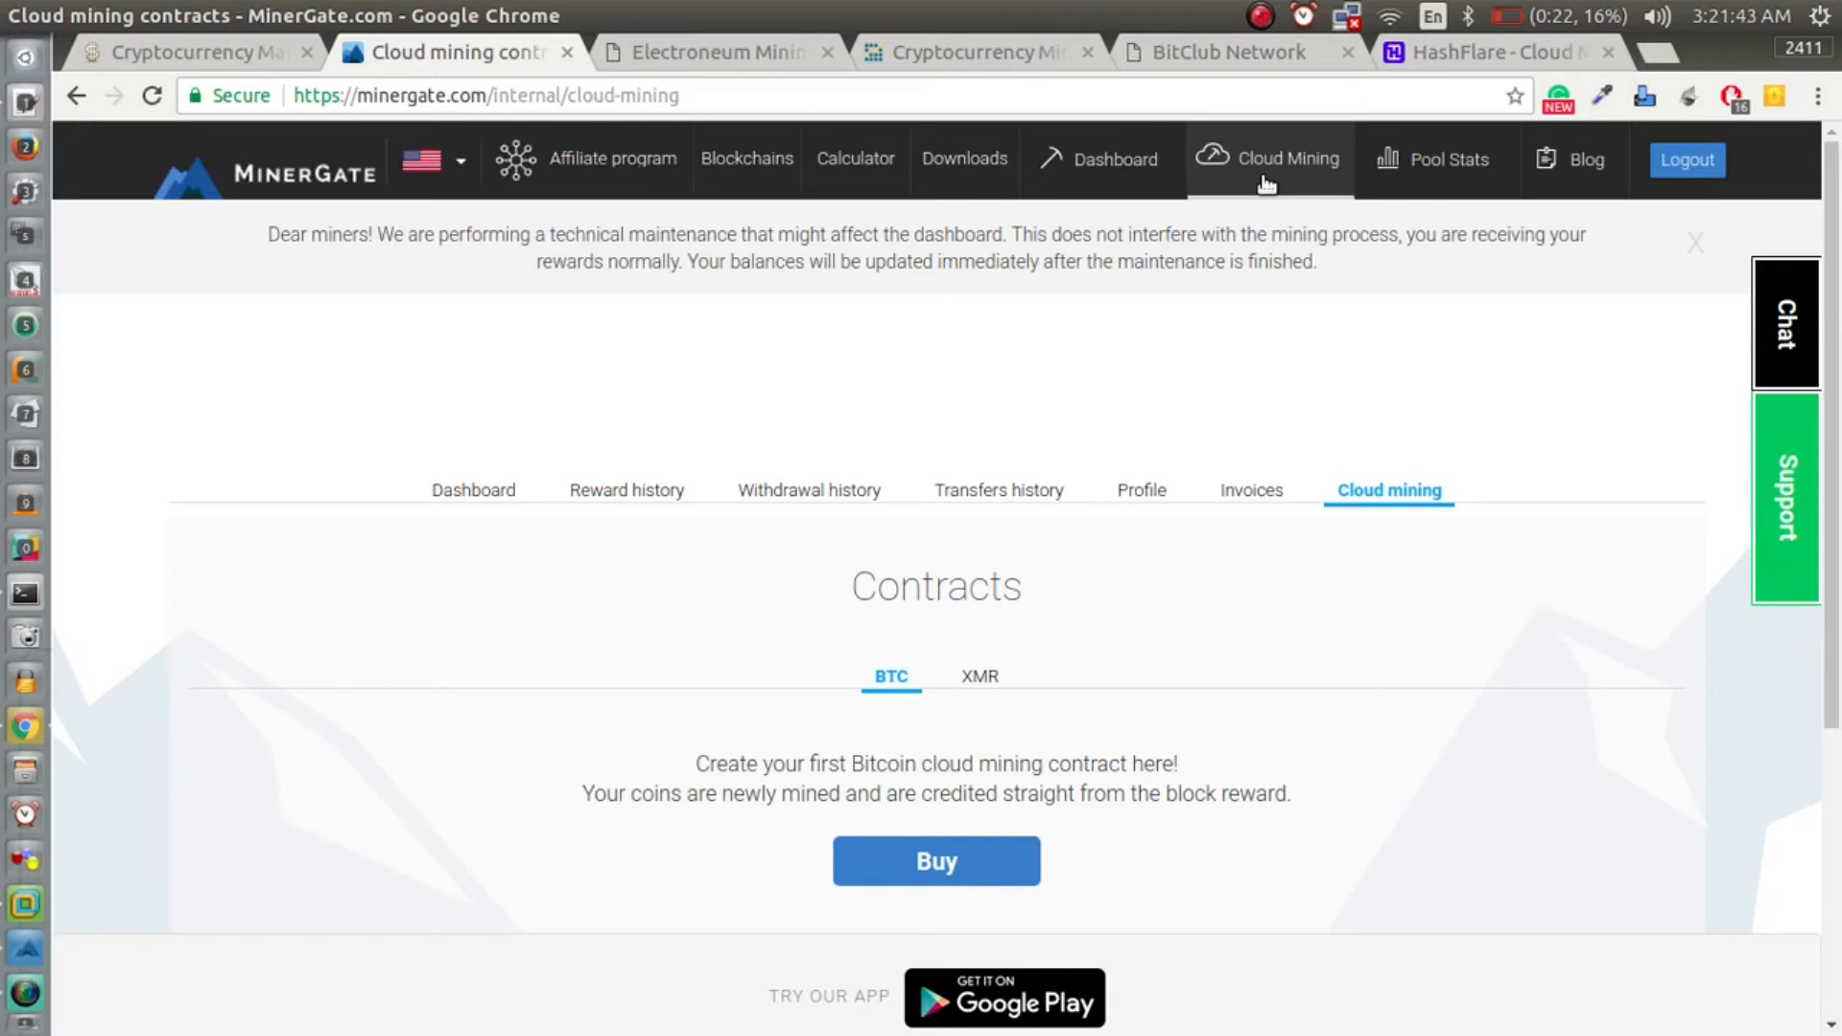
mouse_move(954, 96)
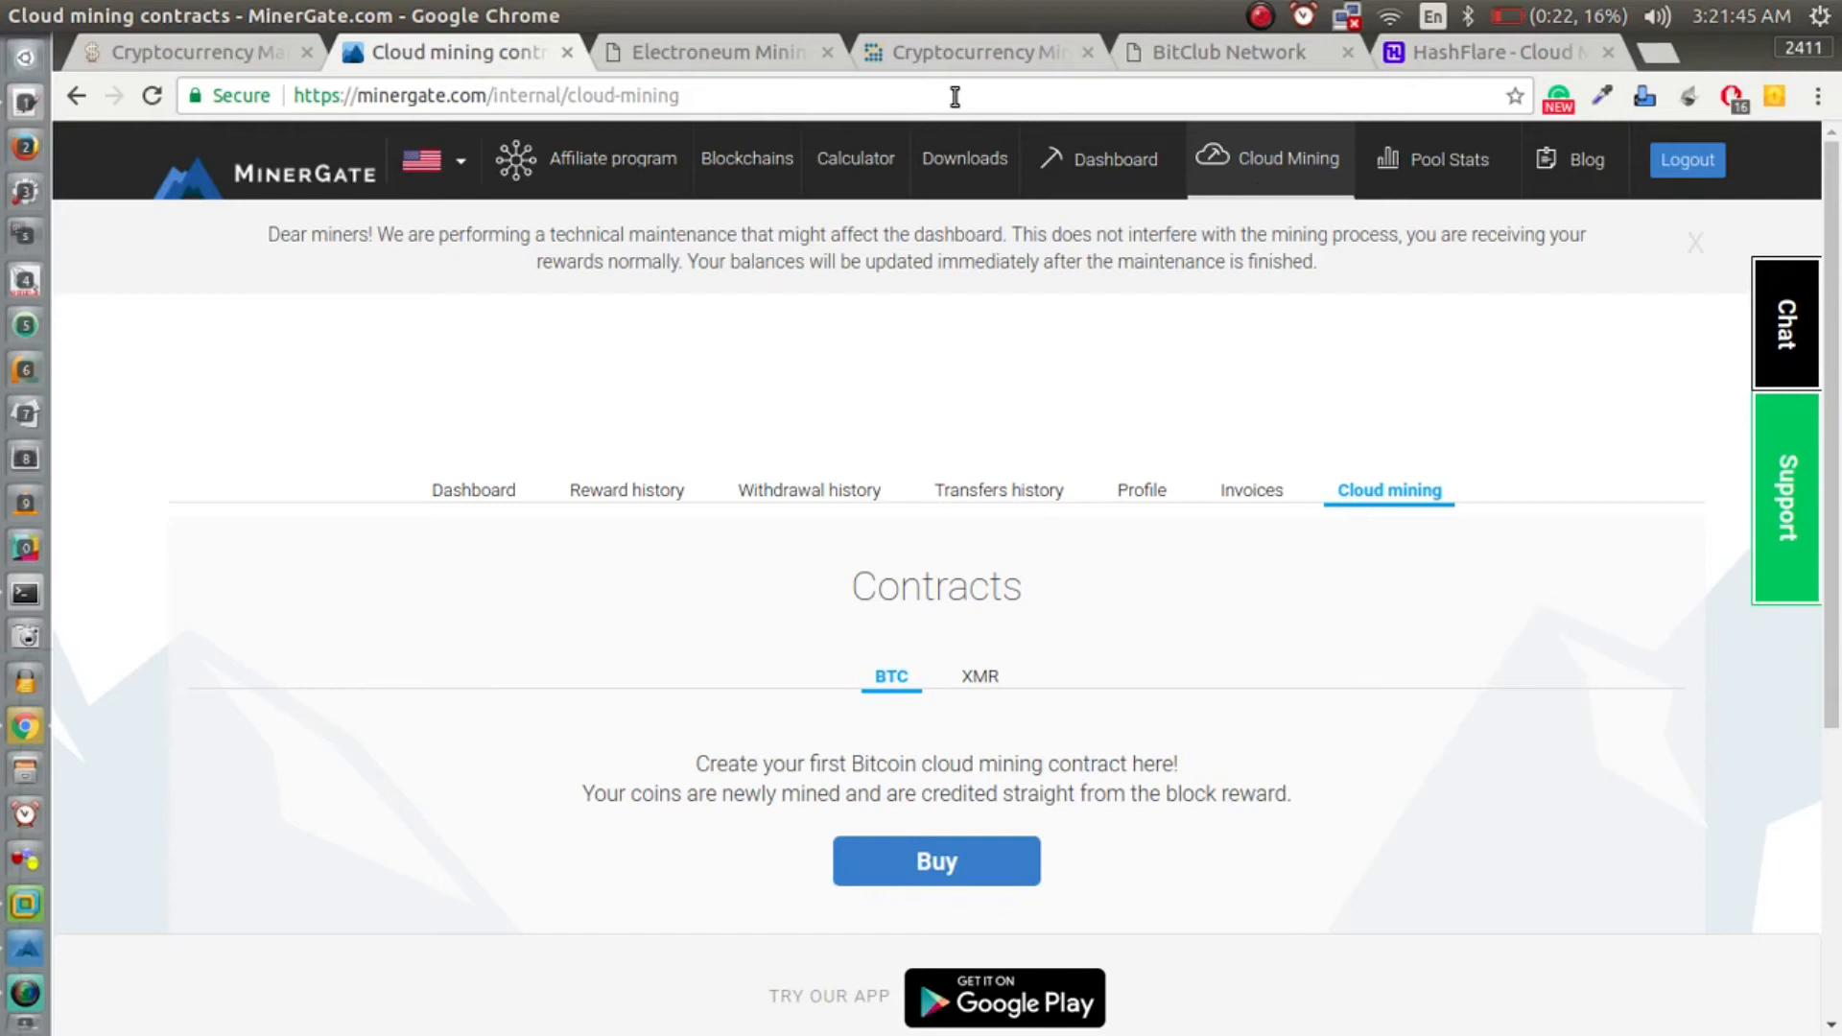
Review the Electroneum pool, BitClub Network, HashFlare and Genesis Mining tabs.
left_click(716, 52)
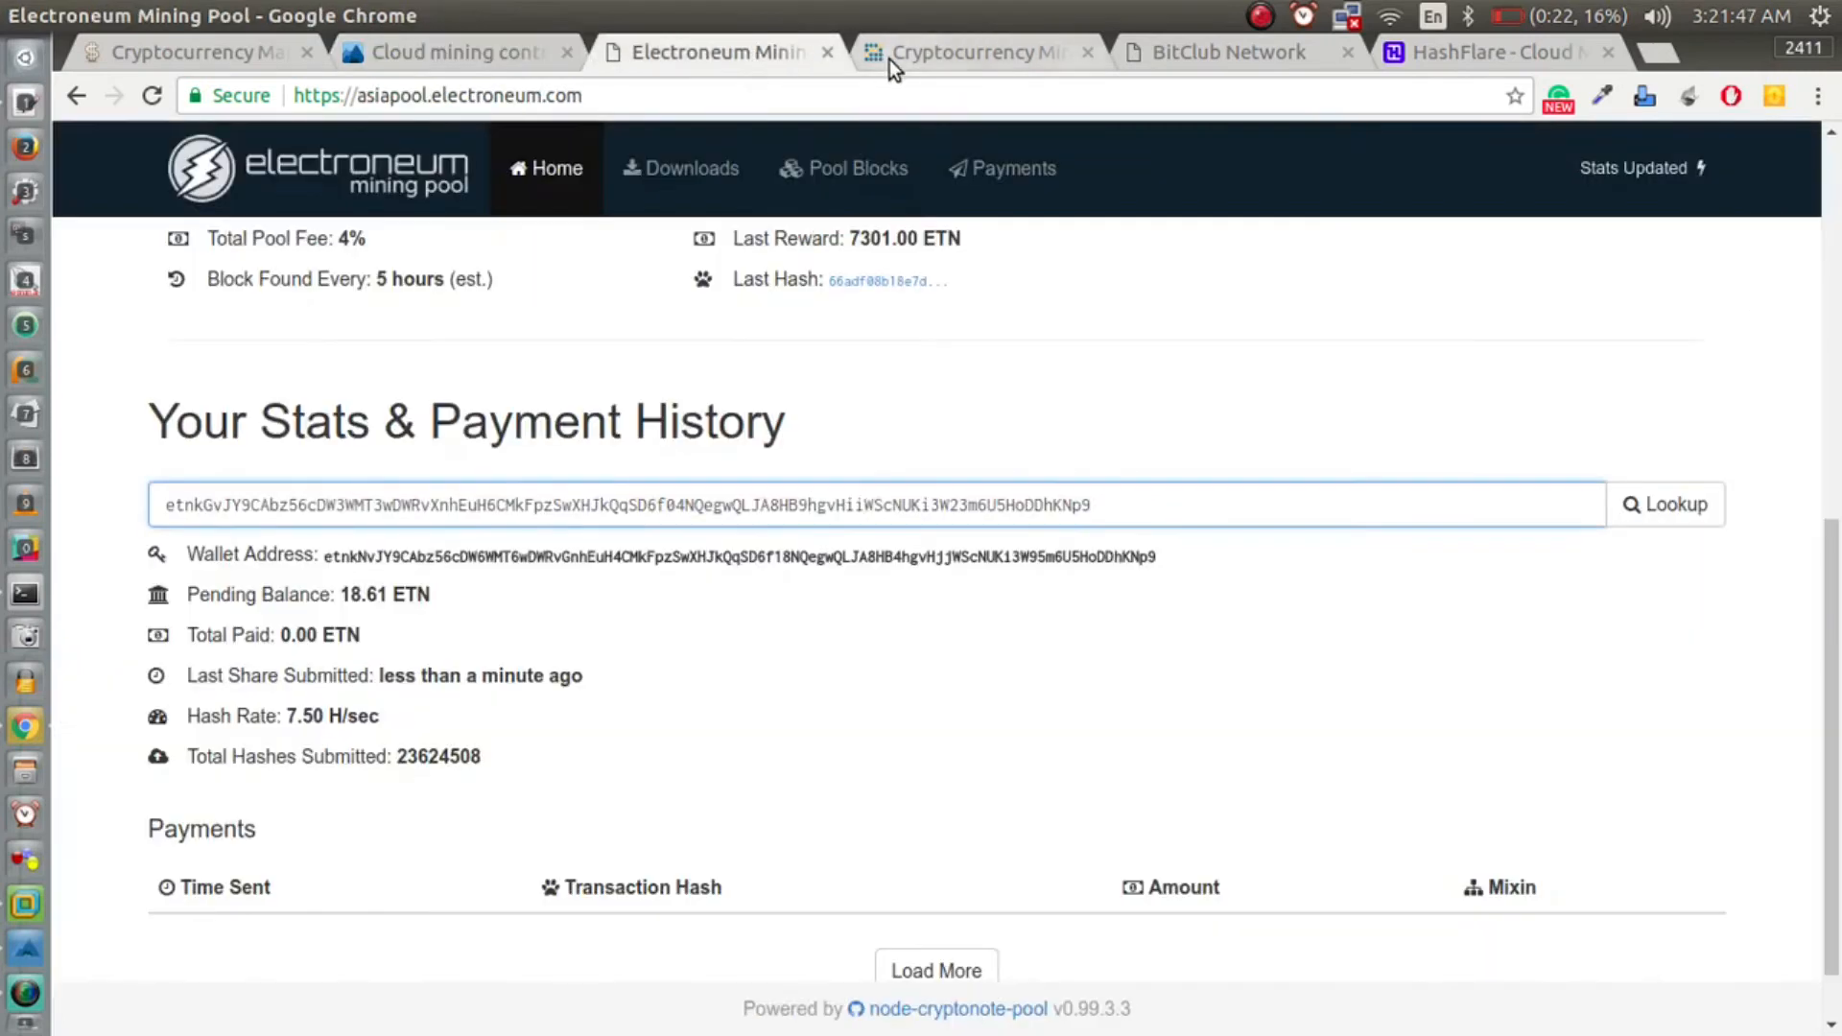
left_click(1228, 52)
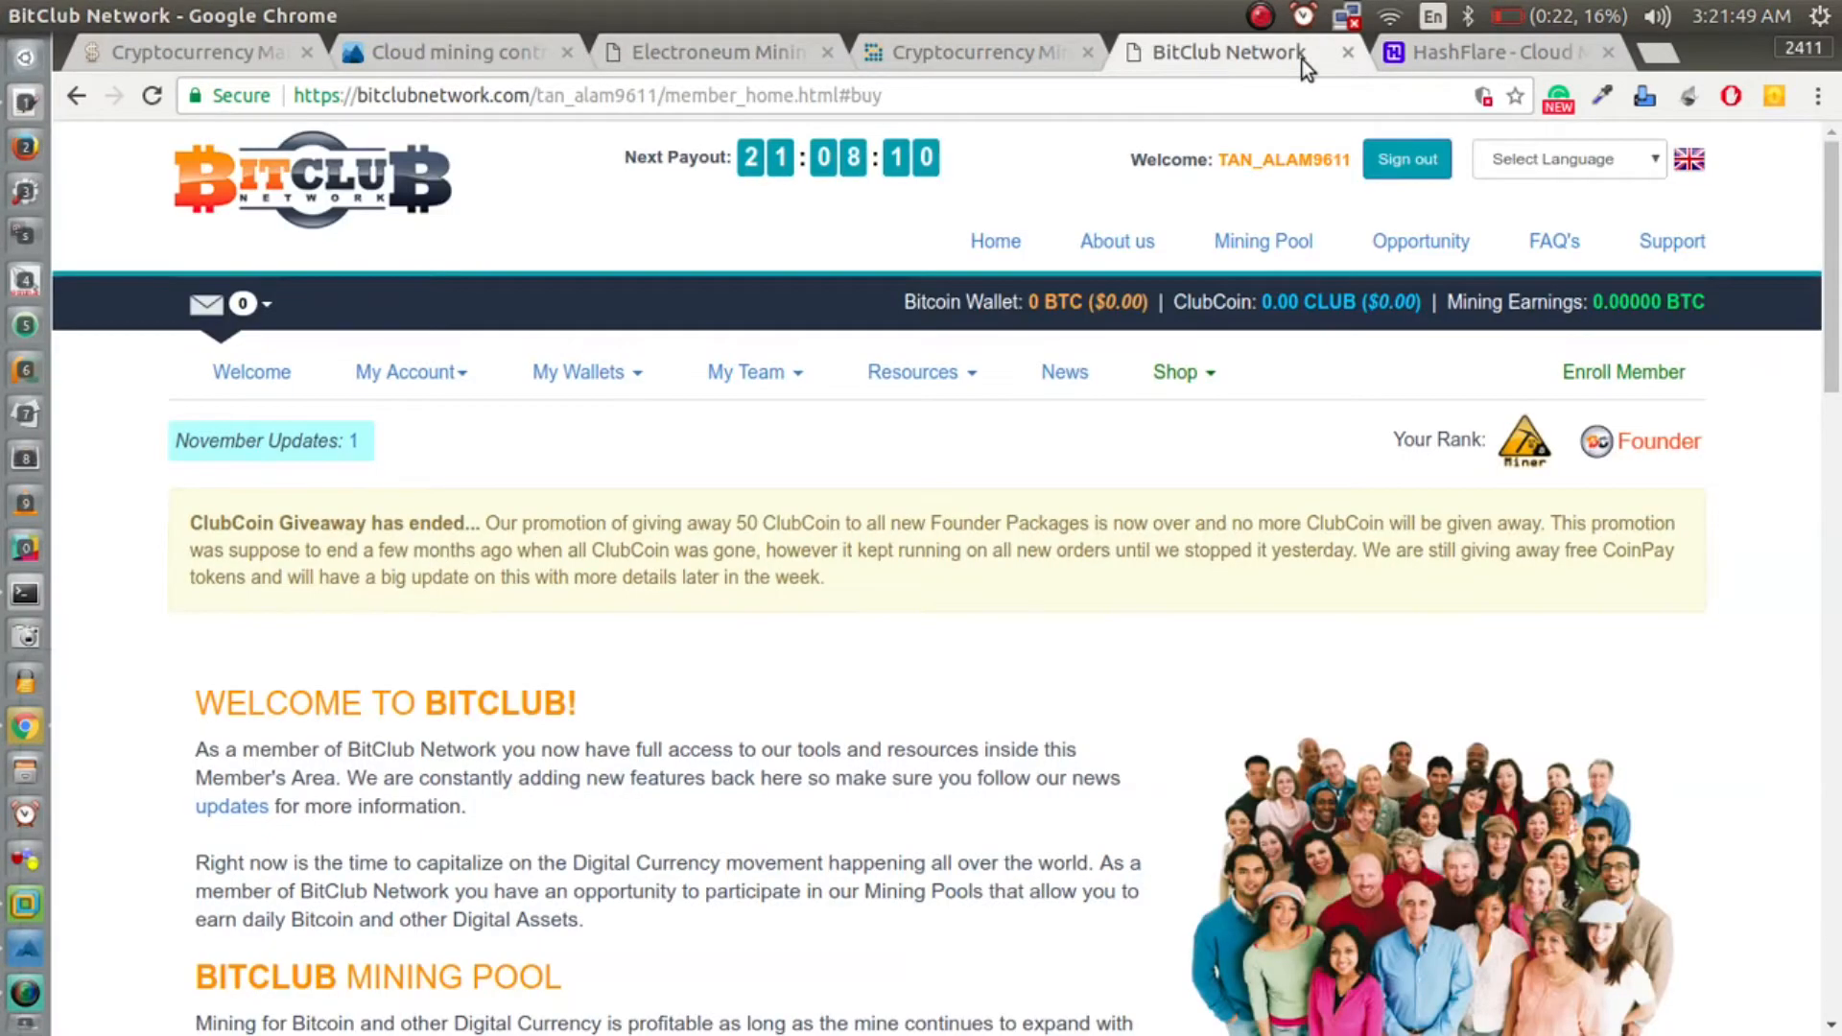
left_click(1486, 52)
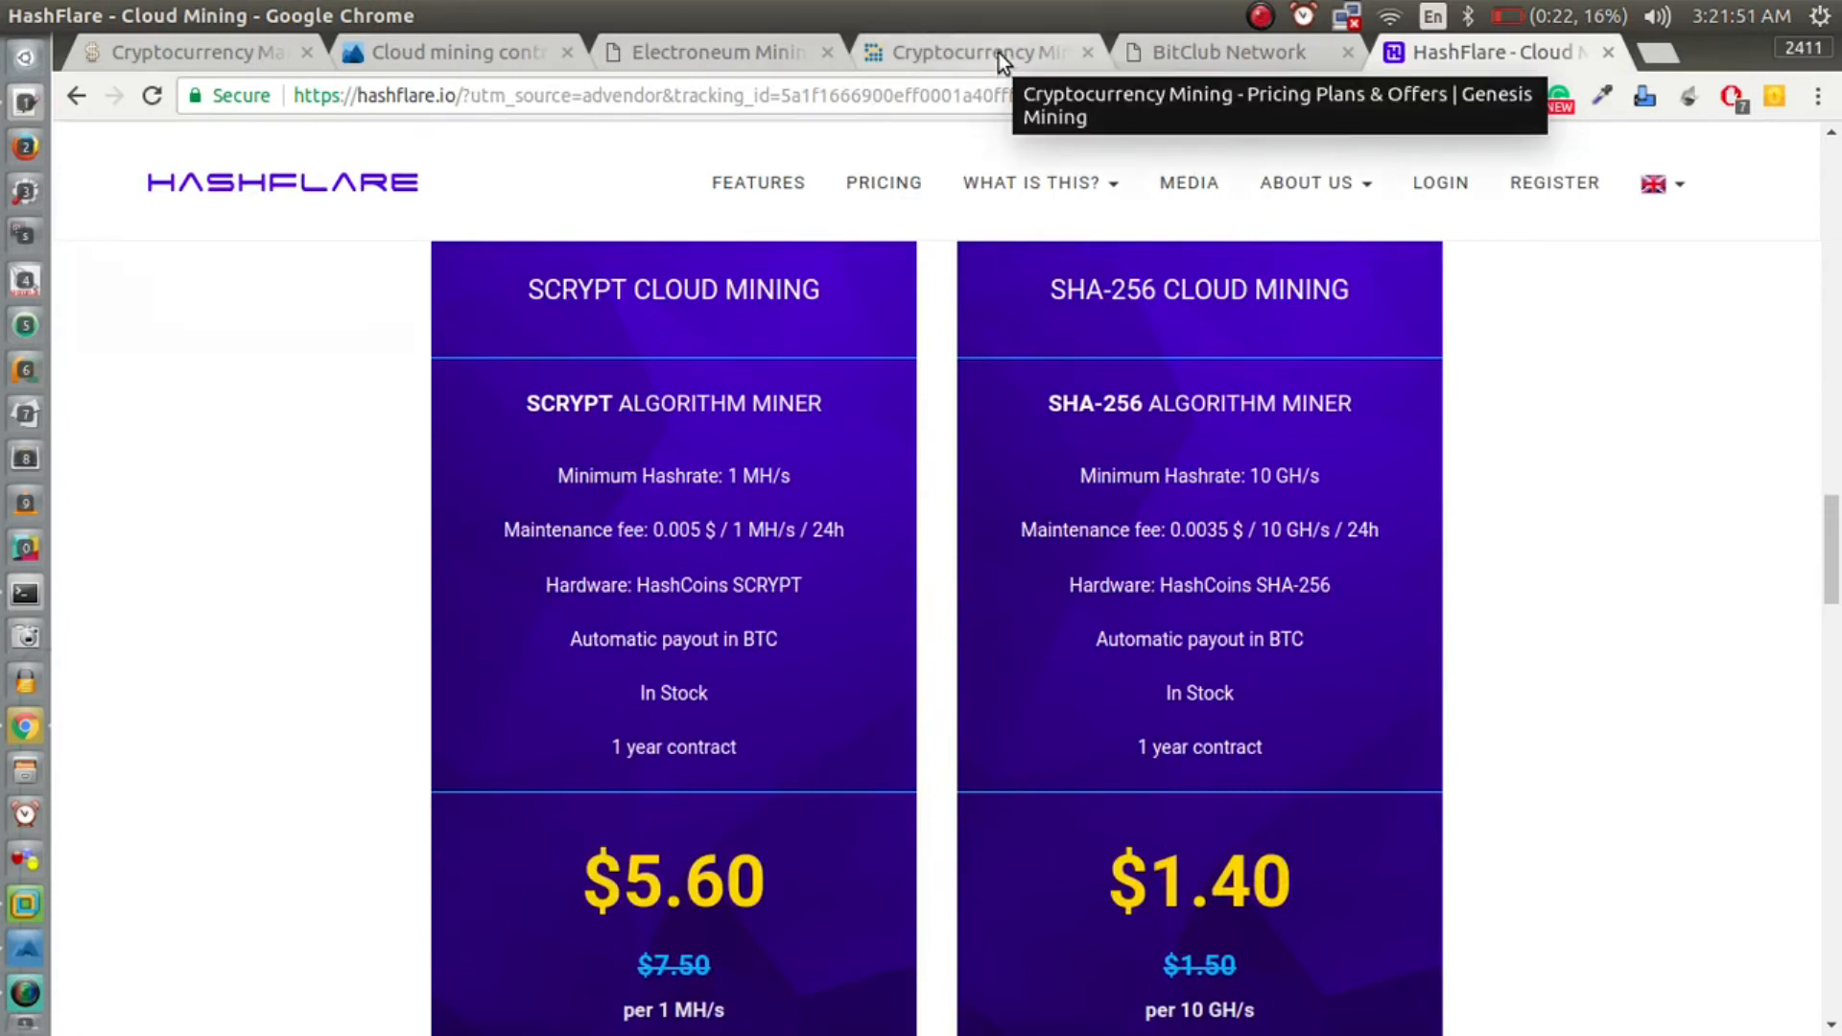
left_click(975, 52)
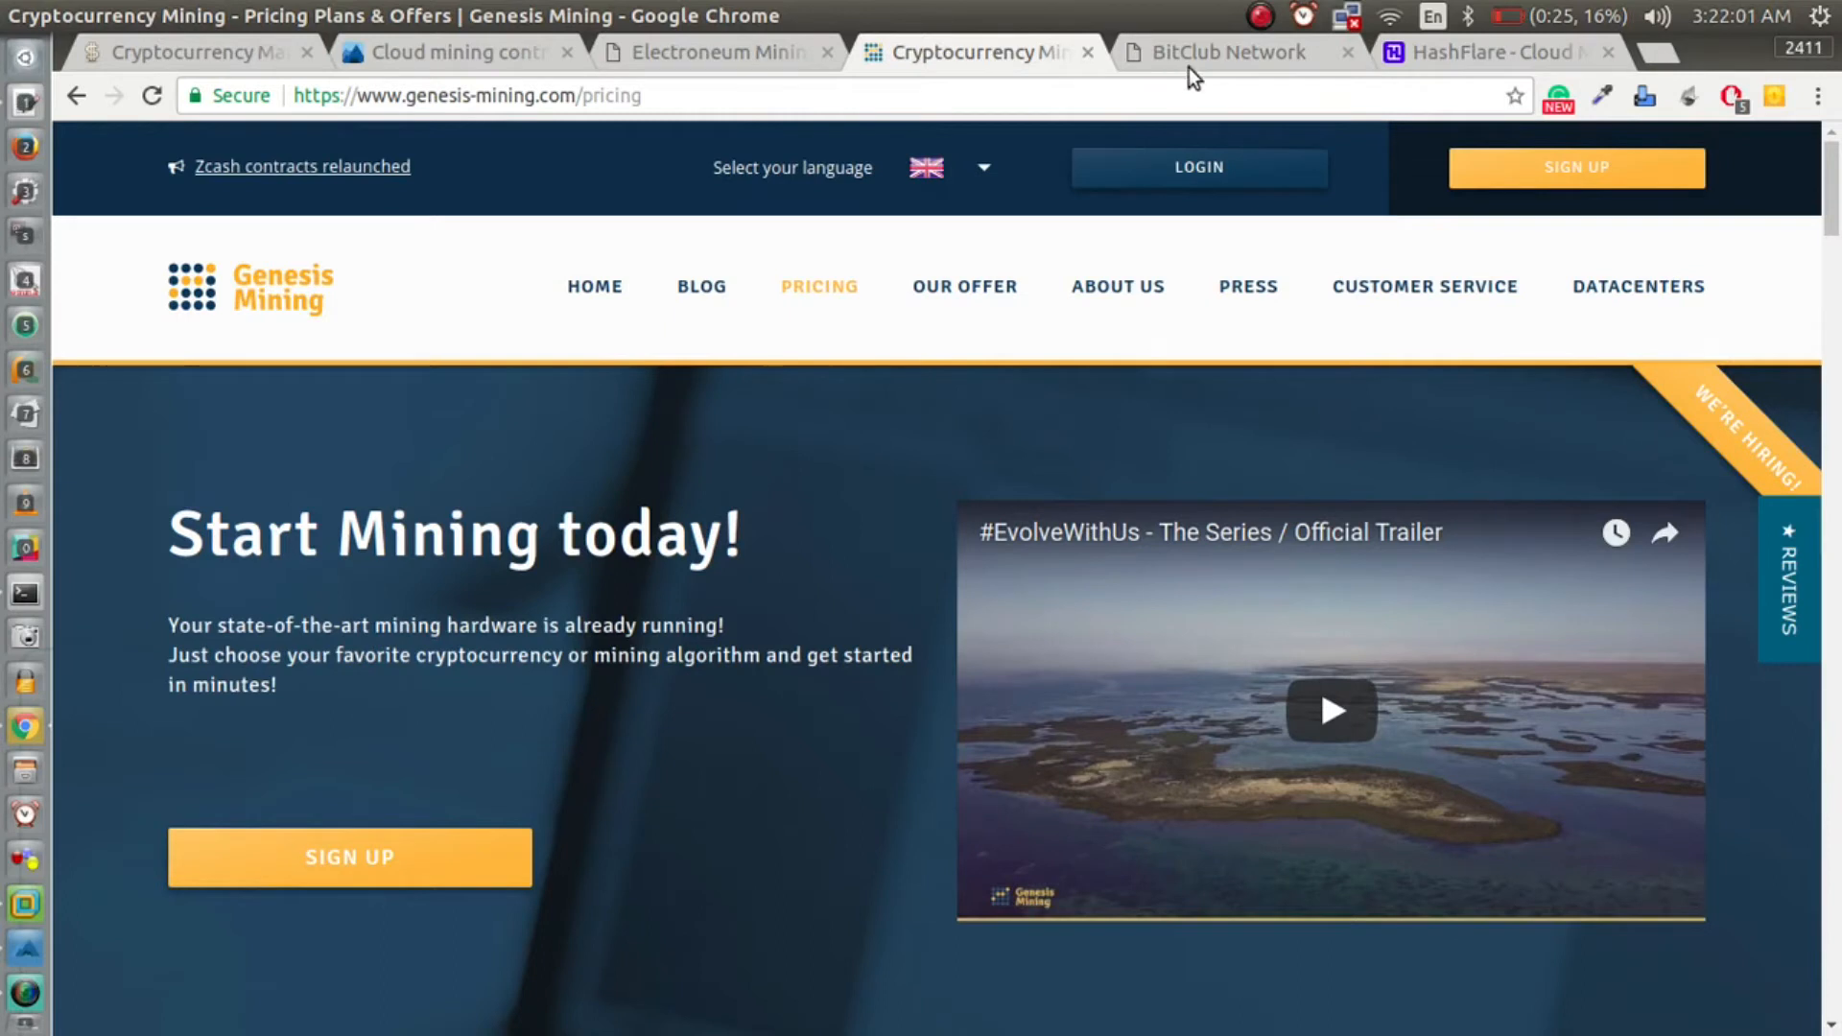
Compare HashFlare and Genesis Bitcoin plans, ending on the BitClub Network member home.
left_click(1223, 52)
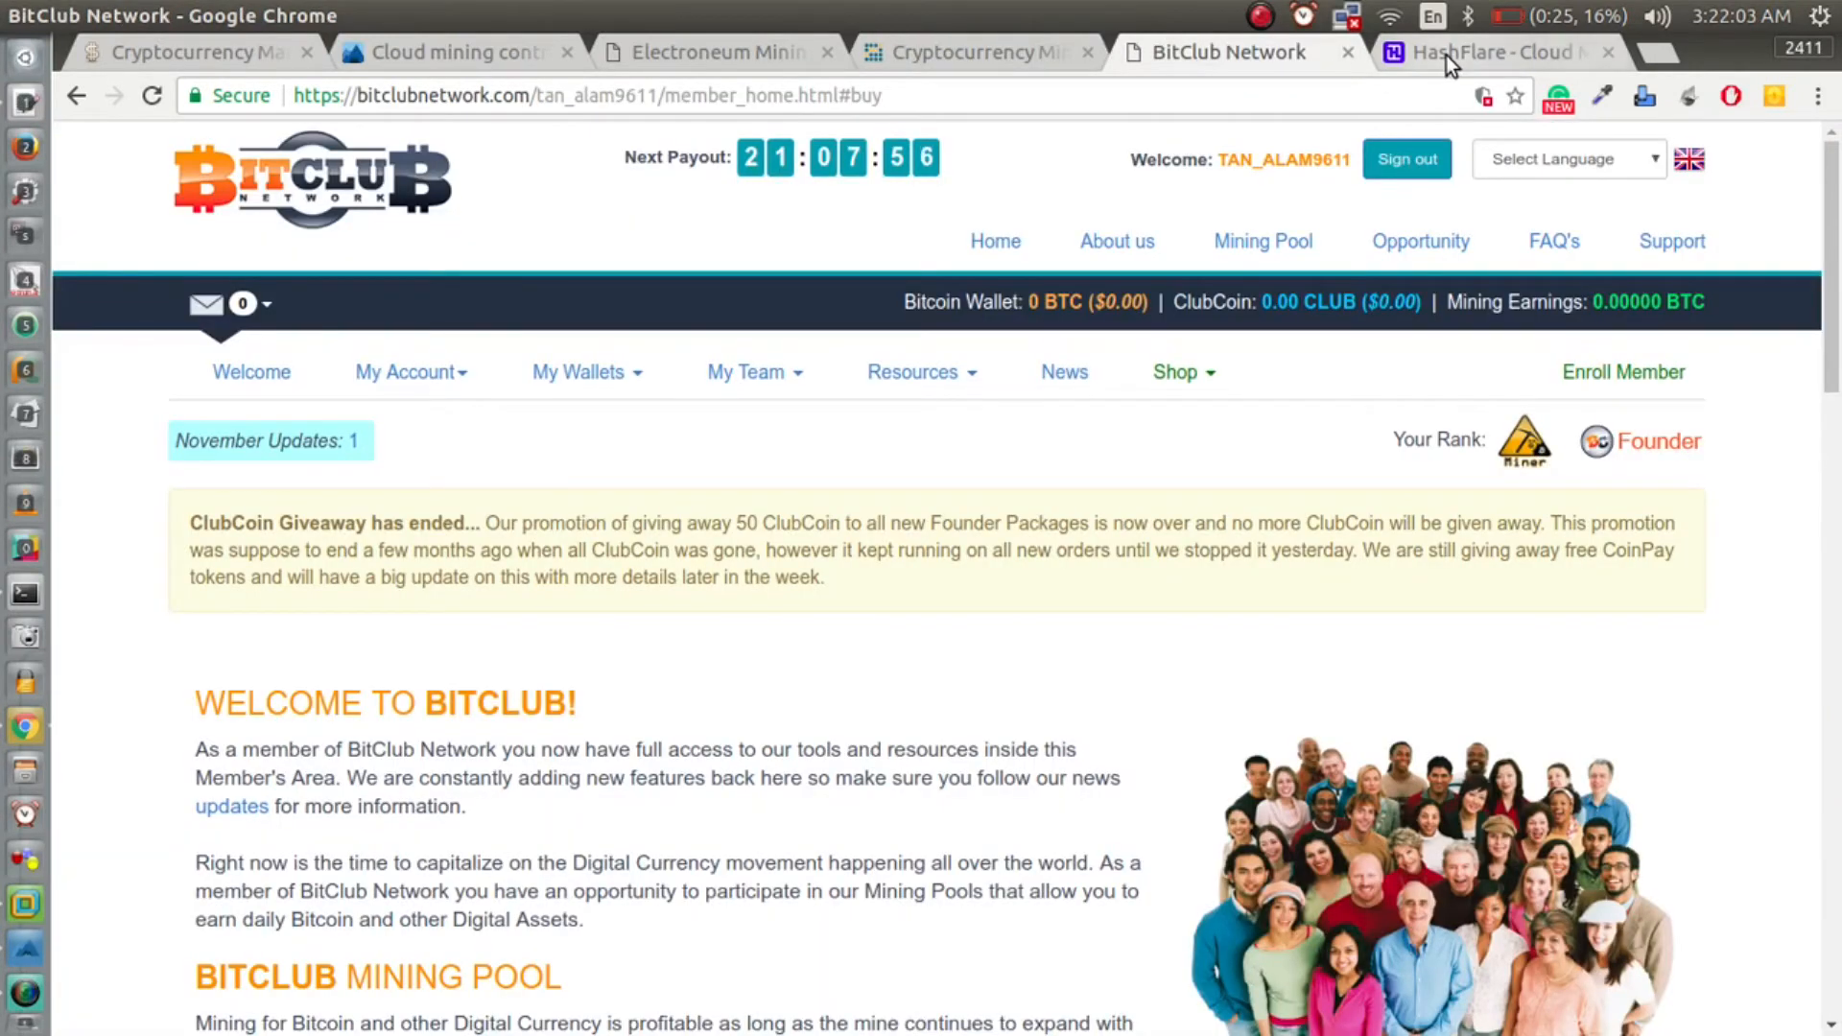
left_click(1493, 52)
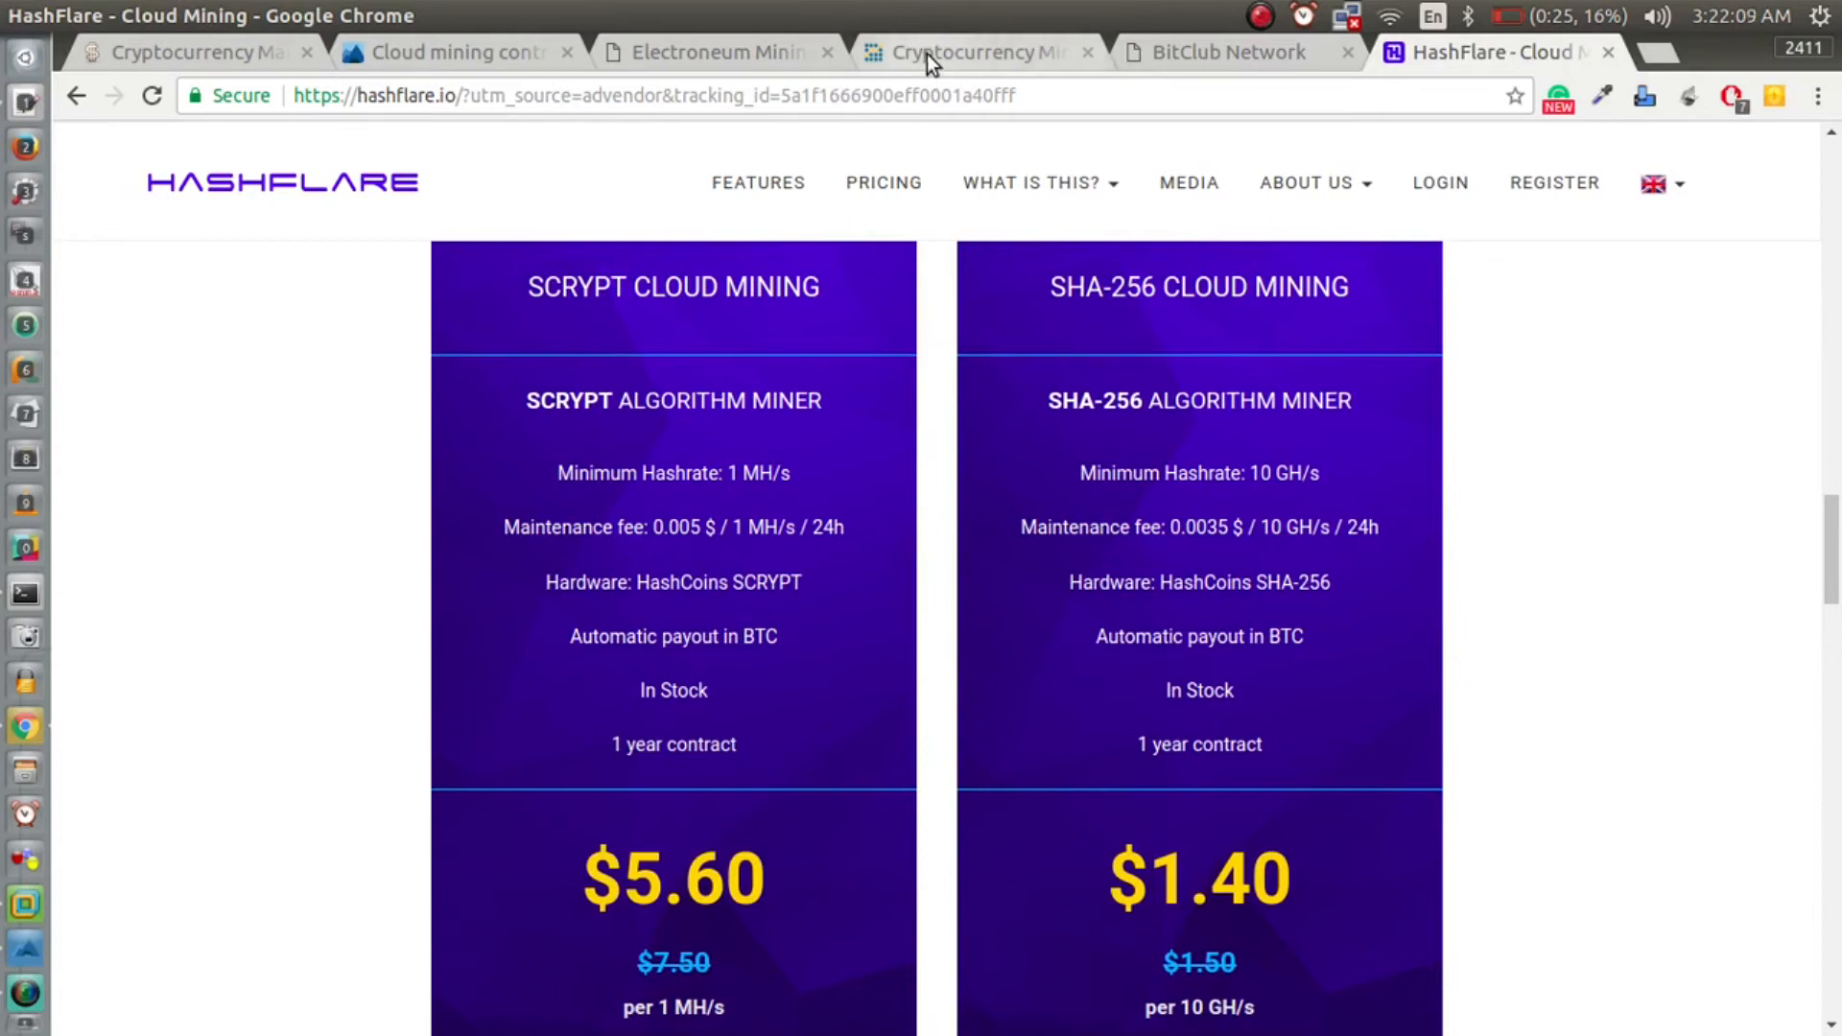
left_click(975, 52)
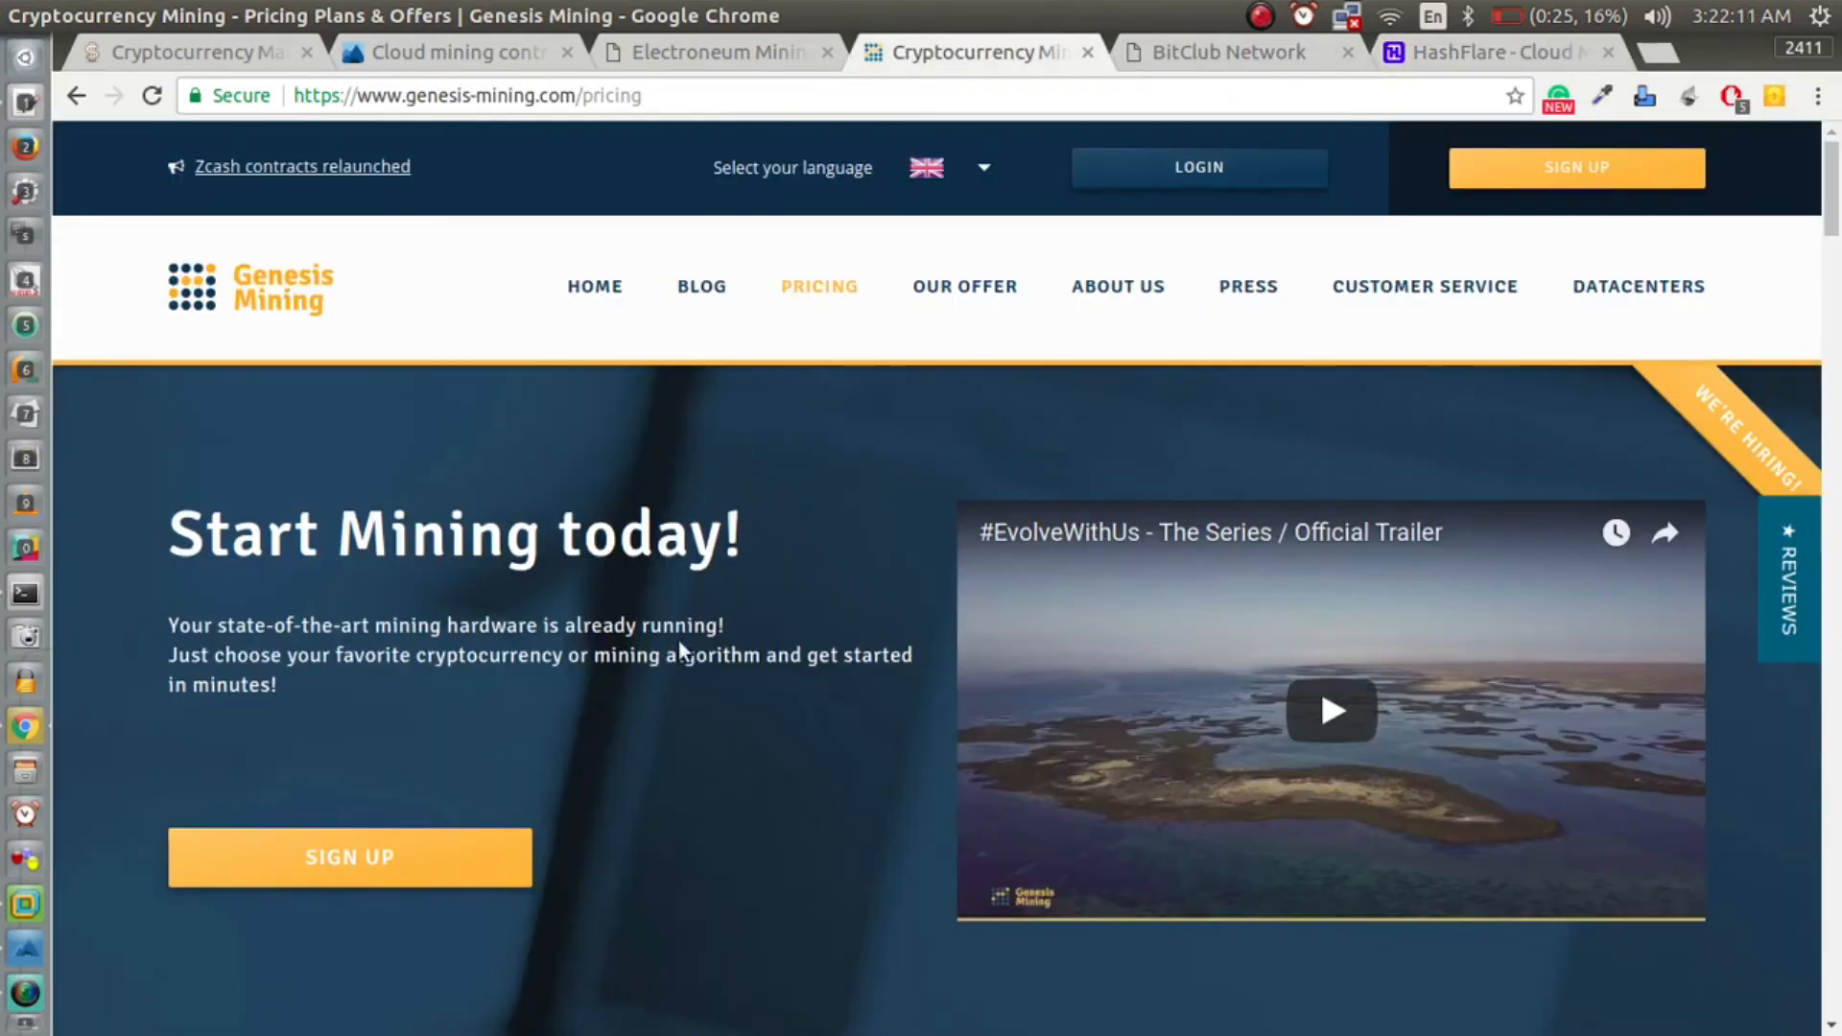
scroll("down", 3)
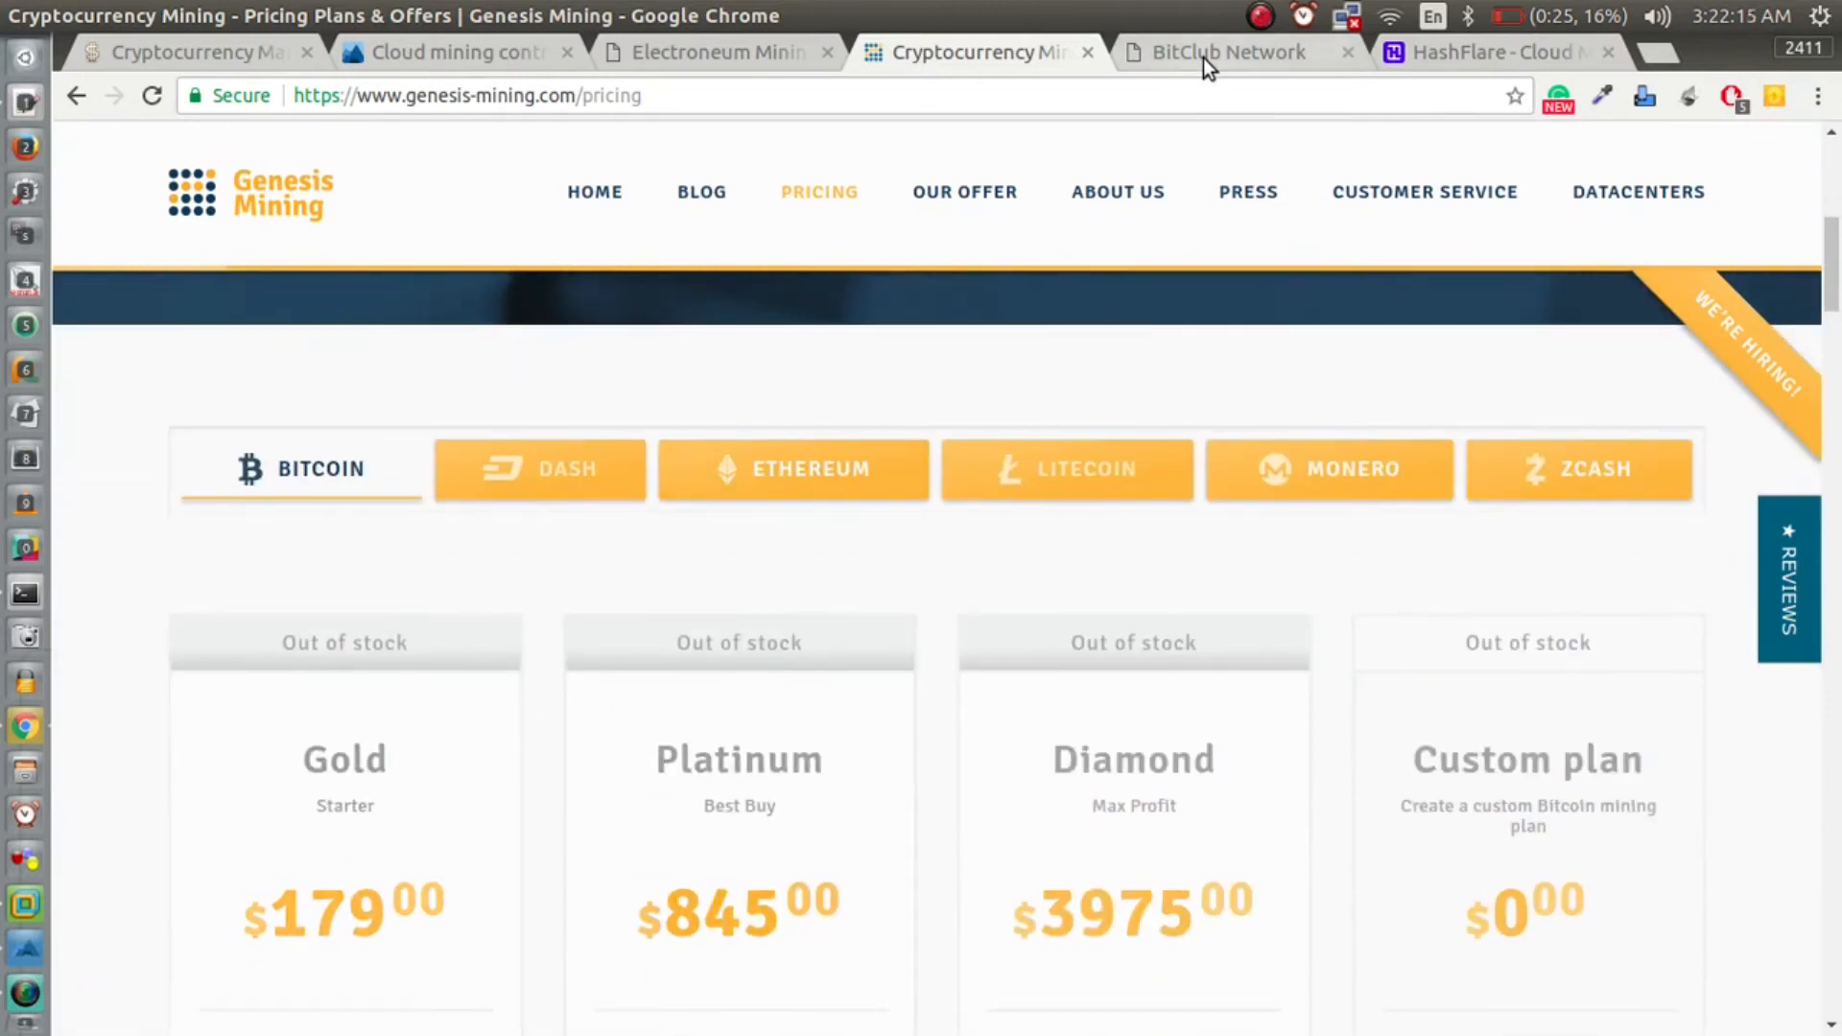
left_click(1228, 52)
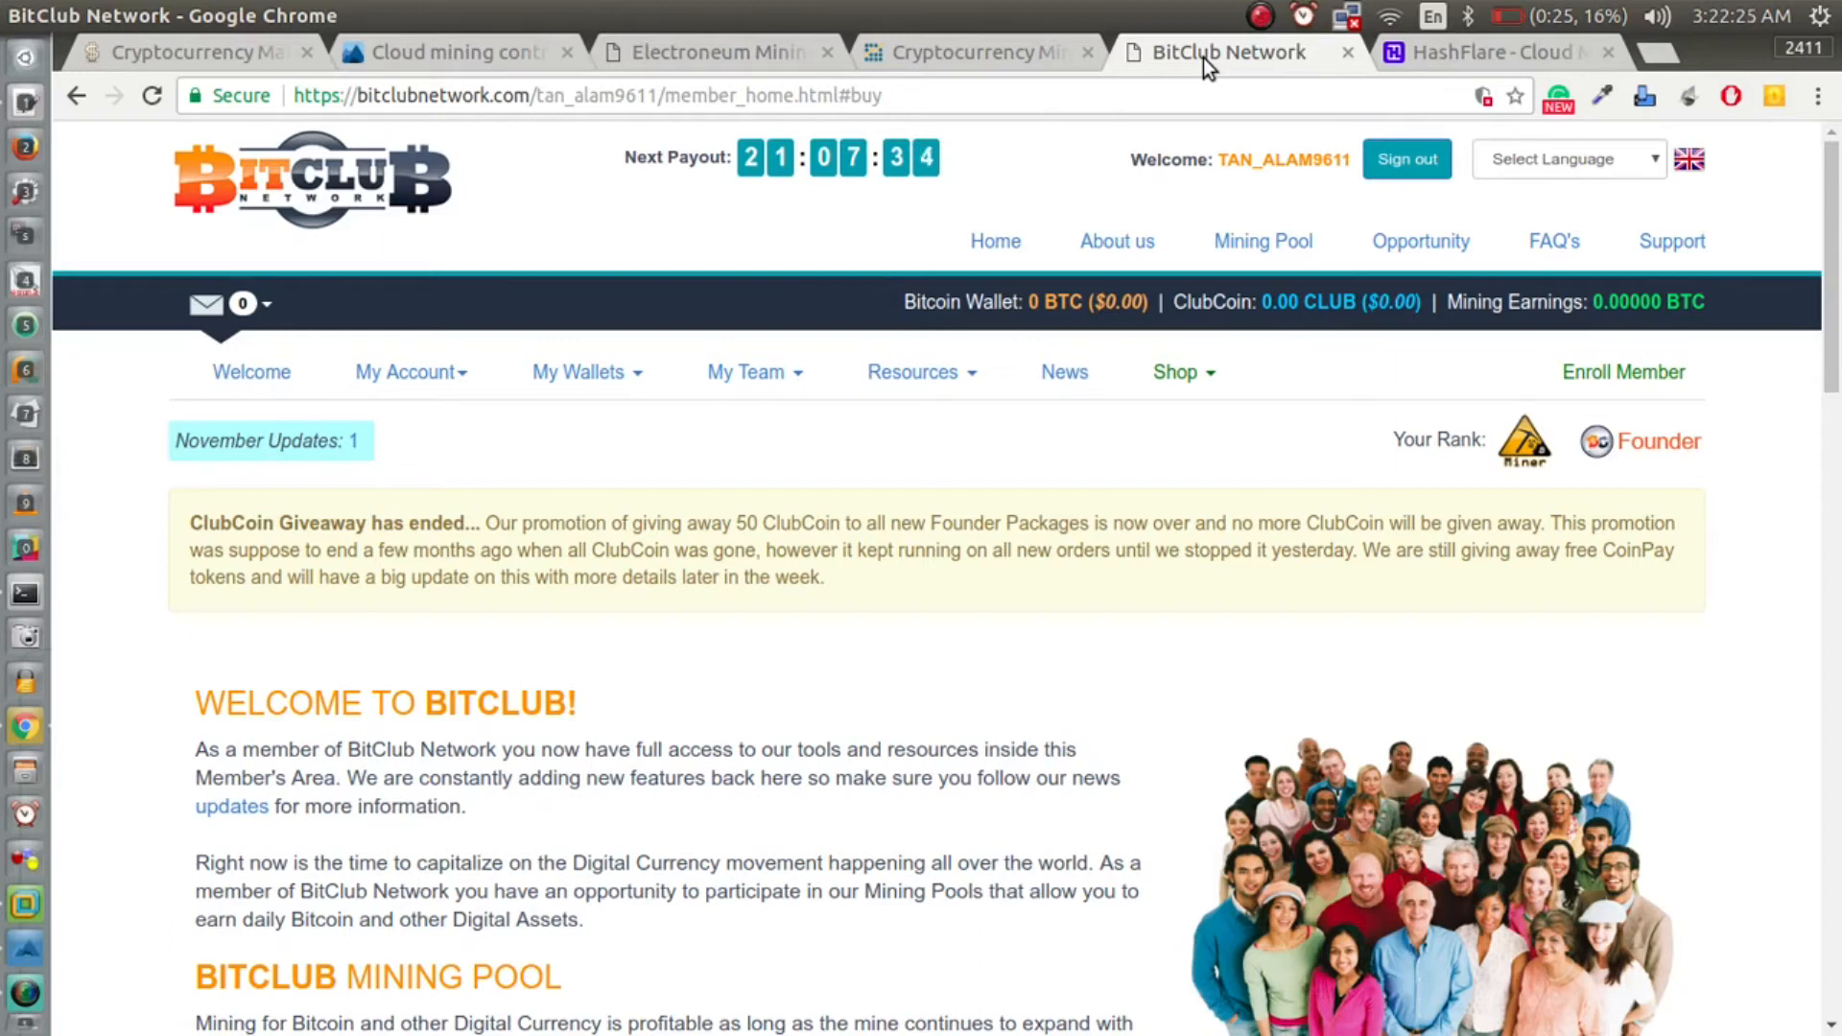
mouse_move(427, 441)
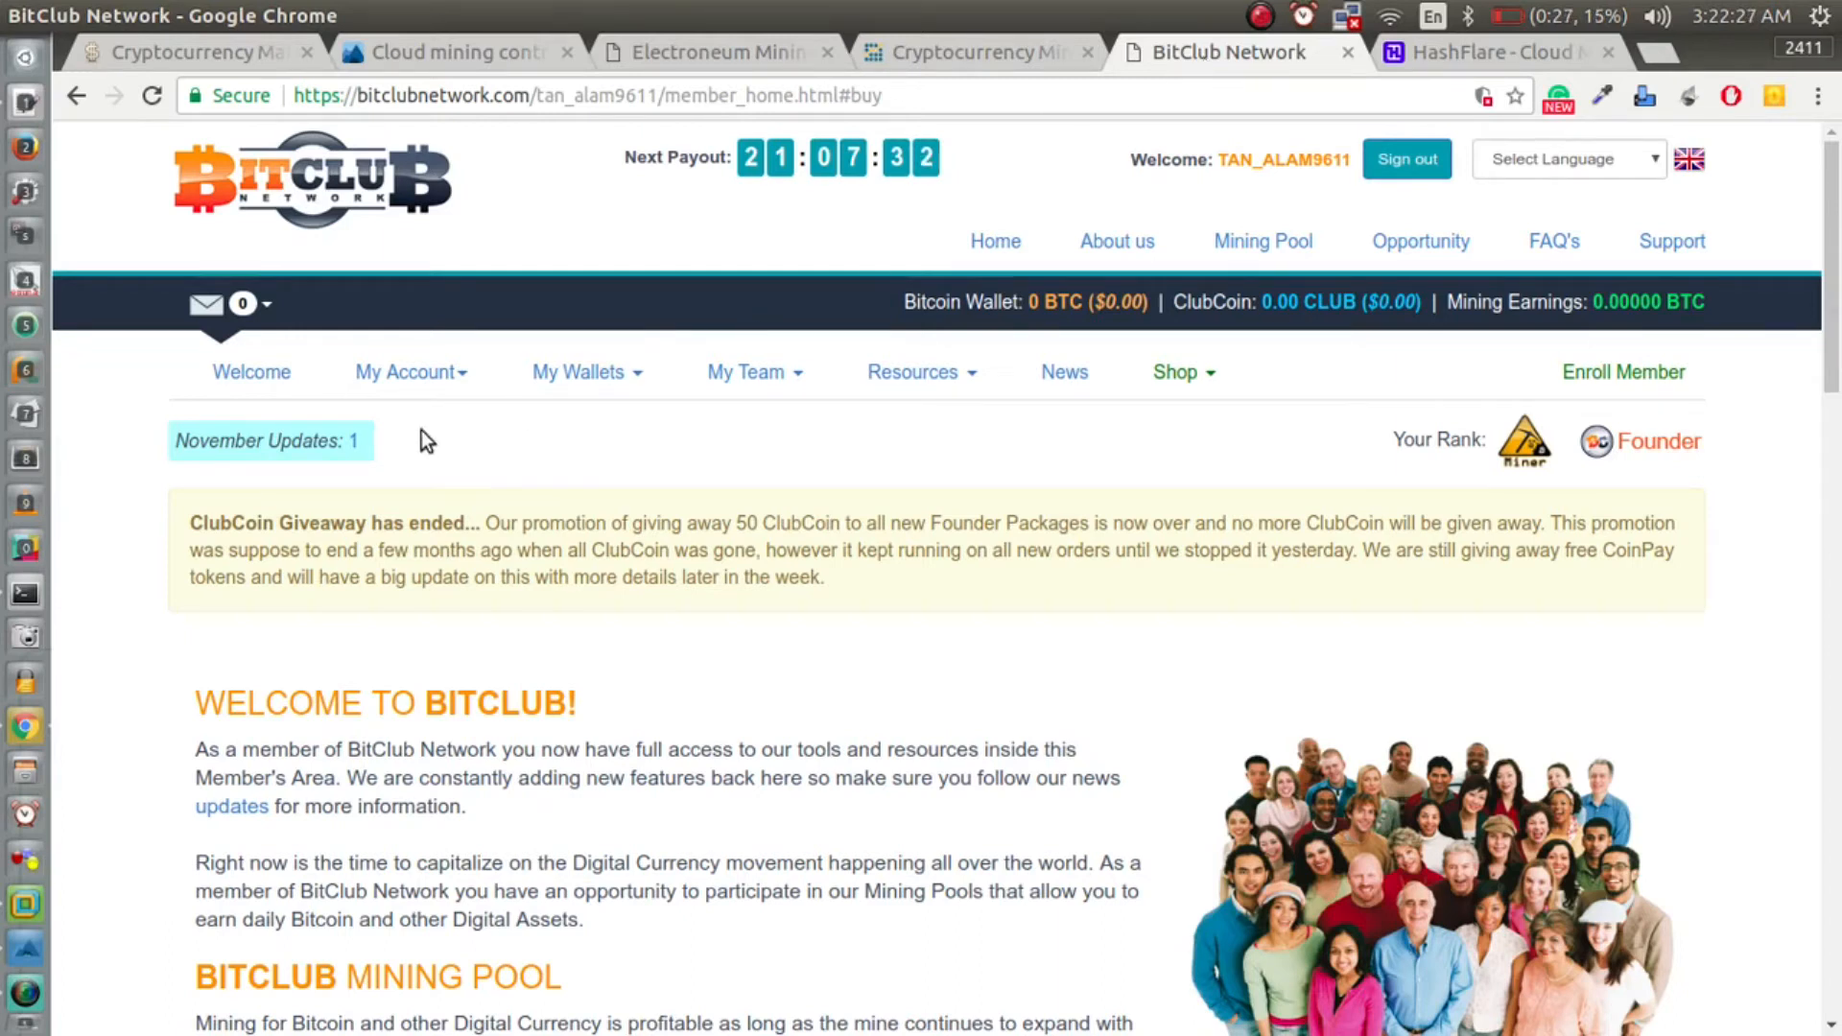
Read the BitClub news page down to the November Bitcoin Mining Update and BCN Support's sign-off.
left_click(1063, 372)
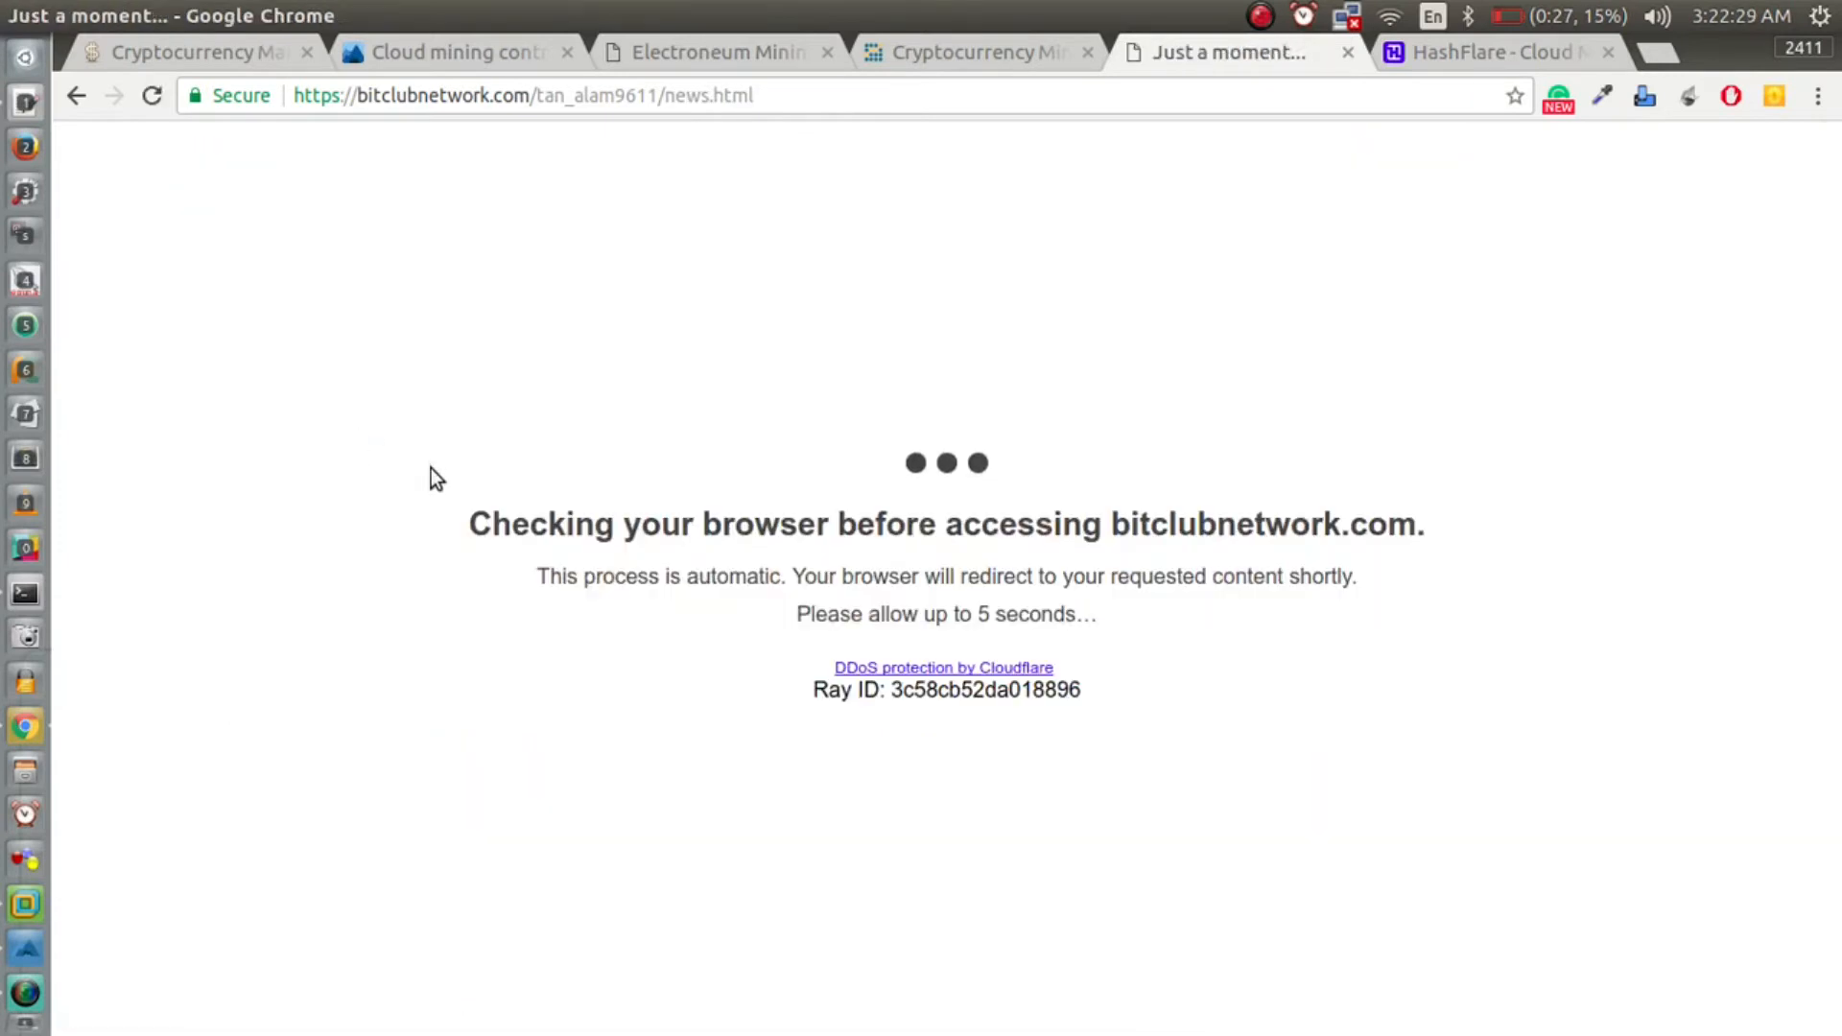
mouse_move(547, 605)
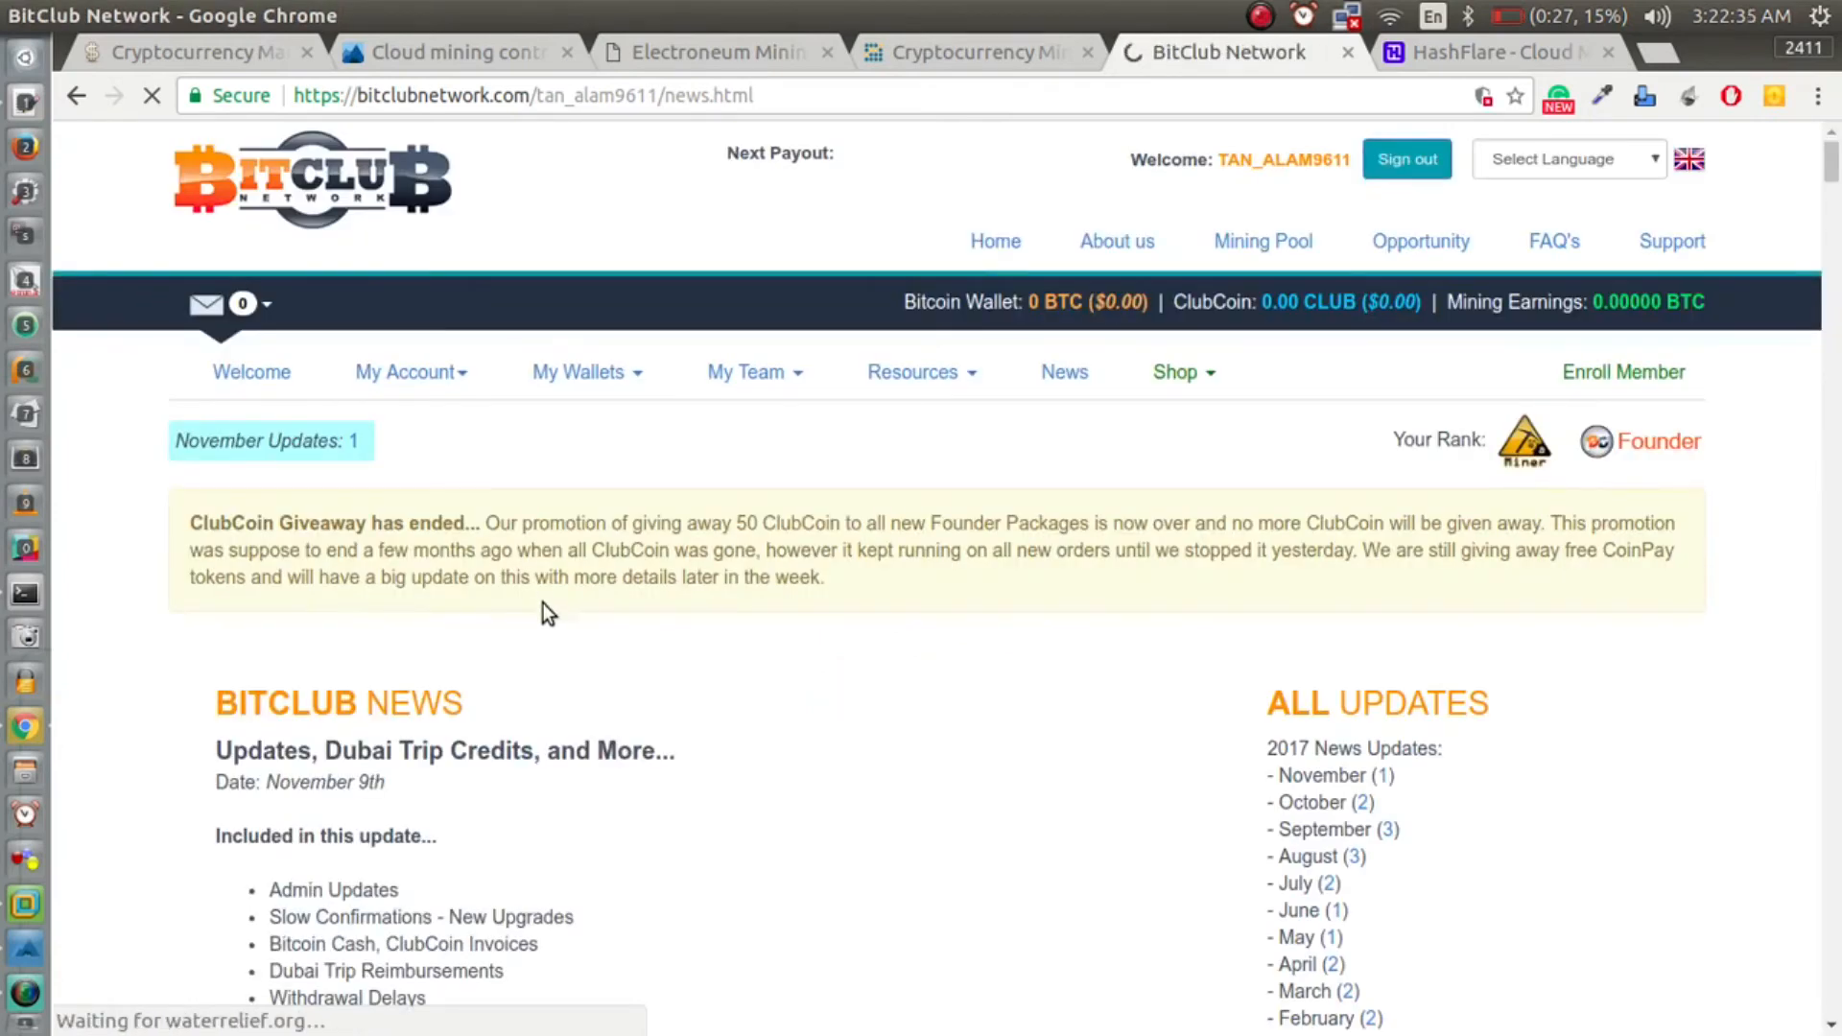
scroll("down", 3)
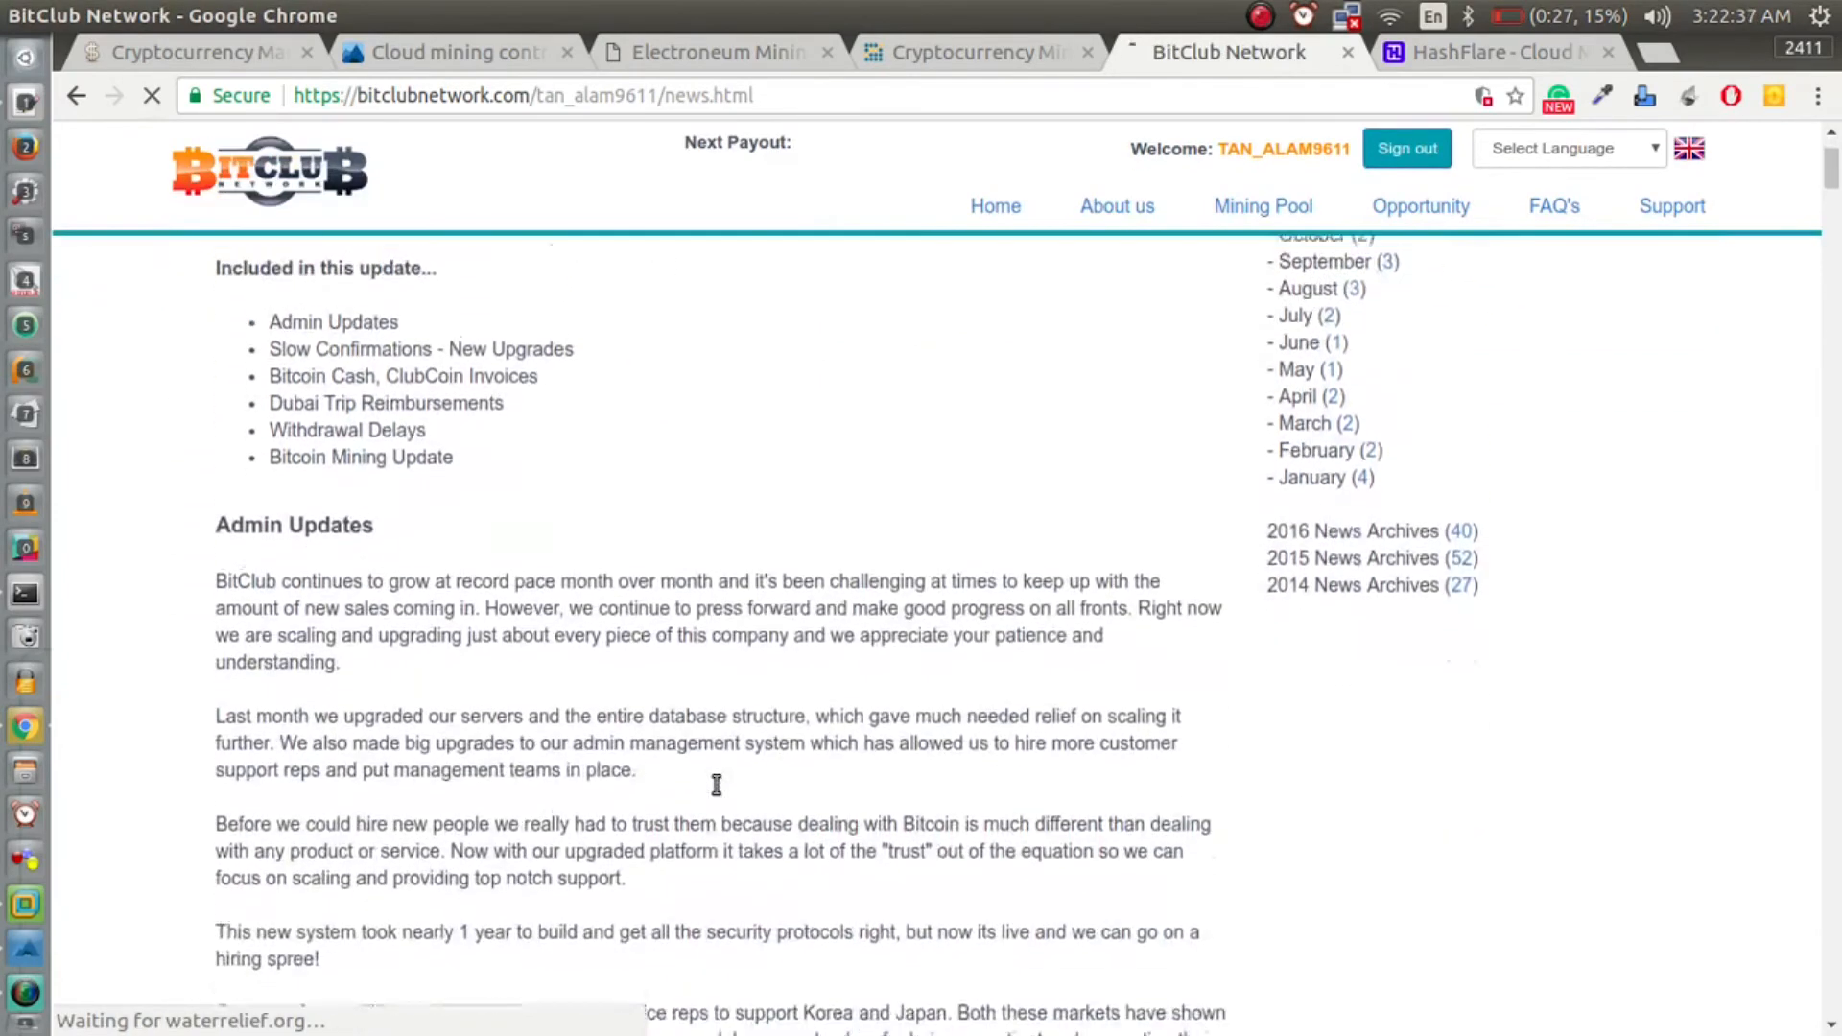
scroll("down", 3)
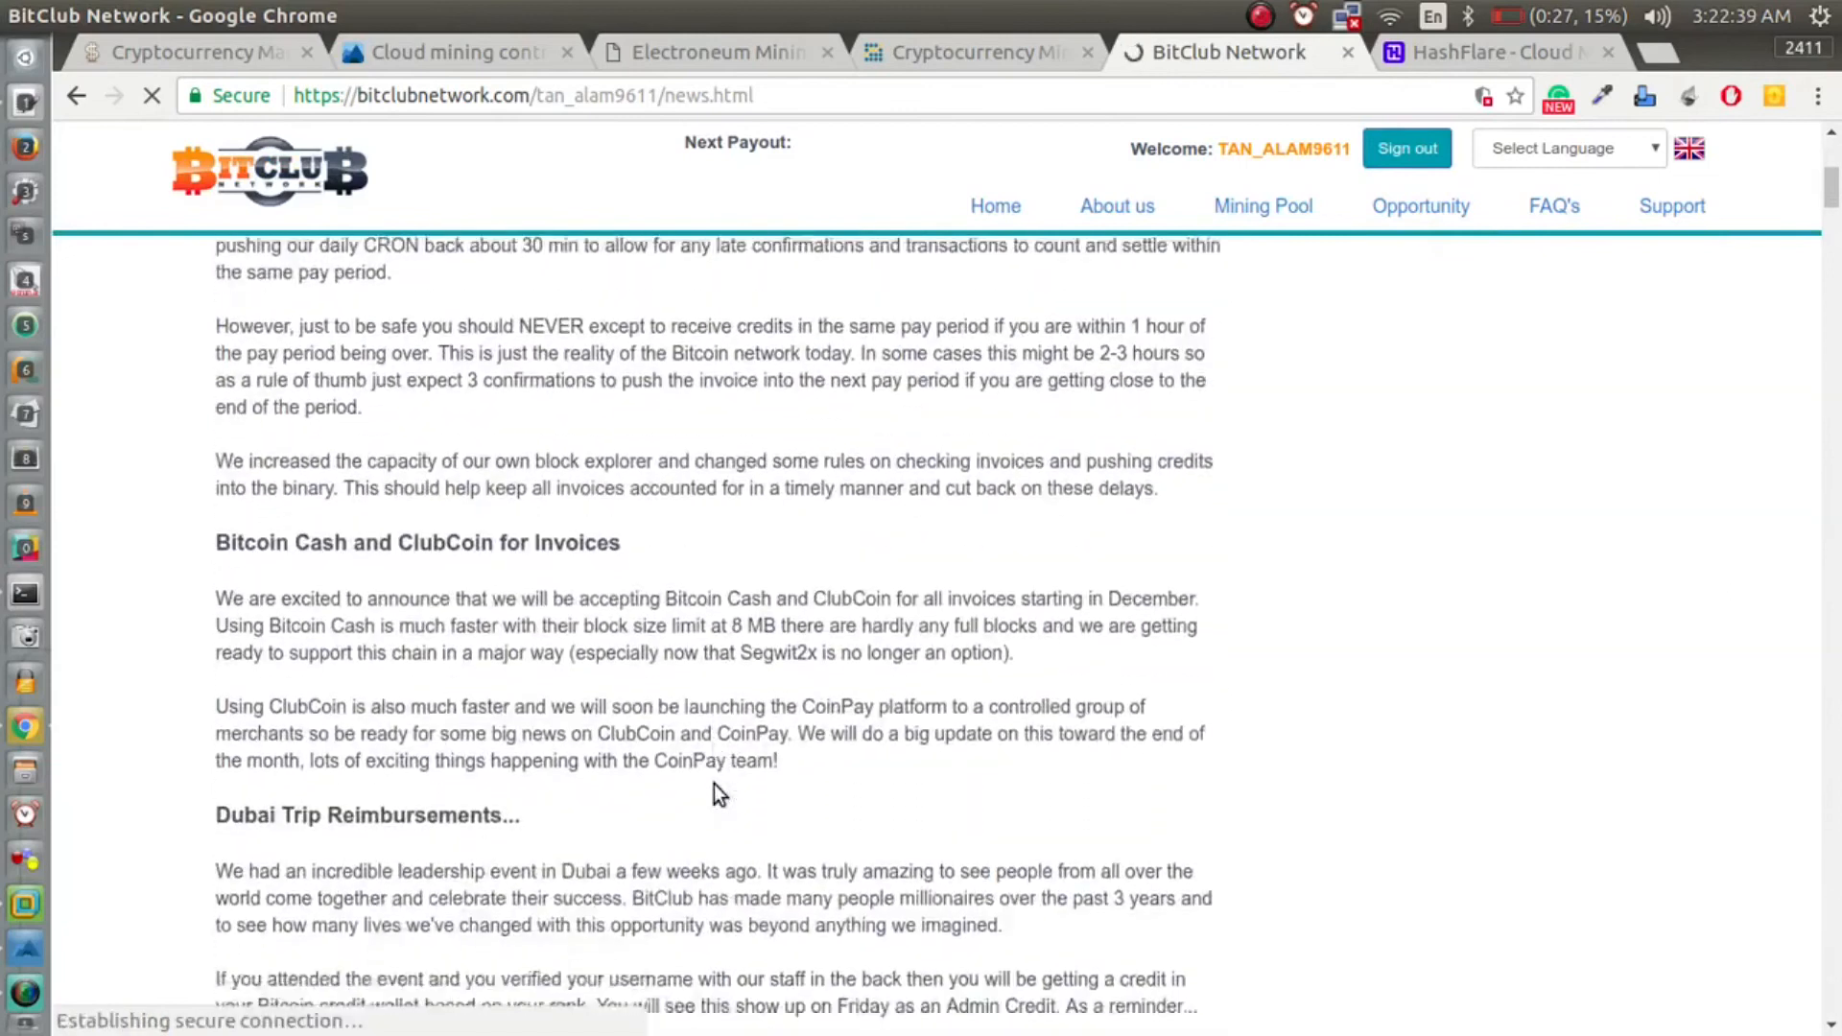
scroll("down", 3)
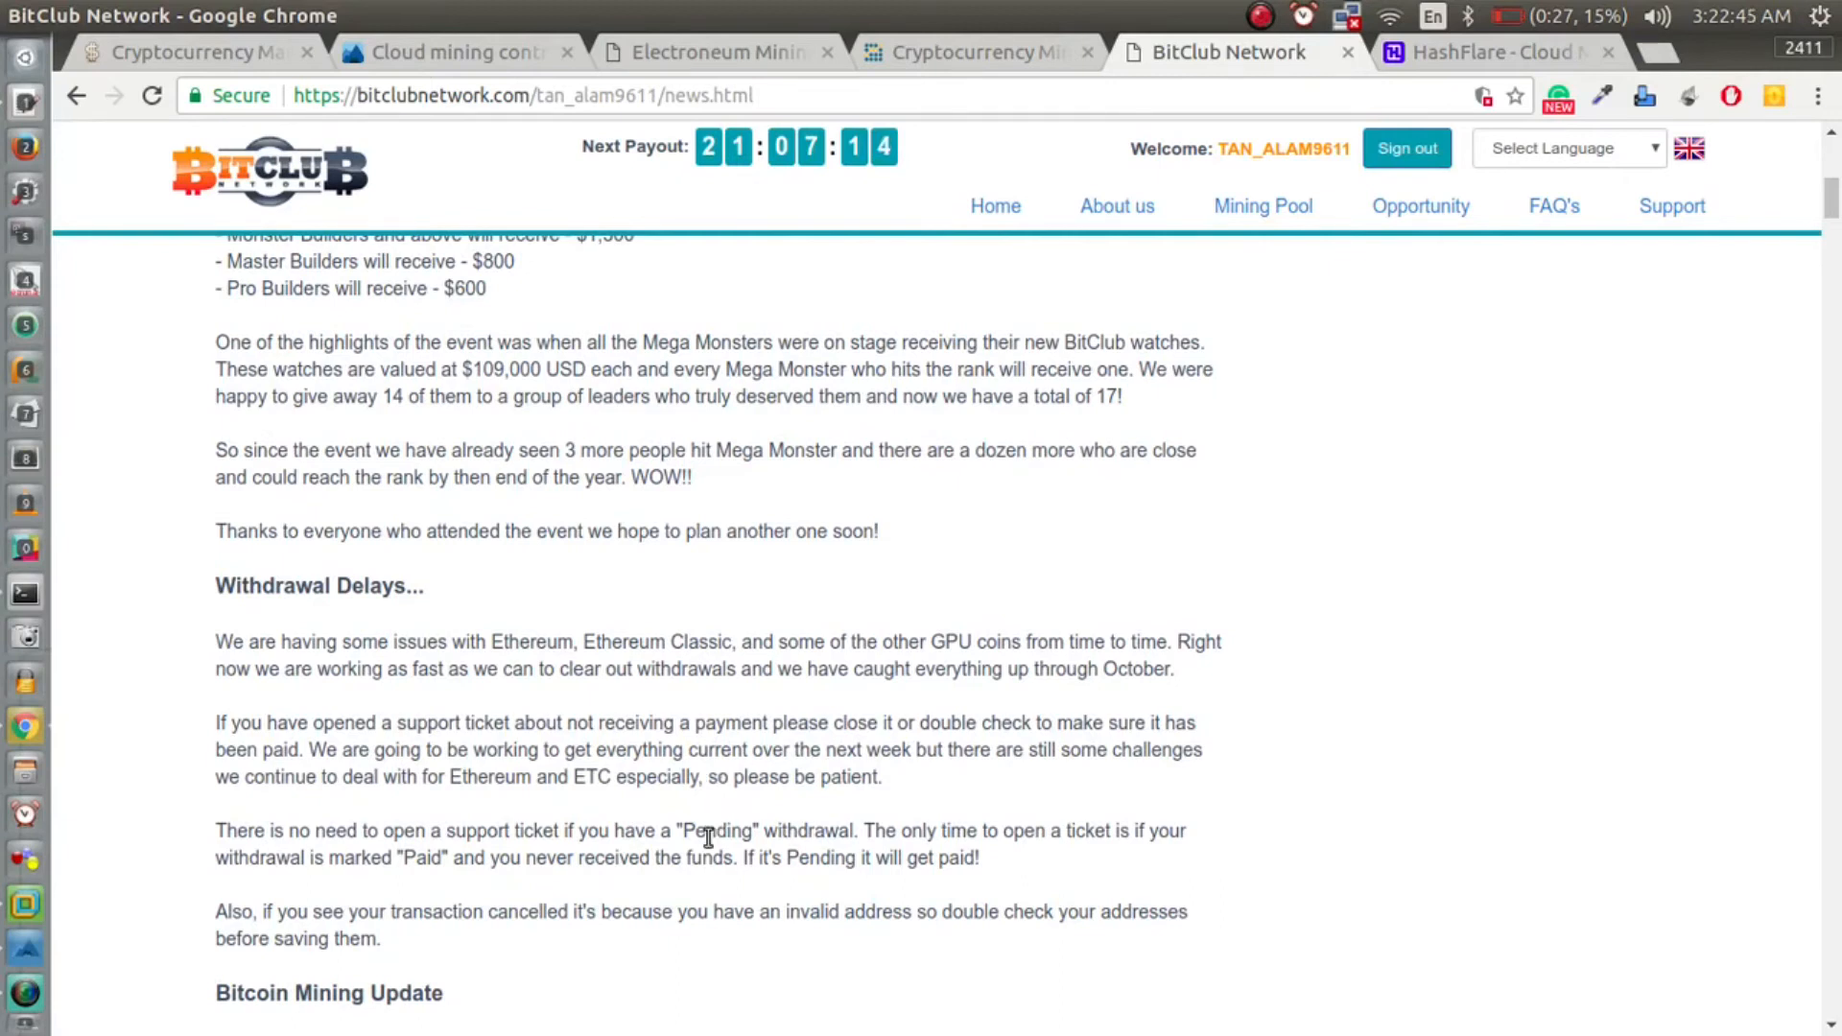
scroll("down", 3)
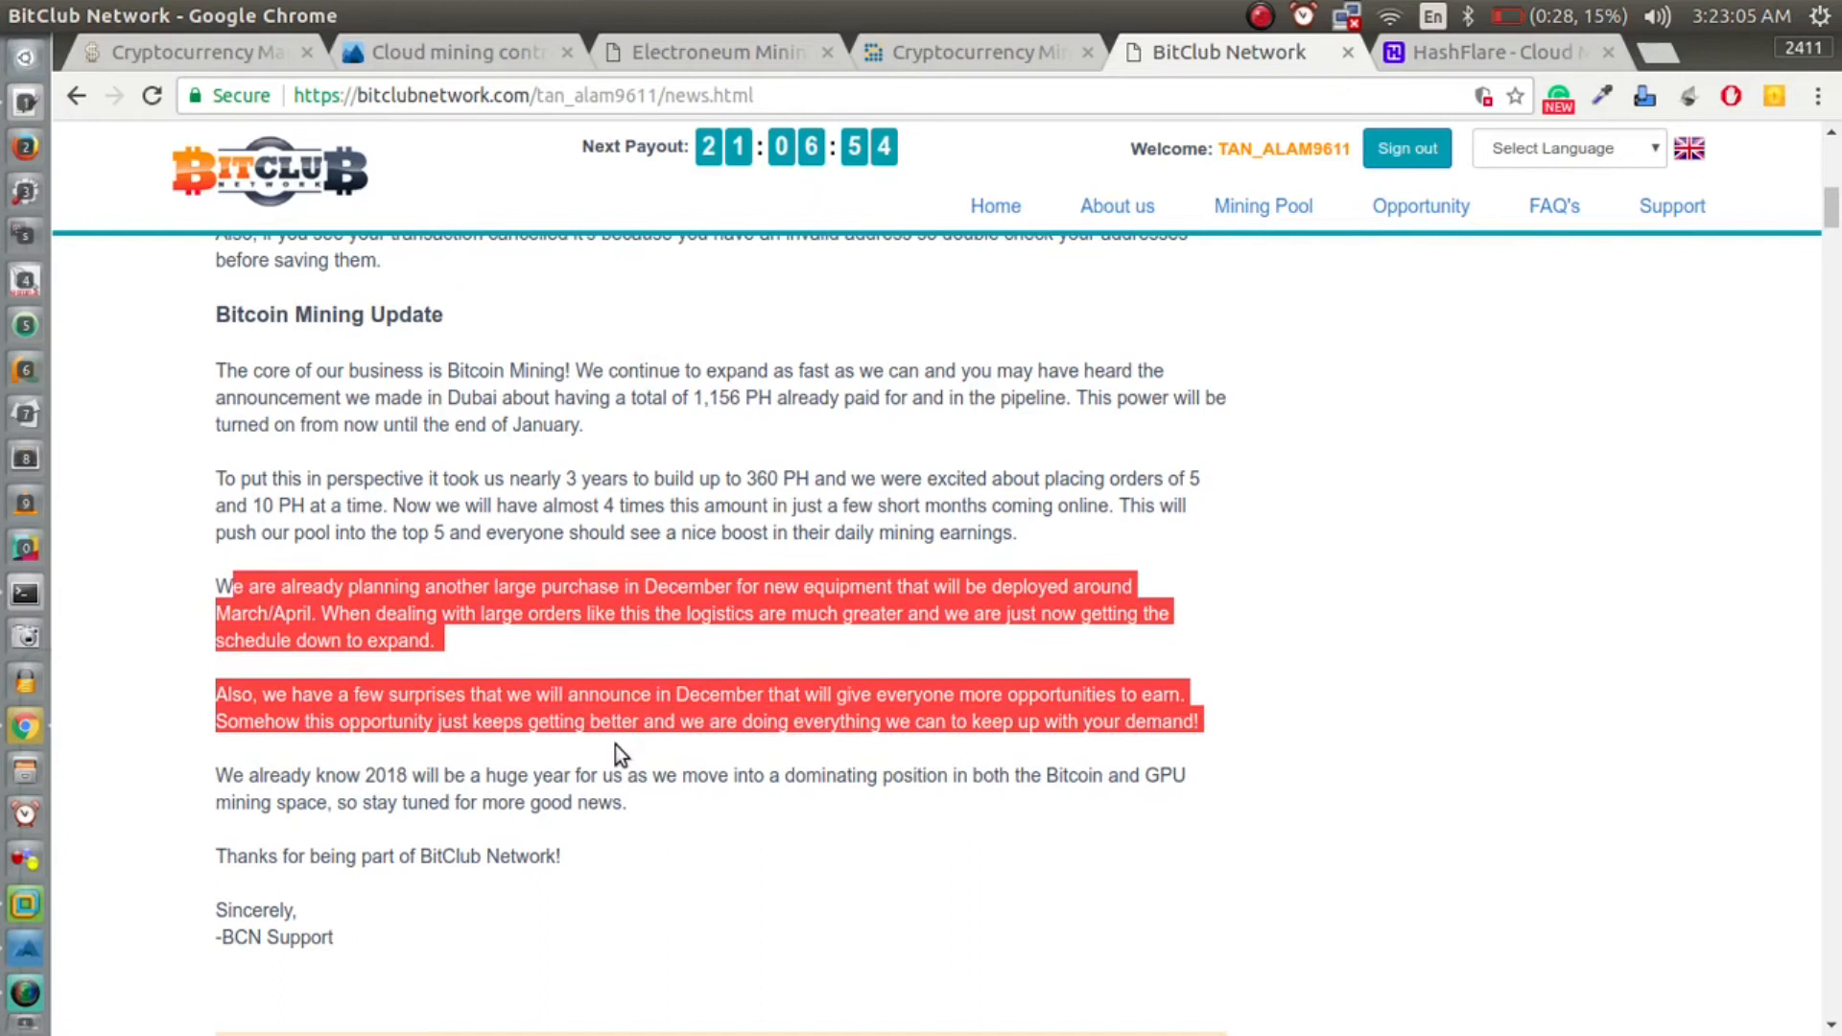
mouse_move(644, 756)
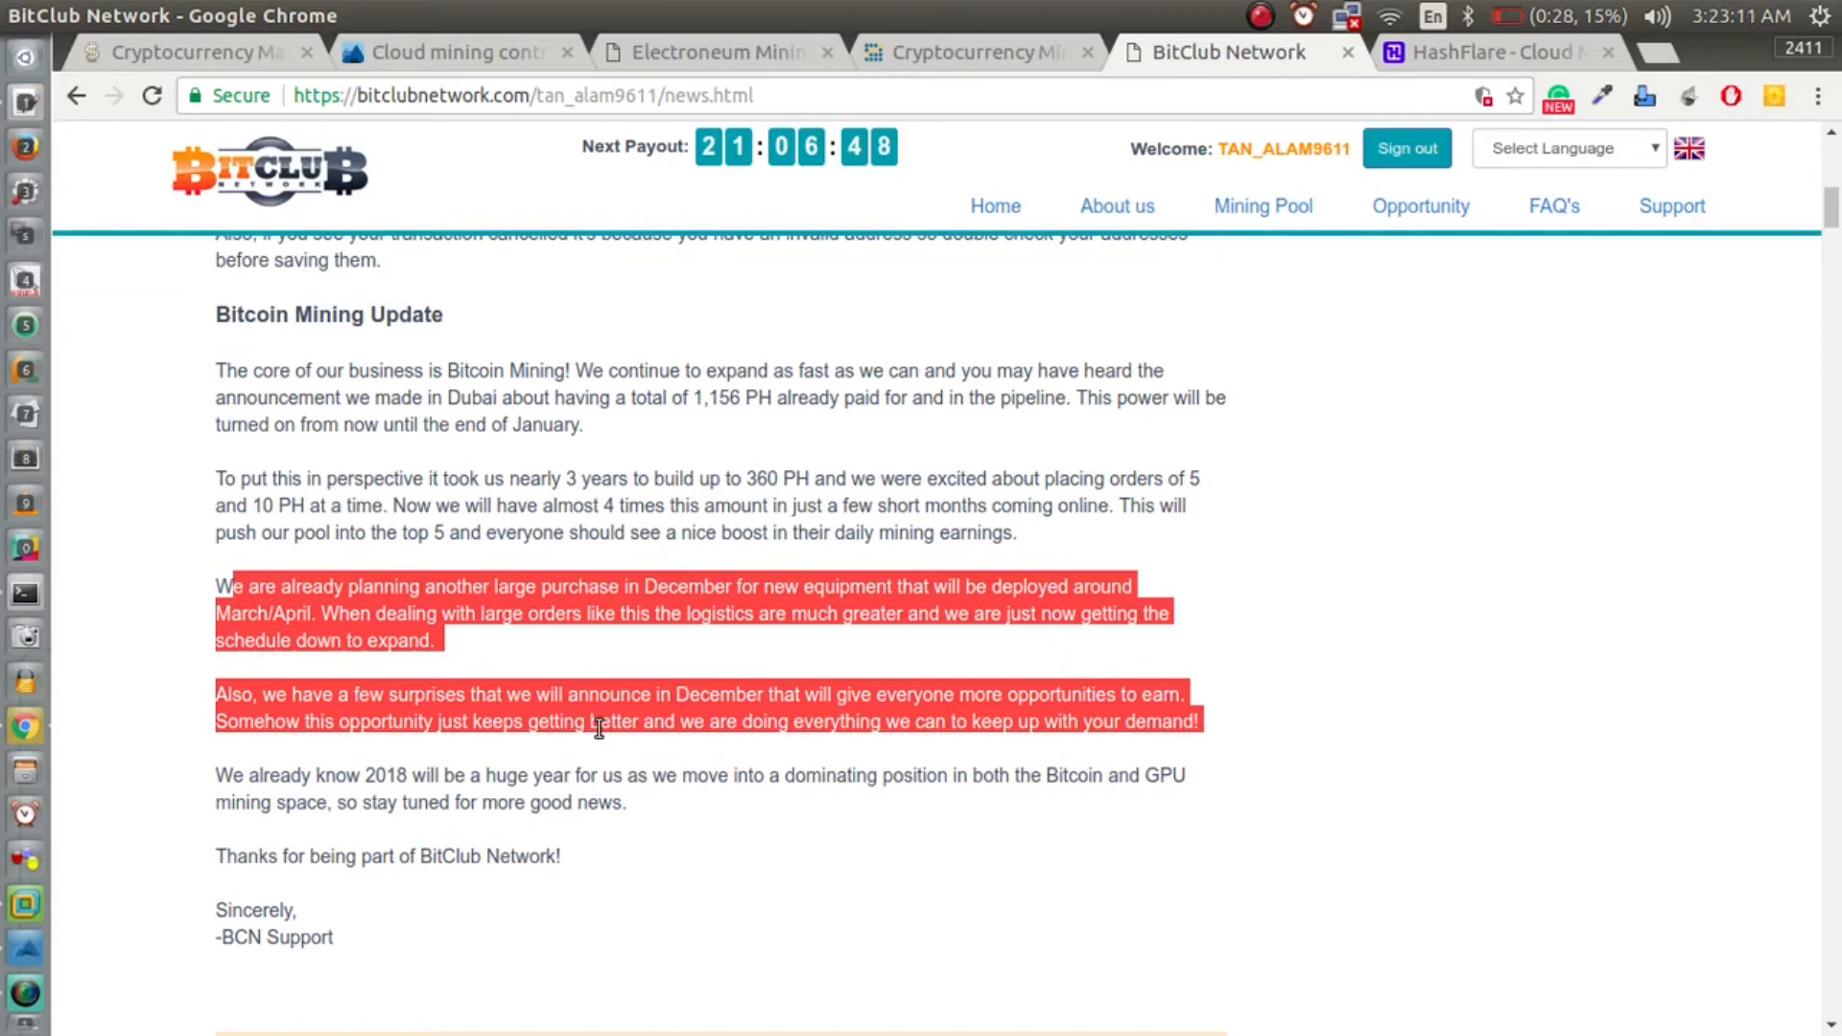
mouse_move(492, 653)
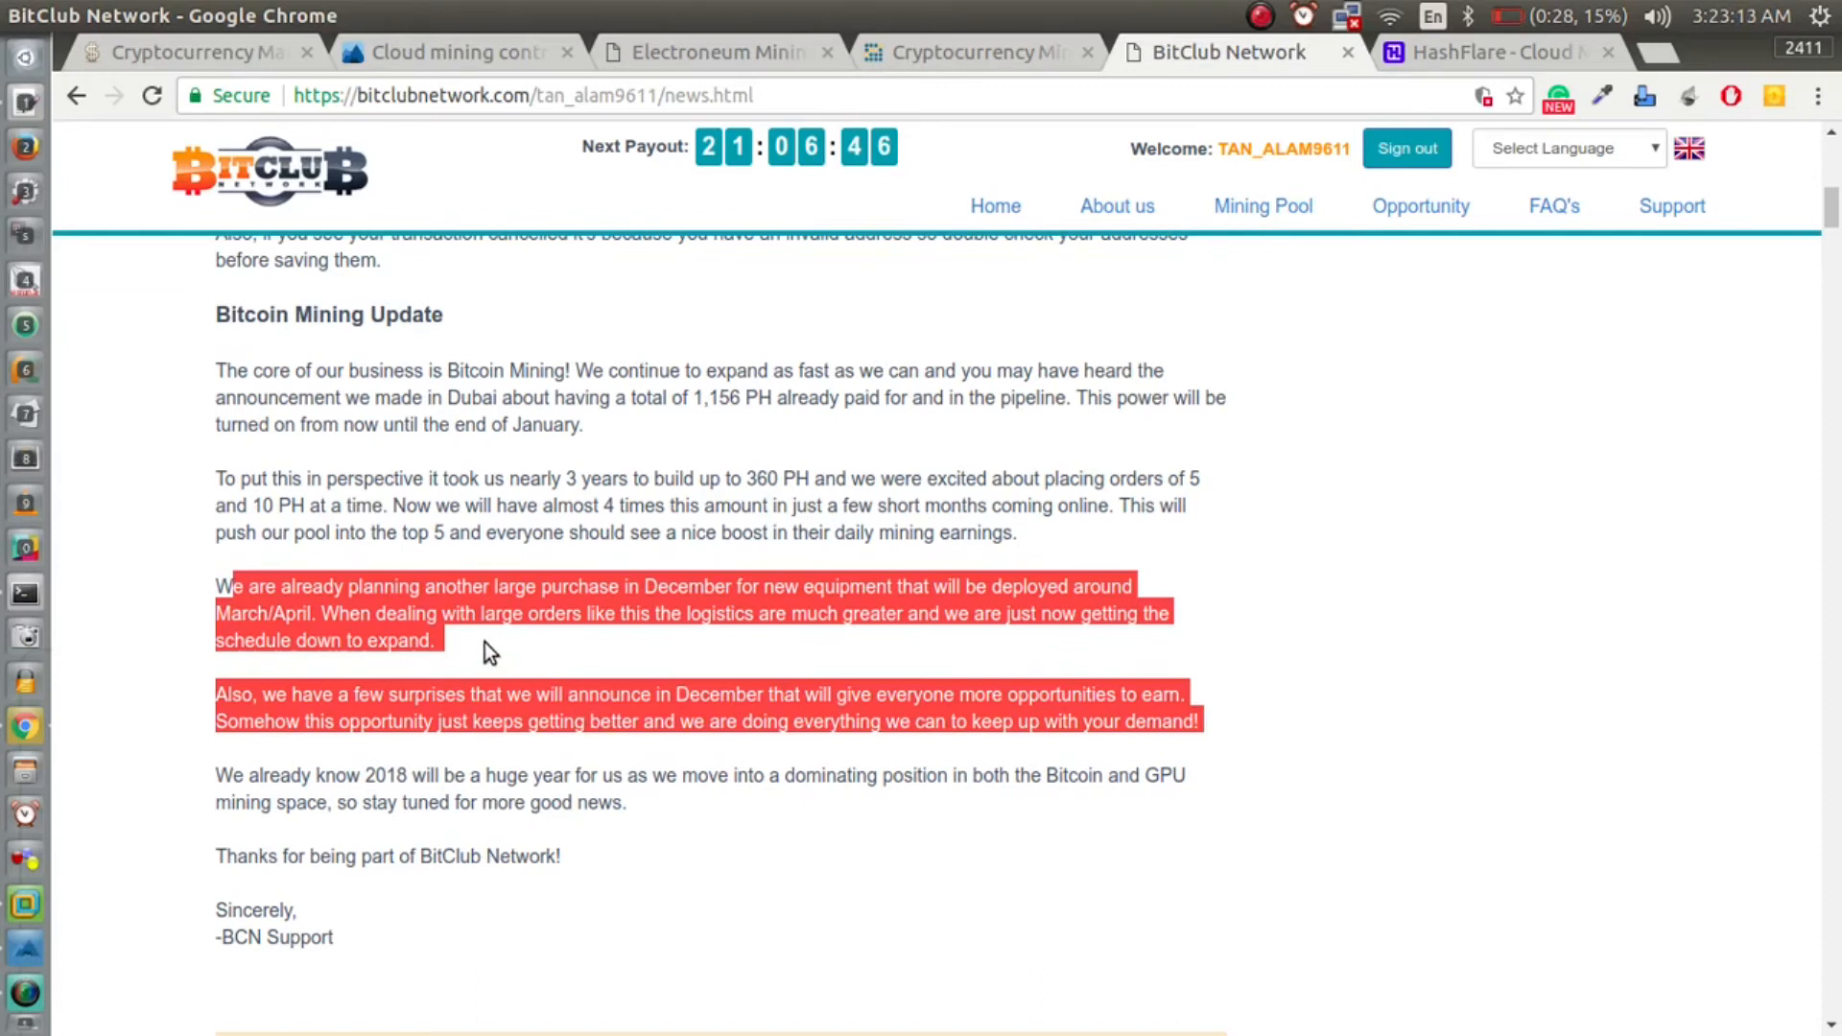
left_click(490, 650)
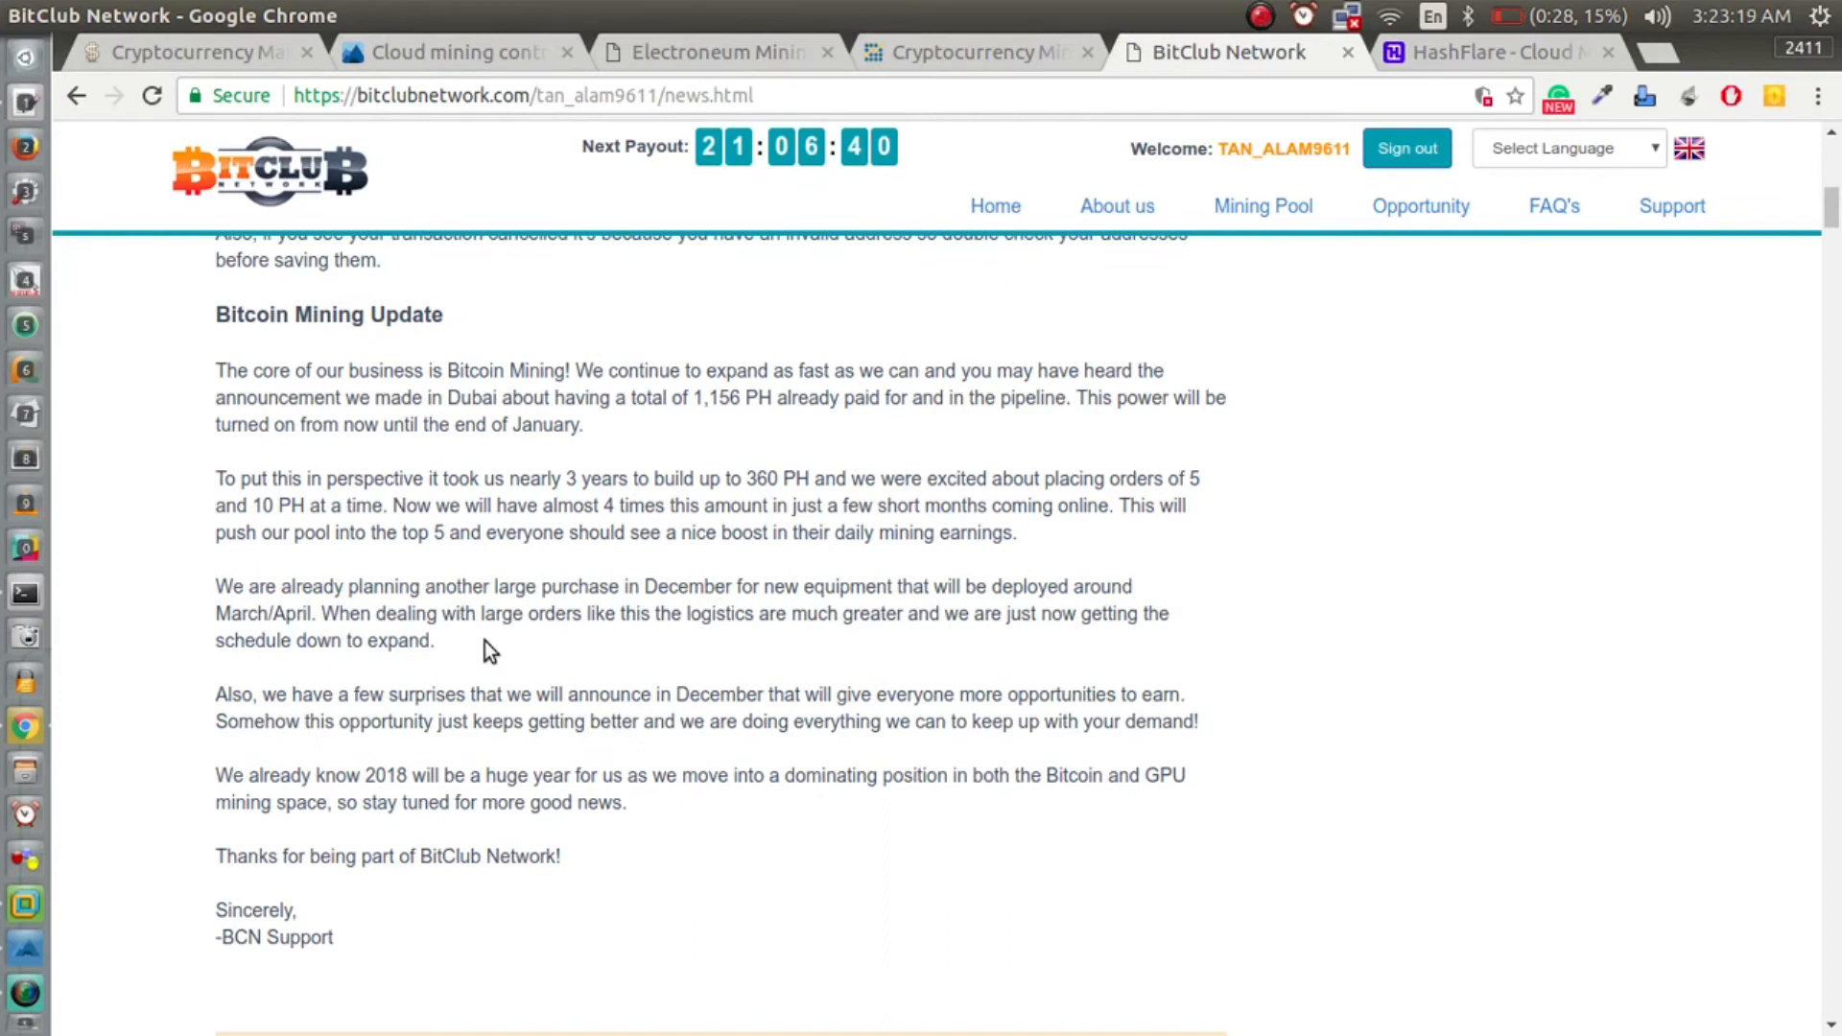
mouse_move(543, 610)
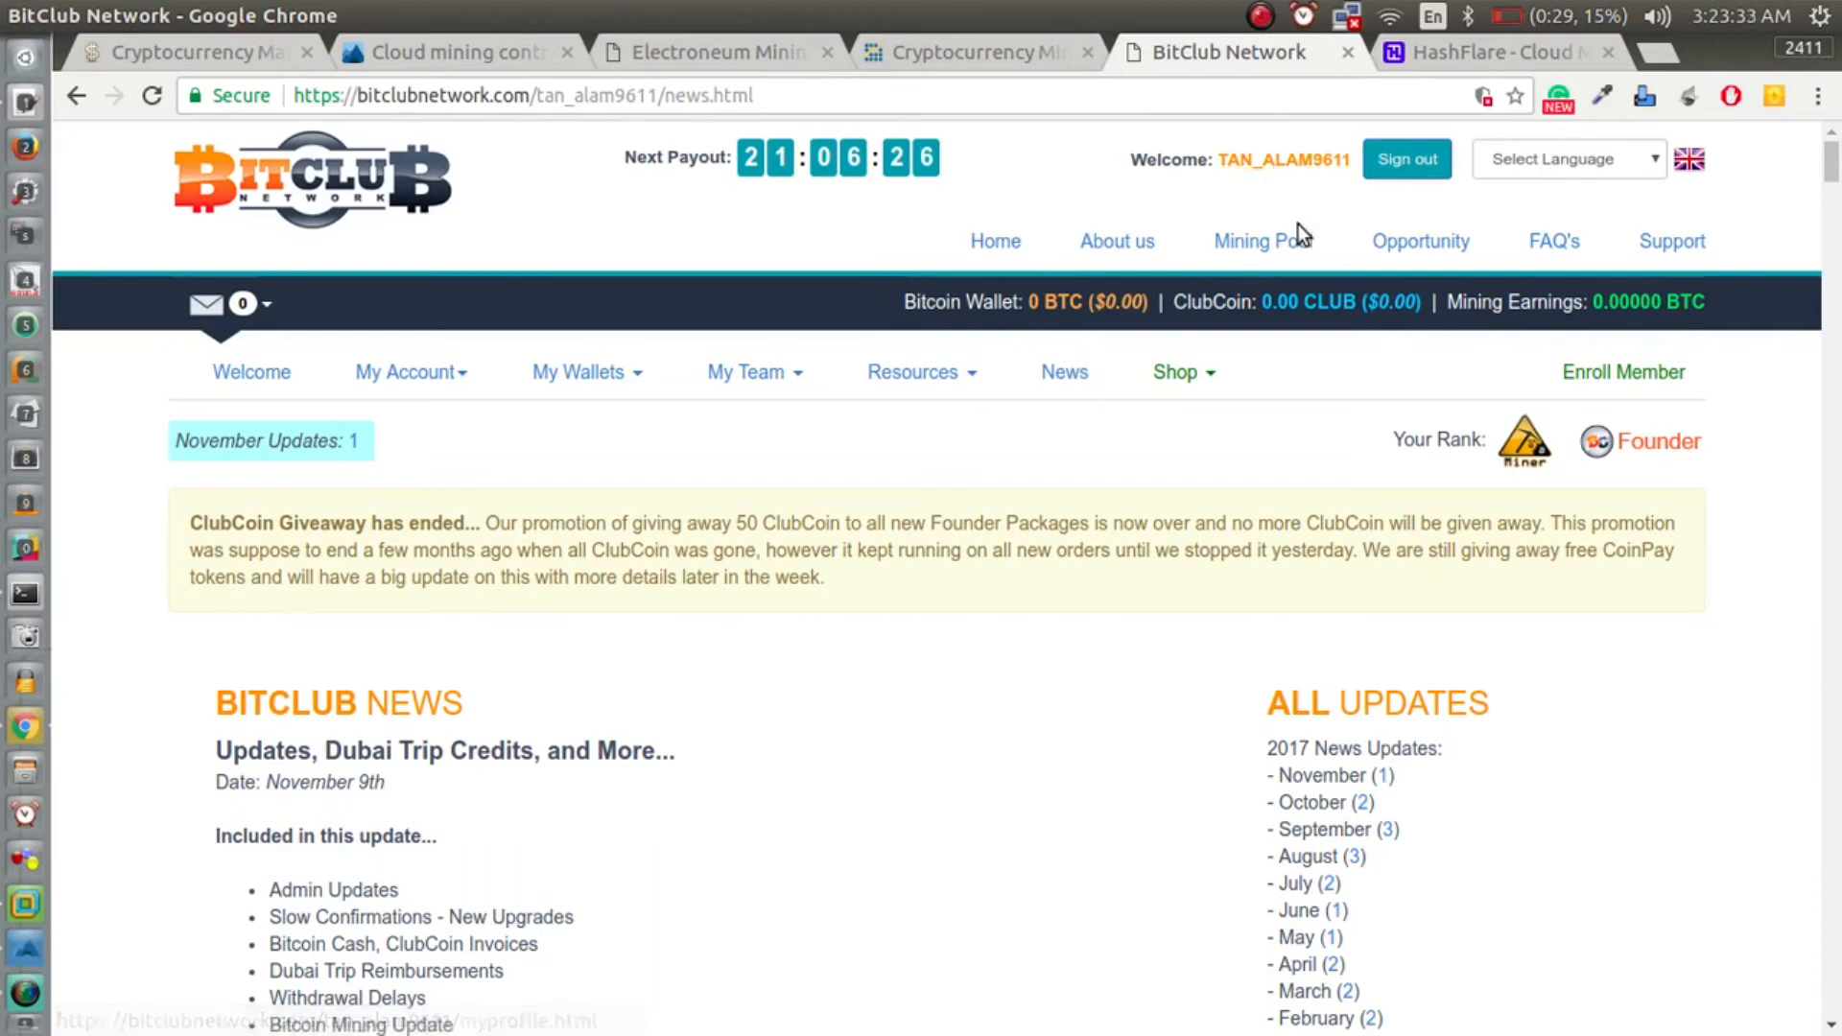
mouse_move(1284, 426)
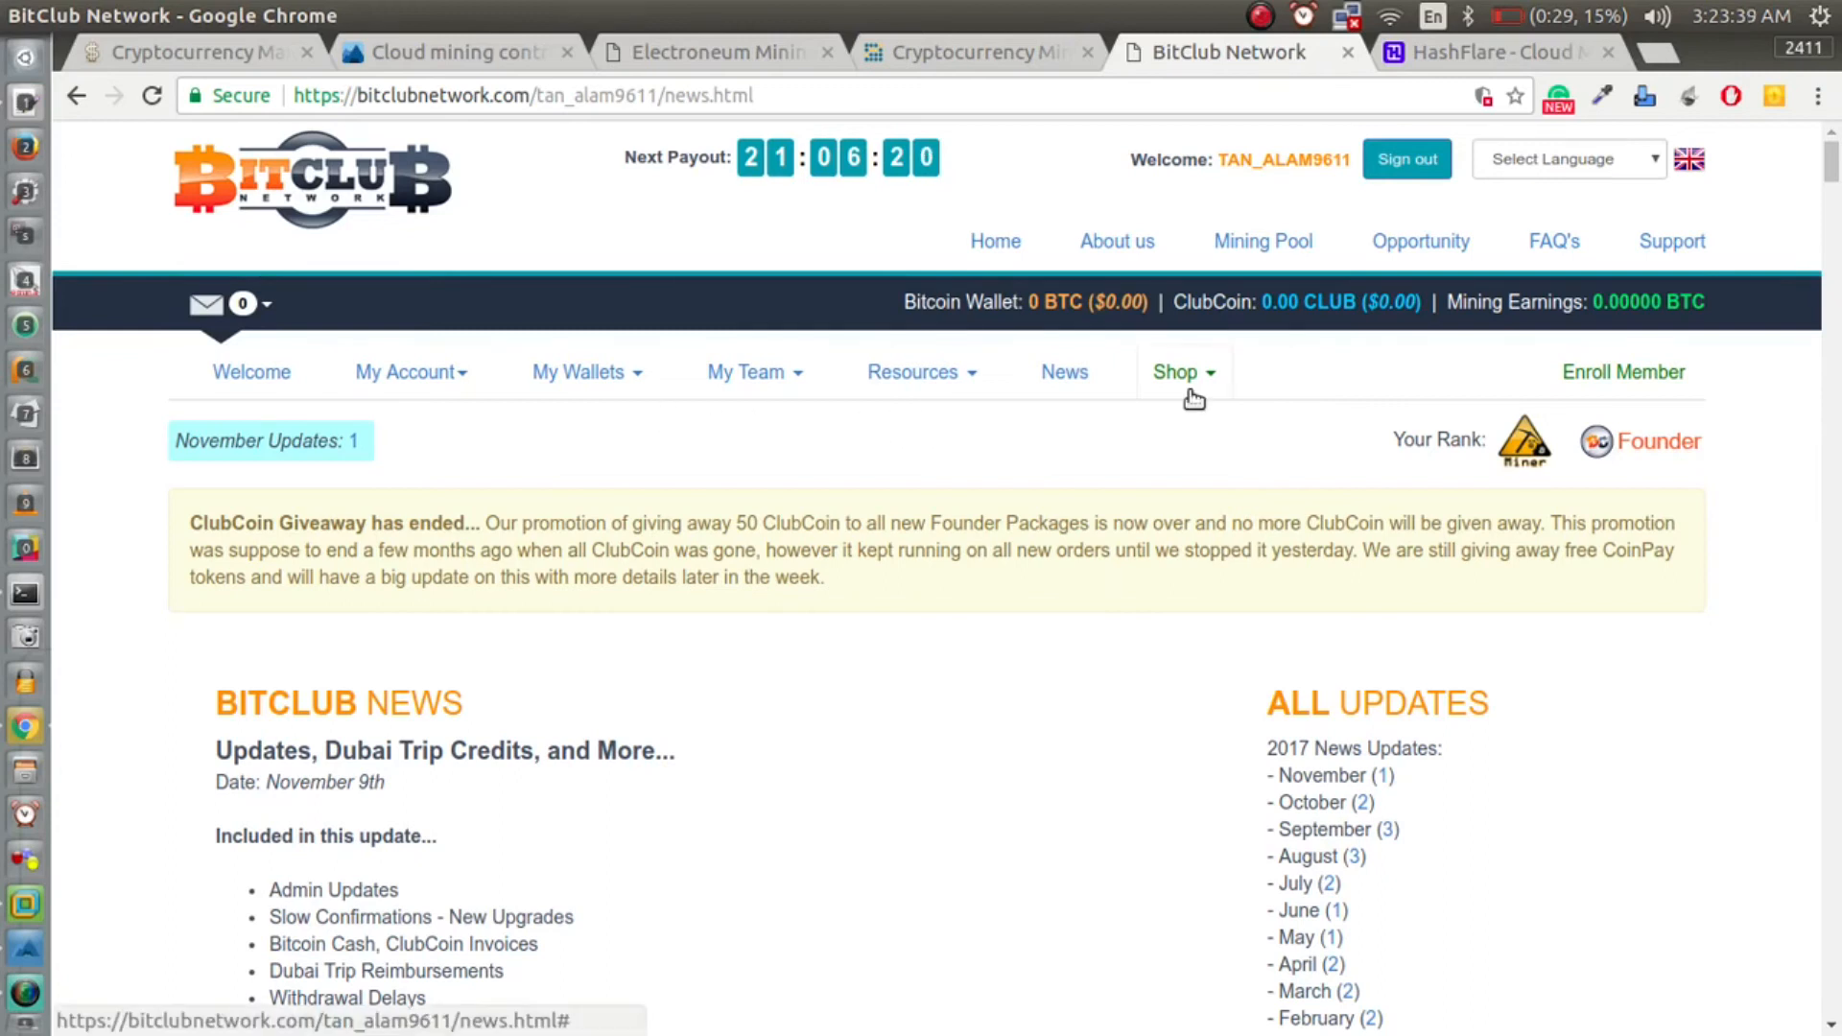
Go to Shop > Buy Mining Shares, showing Pool 1–3 and the Founder Pool at $500–$3,500.
left_click(1176, 370)
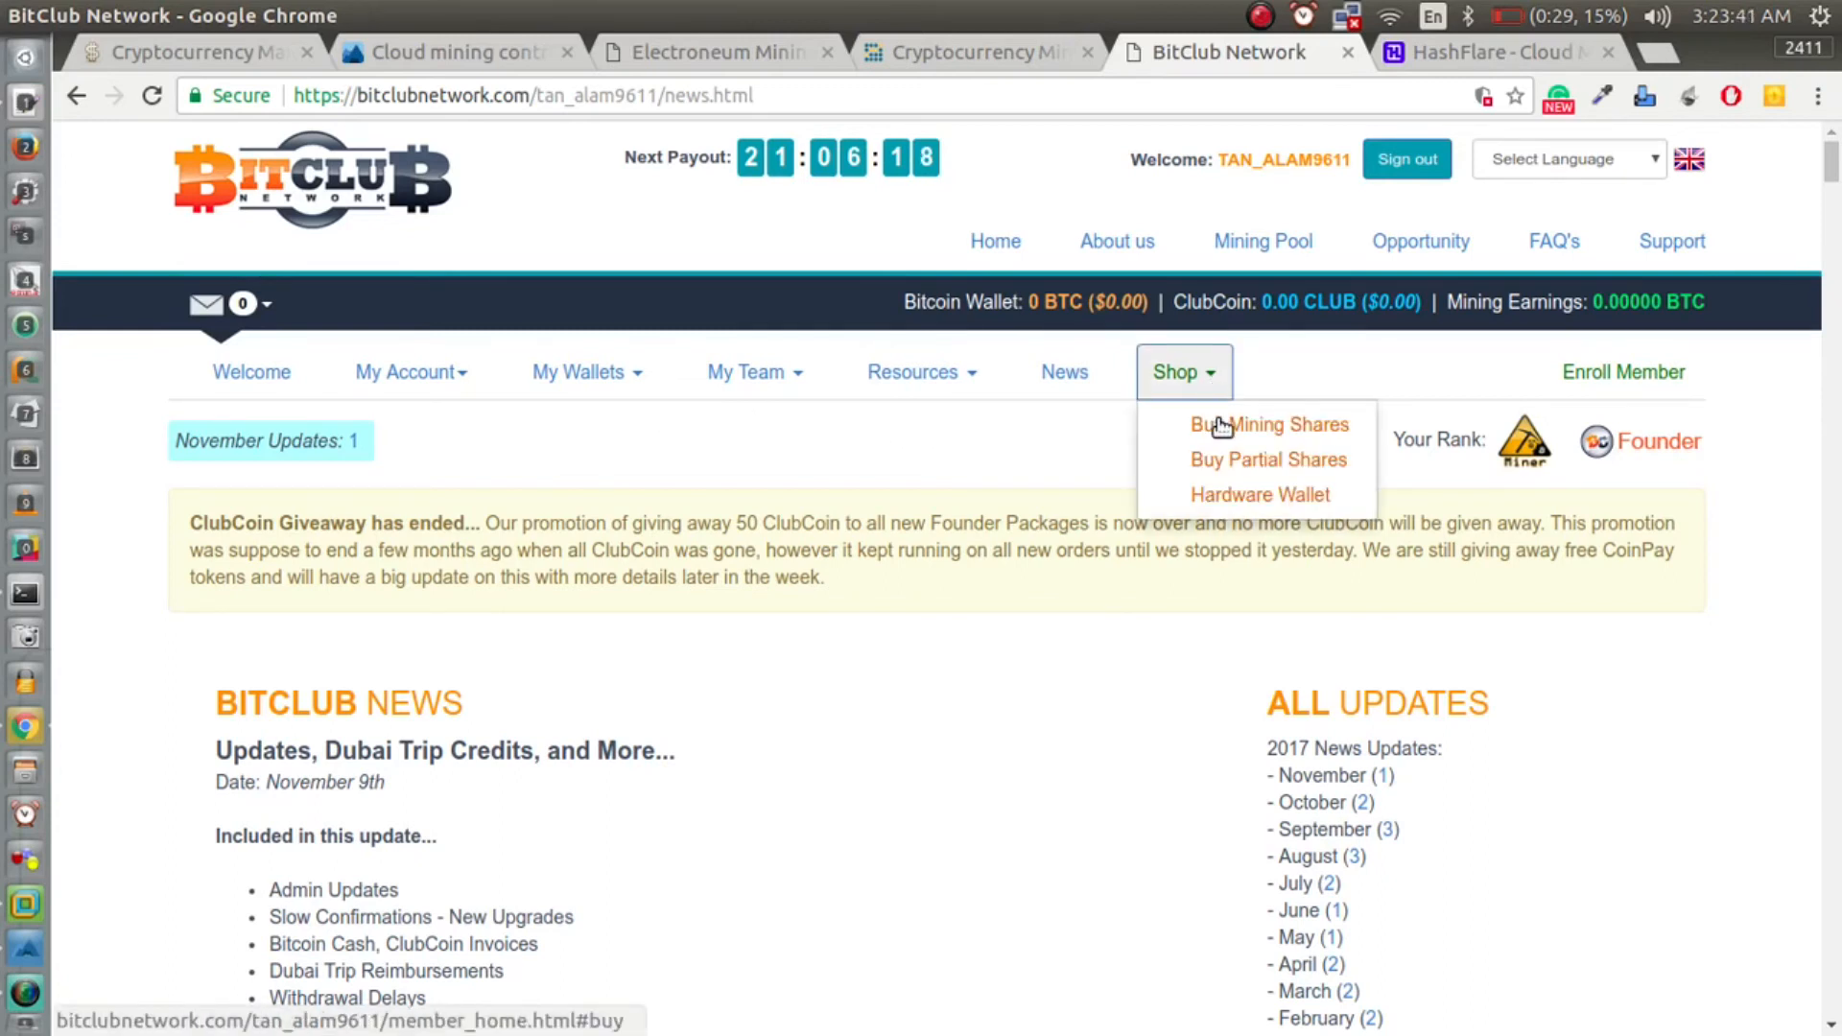
left_click(1269, 425)
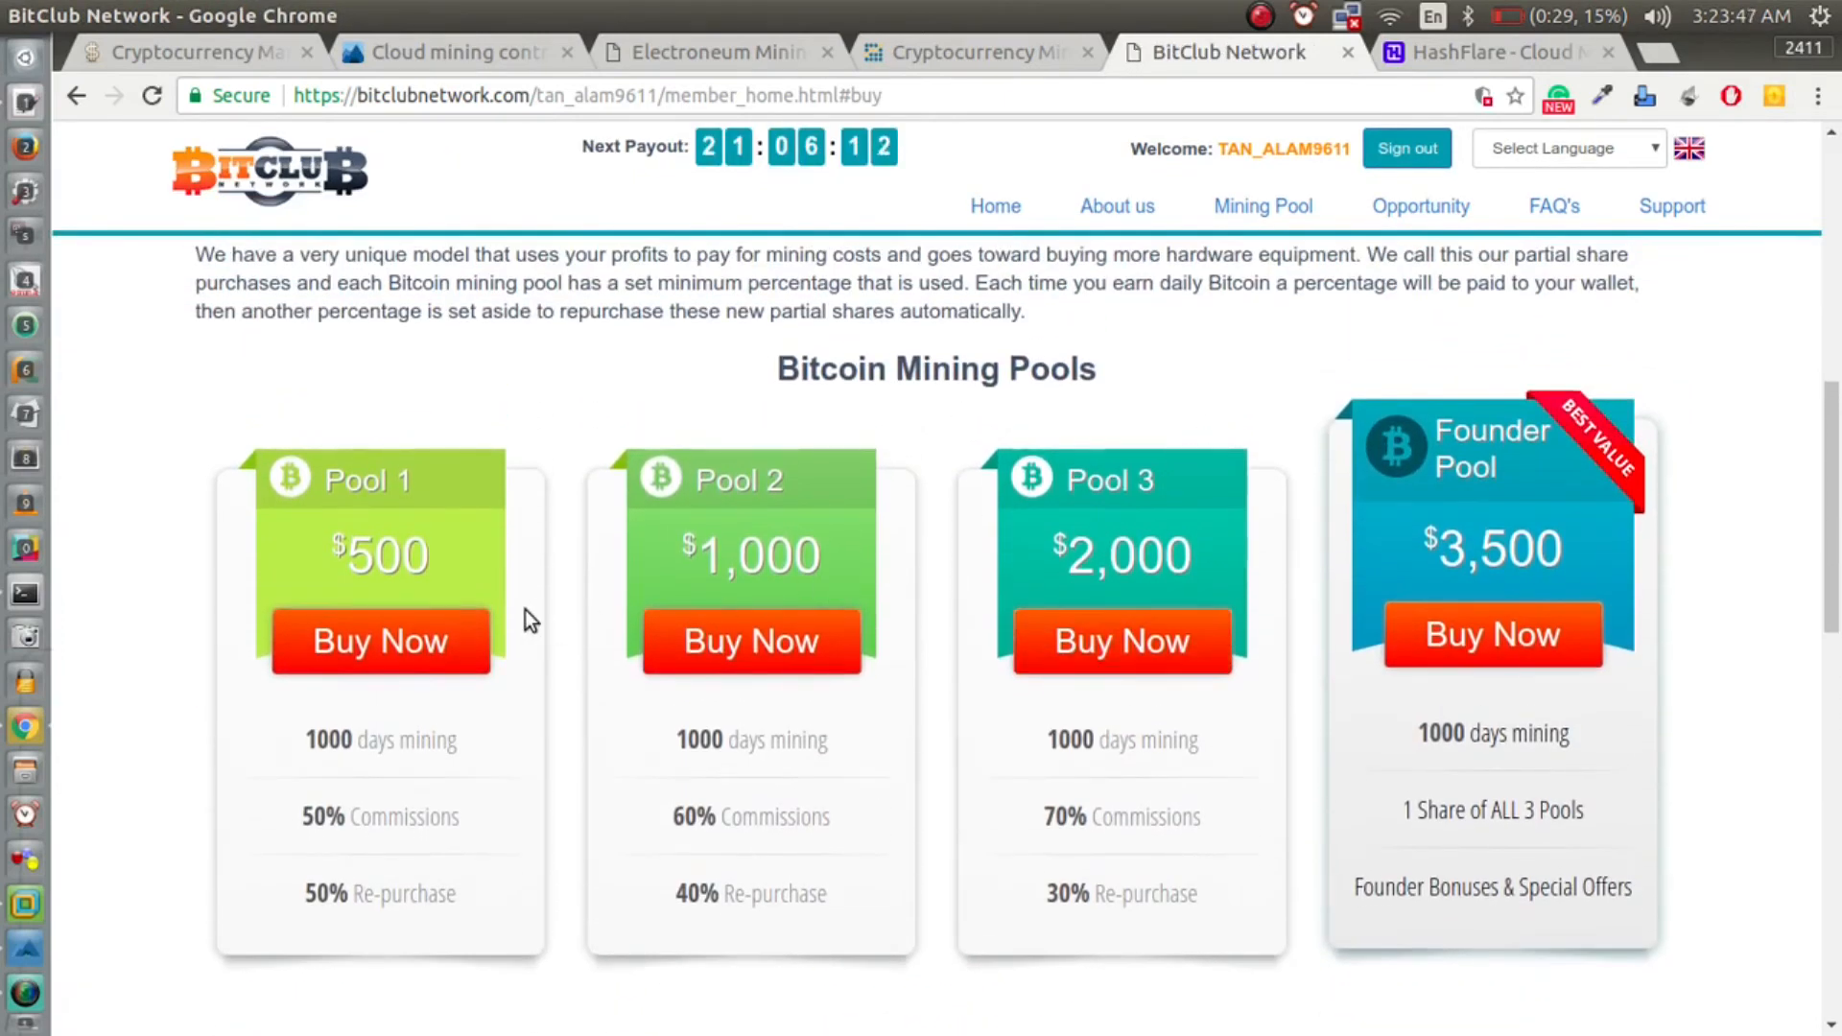
mouse_move(656, 577)
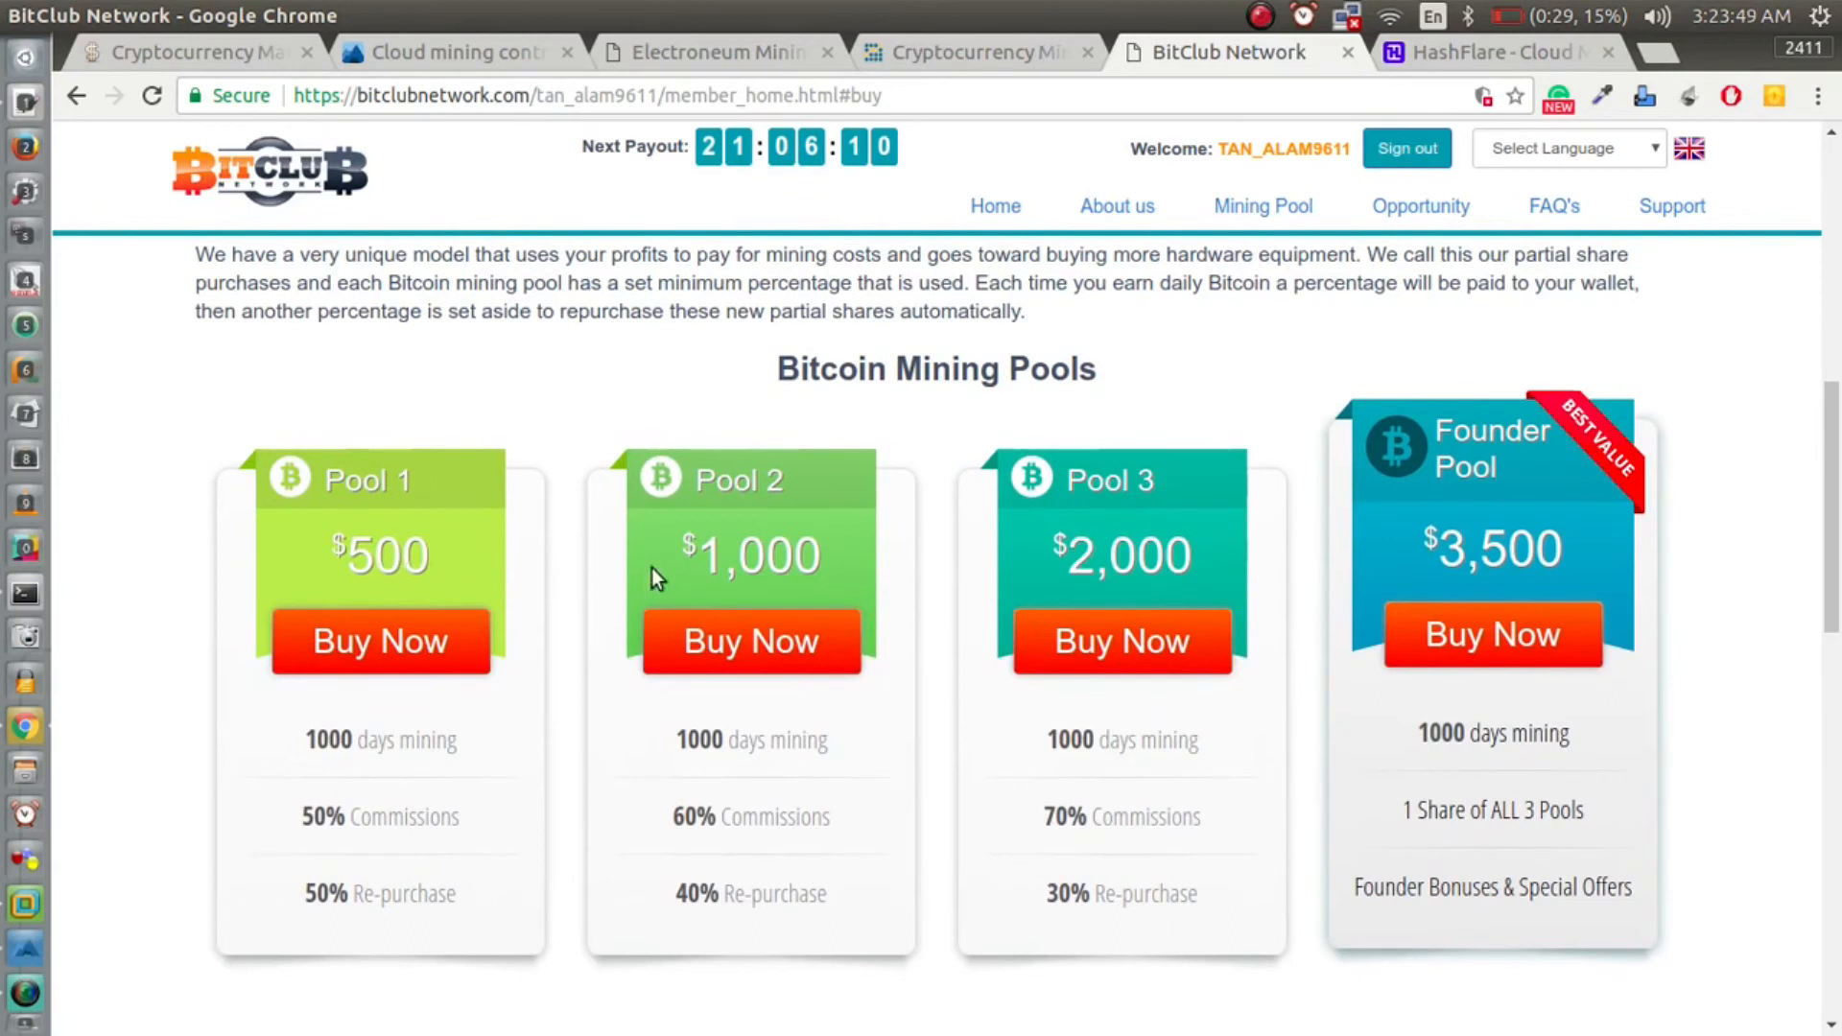
mouse_move(1149, 566)
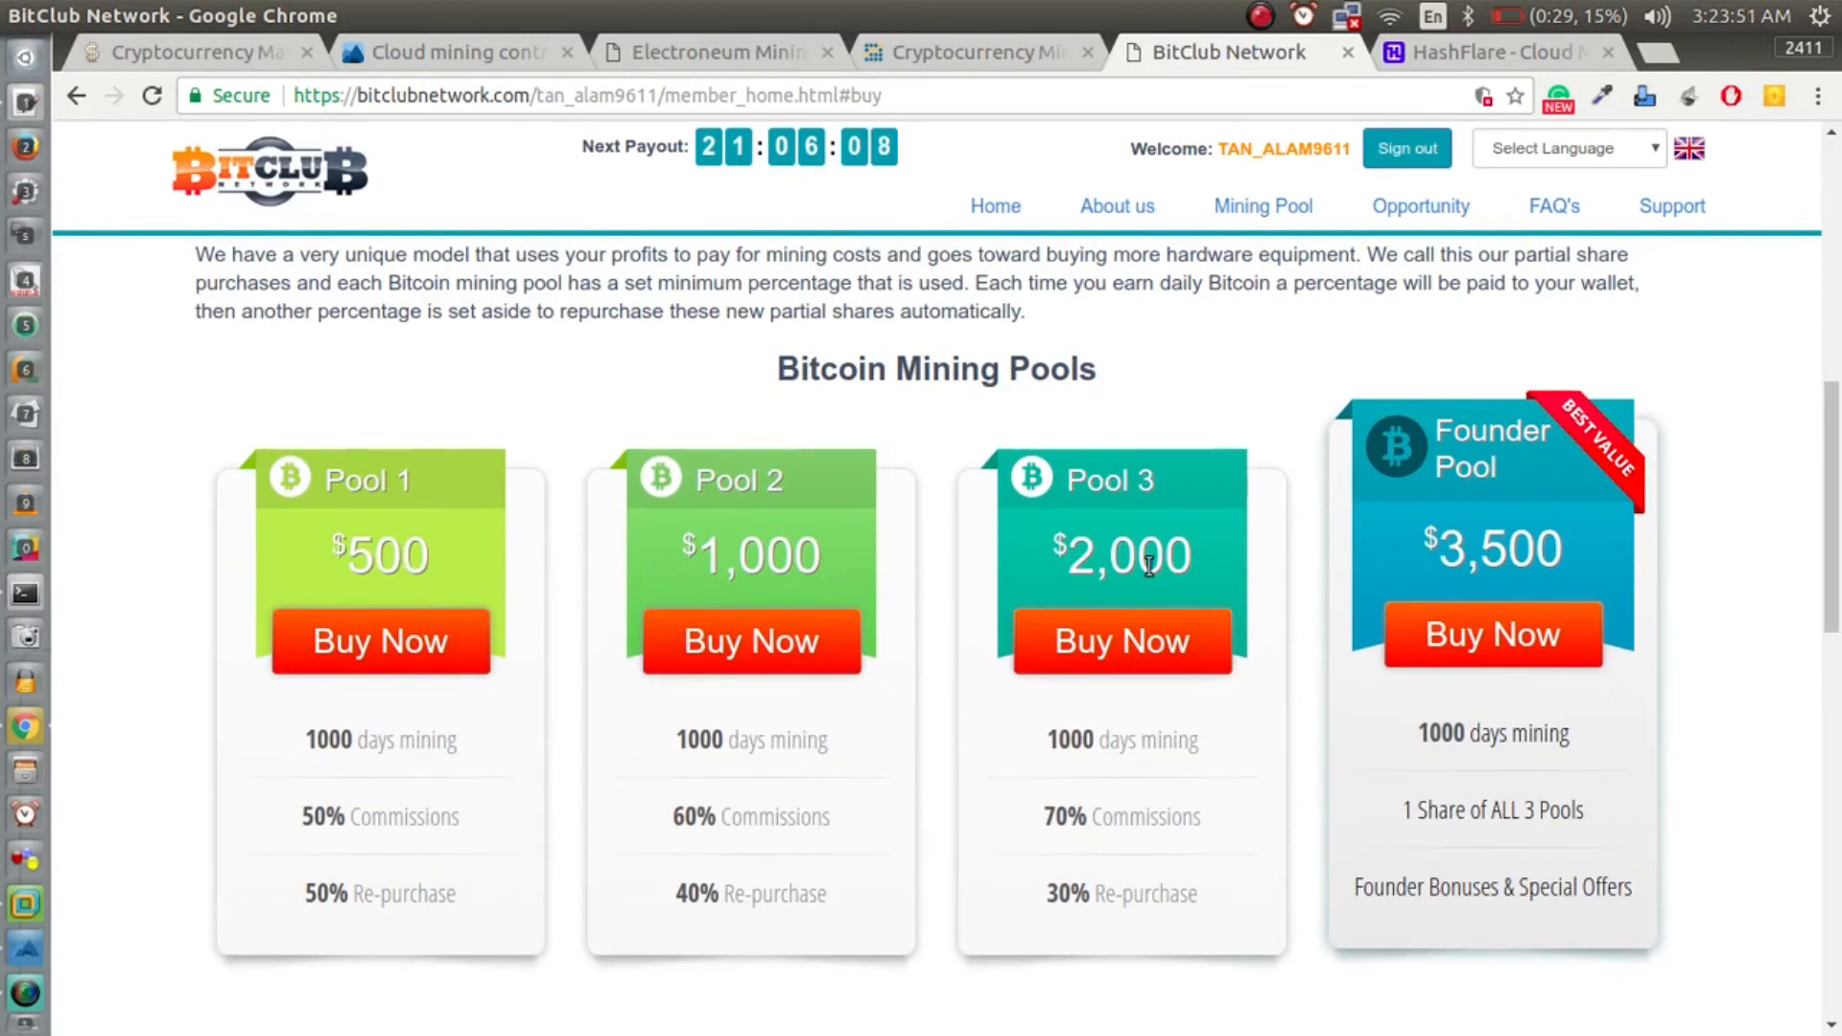
mouse_move(1577, 562)
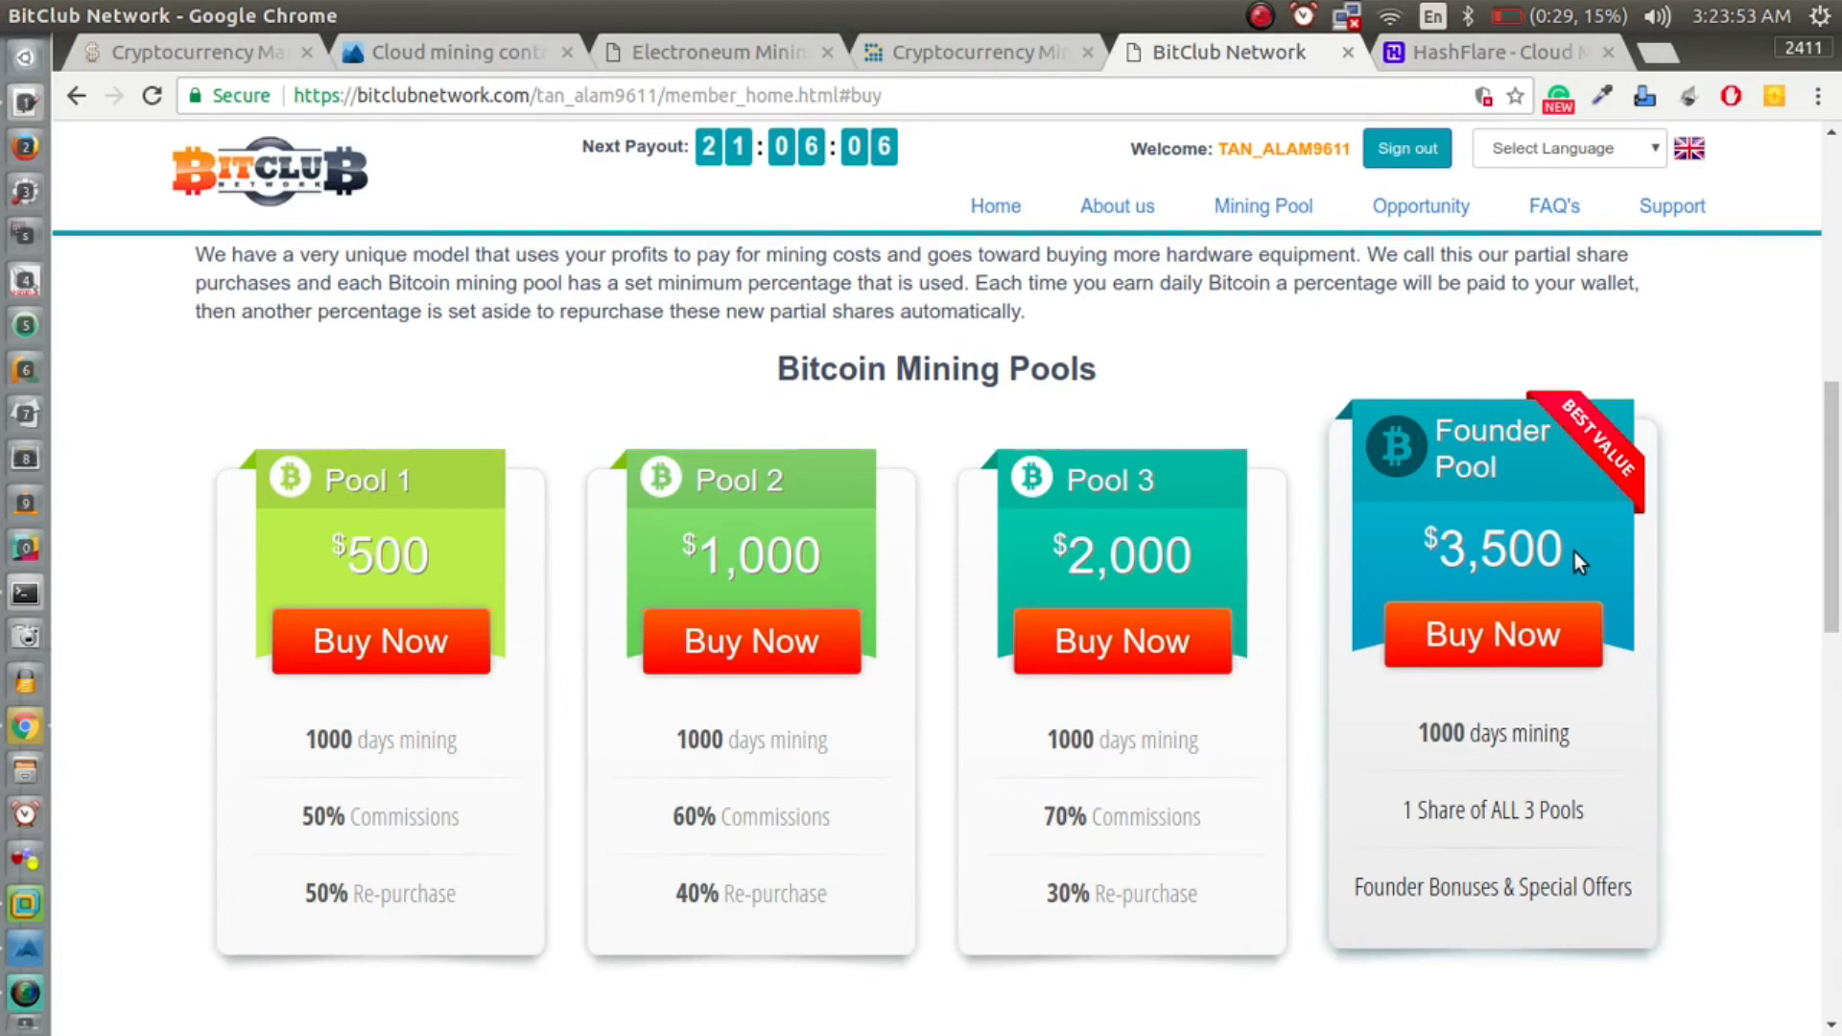
mouse_move(1447, 448)
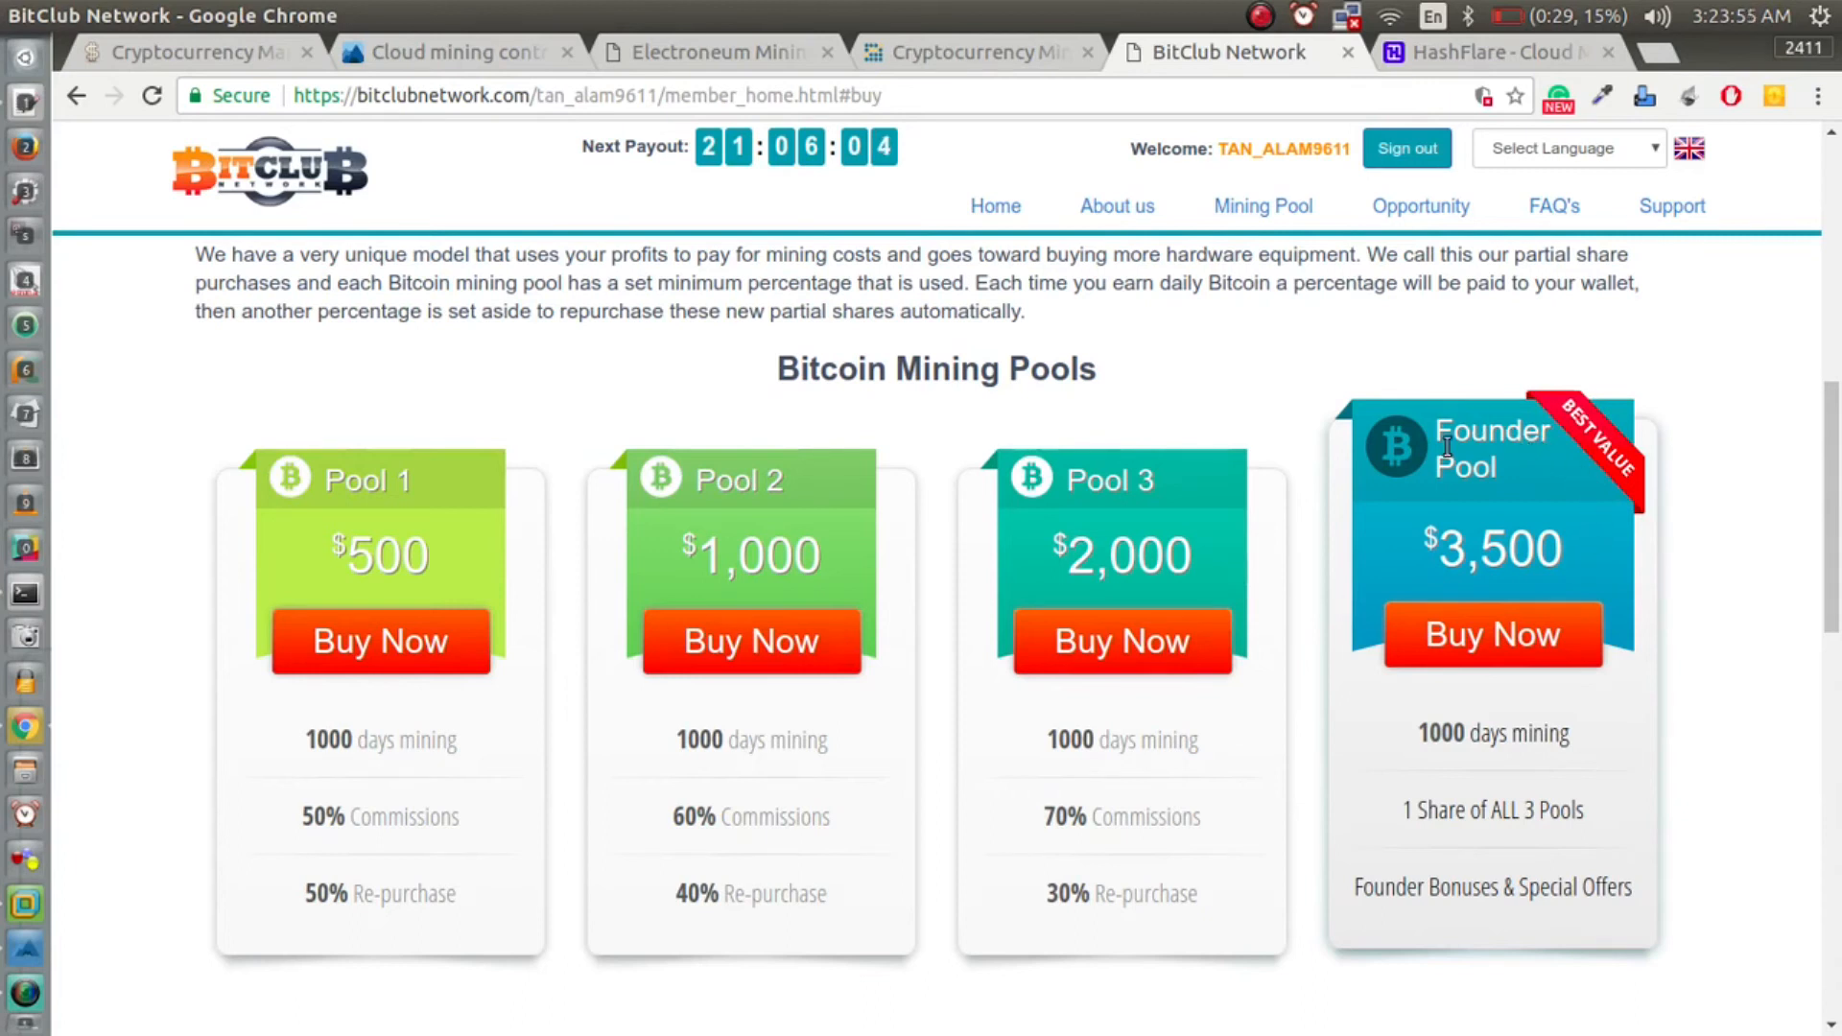
mouse_move(1541, 482)
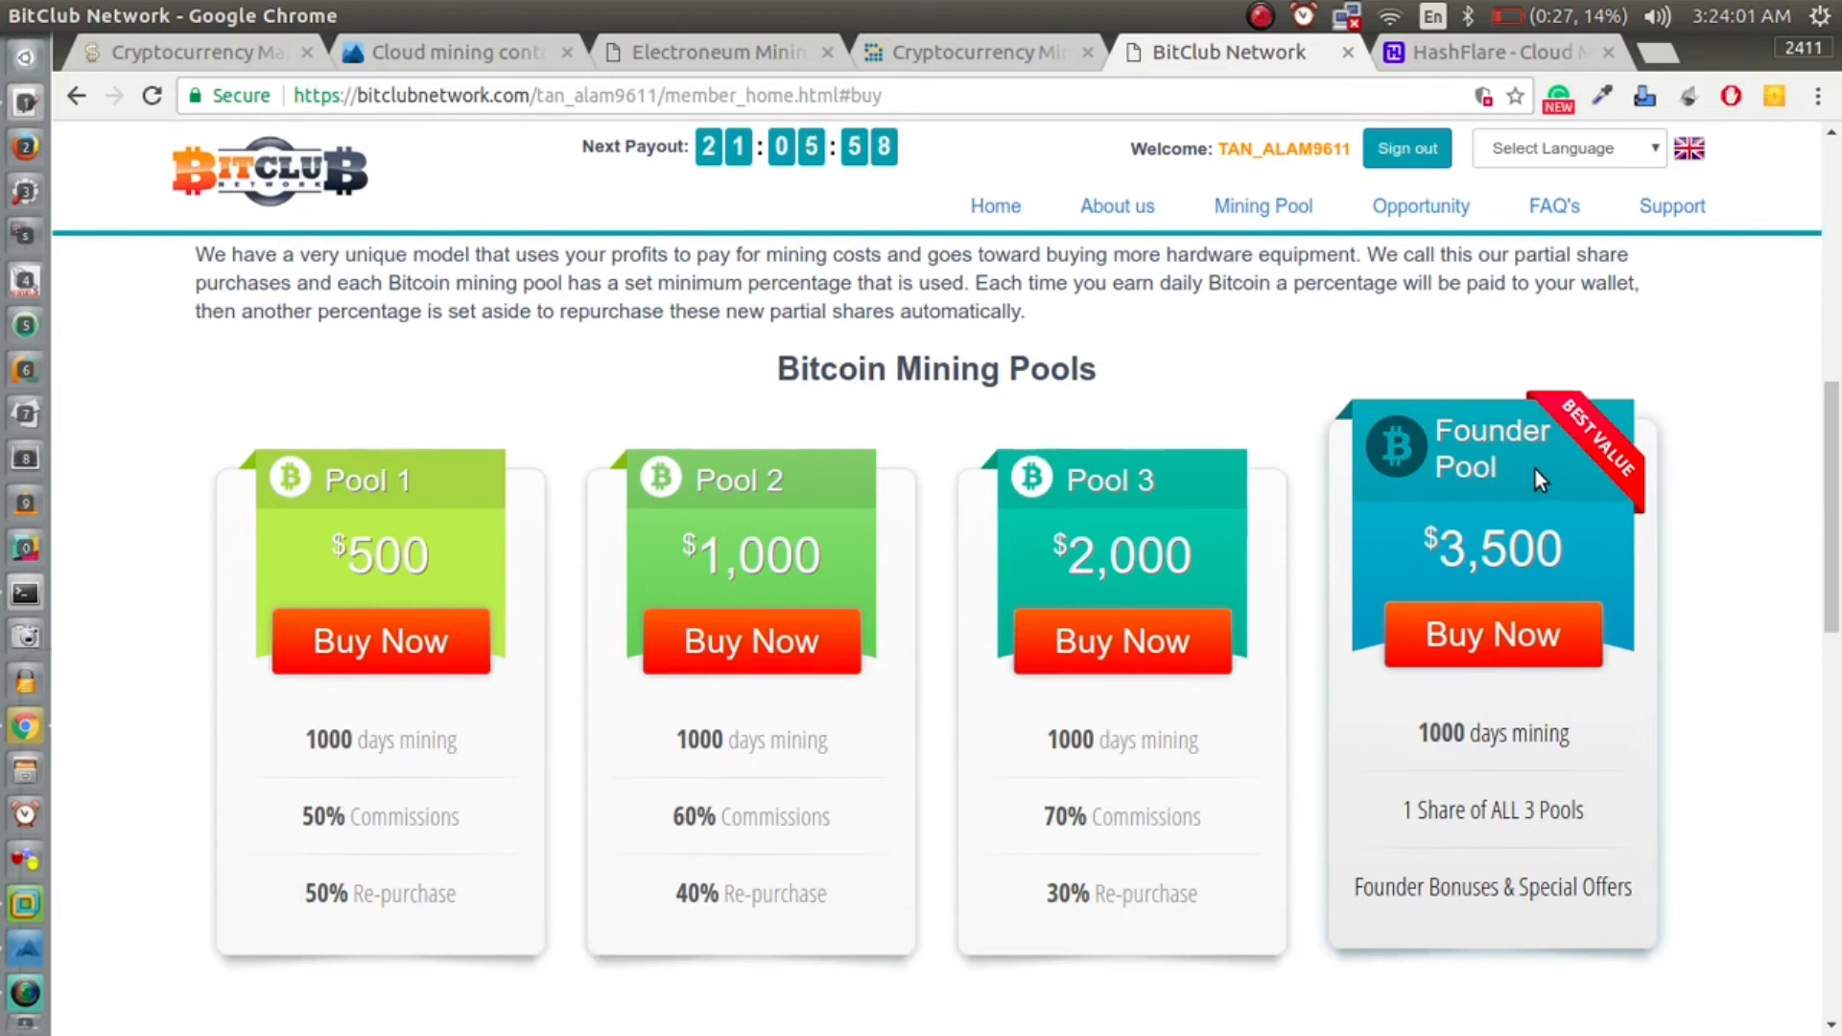
mouse_move(1524, 443)
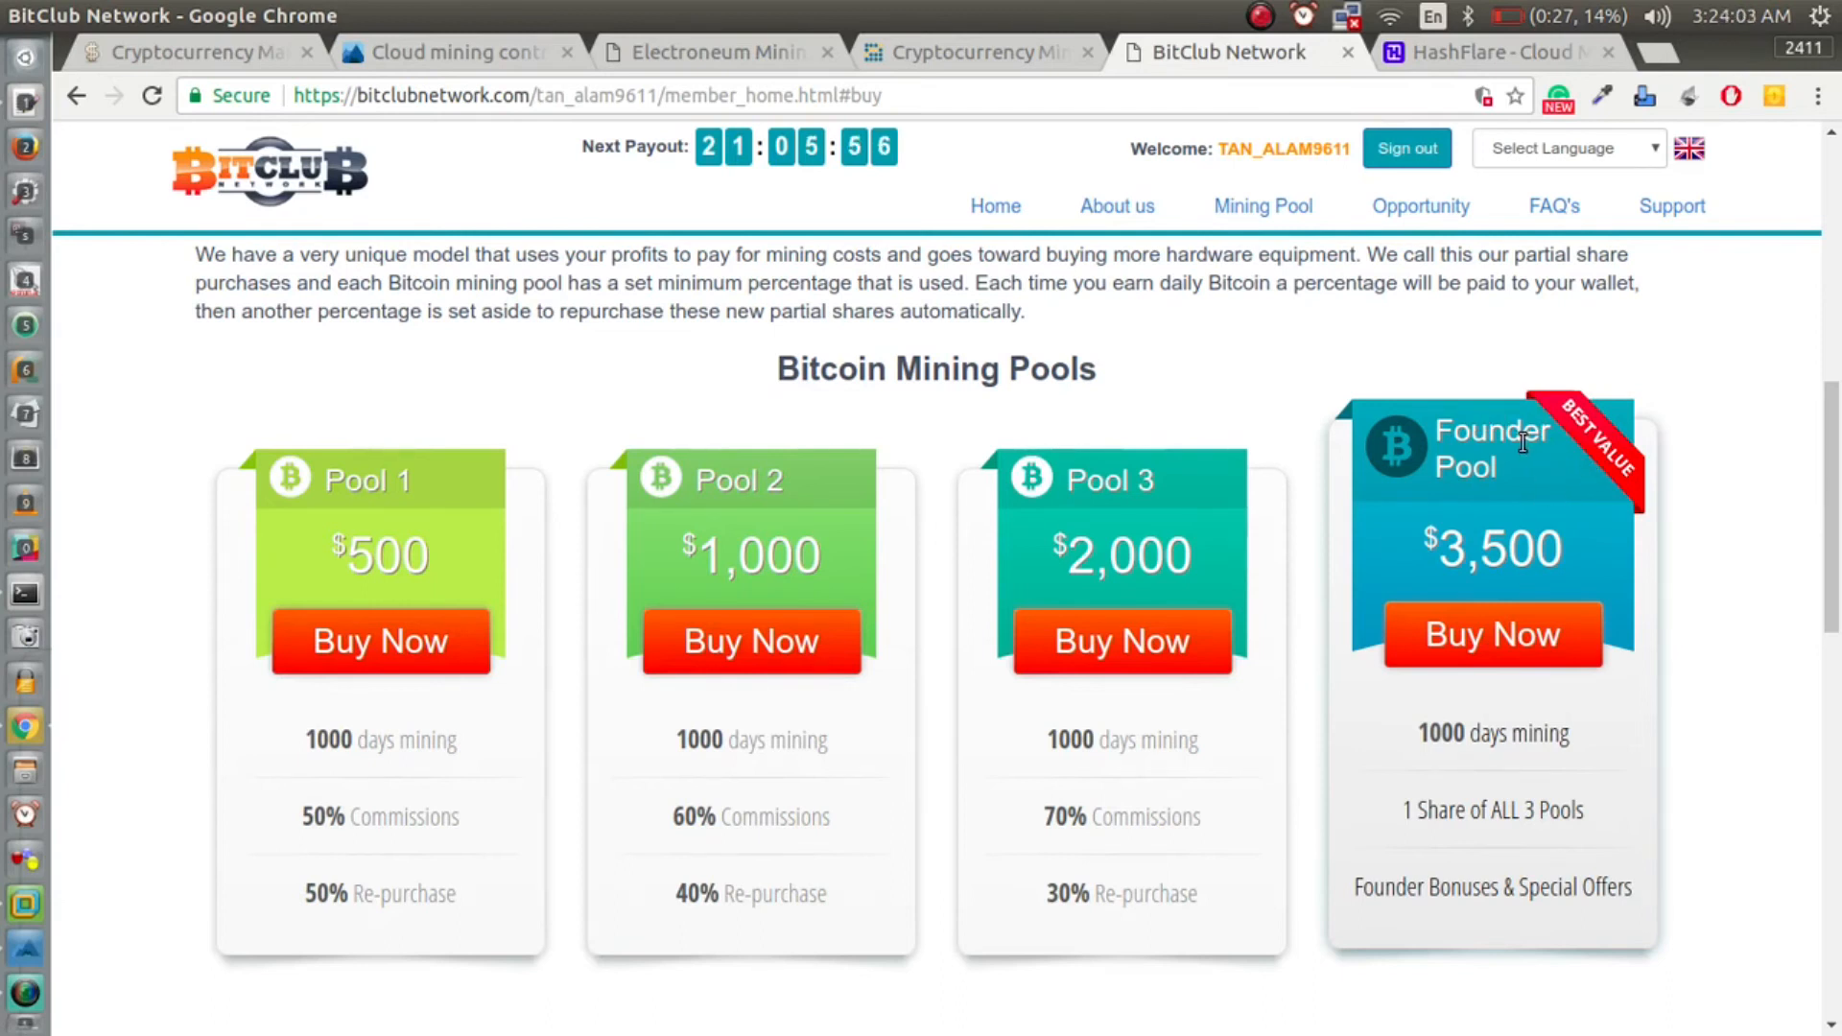
mouse_move(1343, 522)
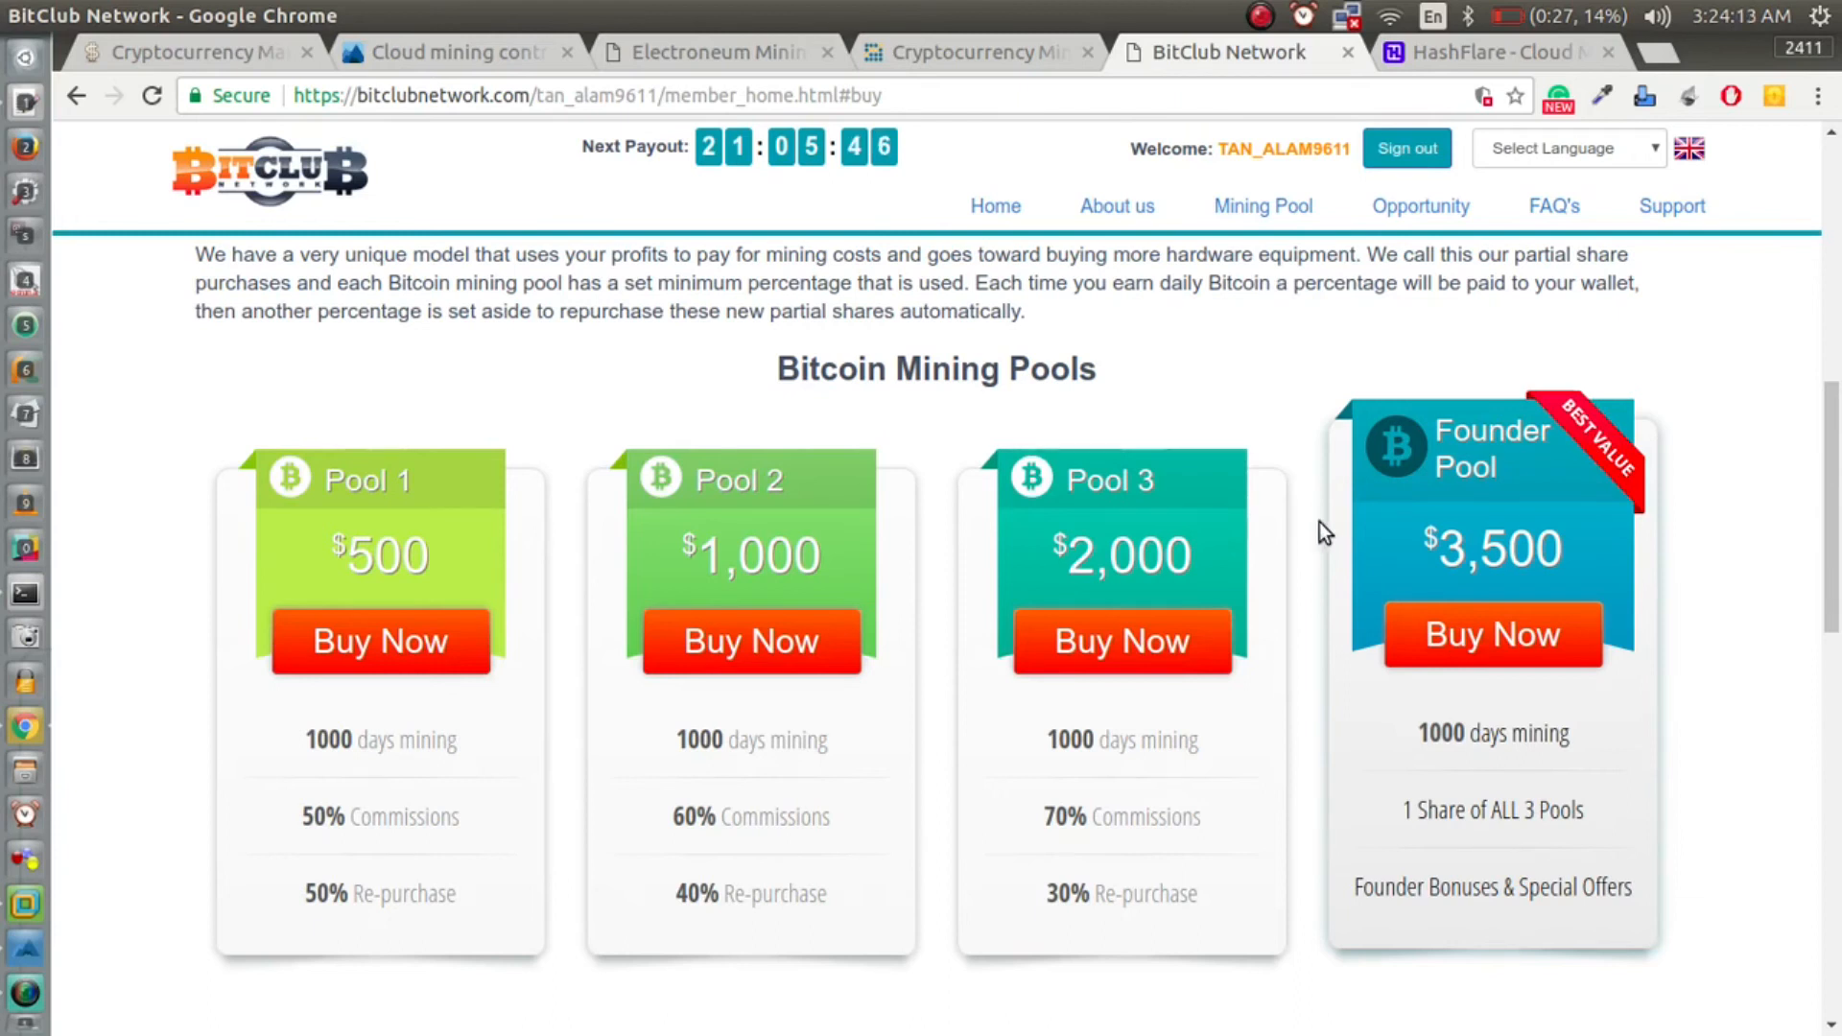
mouse_move(1568, 491)
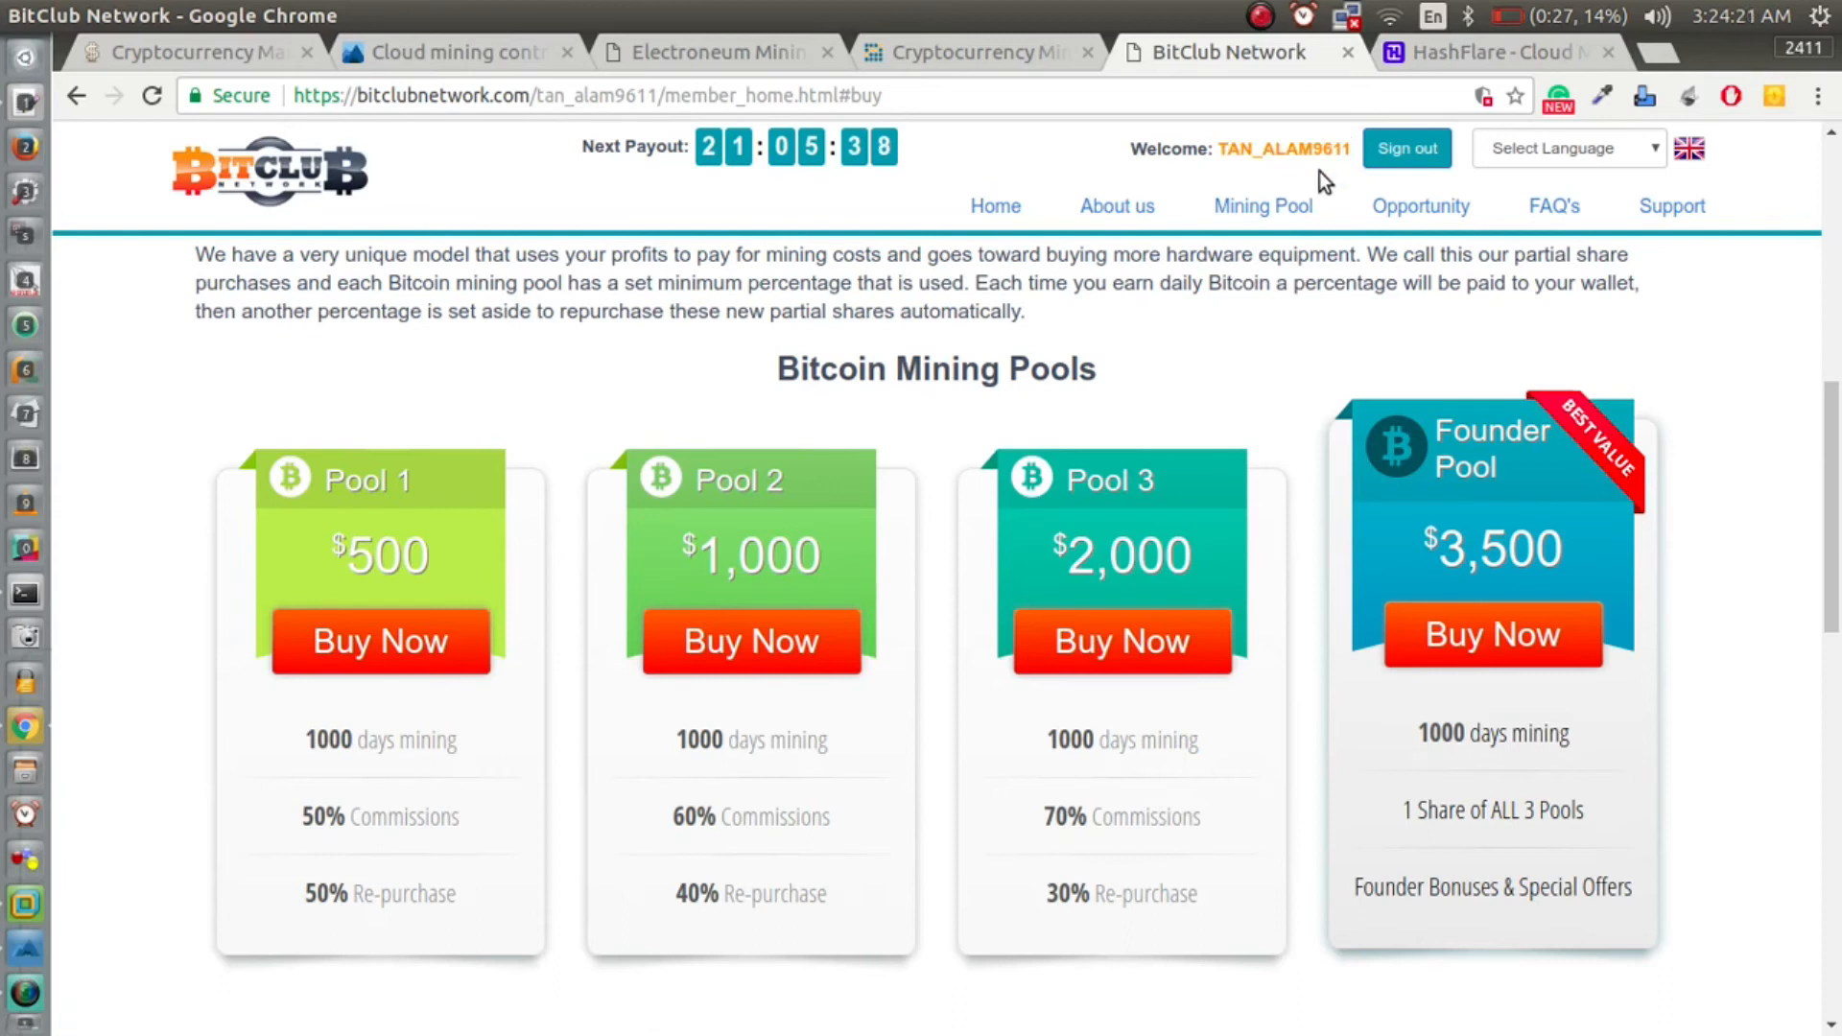
mouse_move(1263, 211)
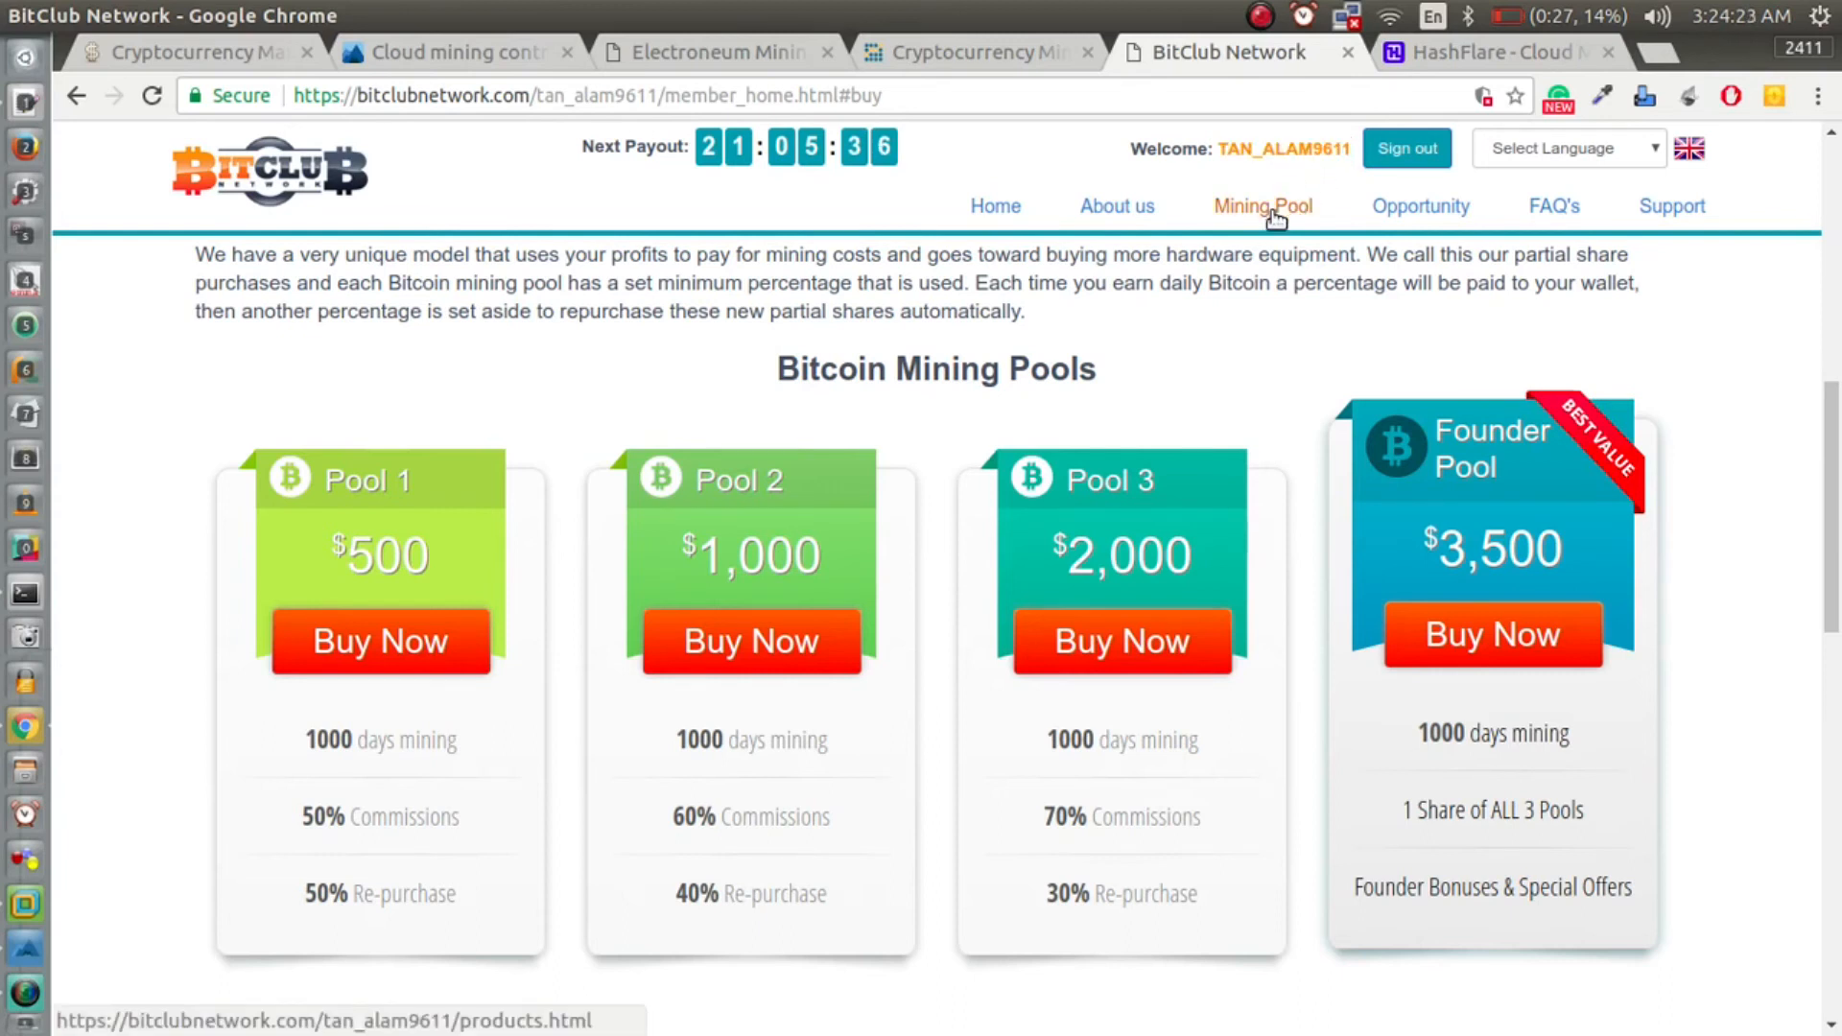
Open My Wallets > Bitcoin Wallet and scroll to the transaction history of commissions and a withdrawal.
left_click(994, 206)
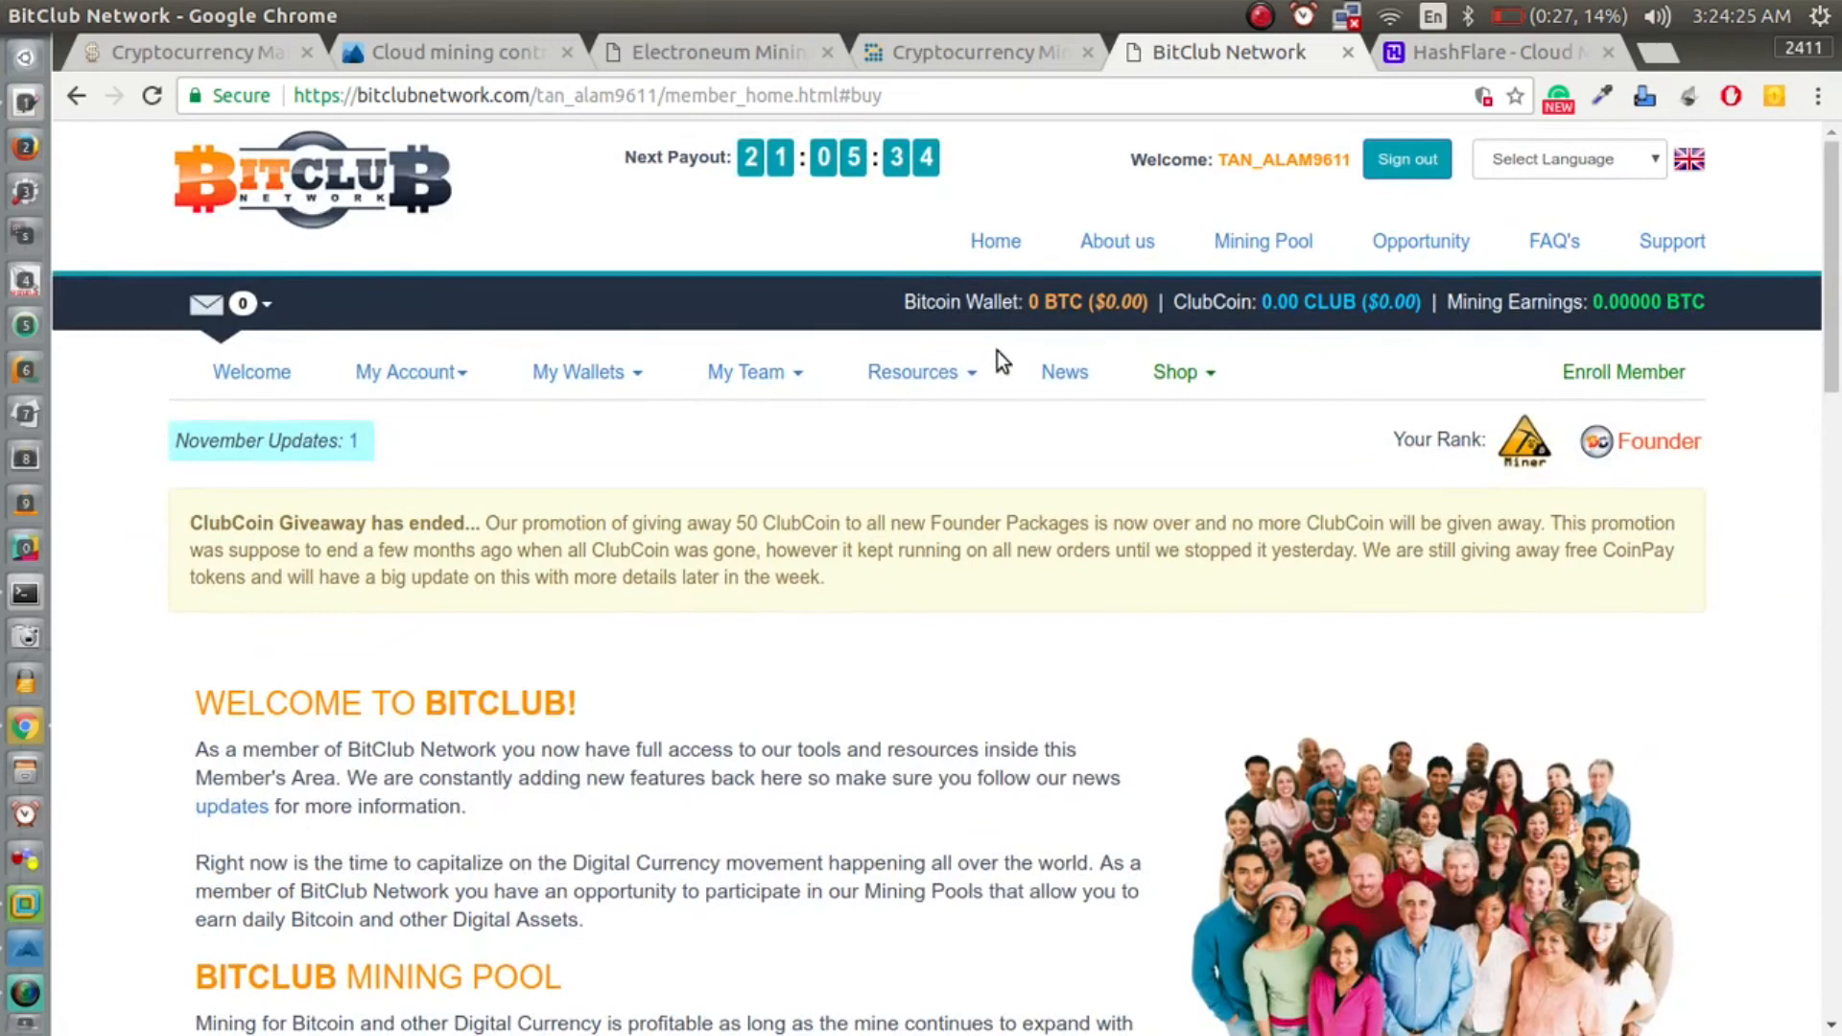
left_click(746, 371)
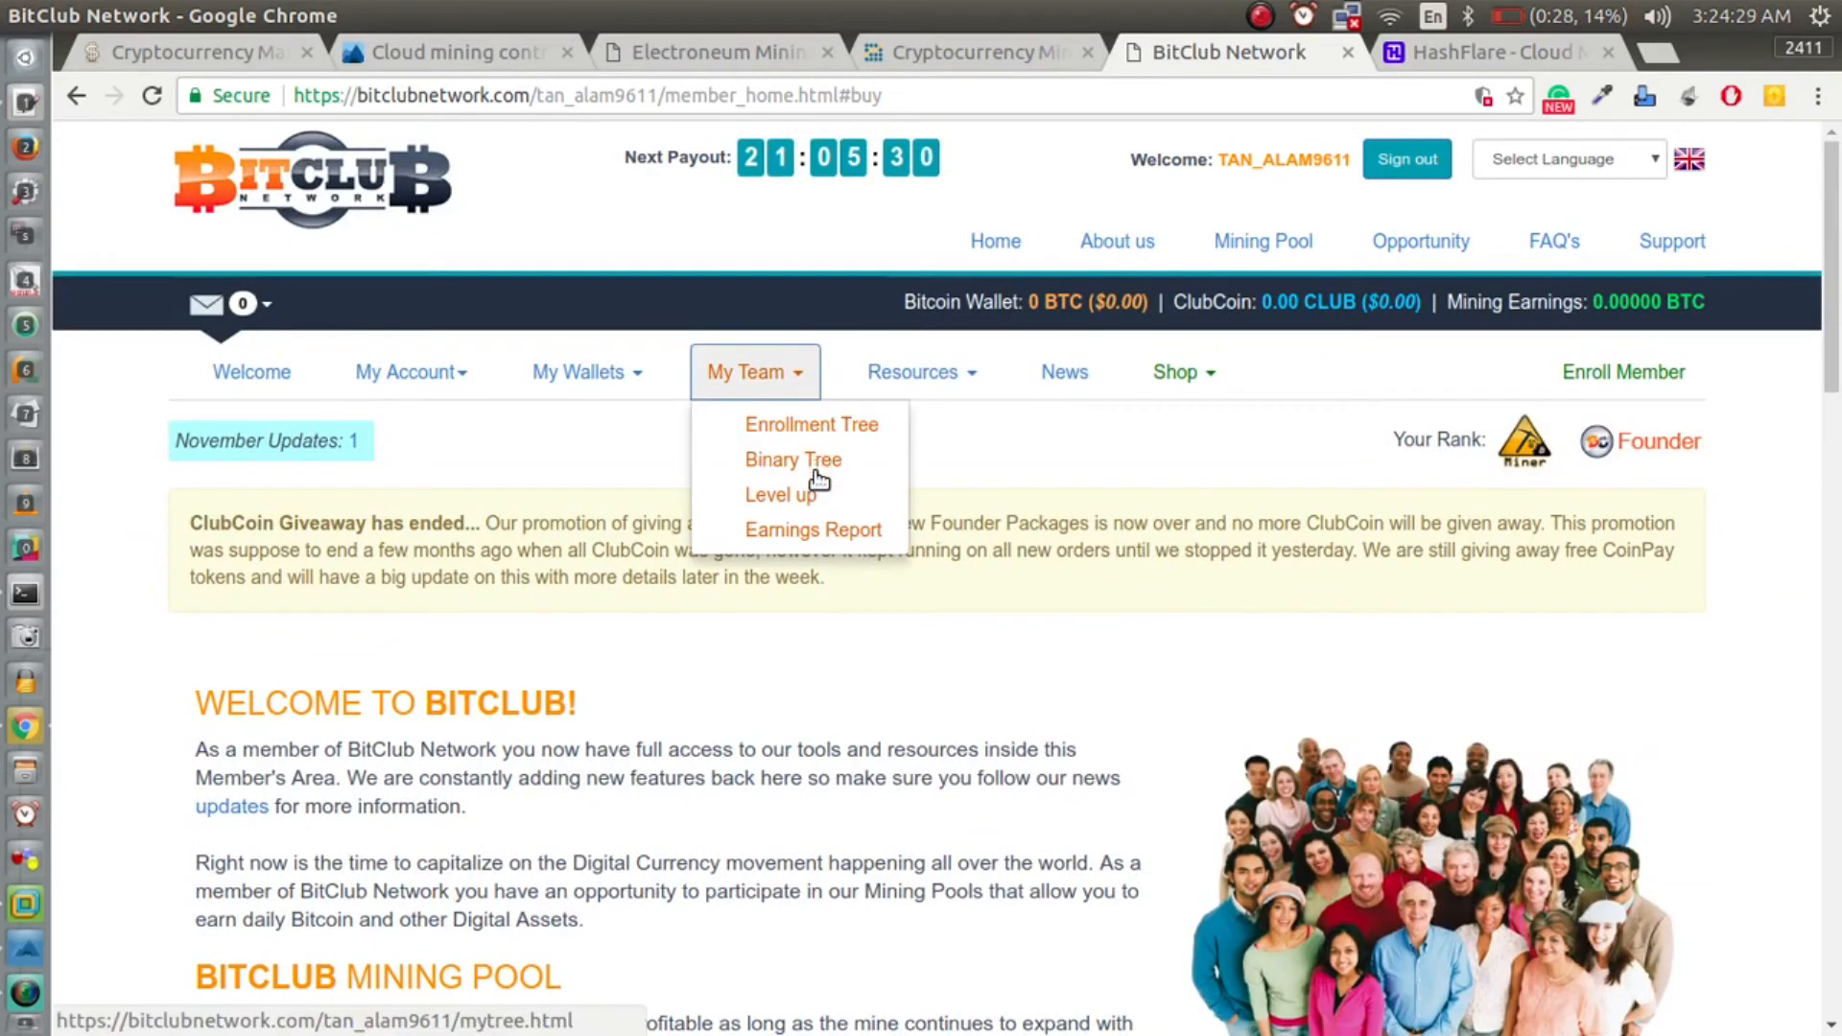
left_click(577, 370)
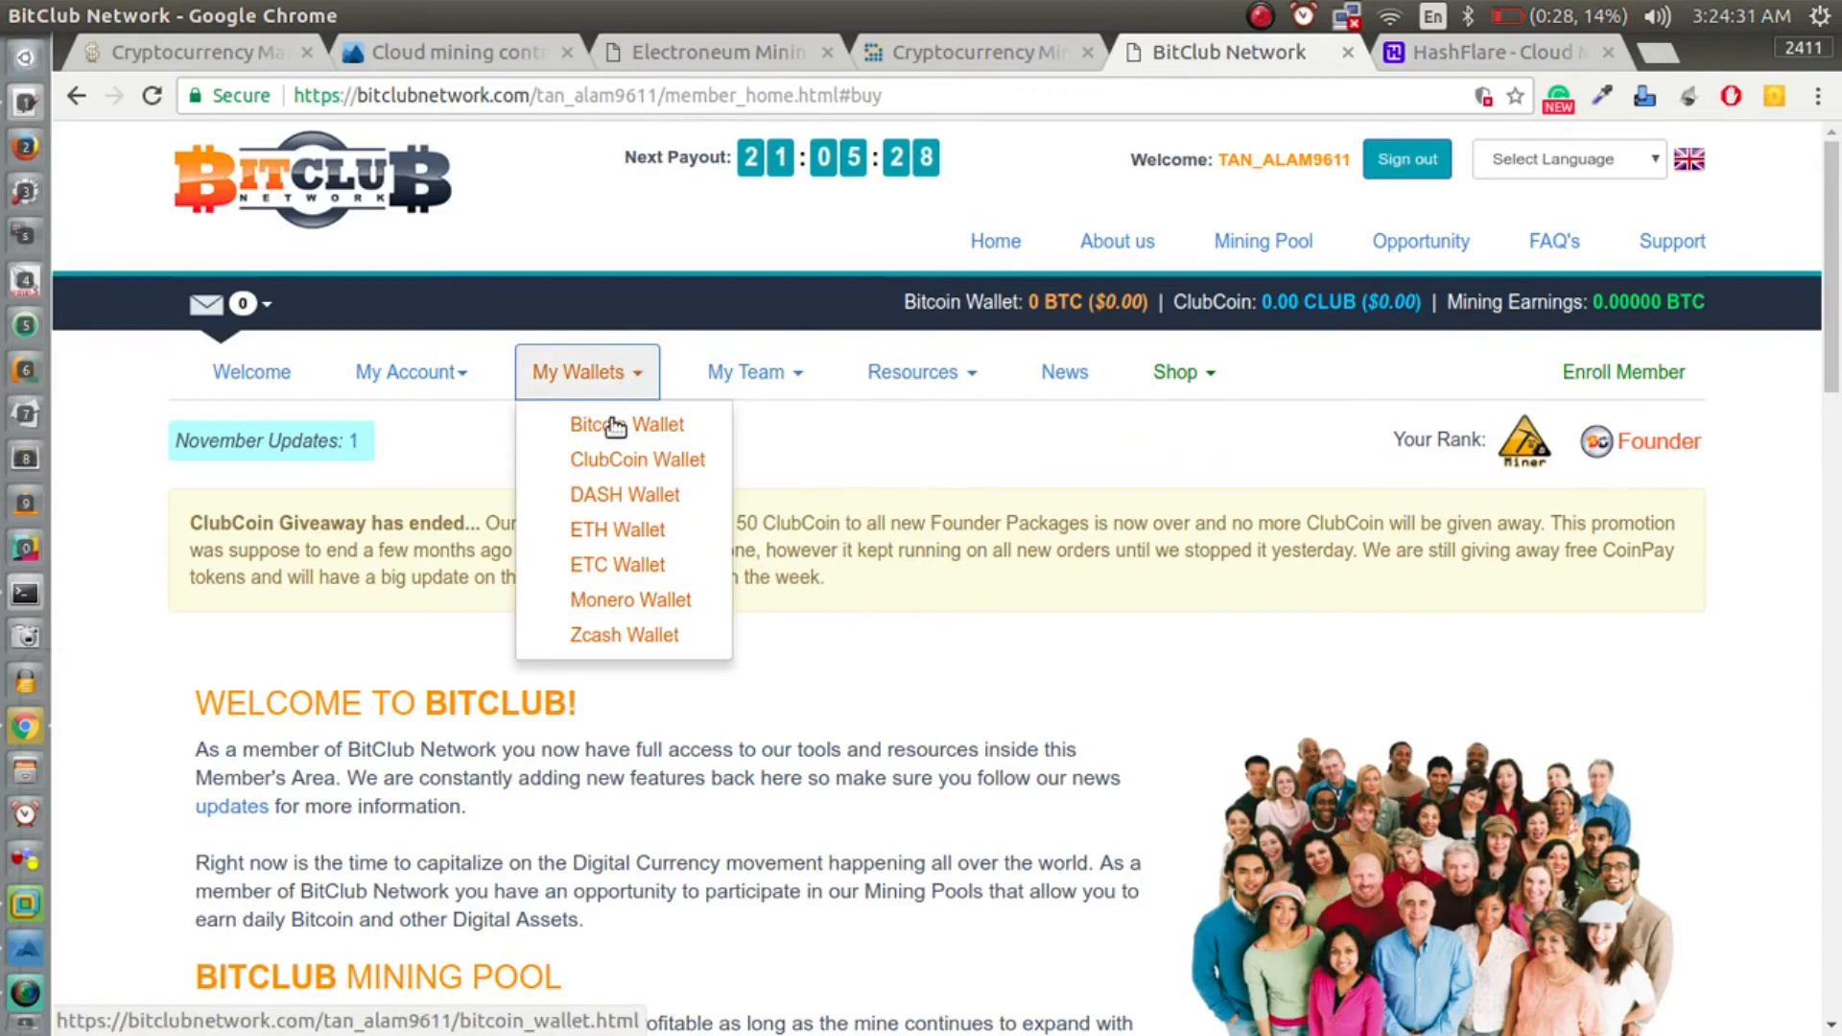
left_click(625, 424)
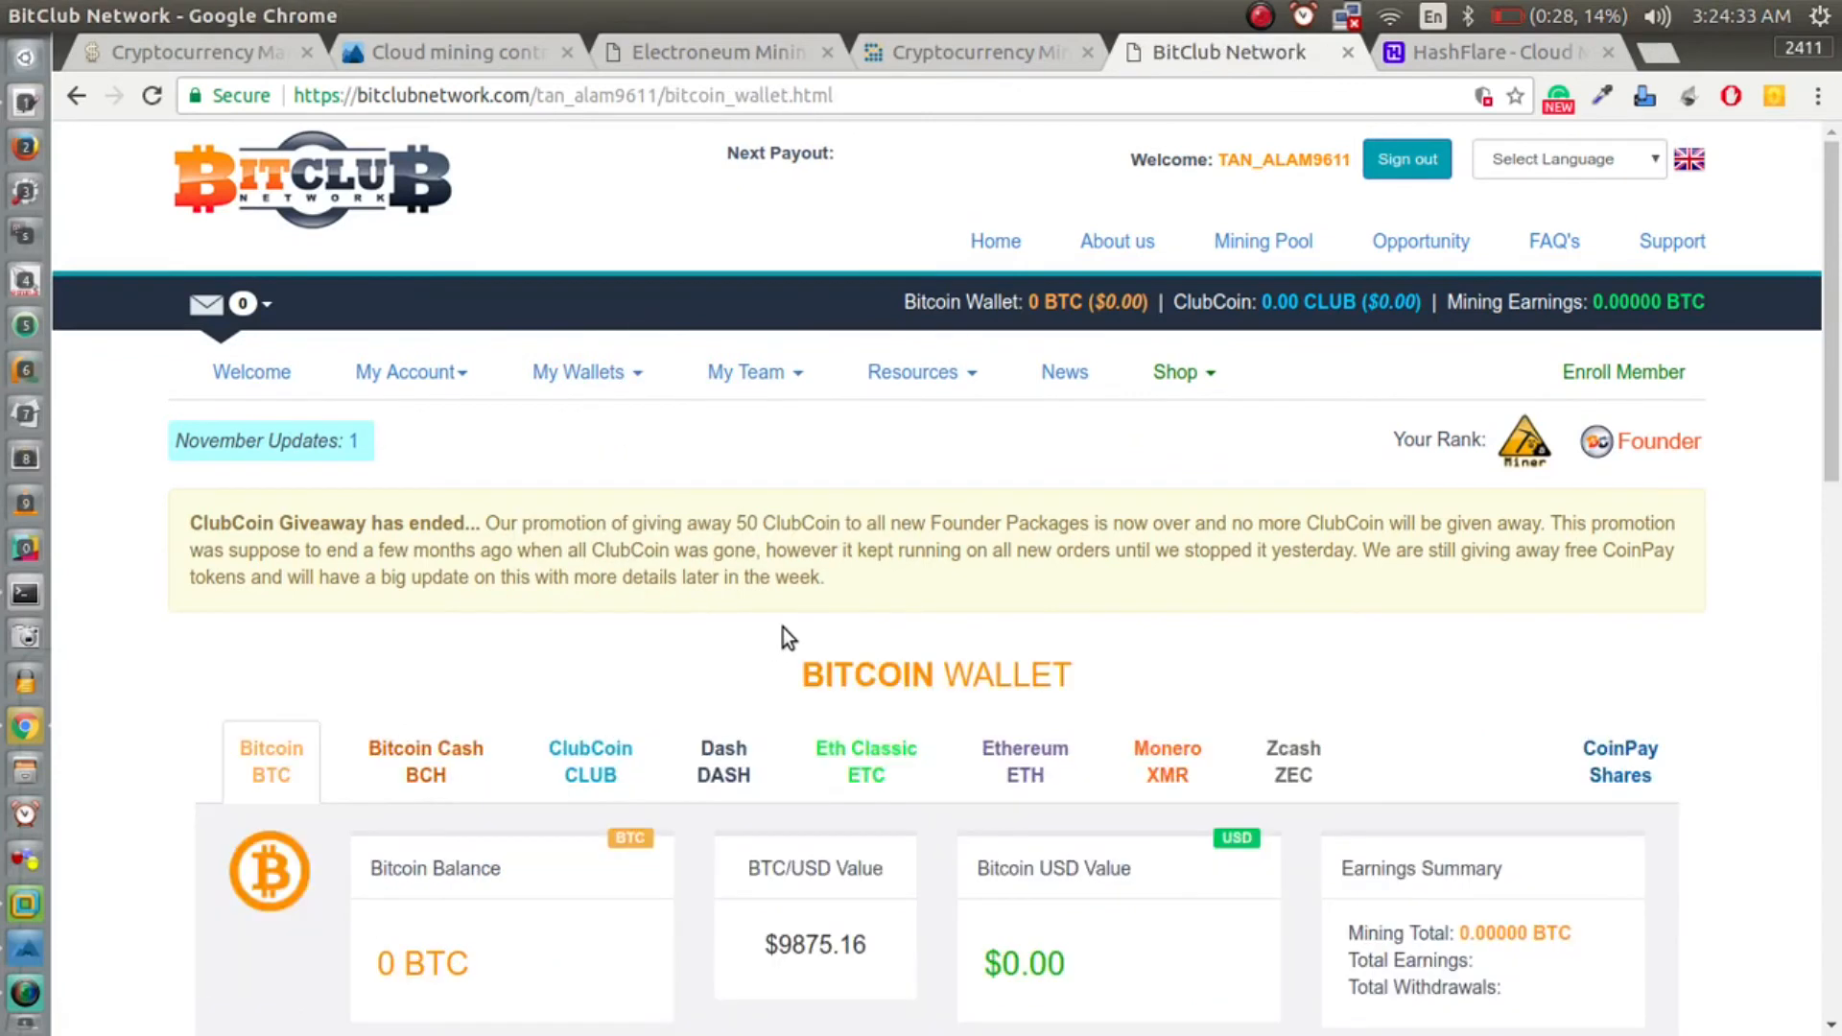
scroll("down", 3)
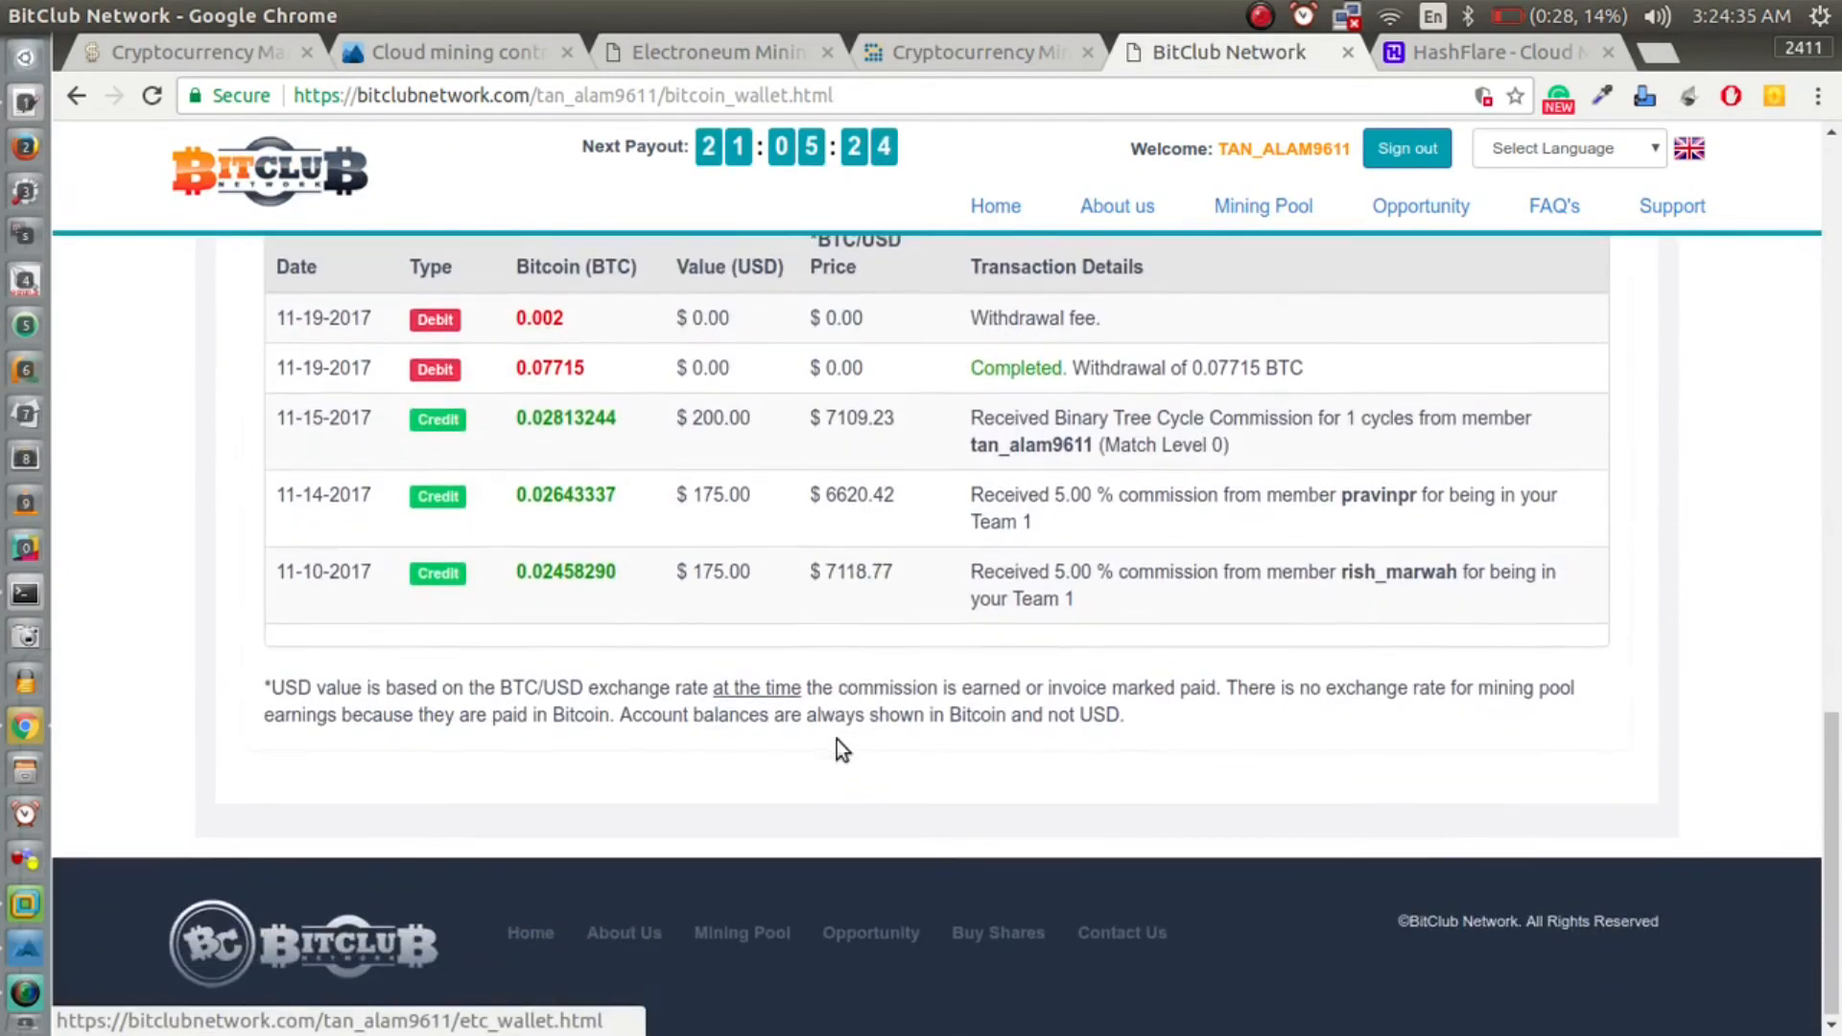
mouse_move(714, 562)
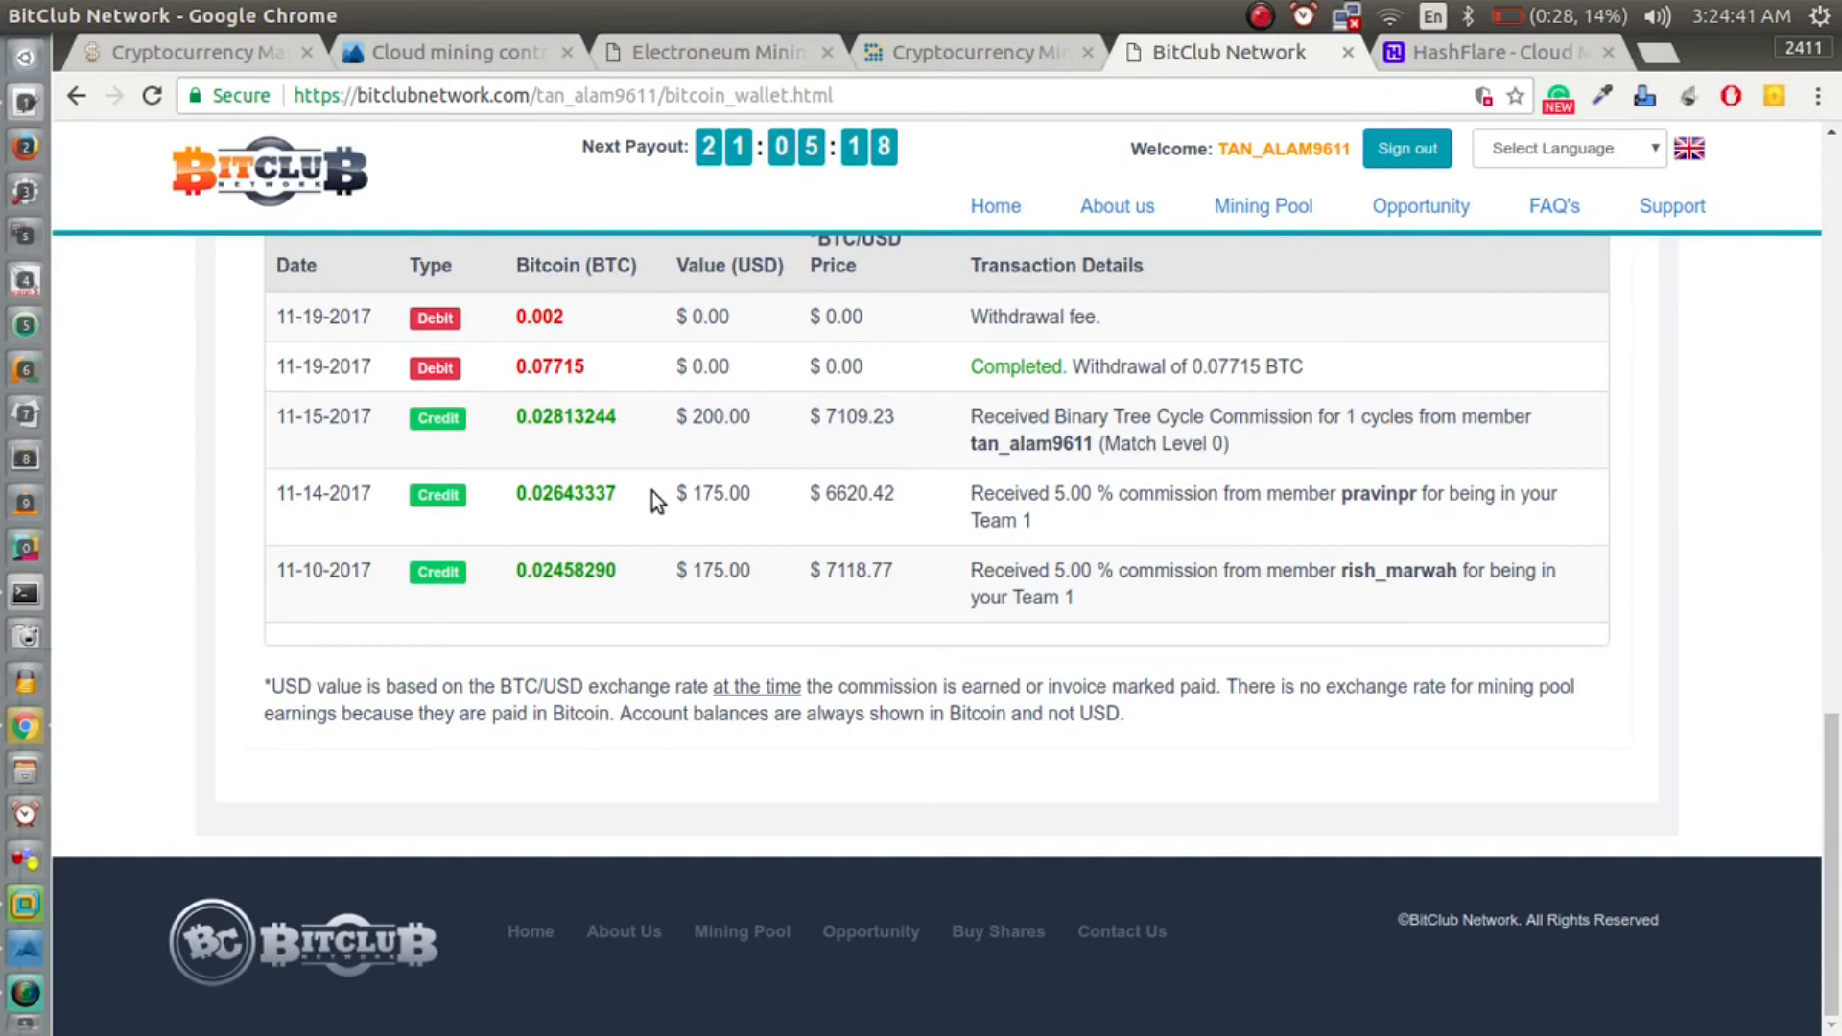
Highlight the 0.02458290 BTC commission credited on 11-10-2017 in the transaction history.
double_click(712, 493)
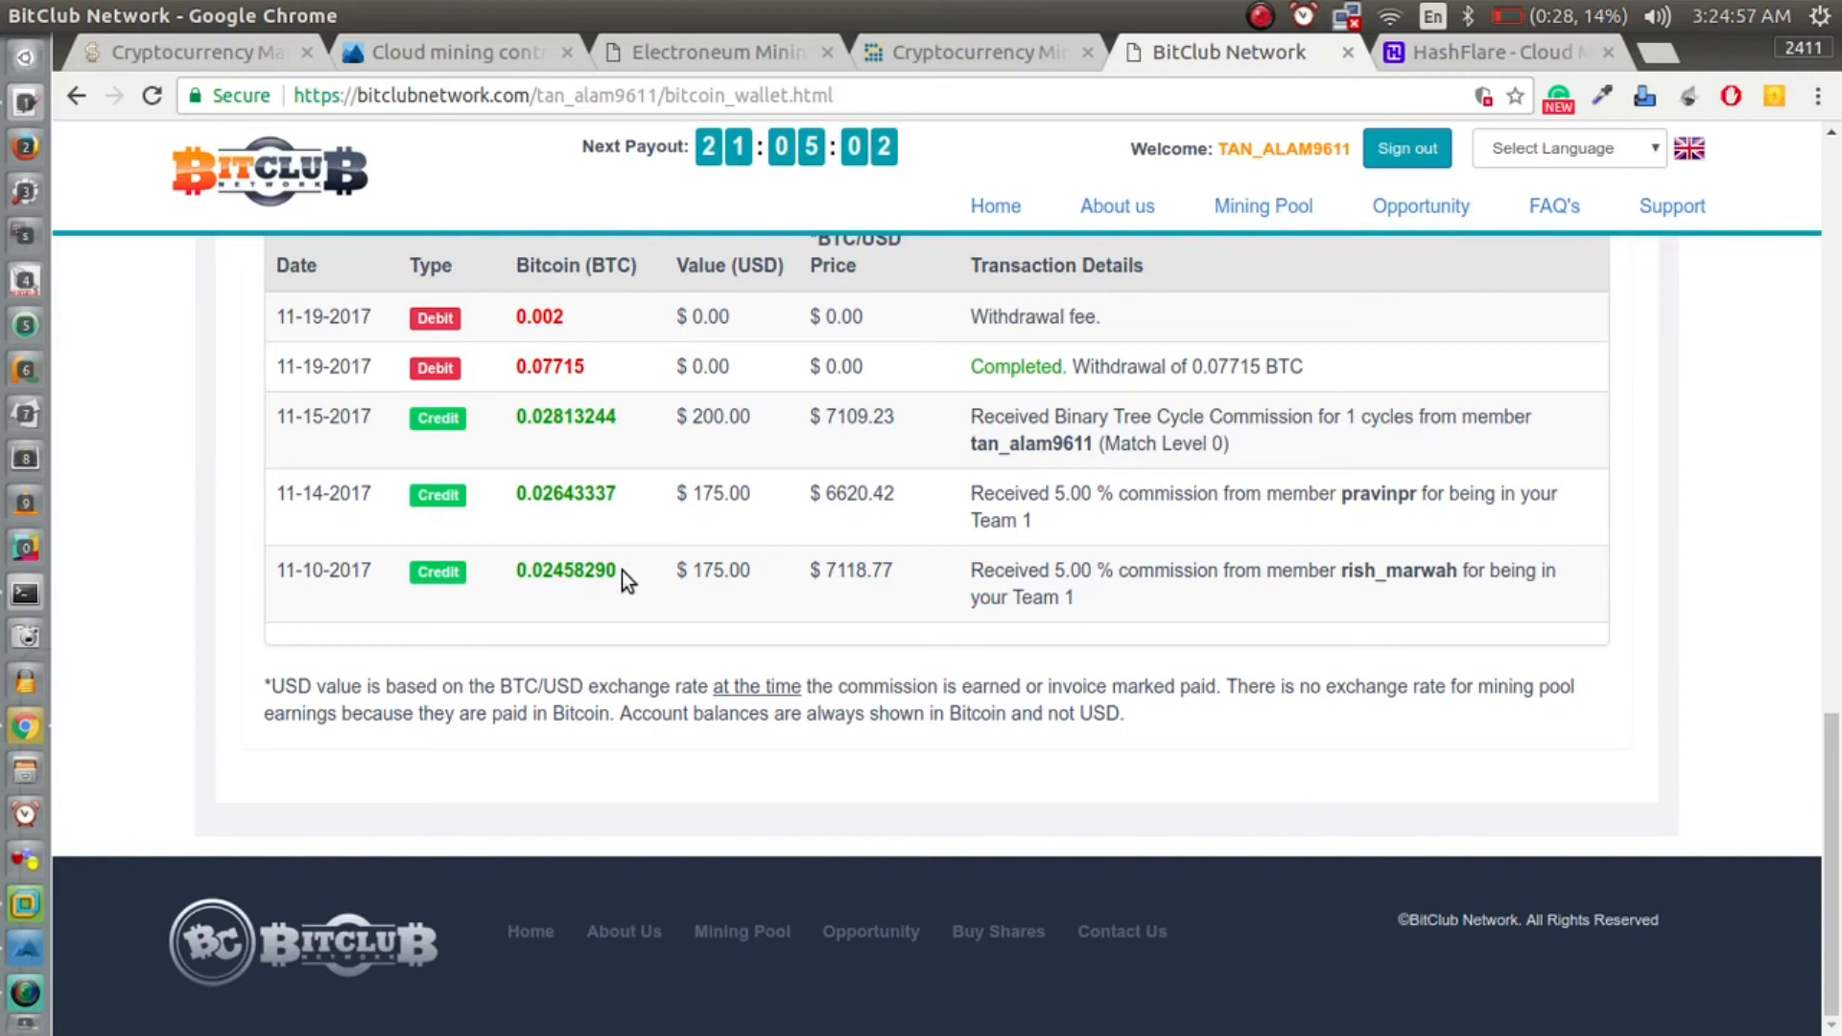
double_click(564, 570)
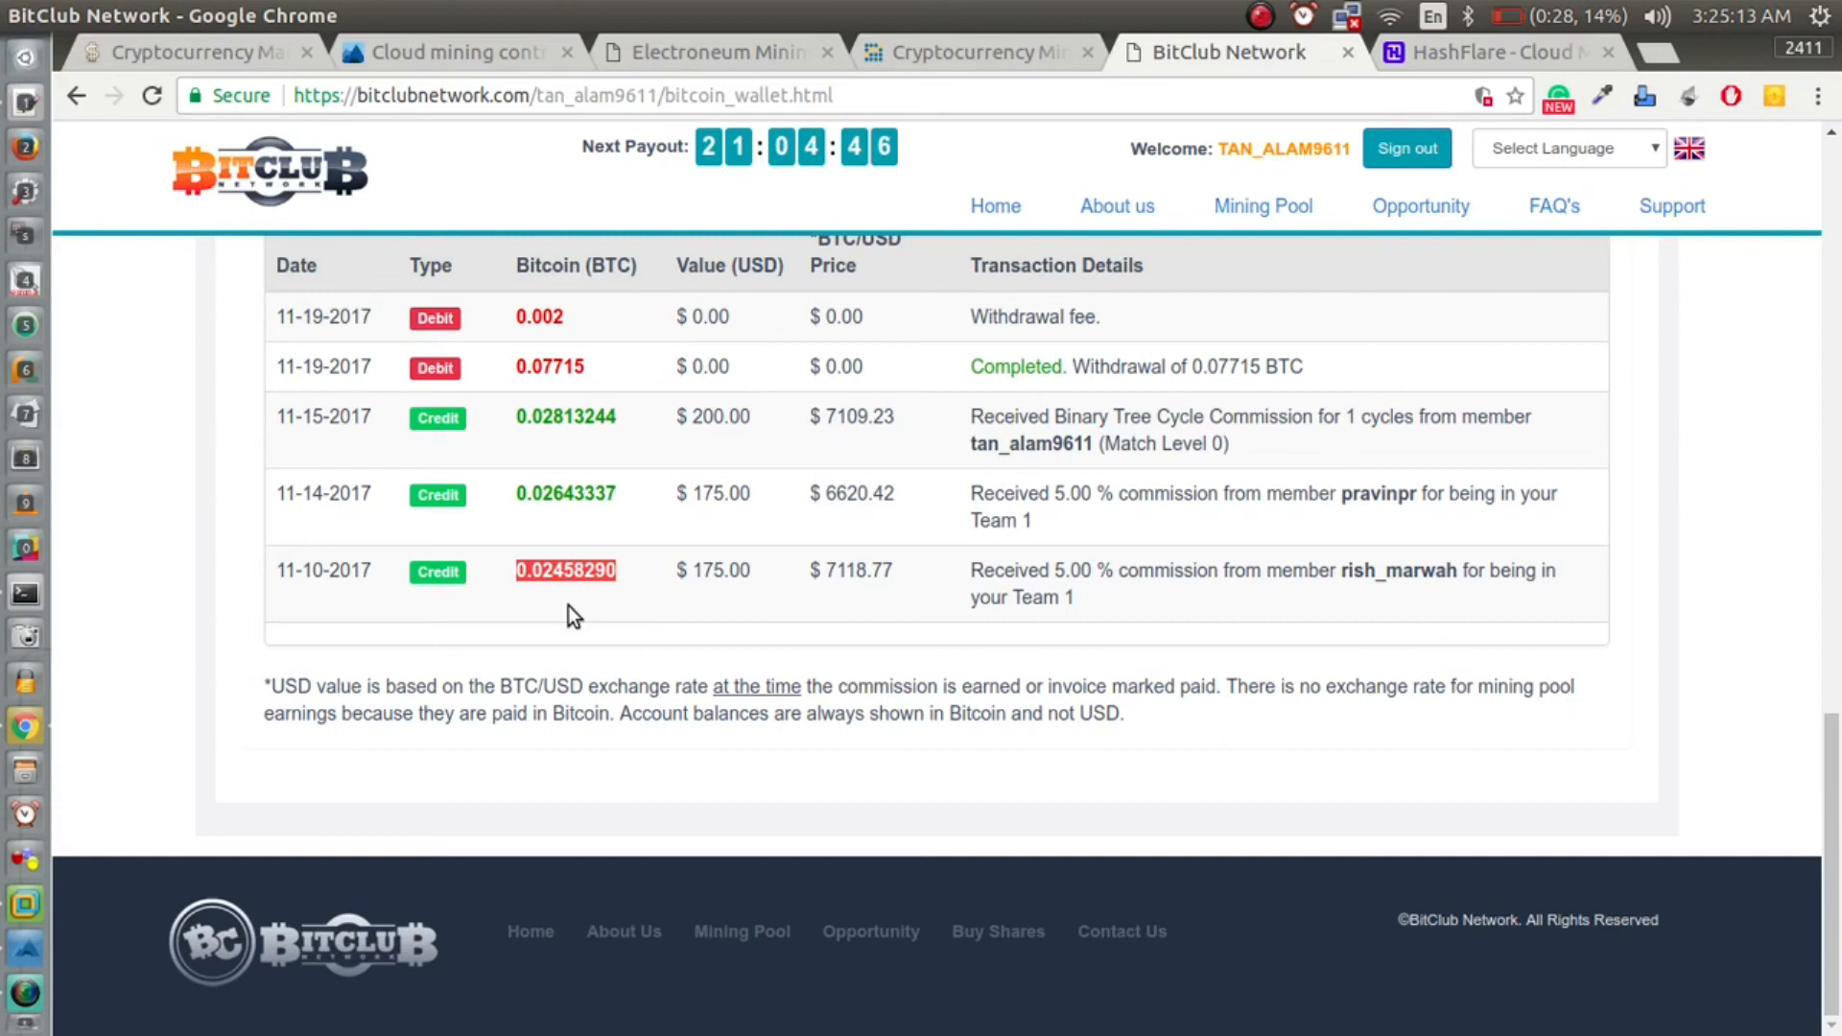
mouse_move(1265, 169)
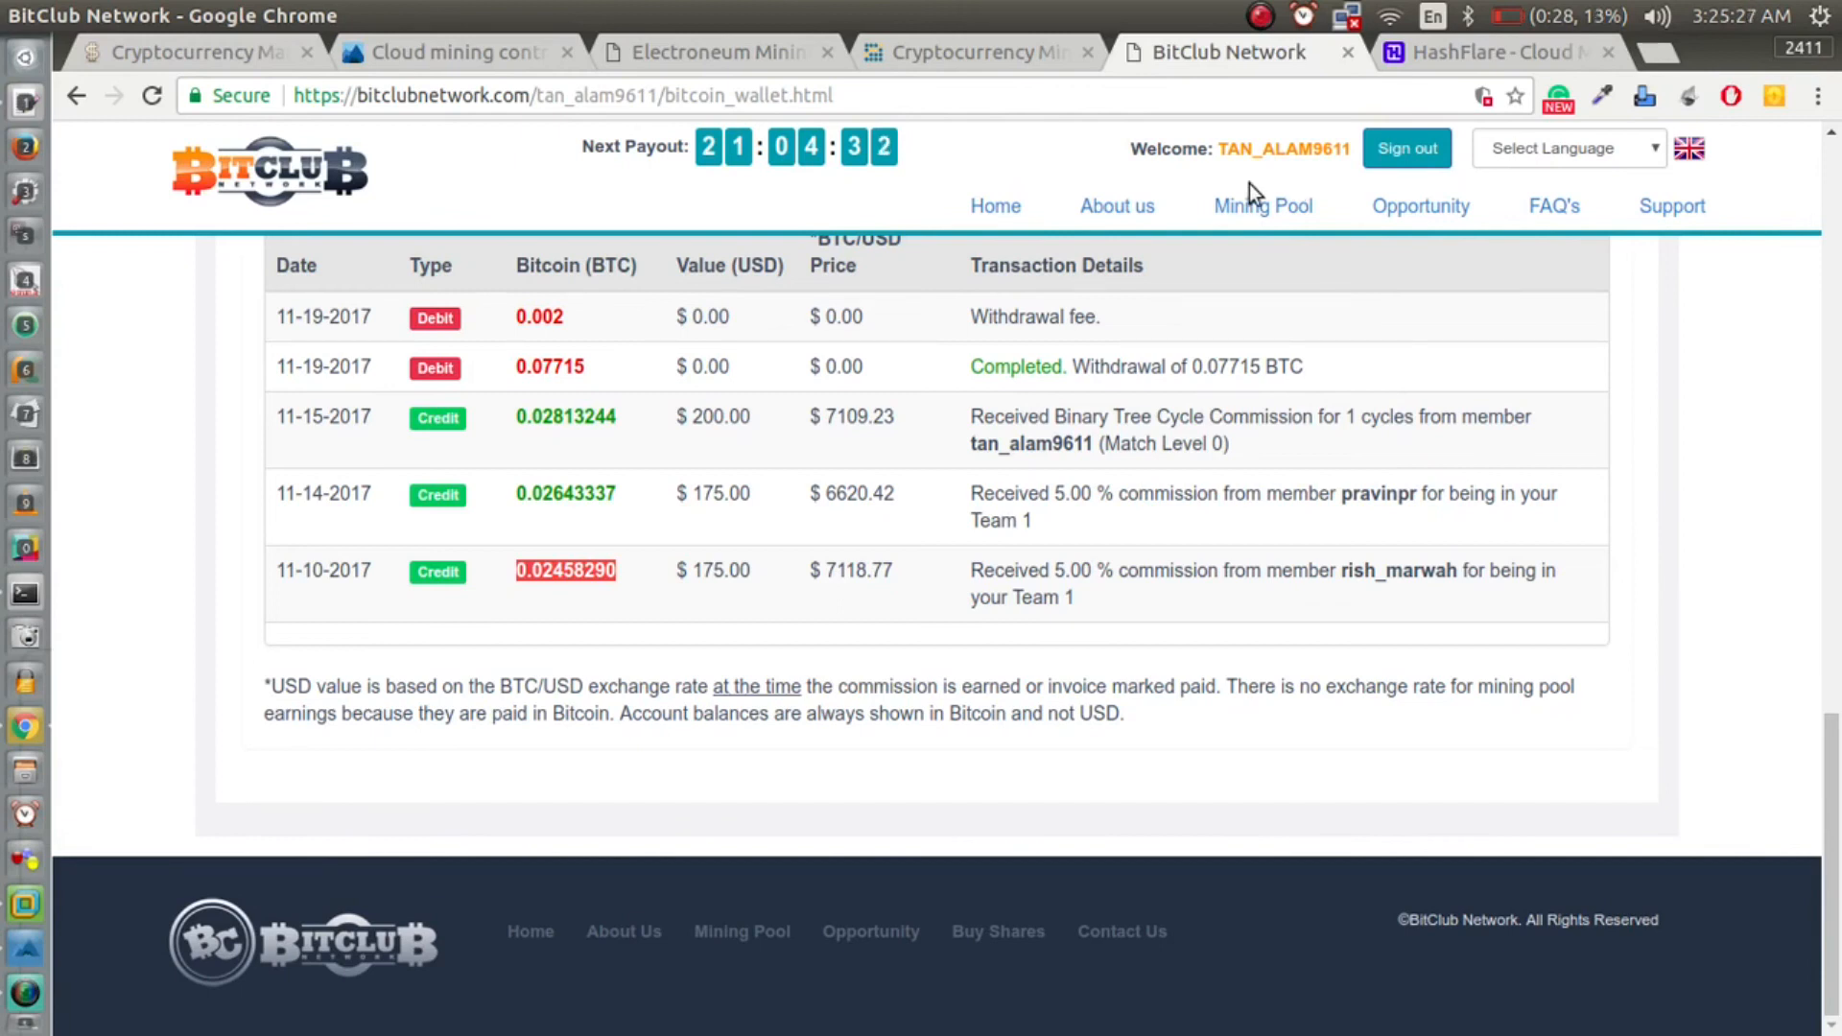
mouse_move(753, 641)
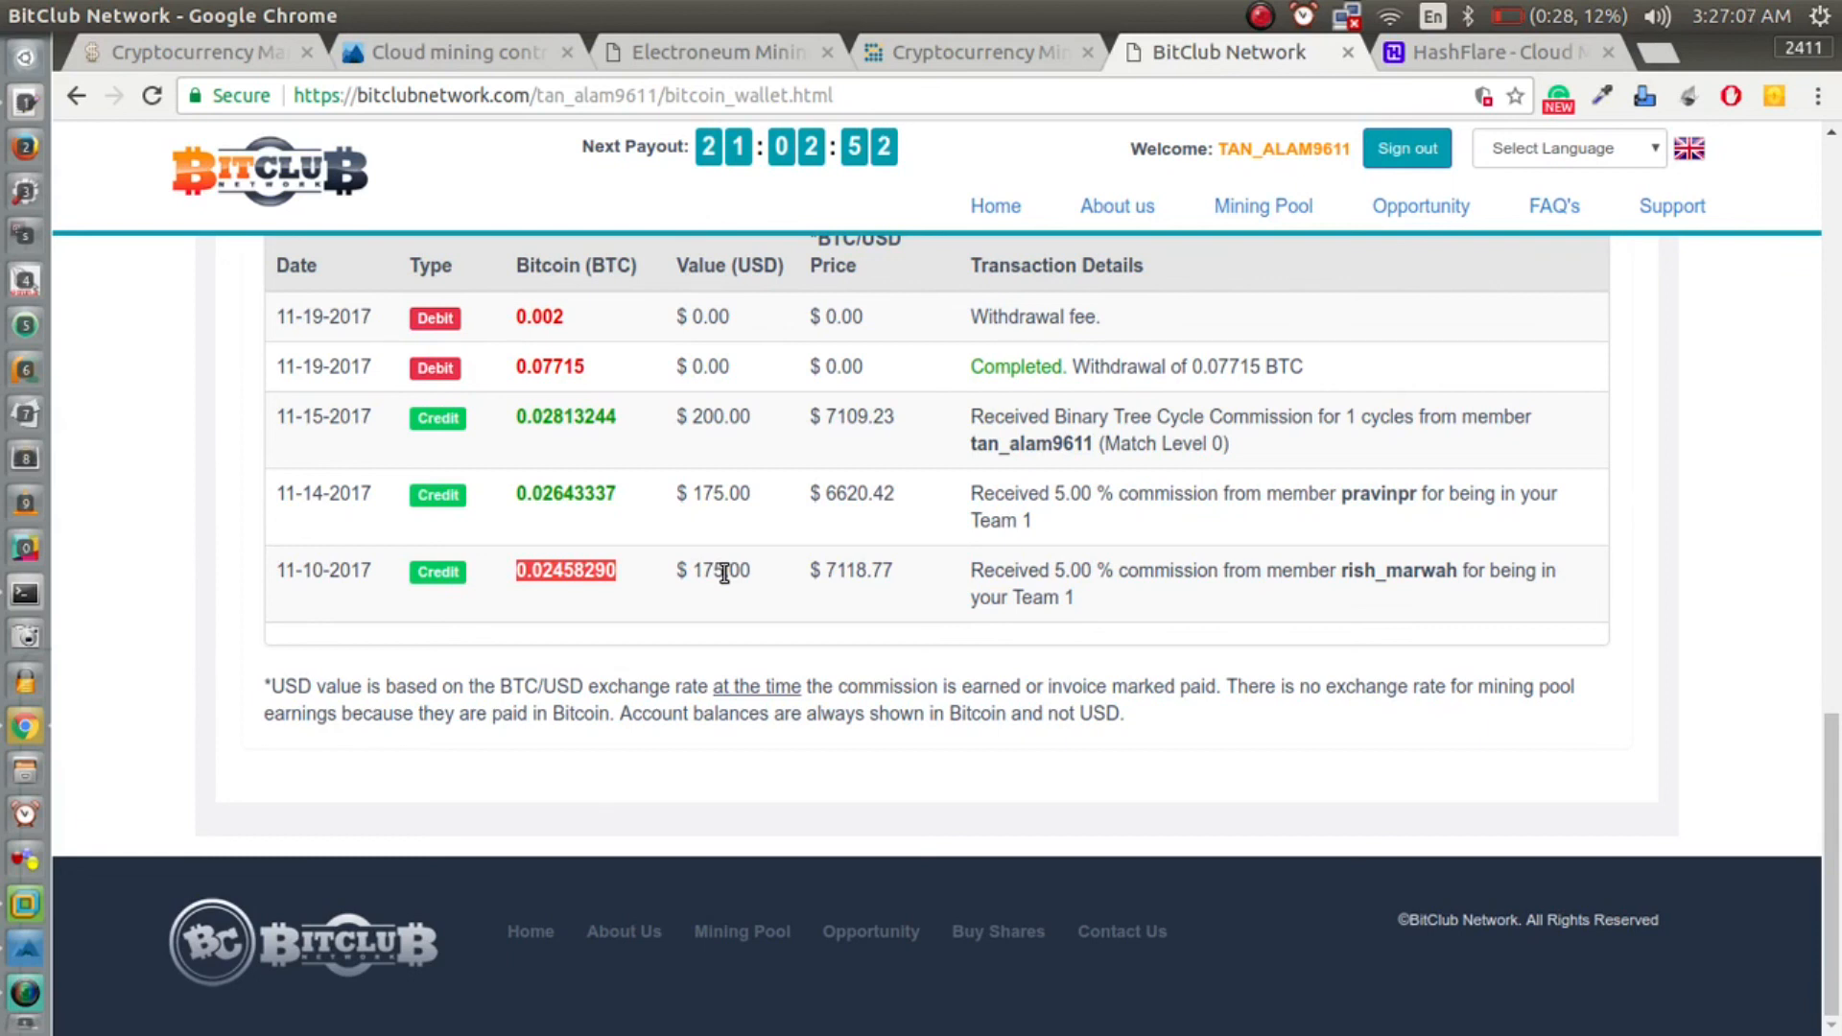
mouse_move(774, 537)
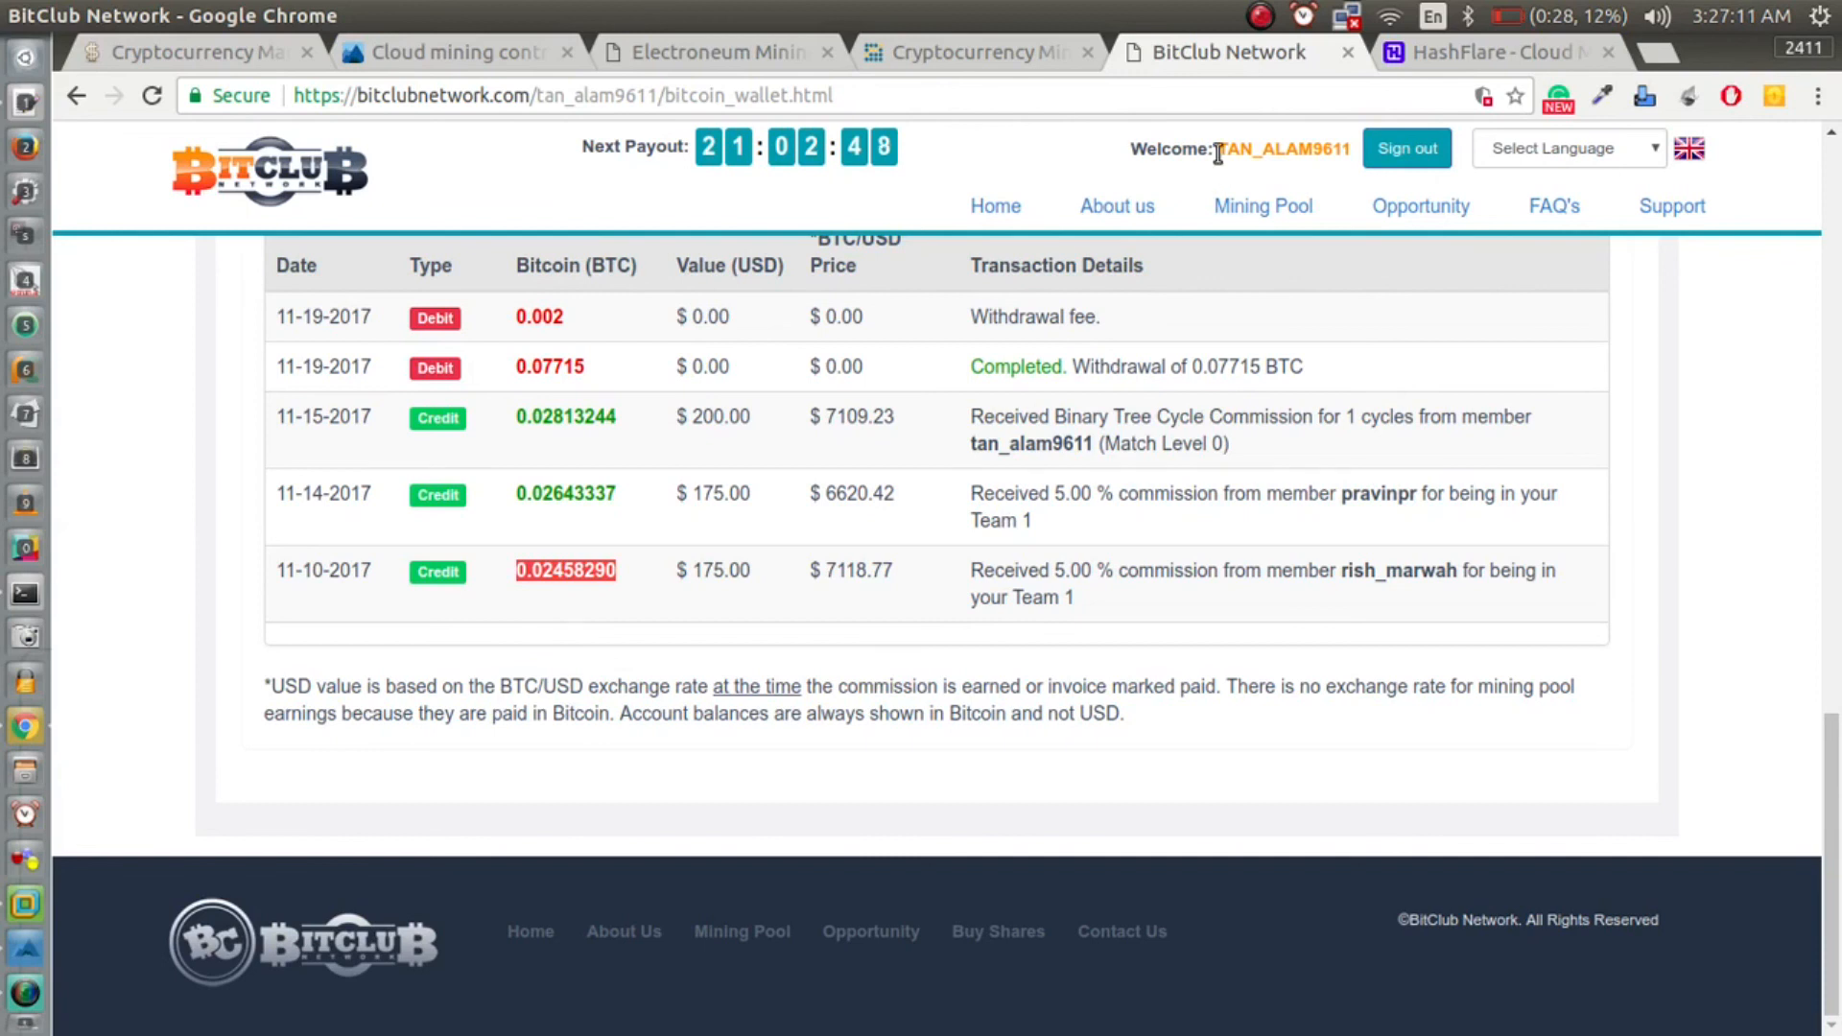
mouse_move(1311, 169)
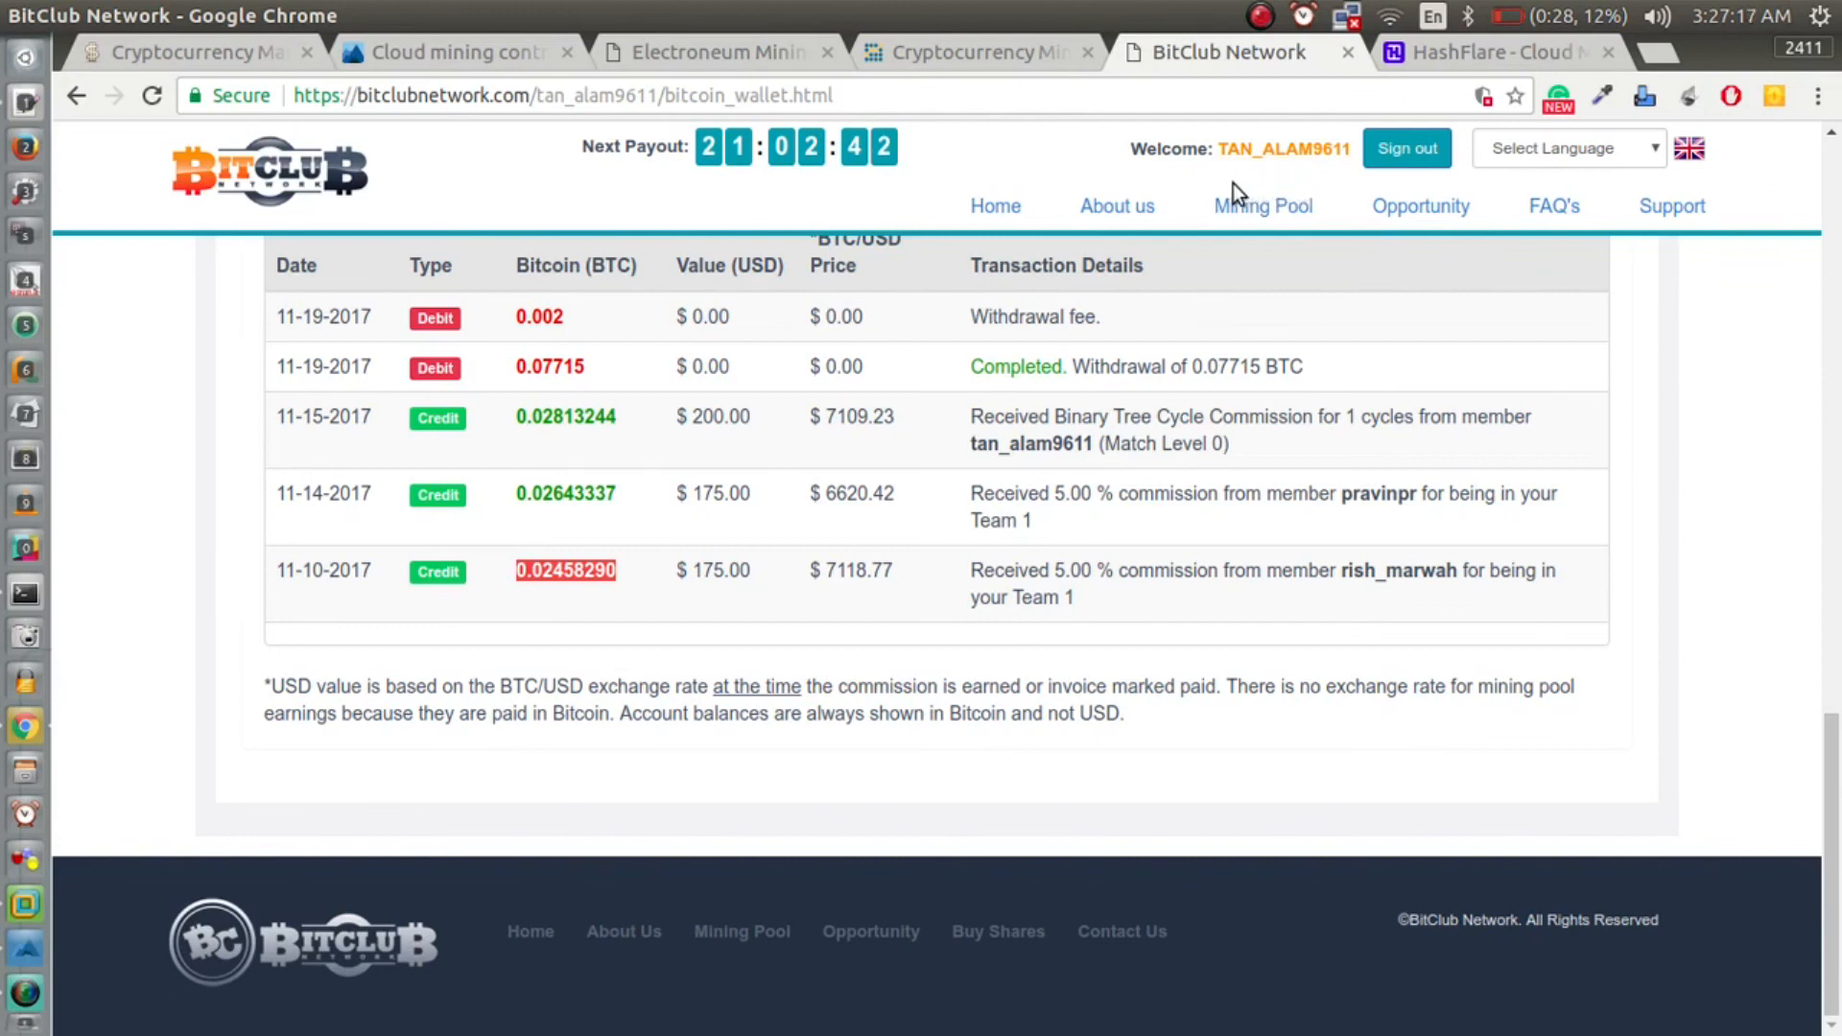
mouse_move(1286, 187)
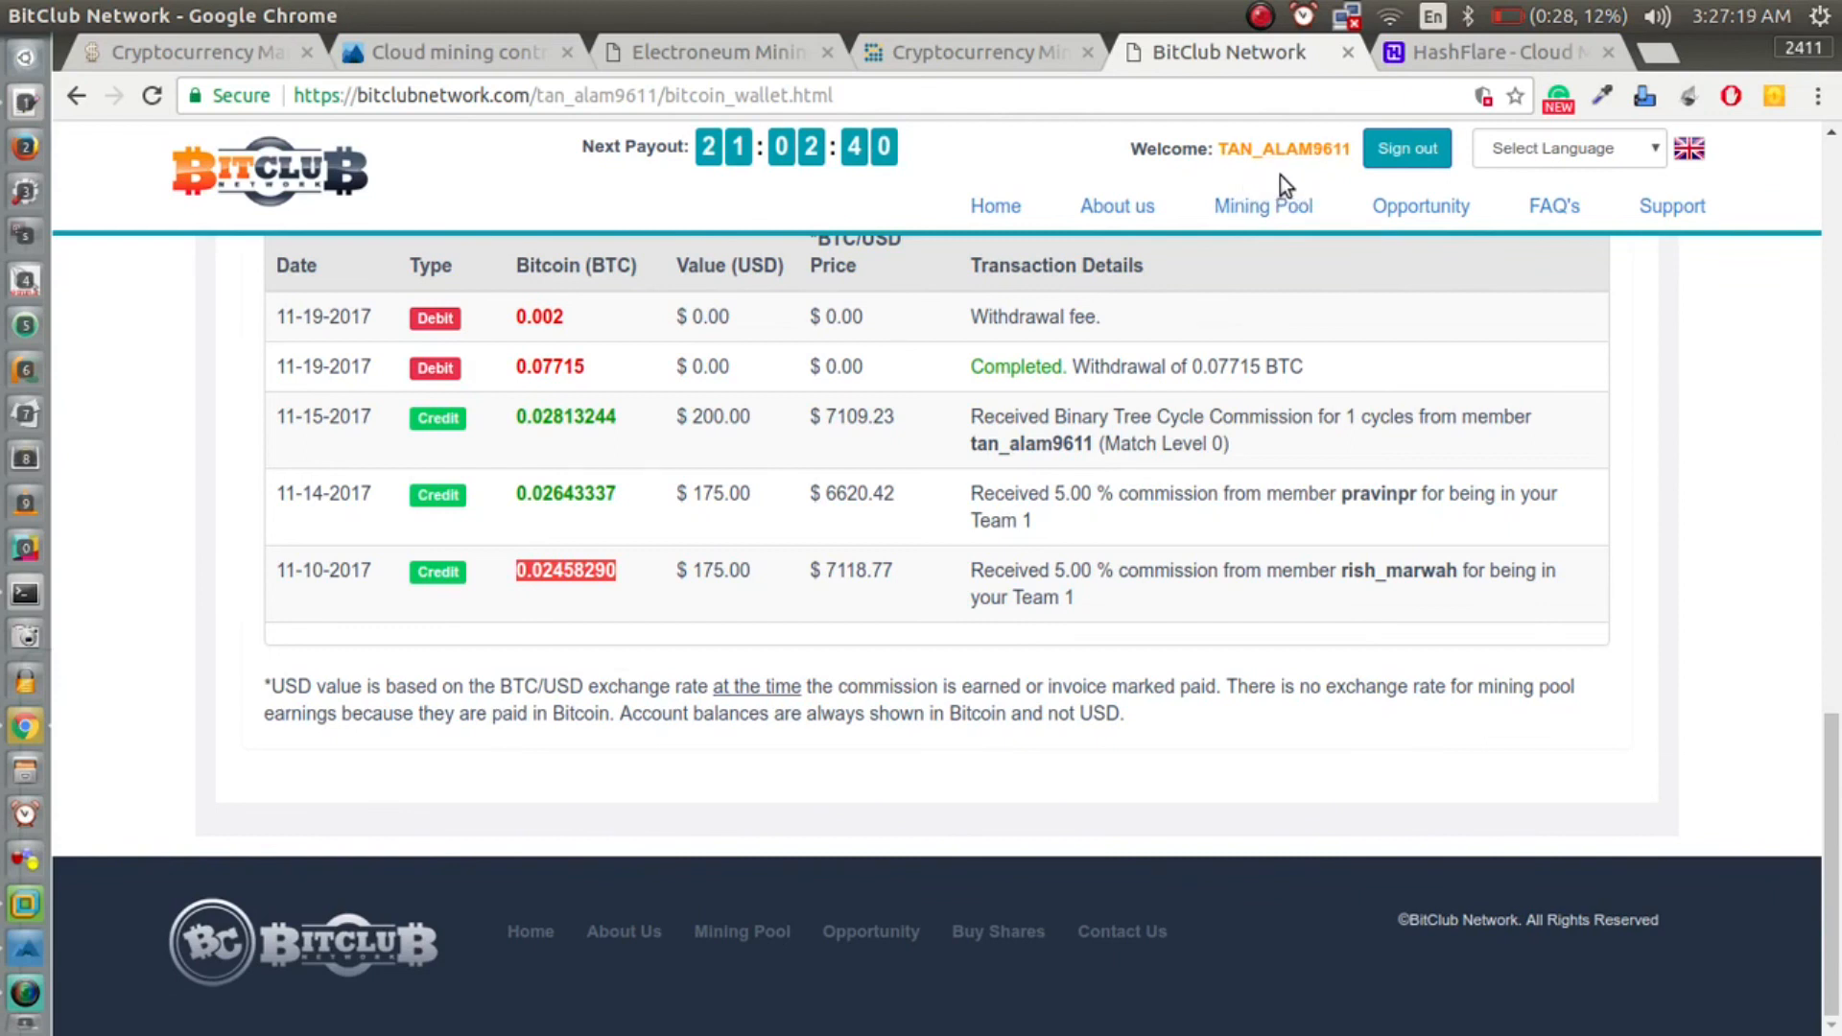